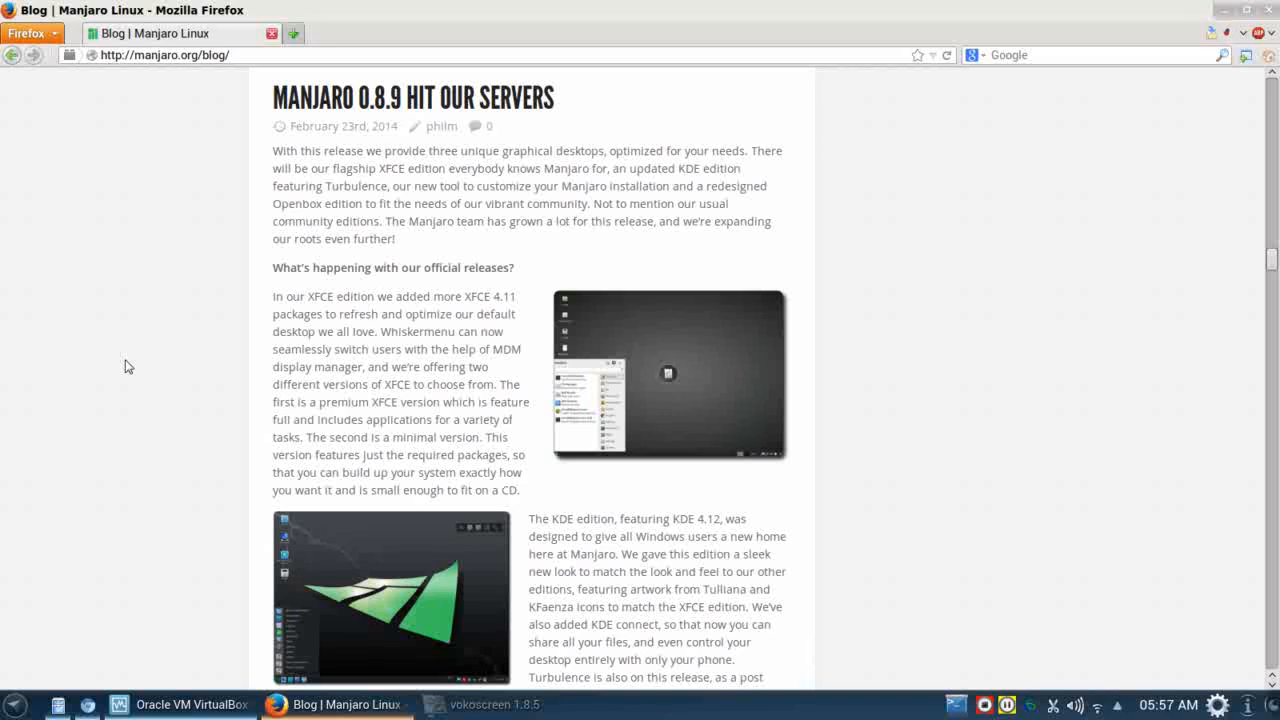
mouse_move(368, 174)
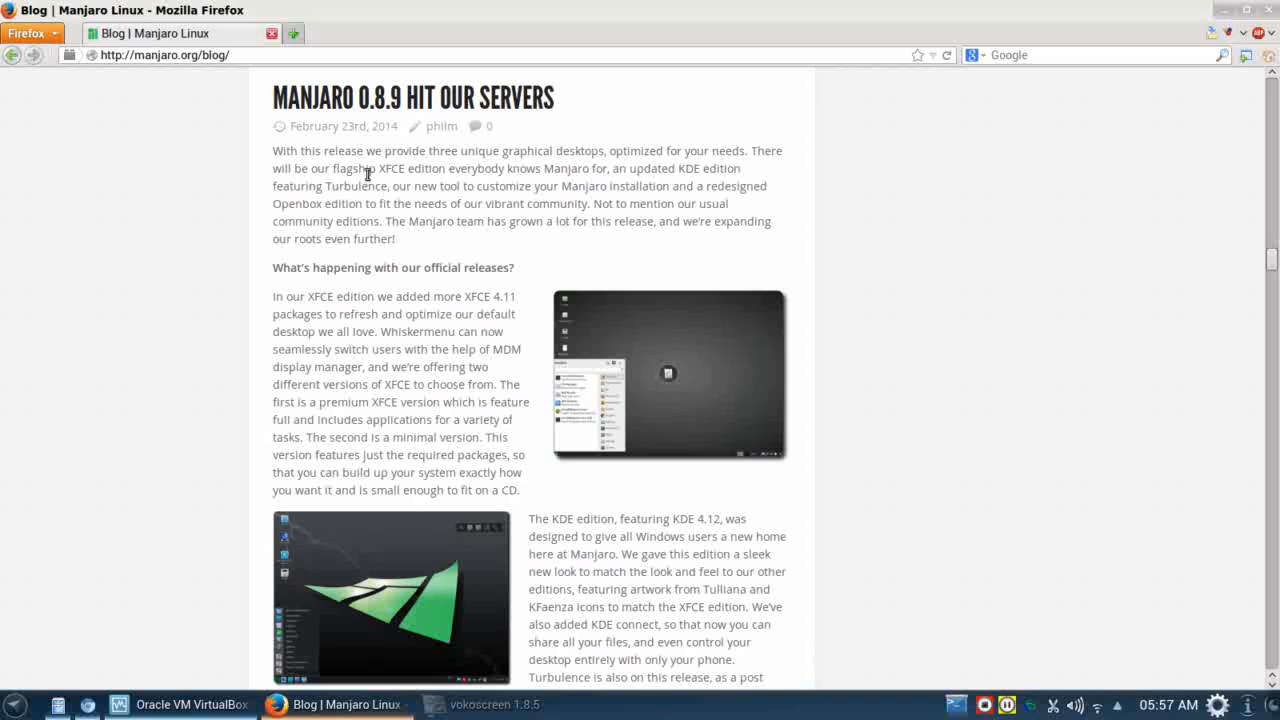
mouse_move(325, 113)
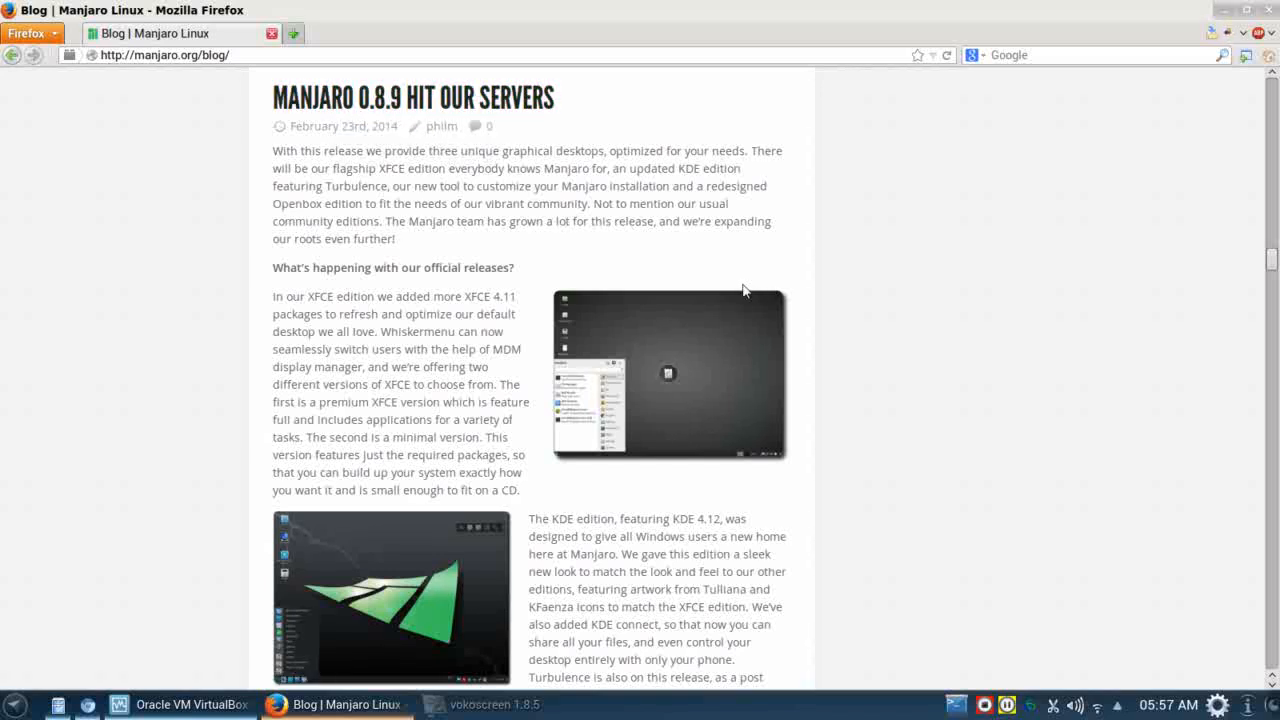
mouse_move(275, 147)
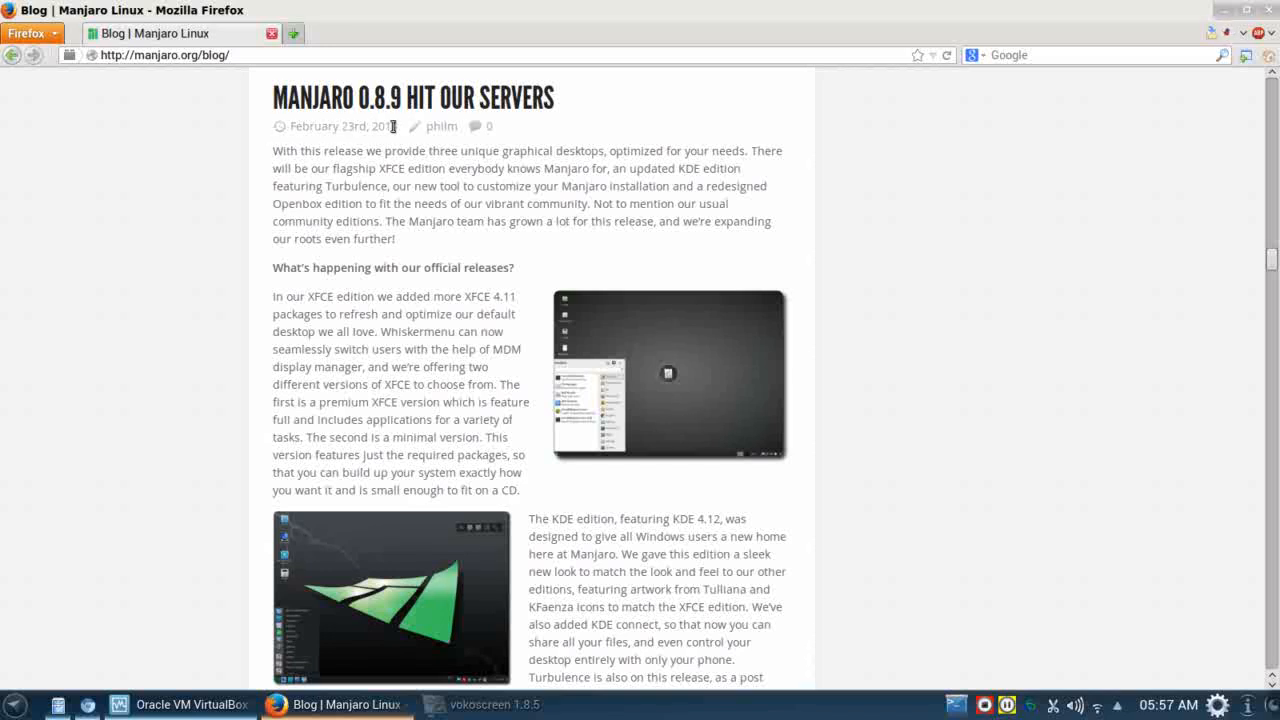
mouse_move(808, 298)
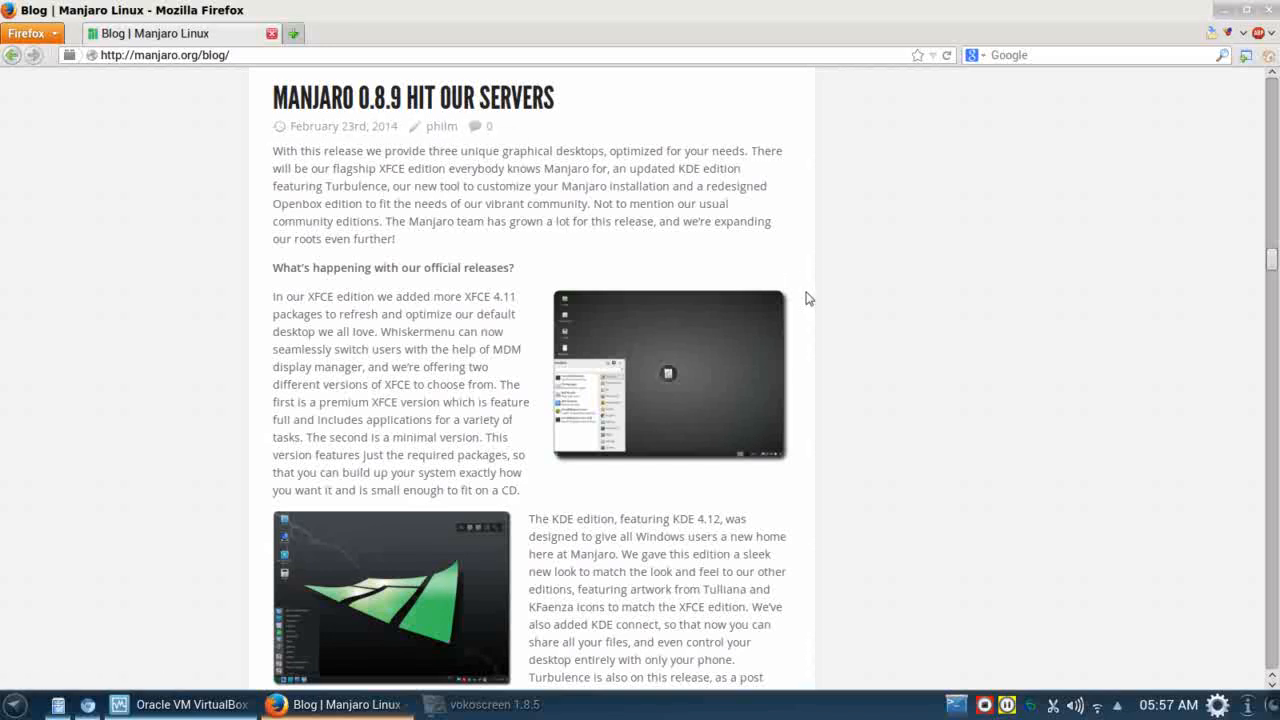
mouse_move(837, 296)
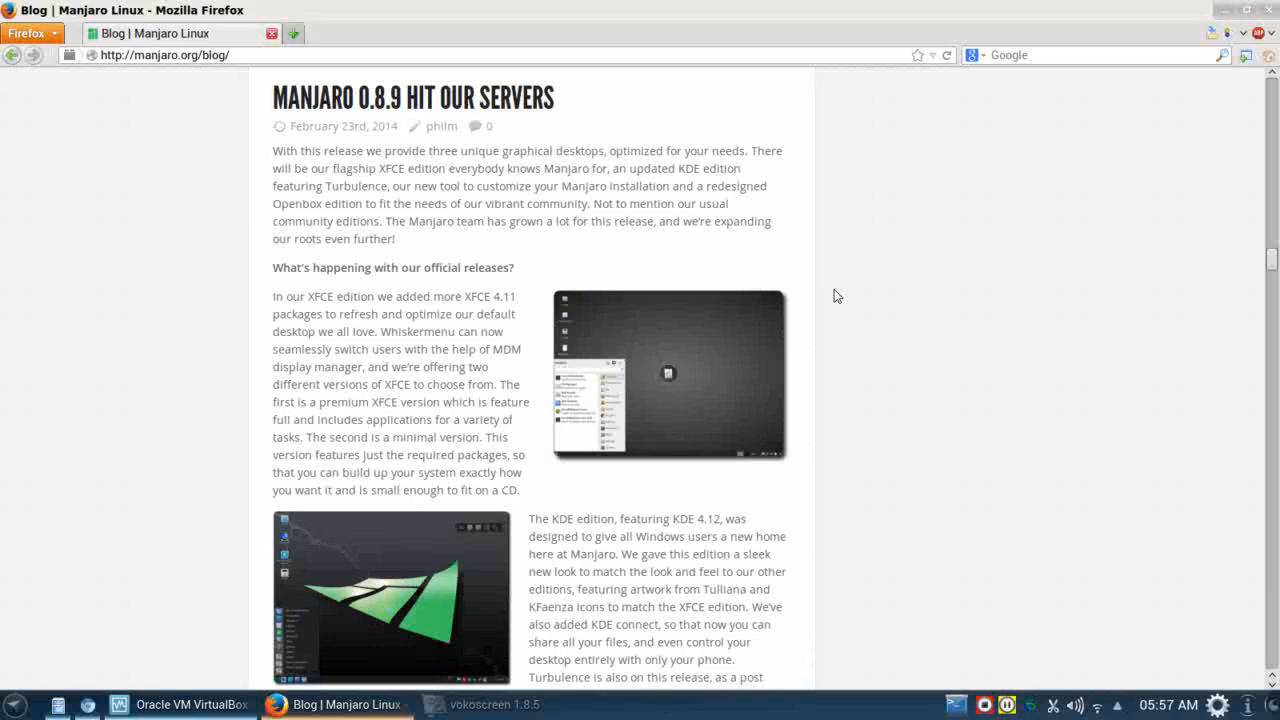
Scroll the Manjaro 0.8.9 post down to the Openbox Edition section and its screenshot
scroll("down", 3)
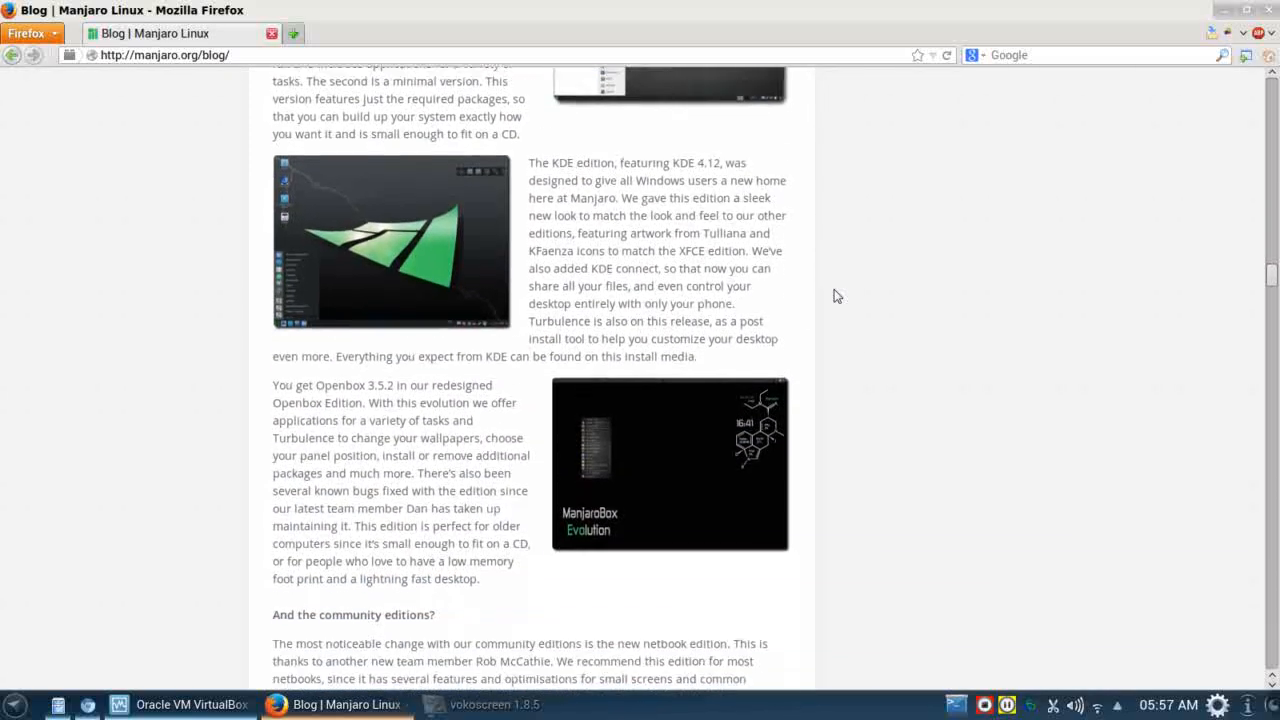
scroll("down", 3)
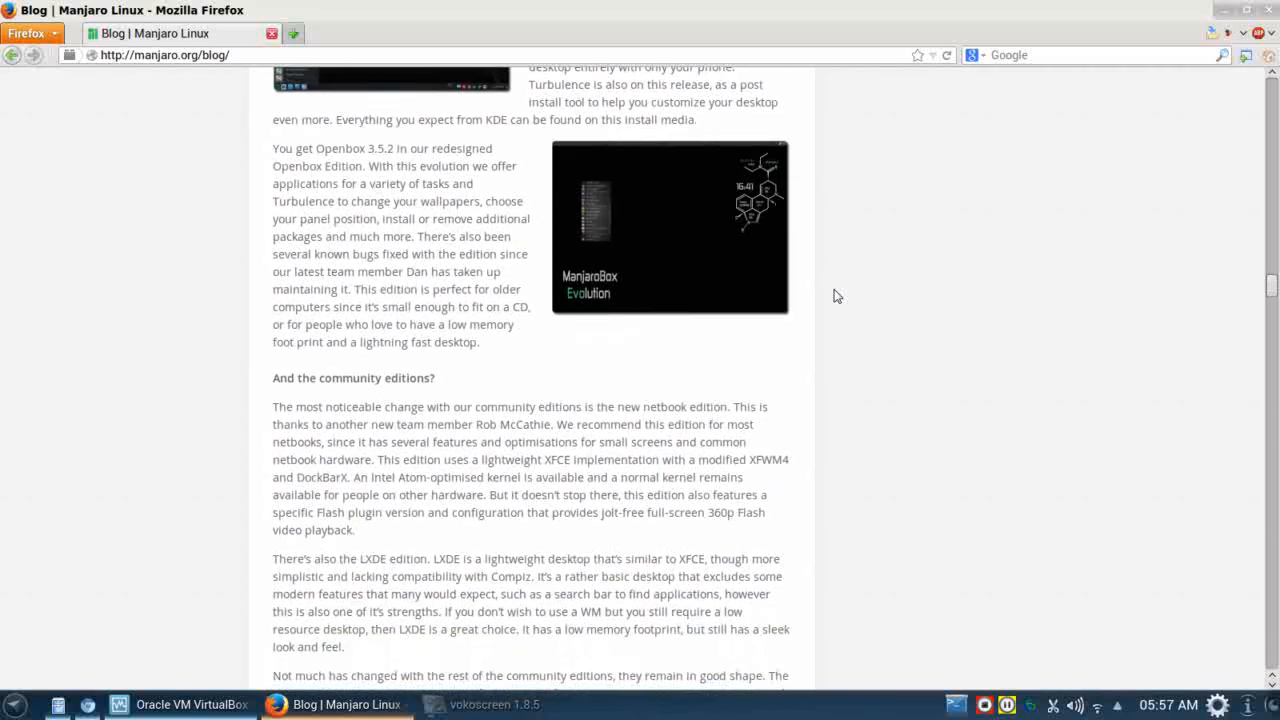
mouse_move(758, 308)
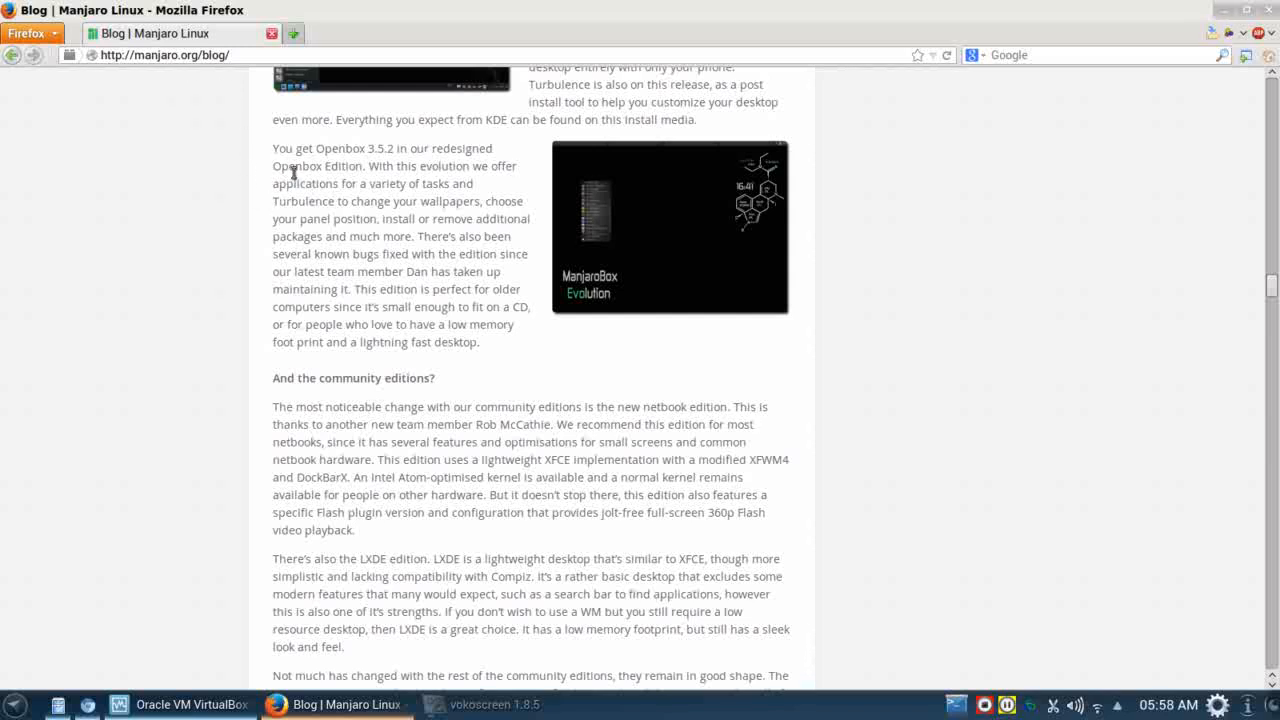
mouse_move(375, 155)
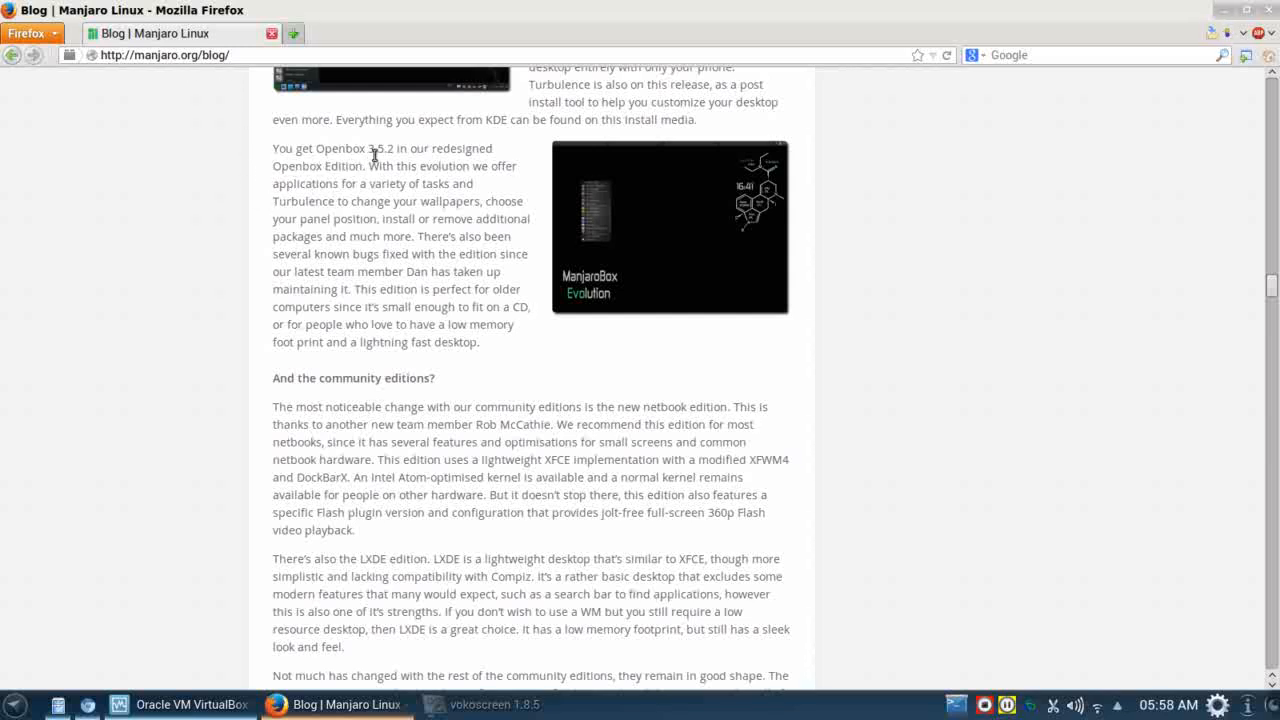
mouse_move(351, 201)
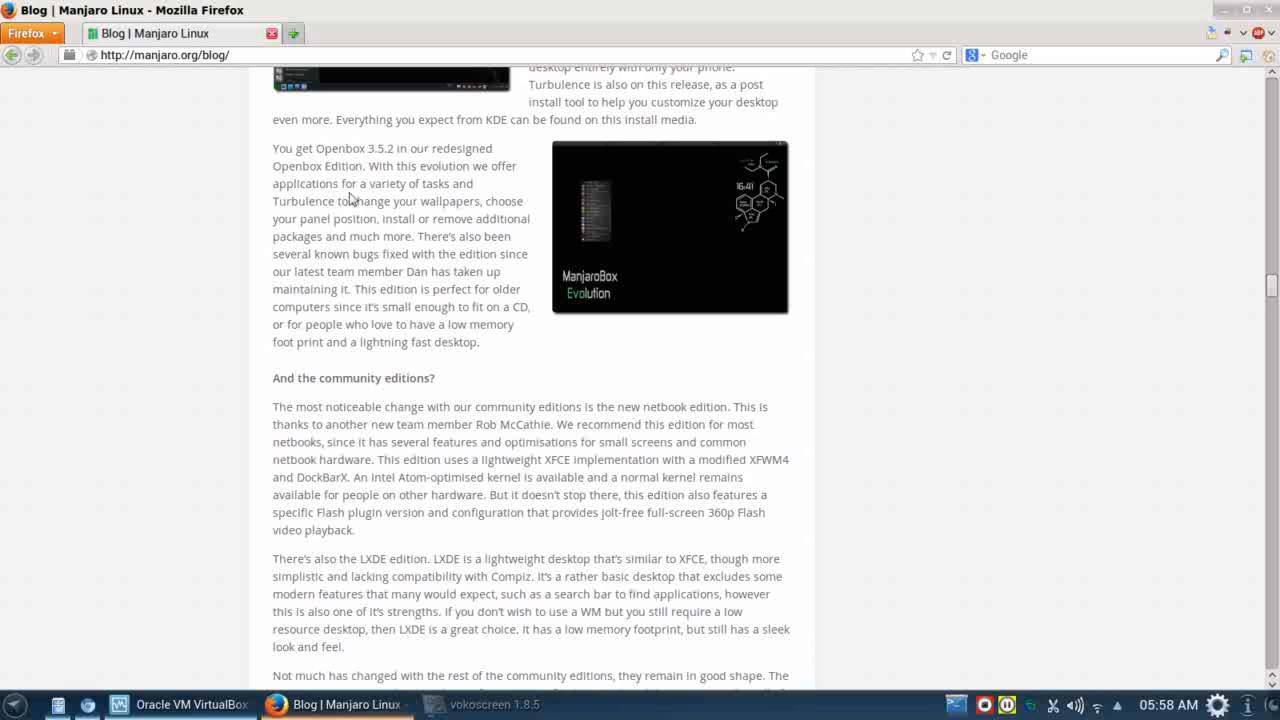
mouse_move(420, 197)
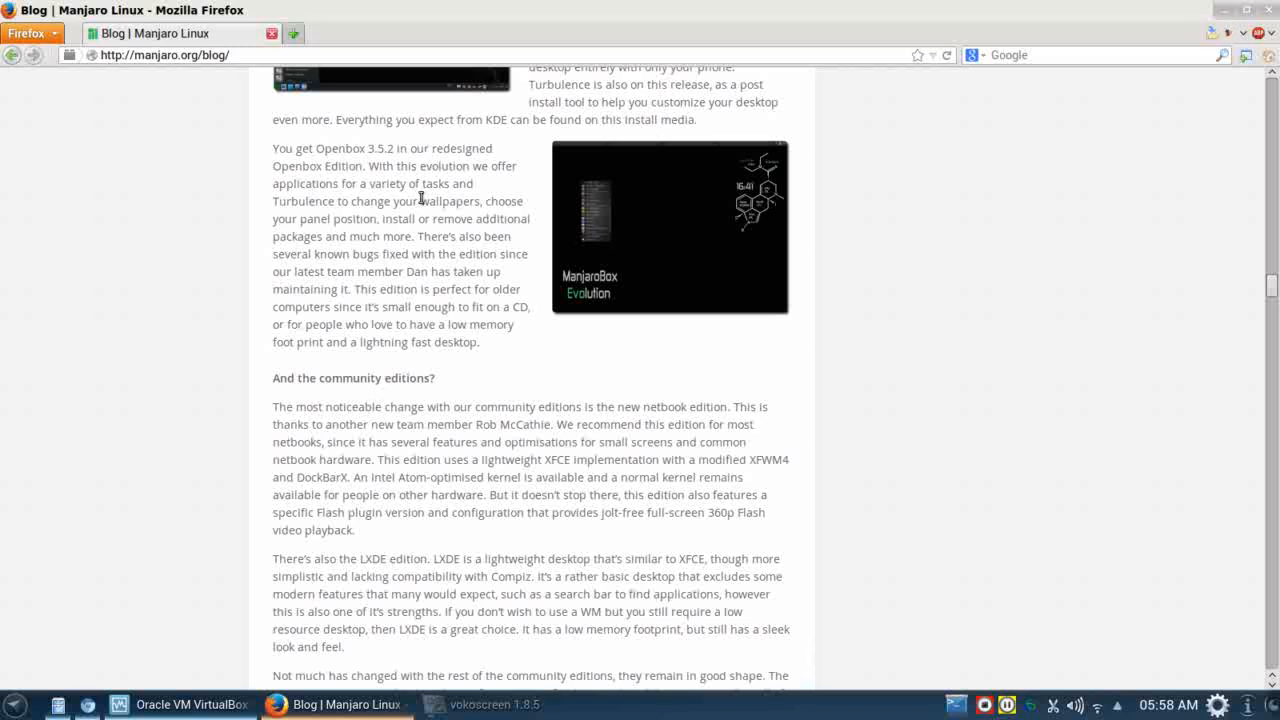
mouse_move(481, 166)
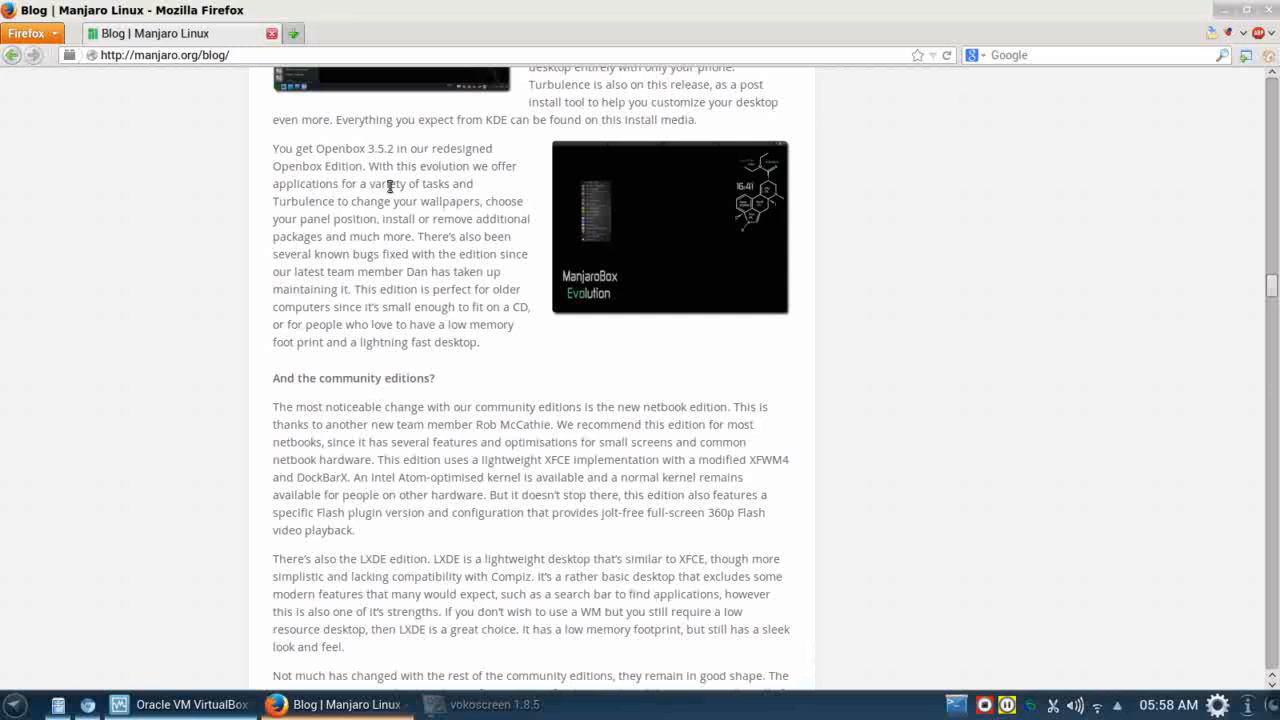
mouse_move(372, 196)
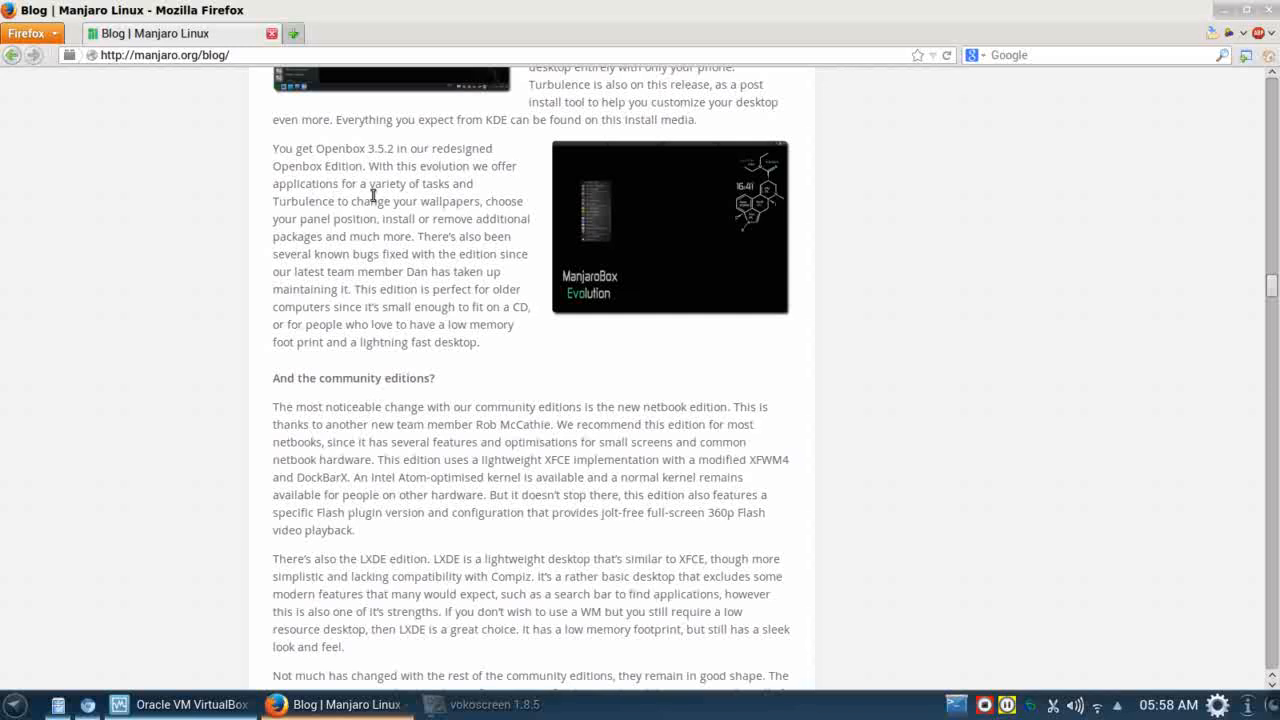
mouse_move(312, 223)
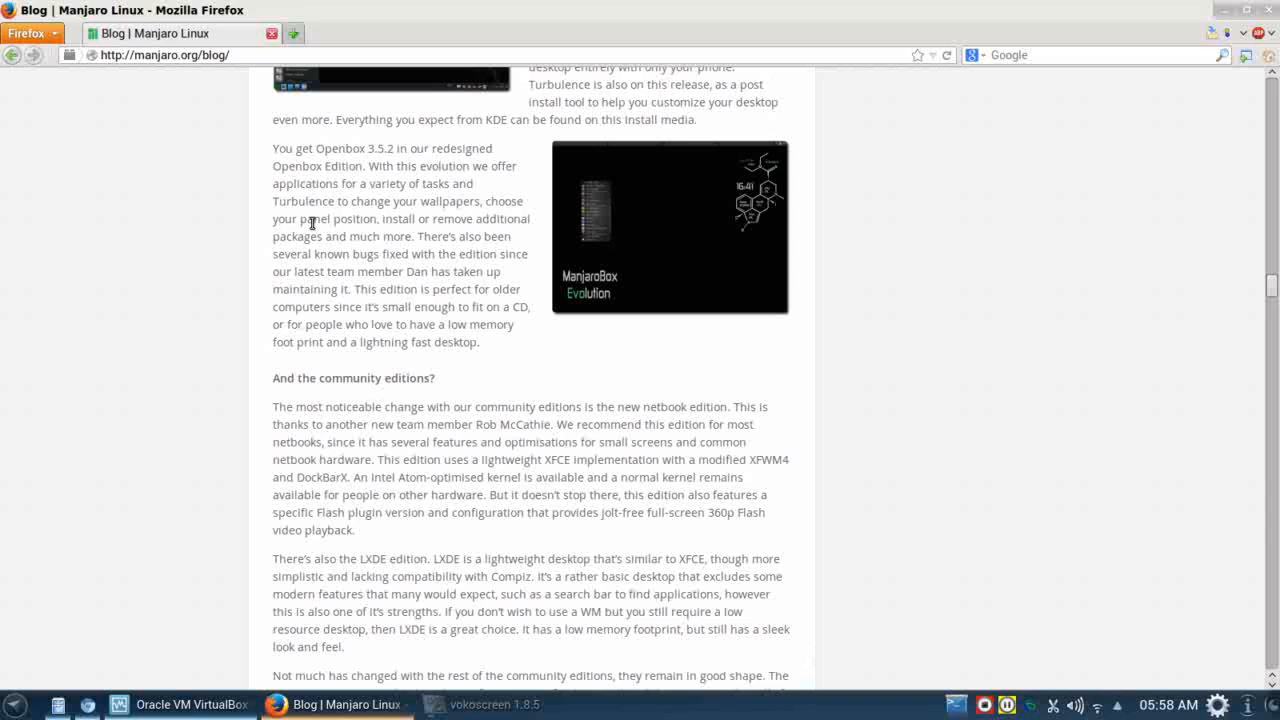
mouse_move(420, 240)
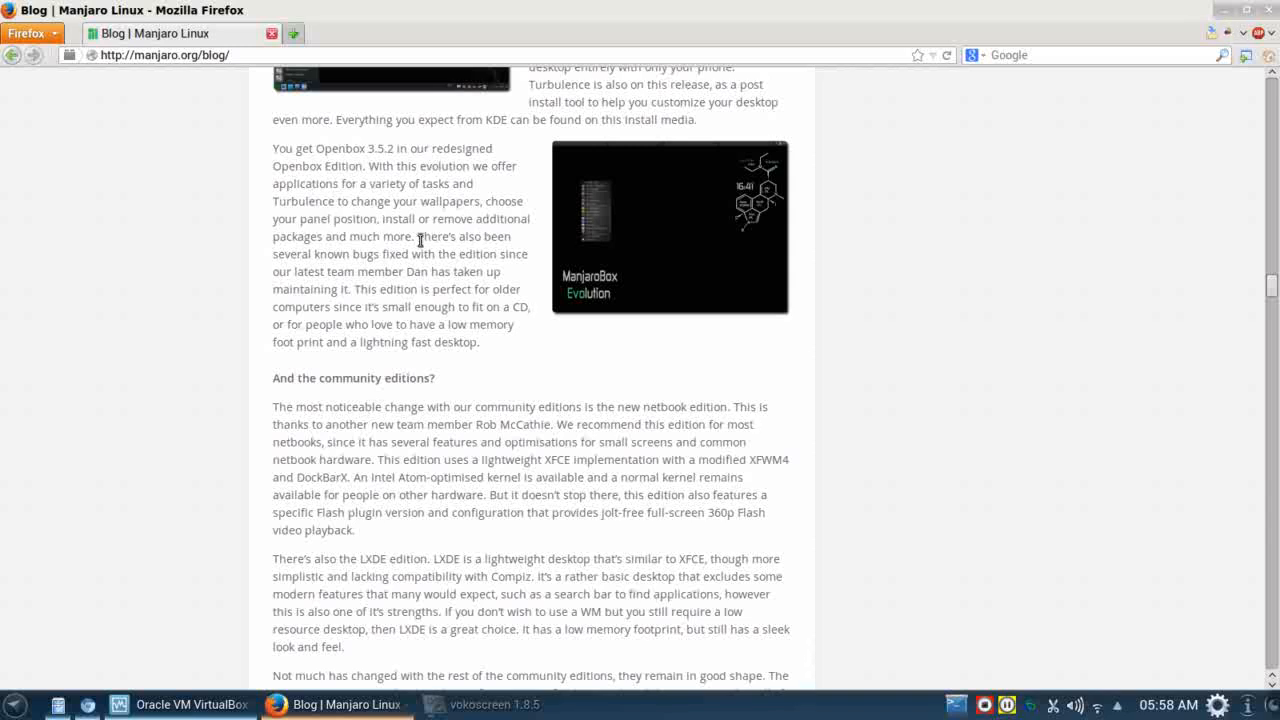
mouse_move(450, 400)
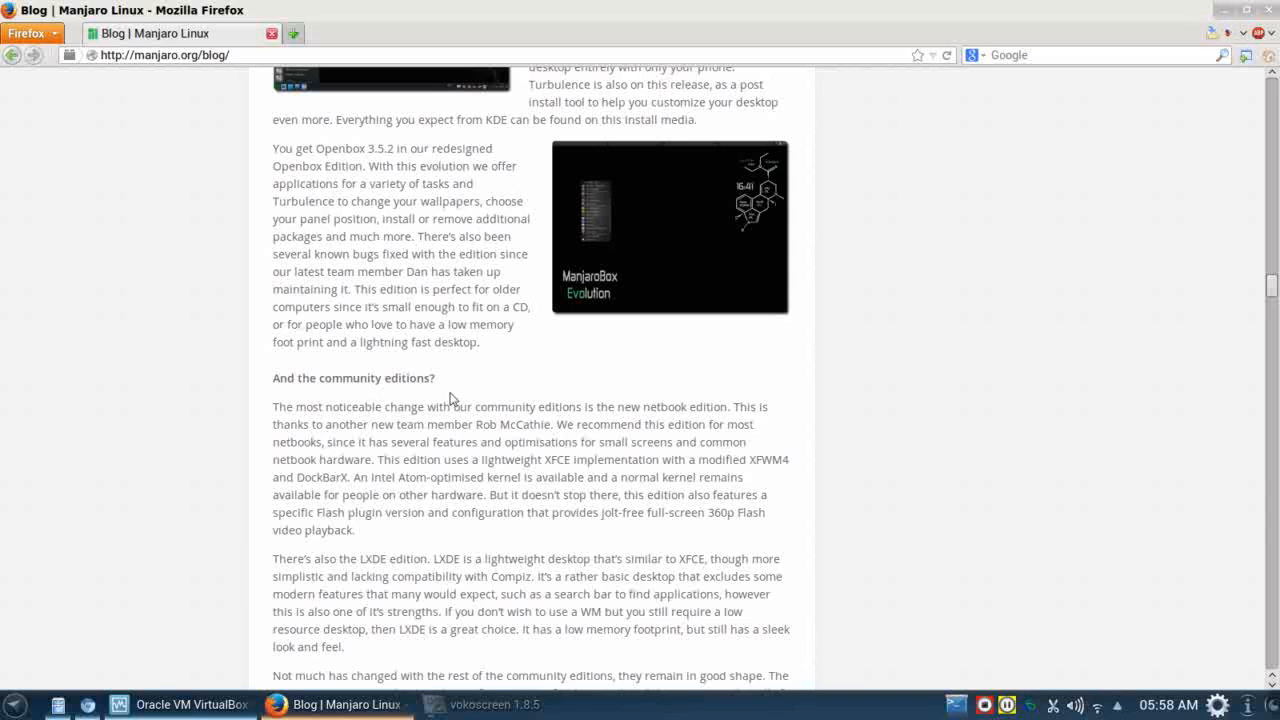
mouse_move(414, 249)
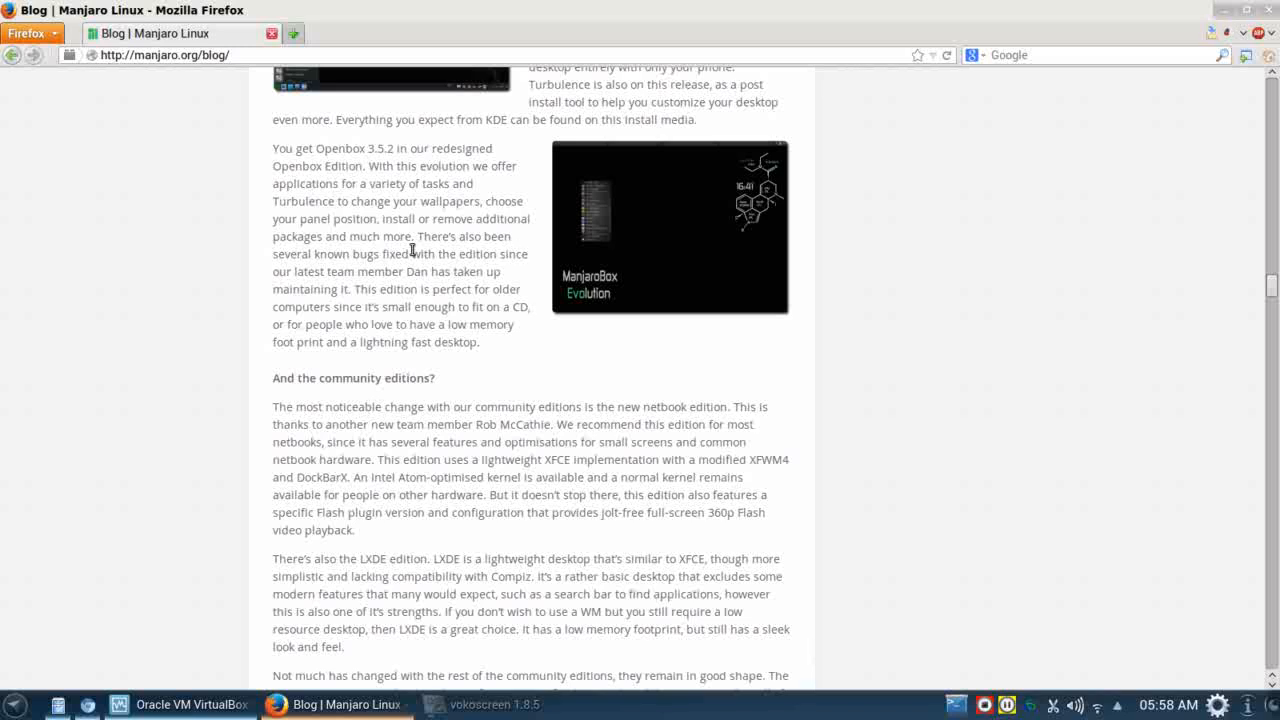
mouse_move(452, 330)
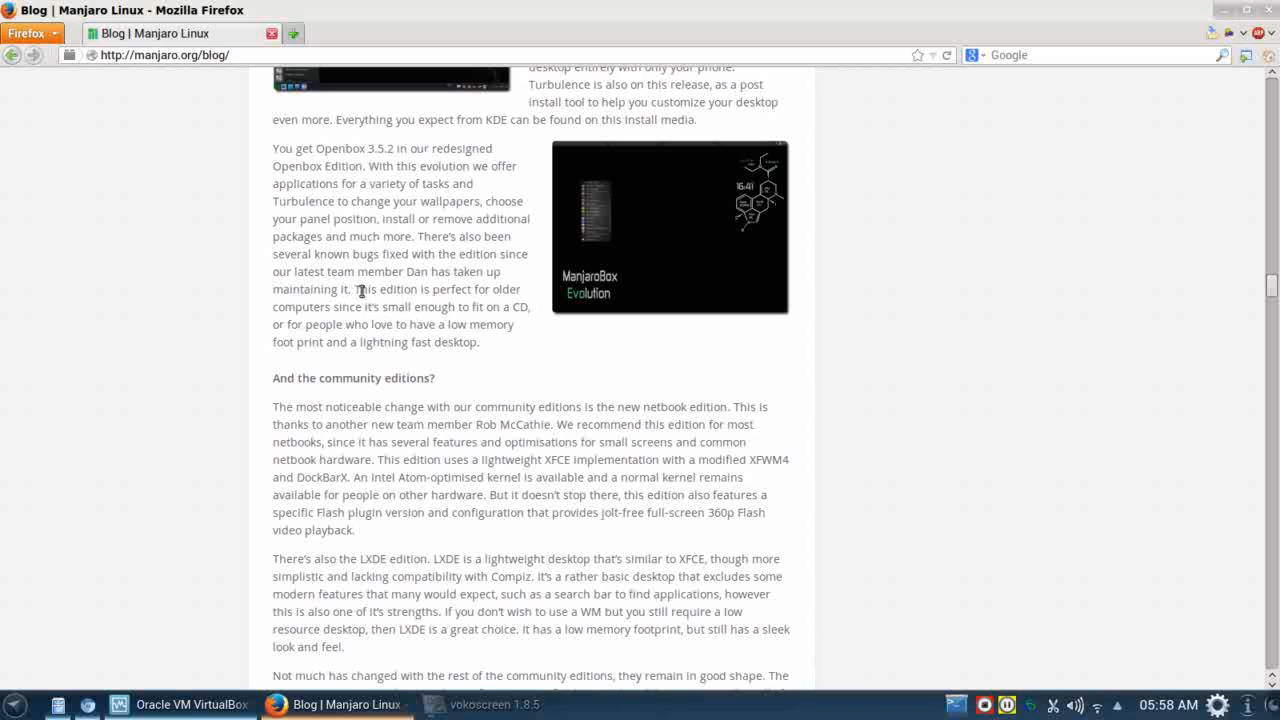
mouse_move(337, 303)
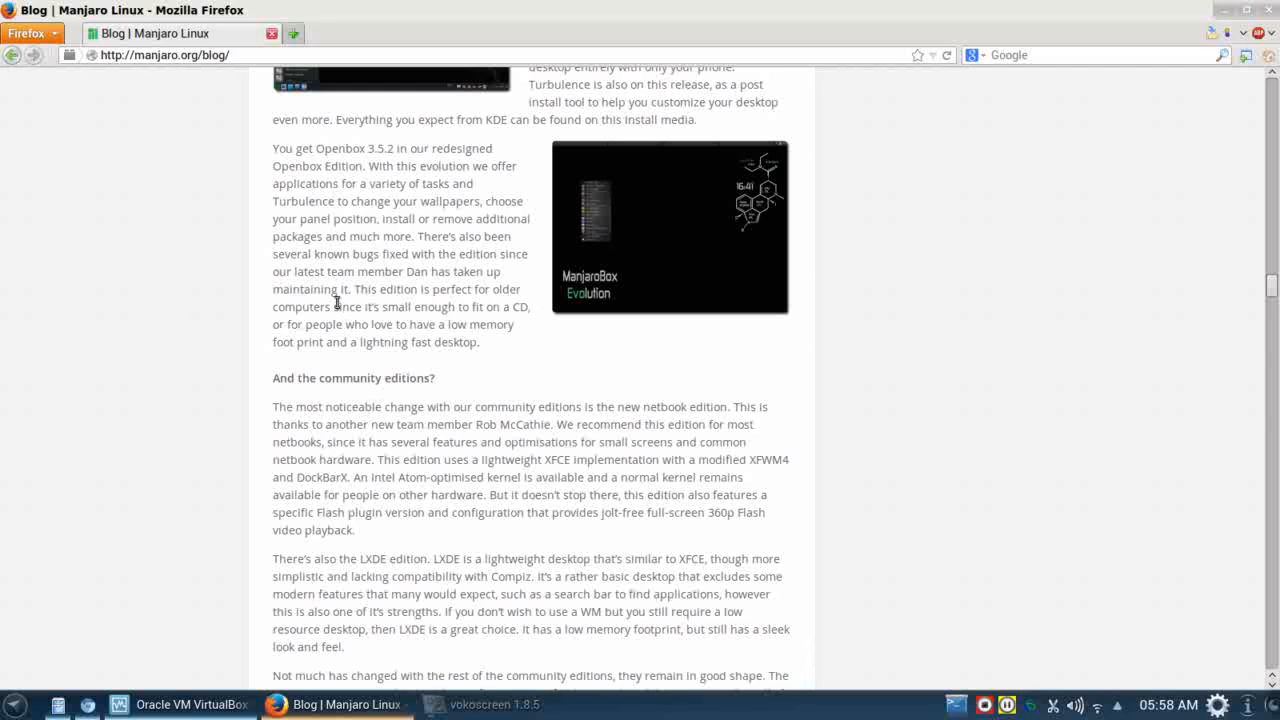
mouse_move(520, 315)
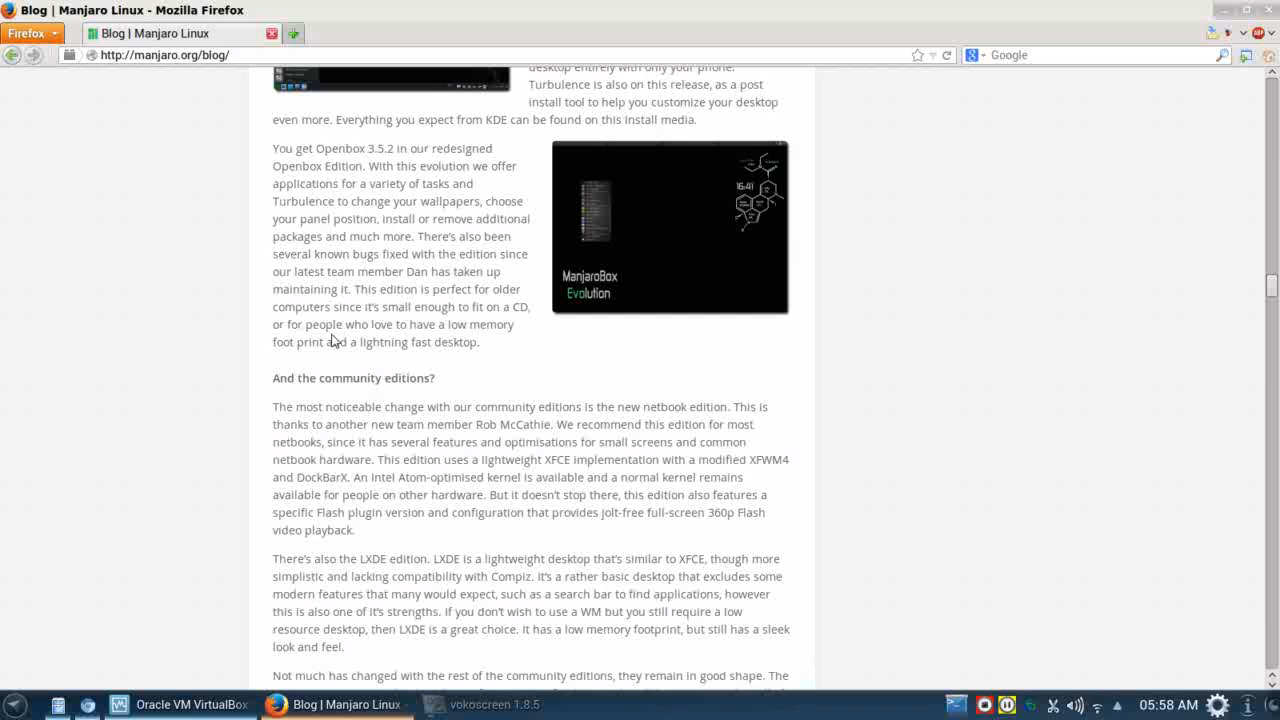
mouse_move(374, 362)
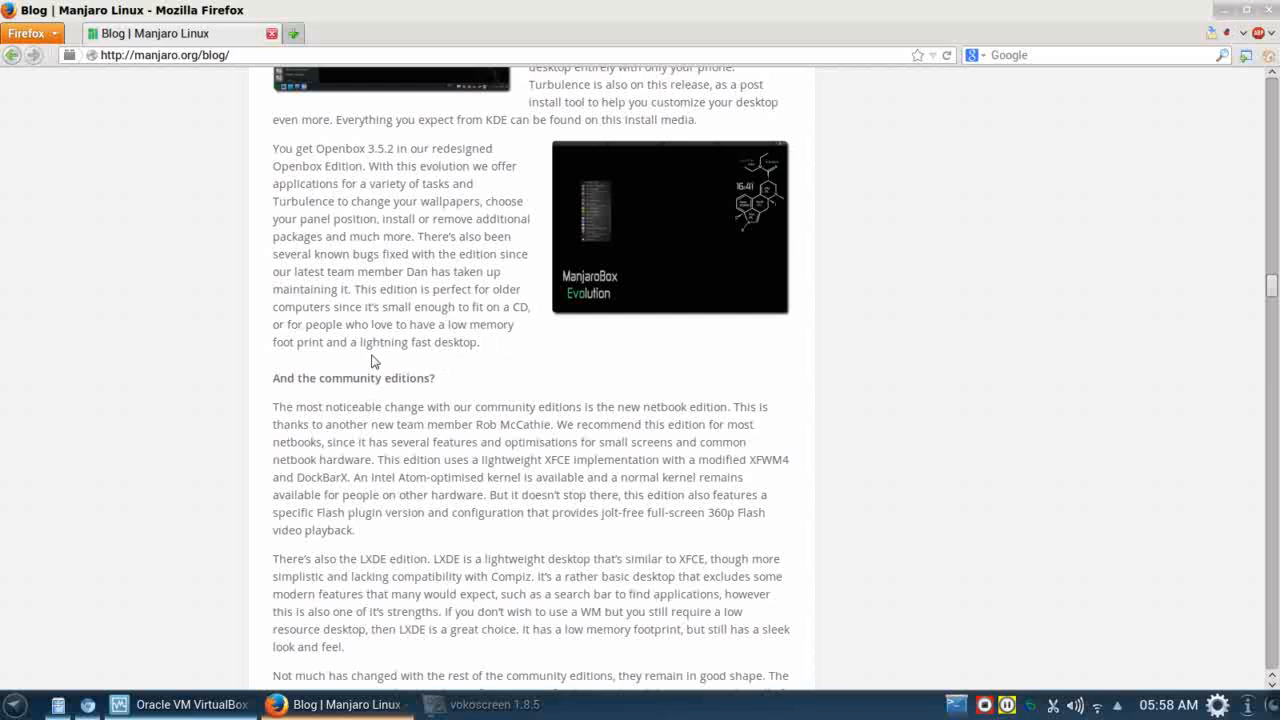
mouse_move(608, 227)
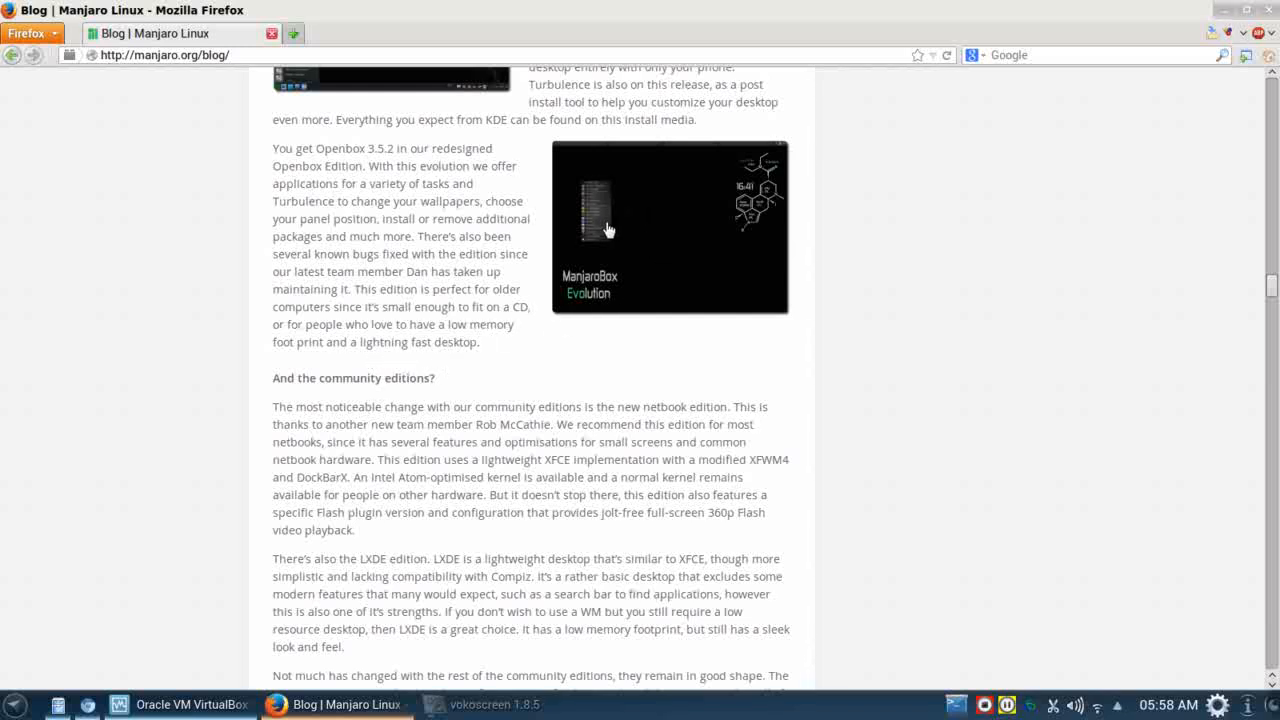
mouse_move(724, 262)
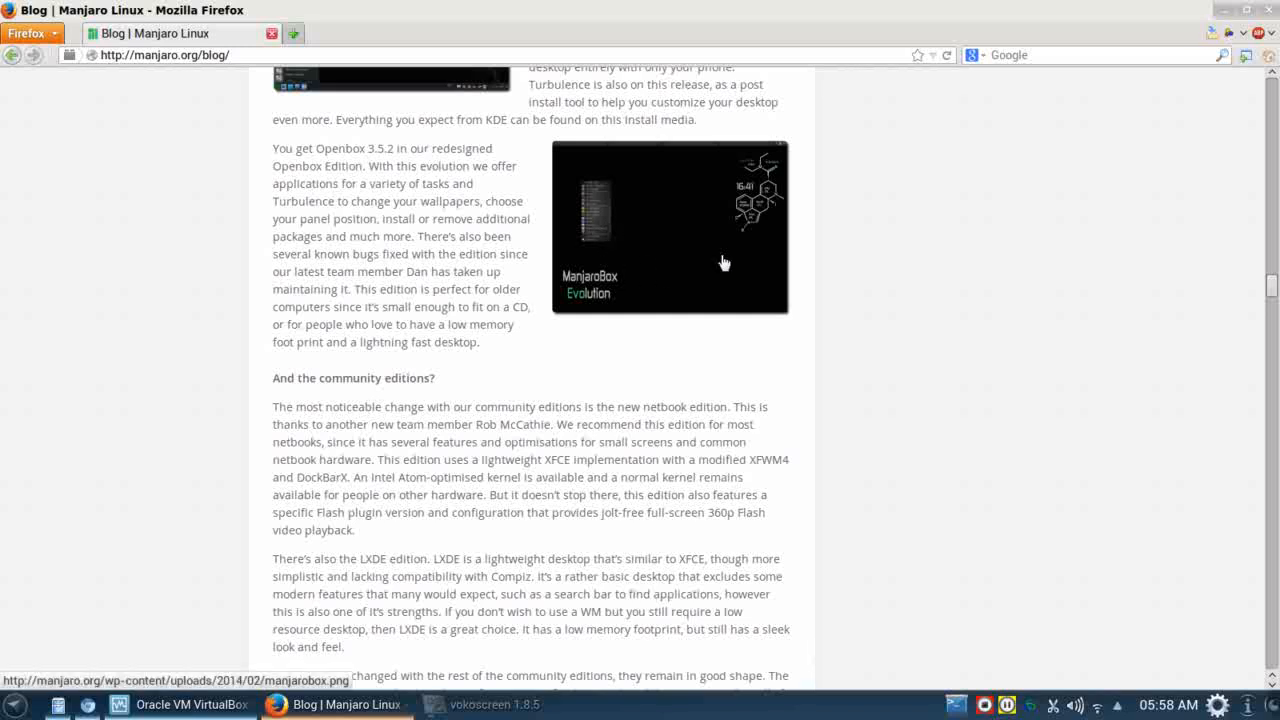
mouse_move(655, 244)
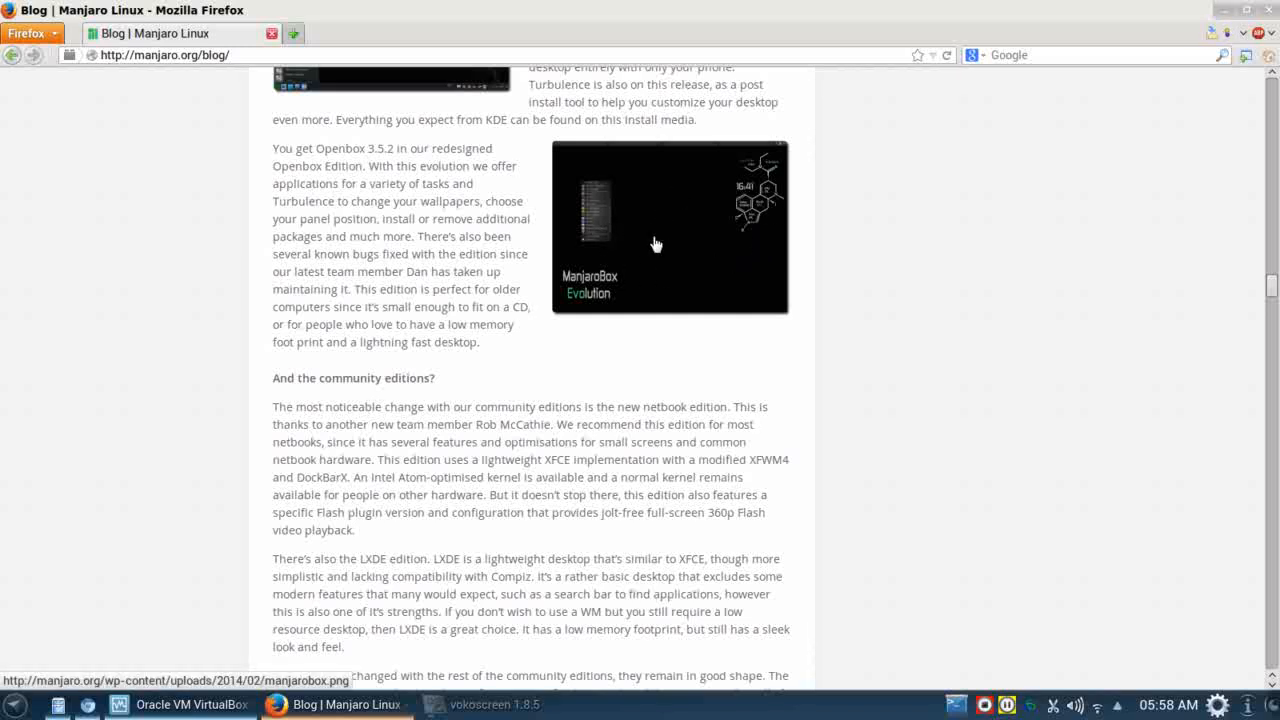
mouse_move(522, 532)
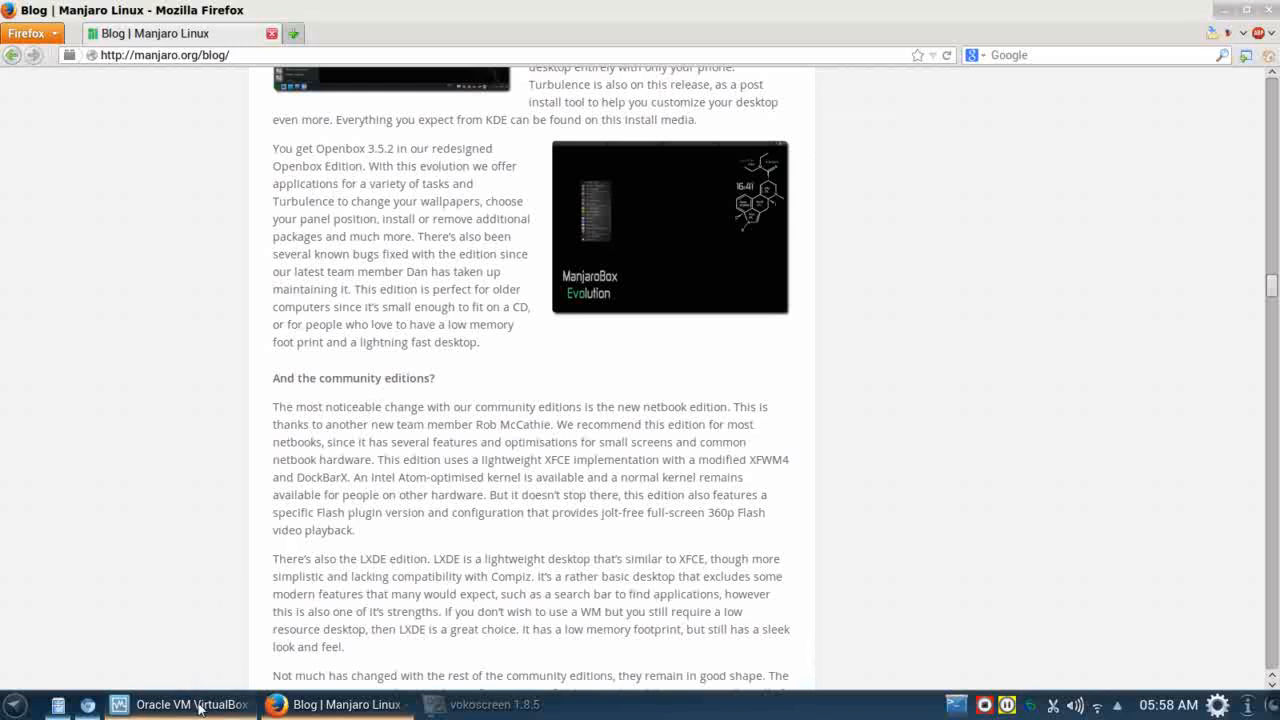
Show the ManjaroBox Evolution VM details (Arch Linux 64-bit, 2048 MB, 8 GB) in VirtualBox Manager
left_click(190, 703)
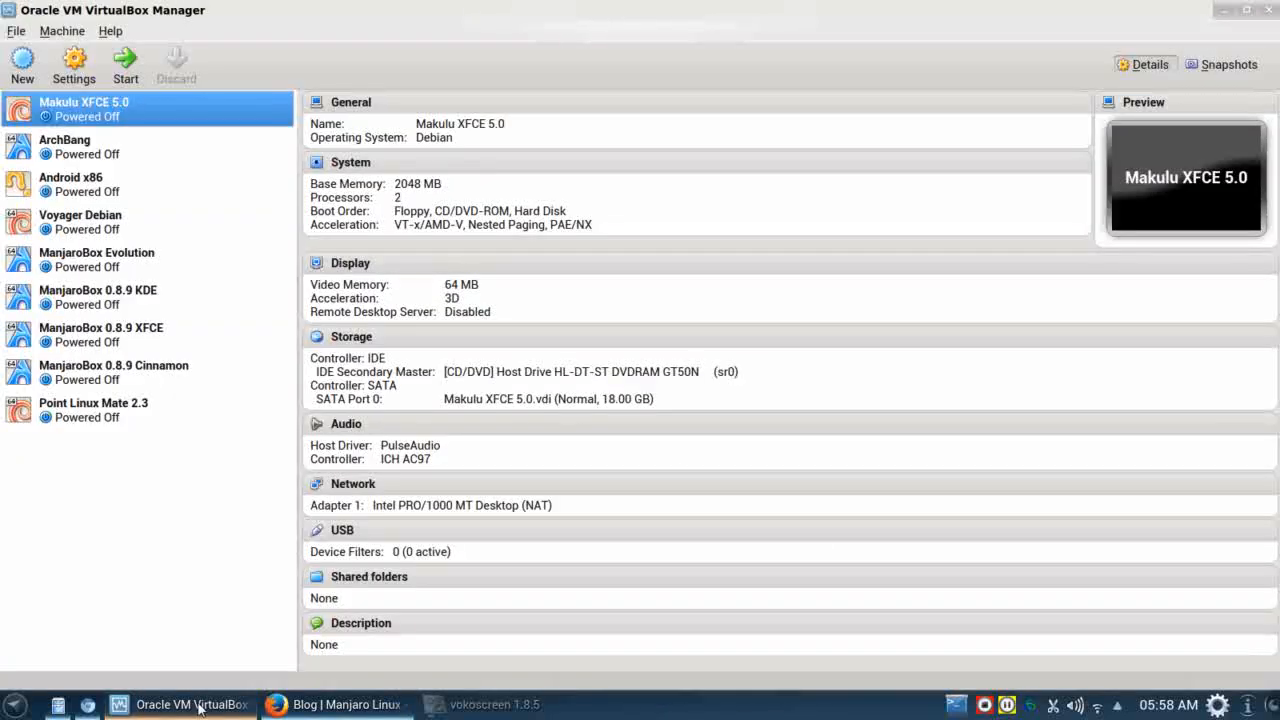
mouse_move(211, 608)
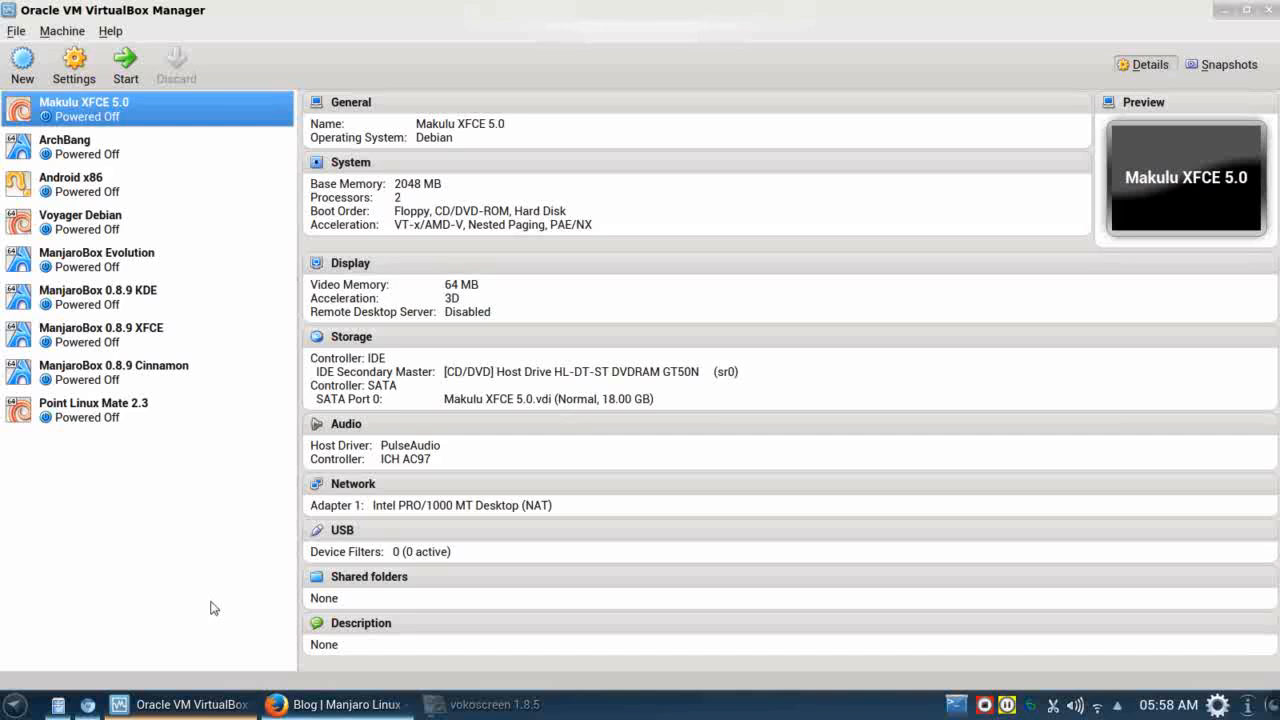
mouse_move(116, 268)
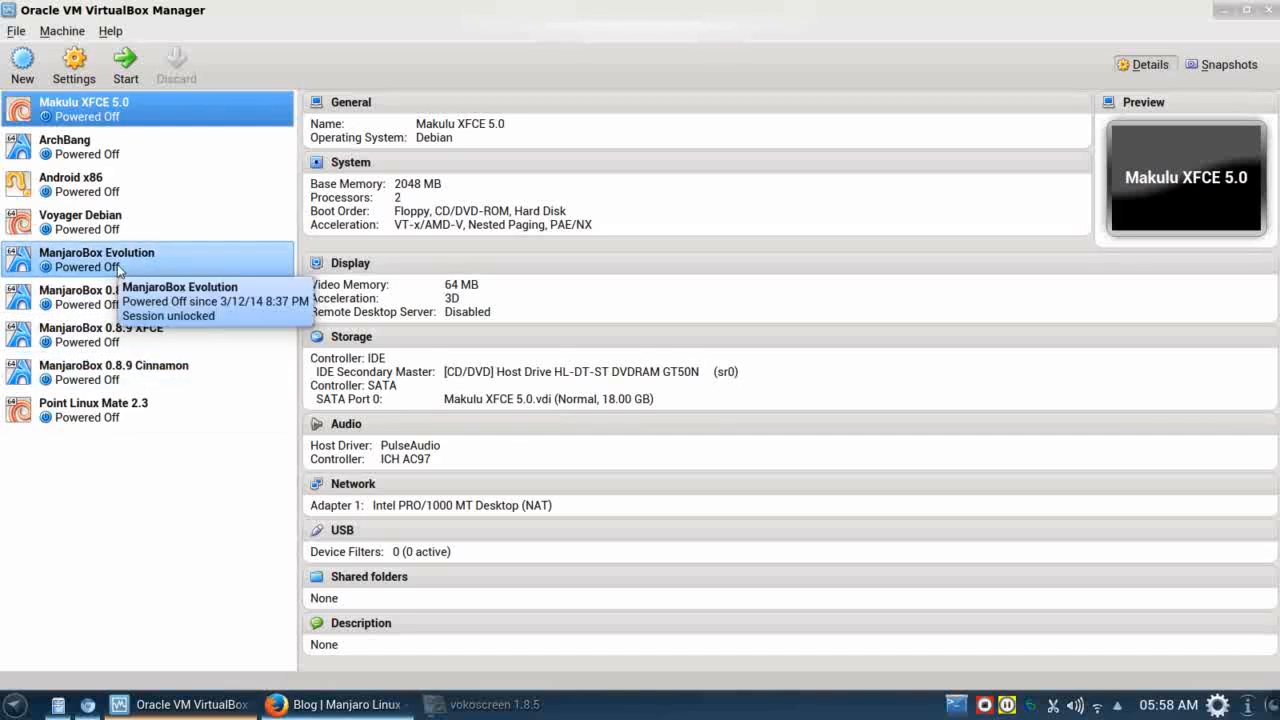
left_click(96, 259)
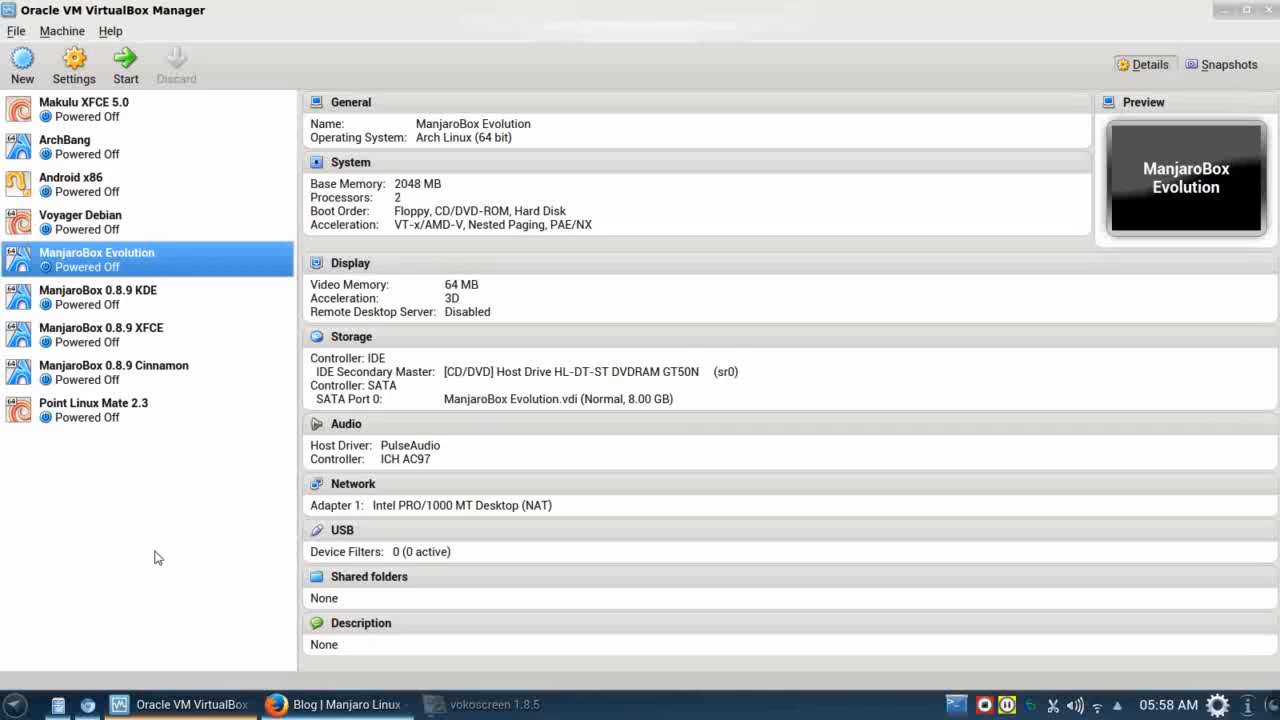
mouse_move(212, 259)
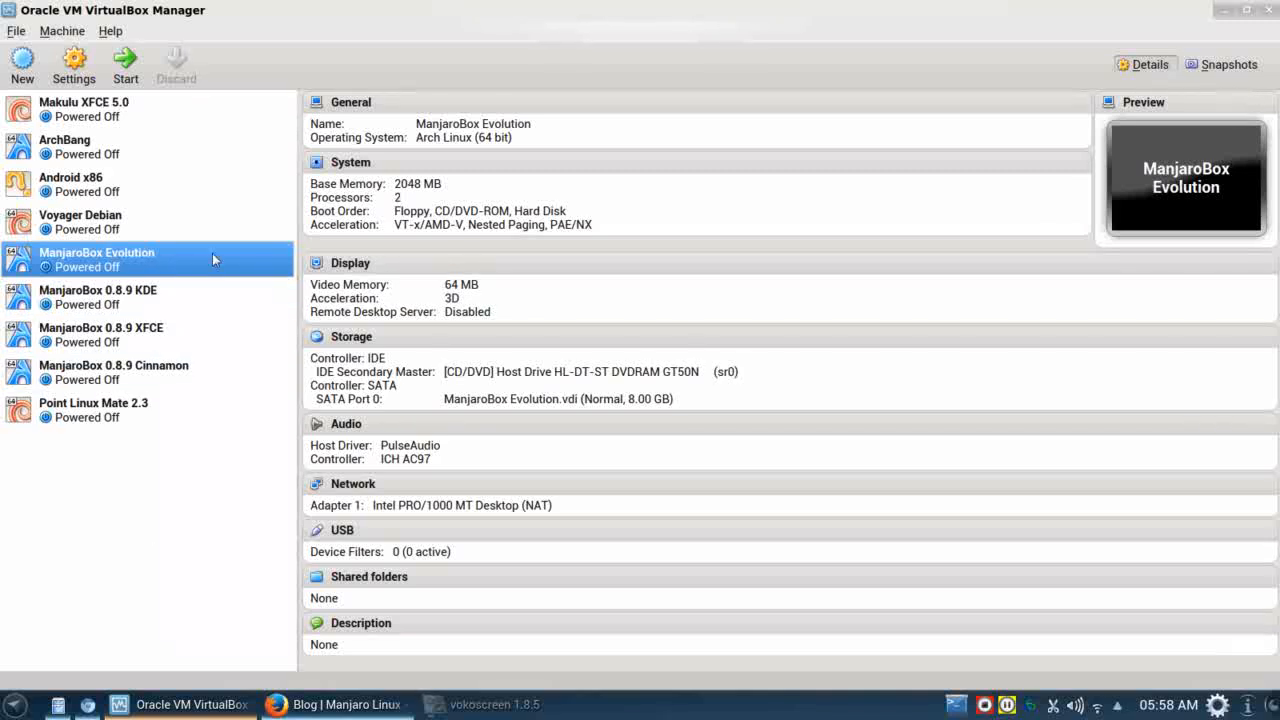
mouse_move(125, 58)
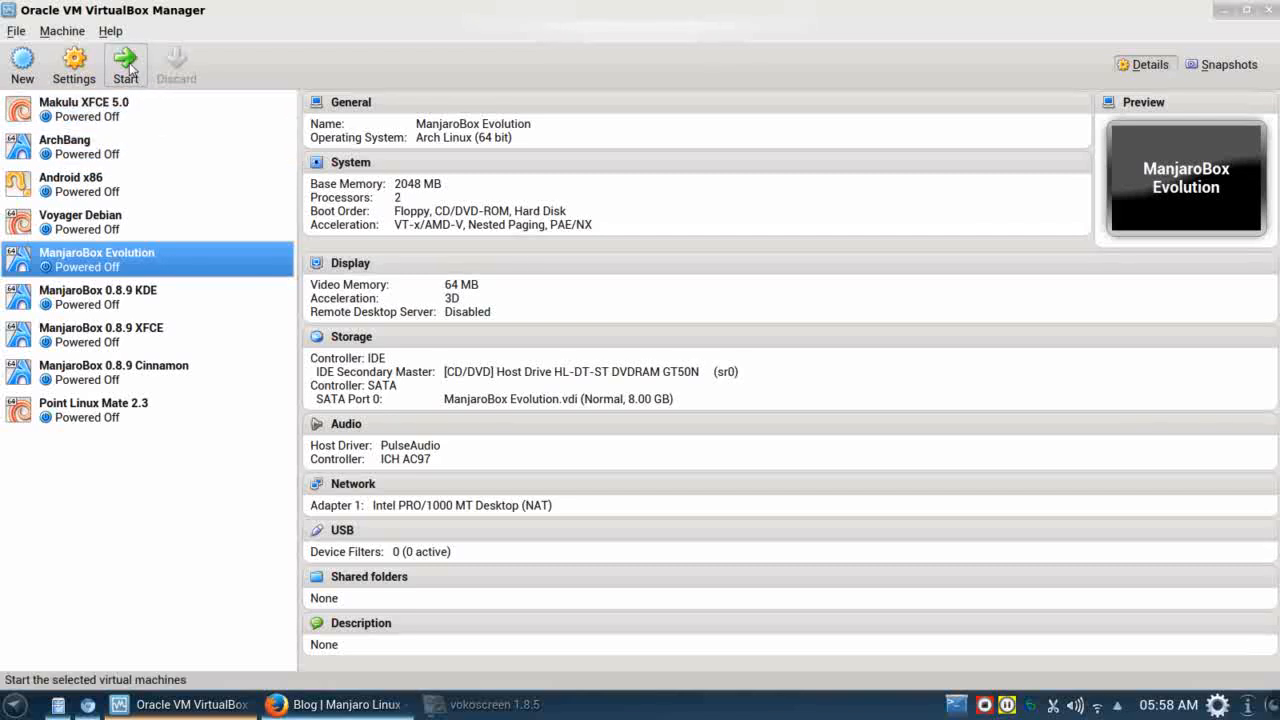
mouse_move(128, 58)
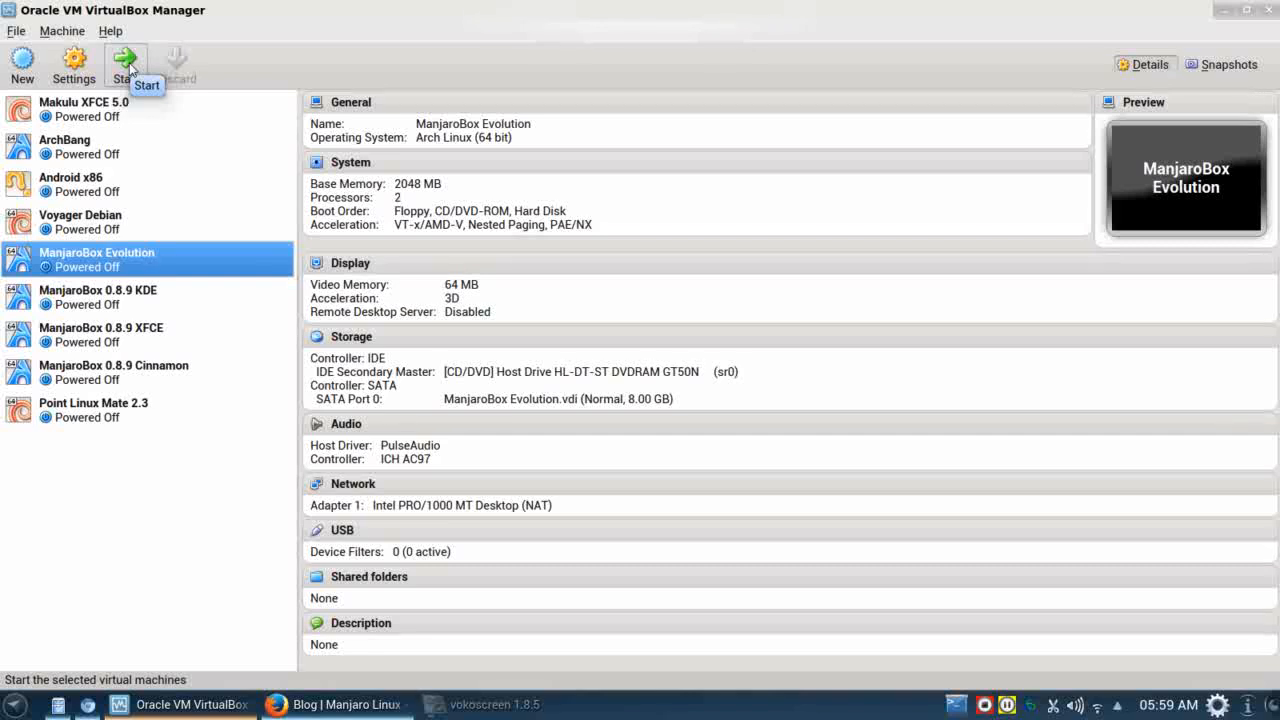
left_click(123, 60)
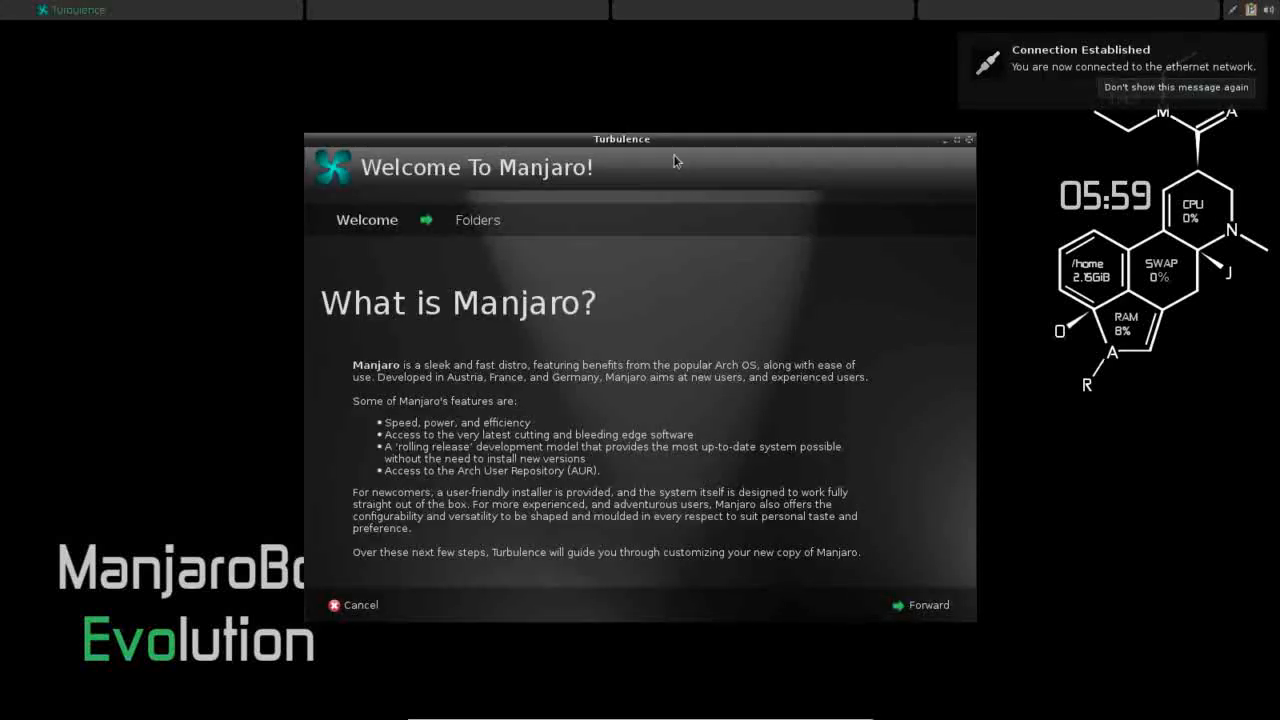
mouse_move(667, 299)
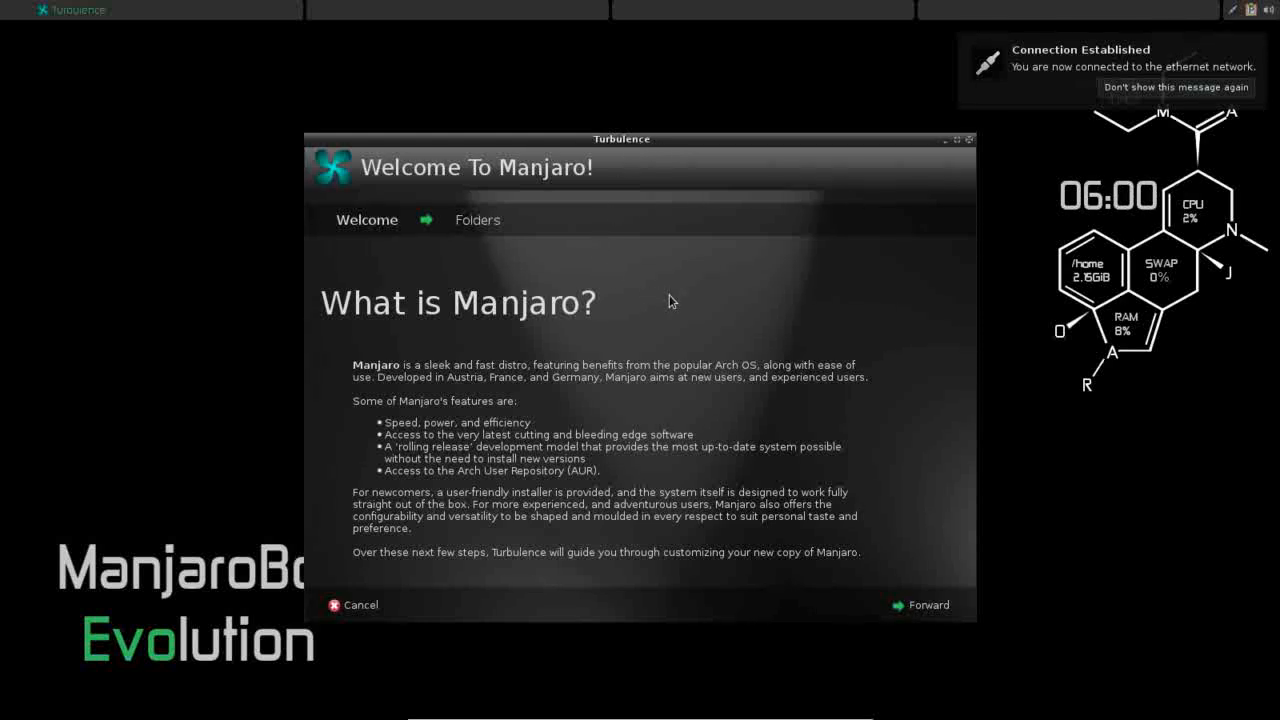
mouse_move(678, 300)
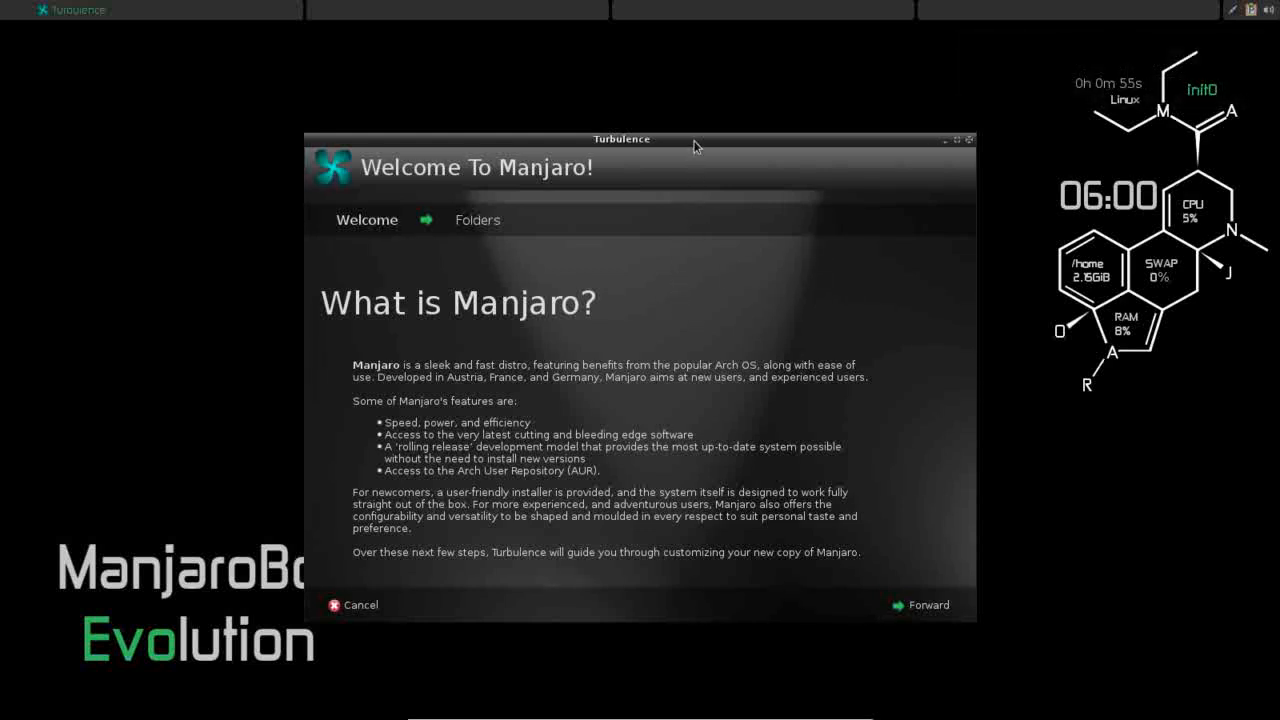
mouse_move(708, 301)
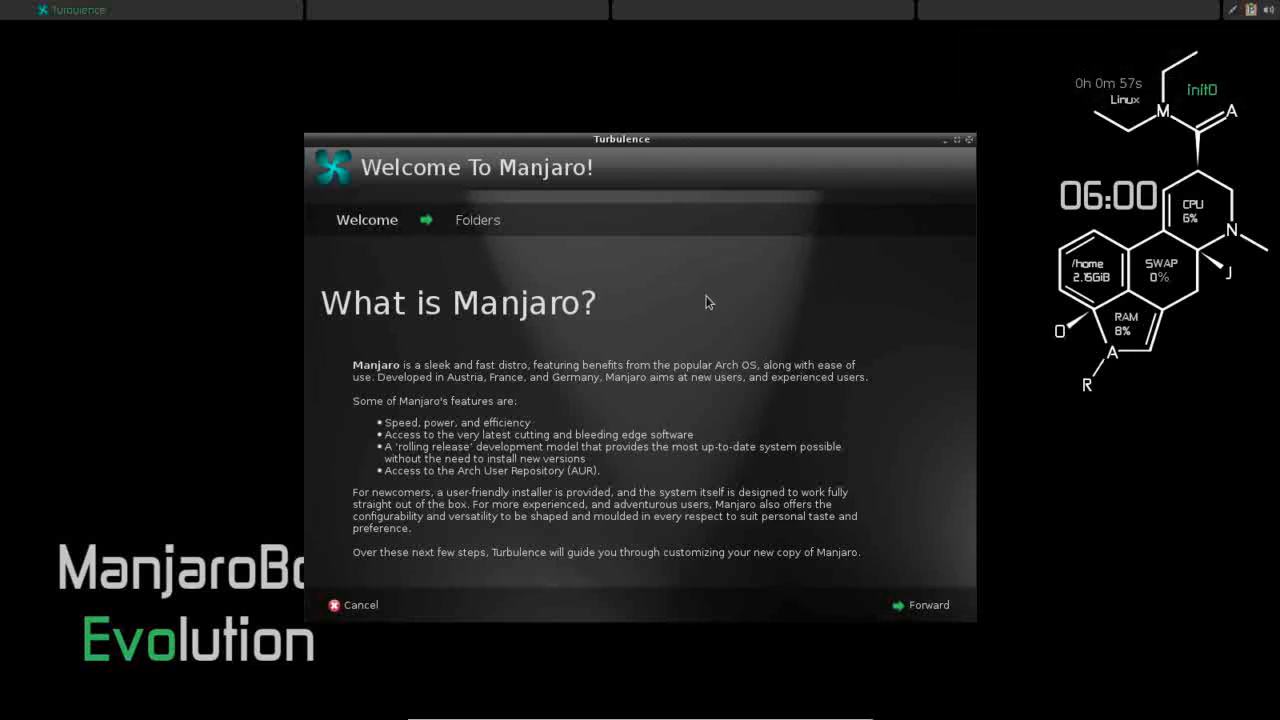
mouse_move(661, 341)
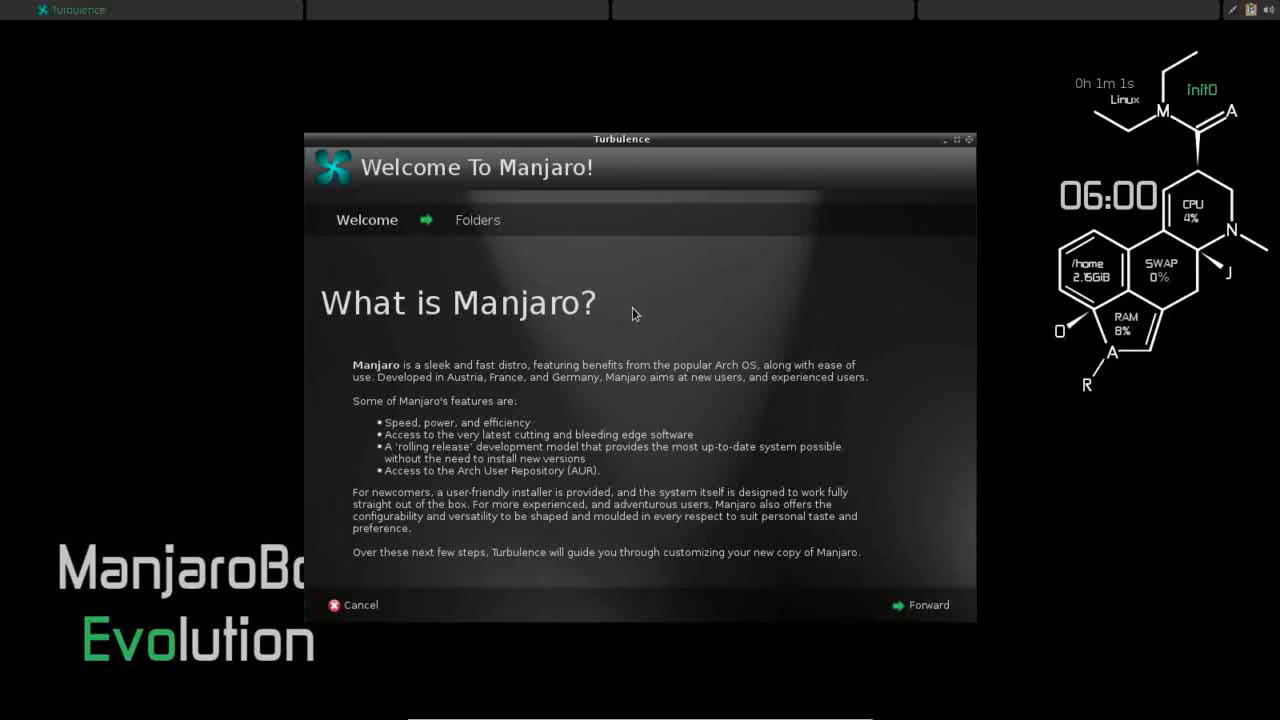
mouse_move(672, 472)
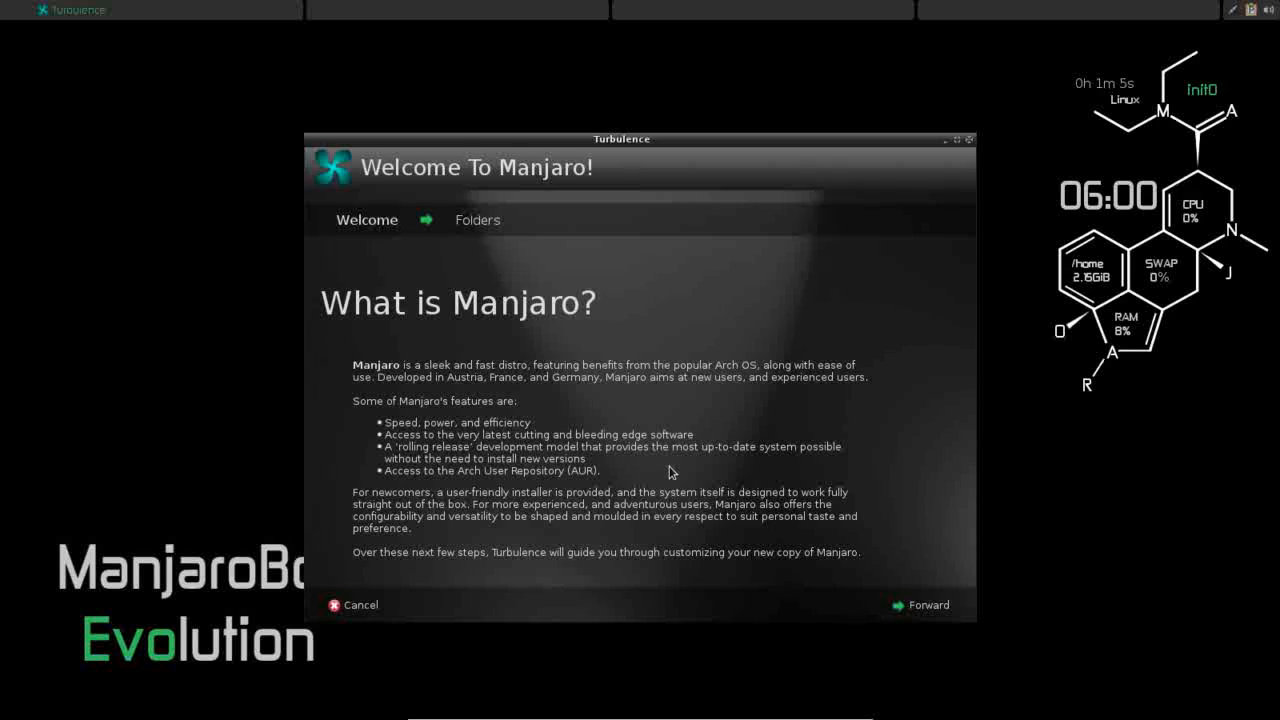
mouse_move(516, 358)
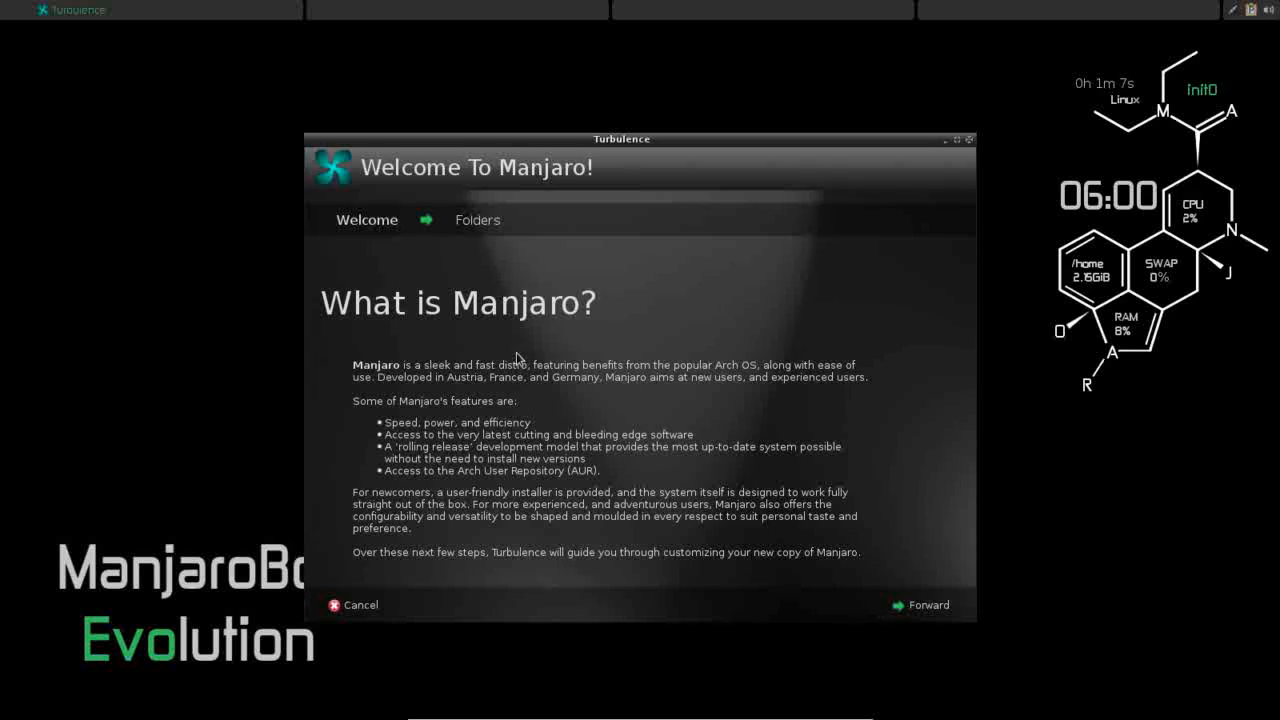
mouse_move(583, 331)
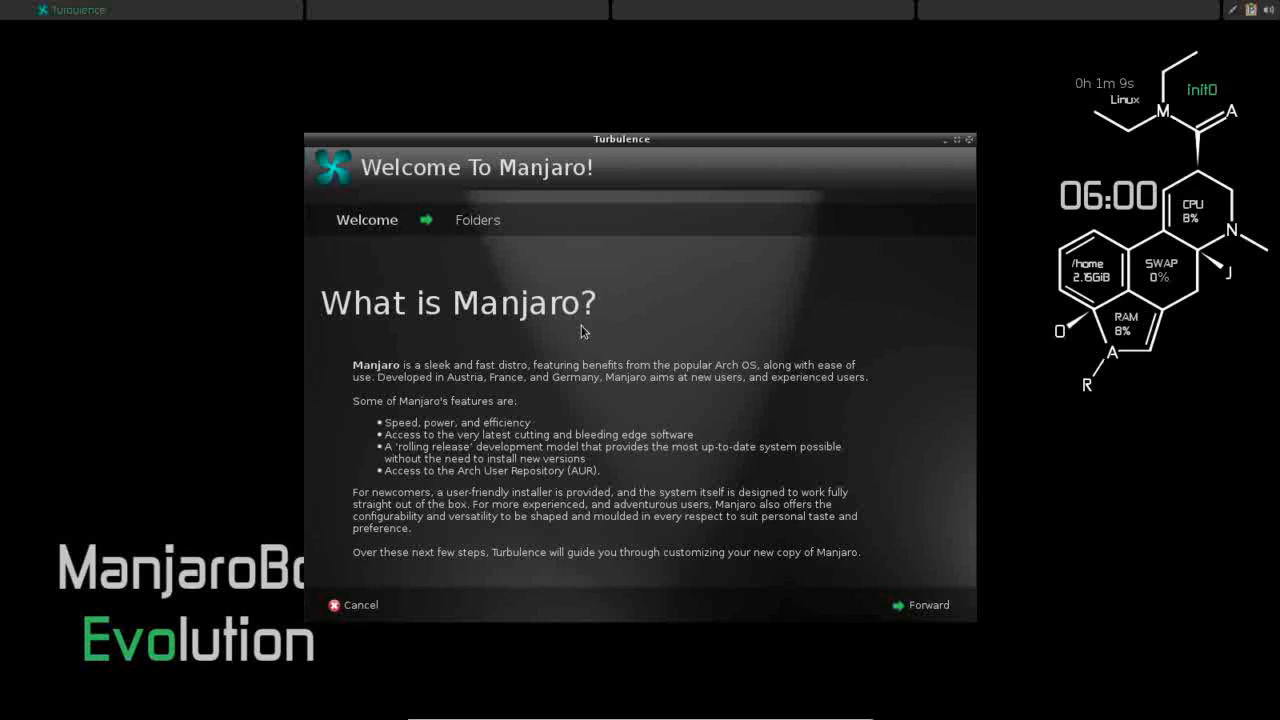
mouse_move(423, 375)
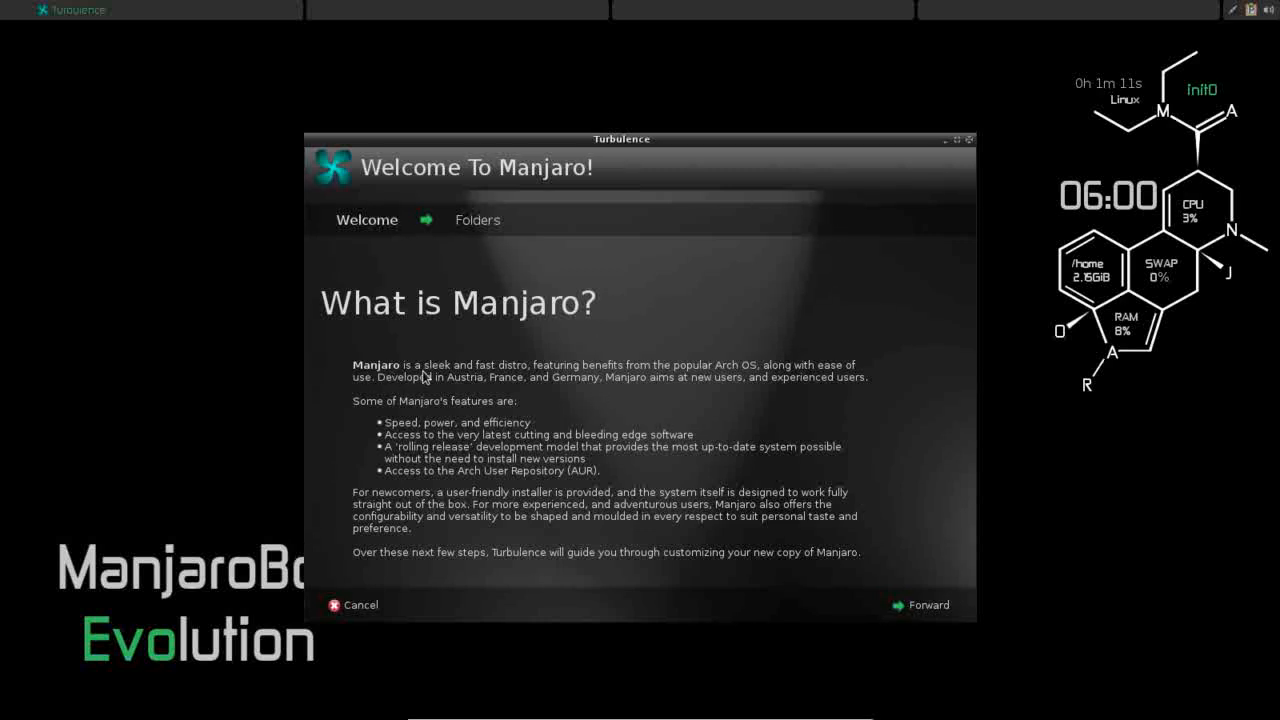
mouse_move(593, 372)
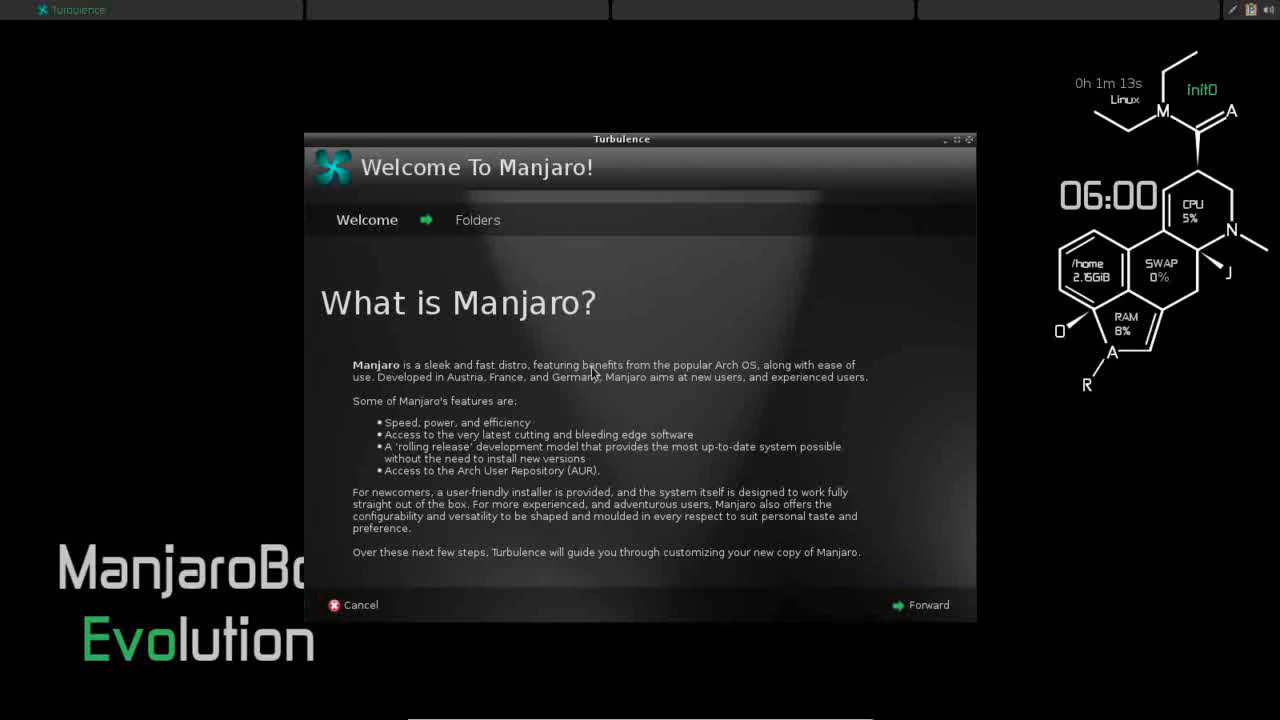
mouse_move(726, 376)
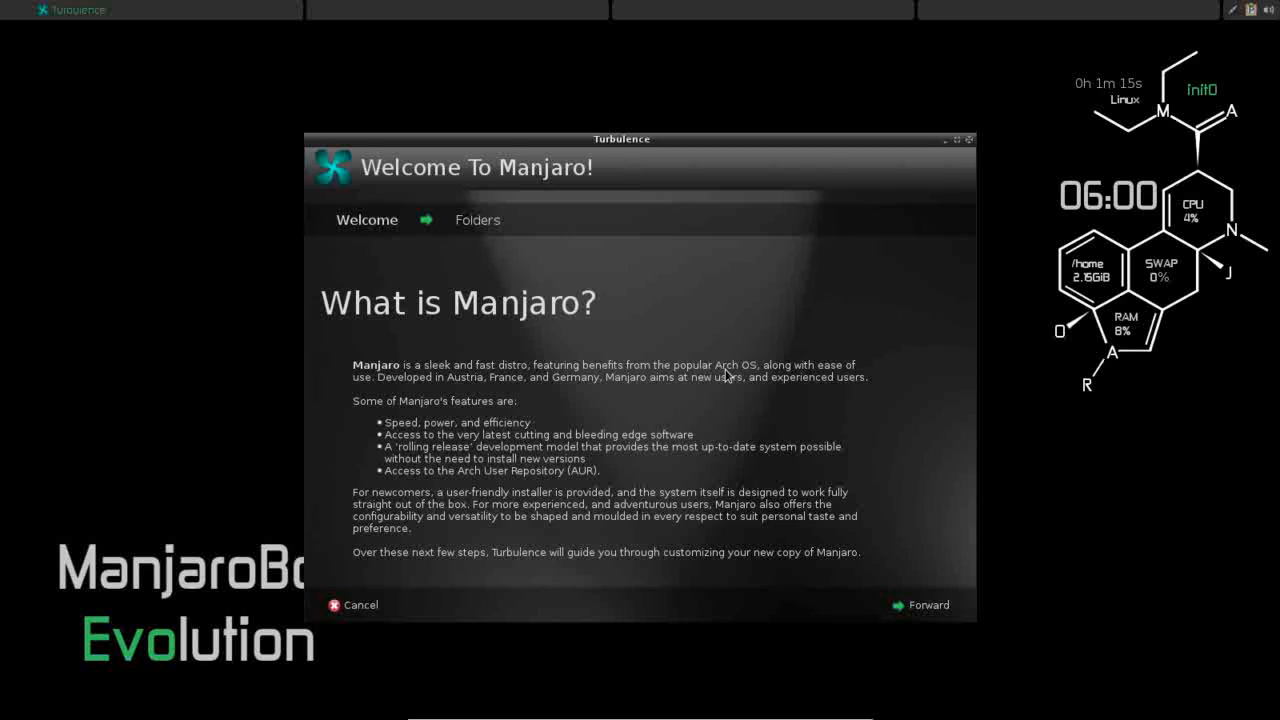
mouse_move(430, 392)
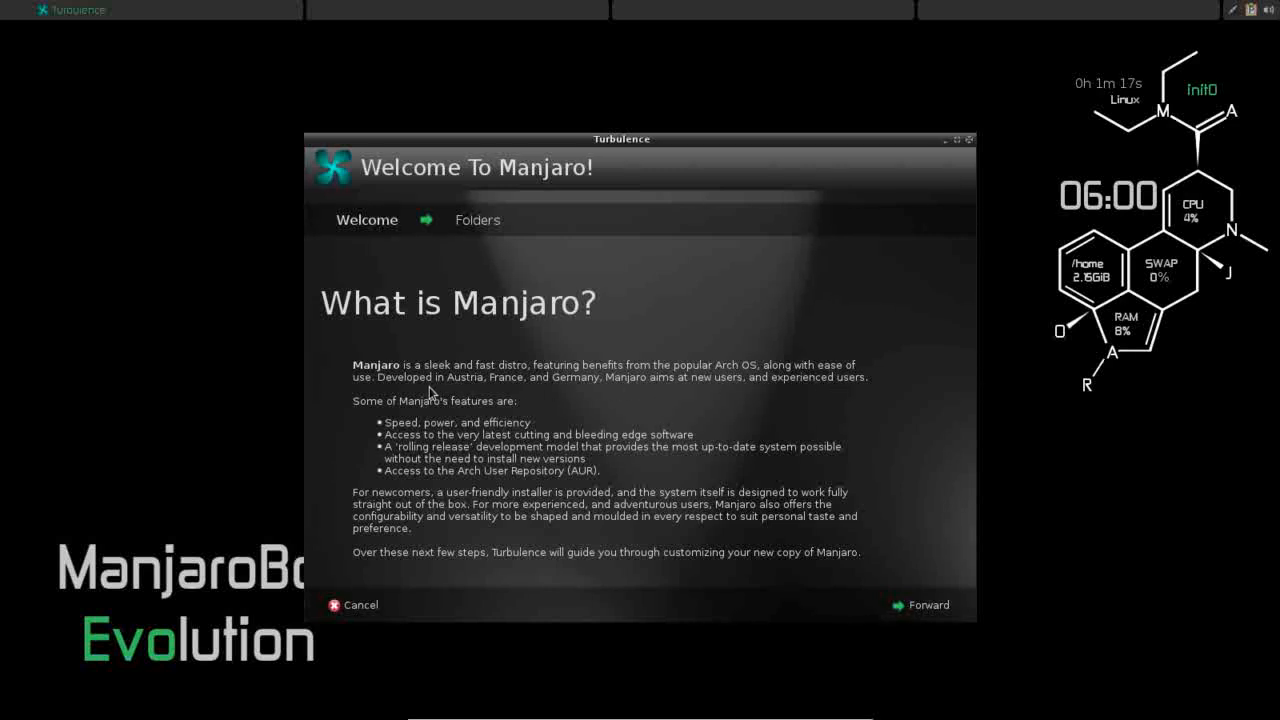
mouse_move(463, 395)
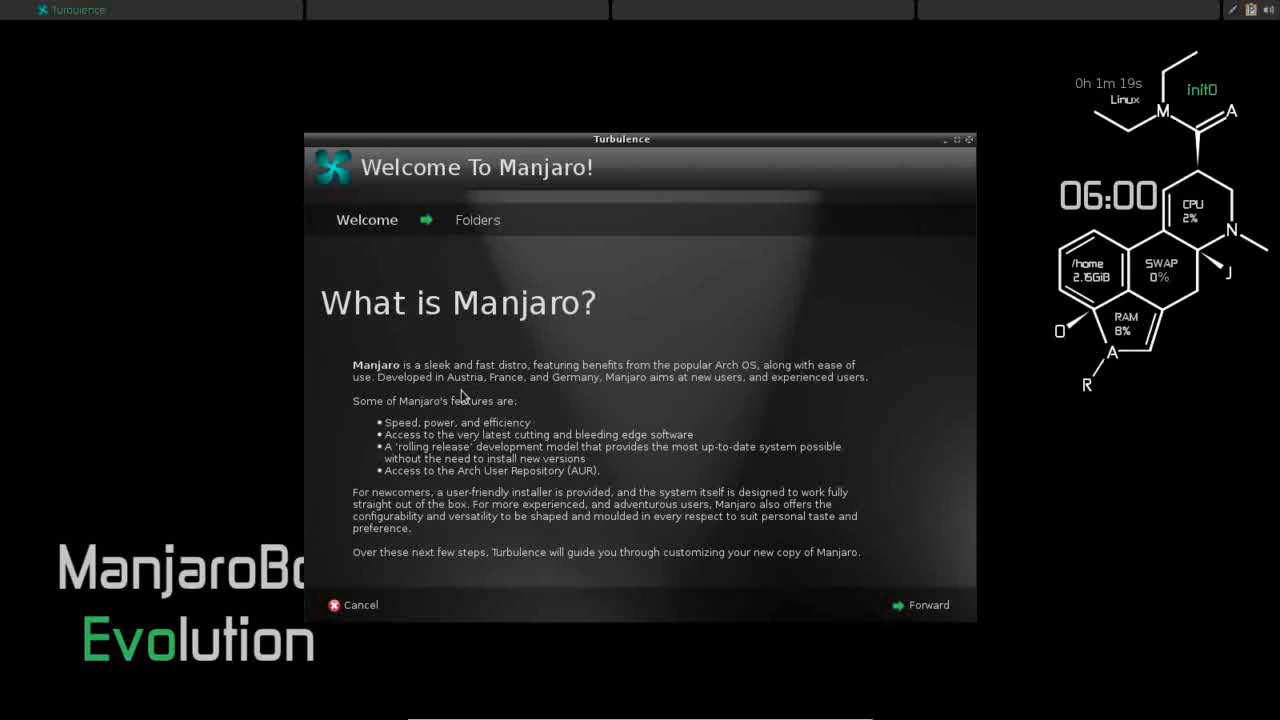
mouse_move(585, 401)
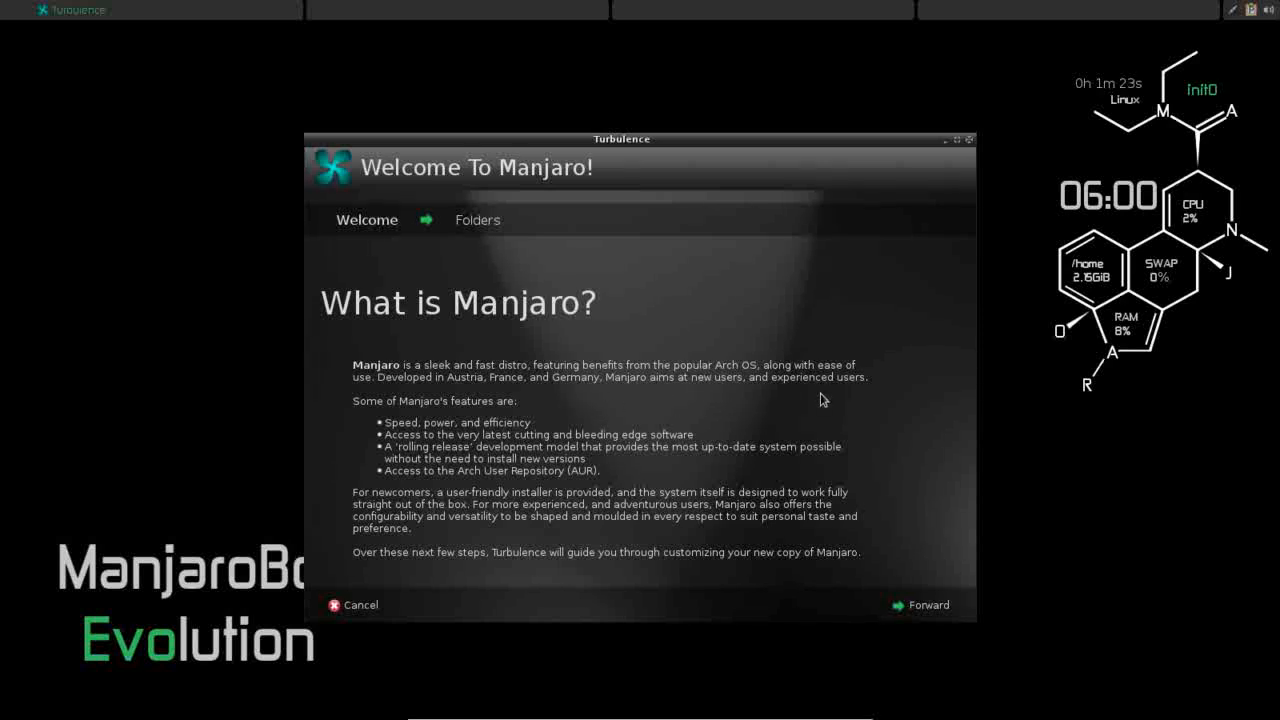
mouse_move(736, 434)
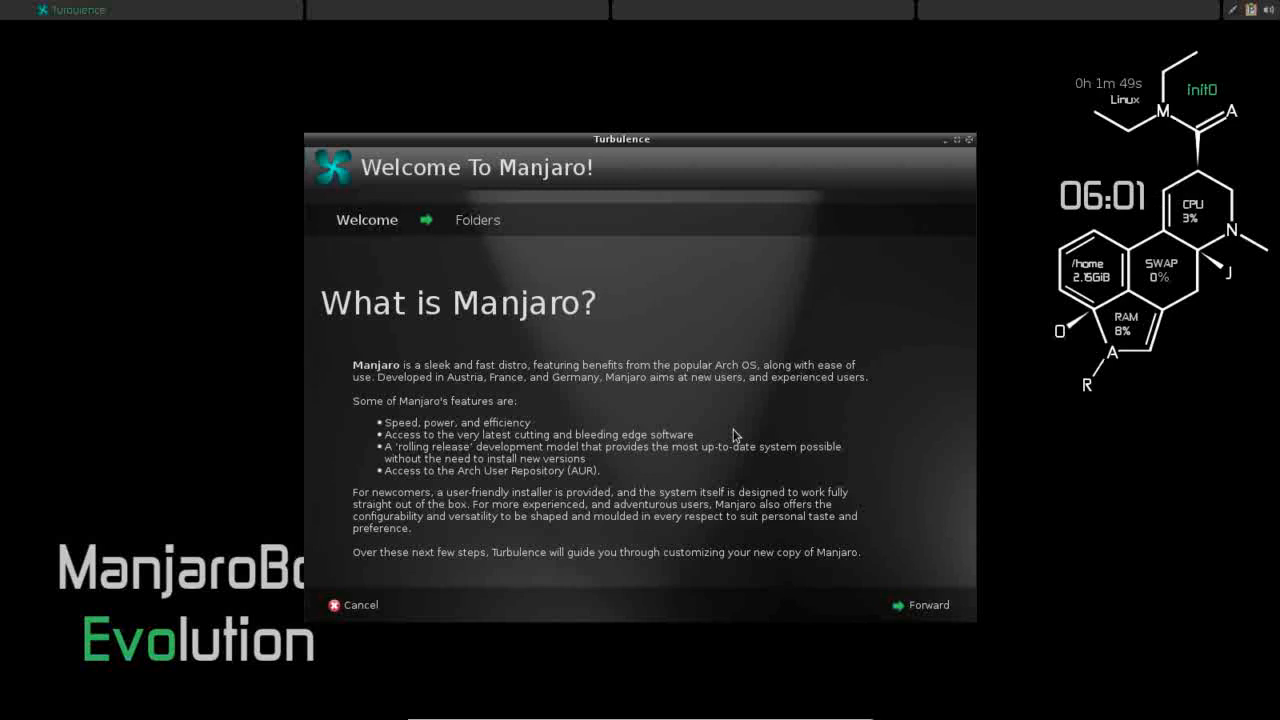
mouse_move(610, 410)
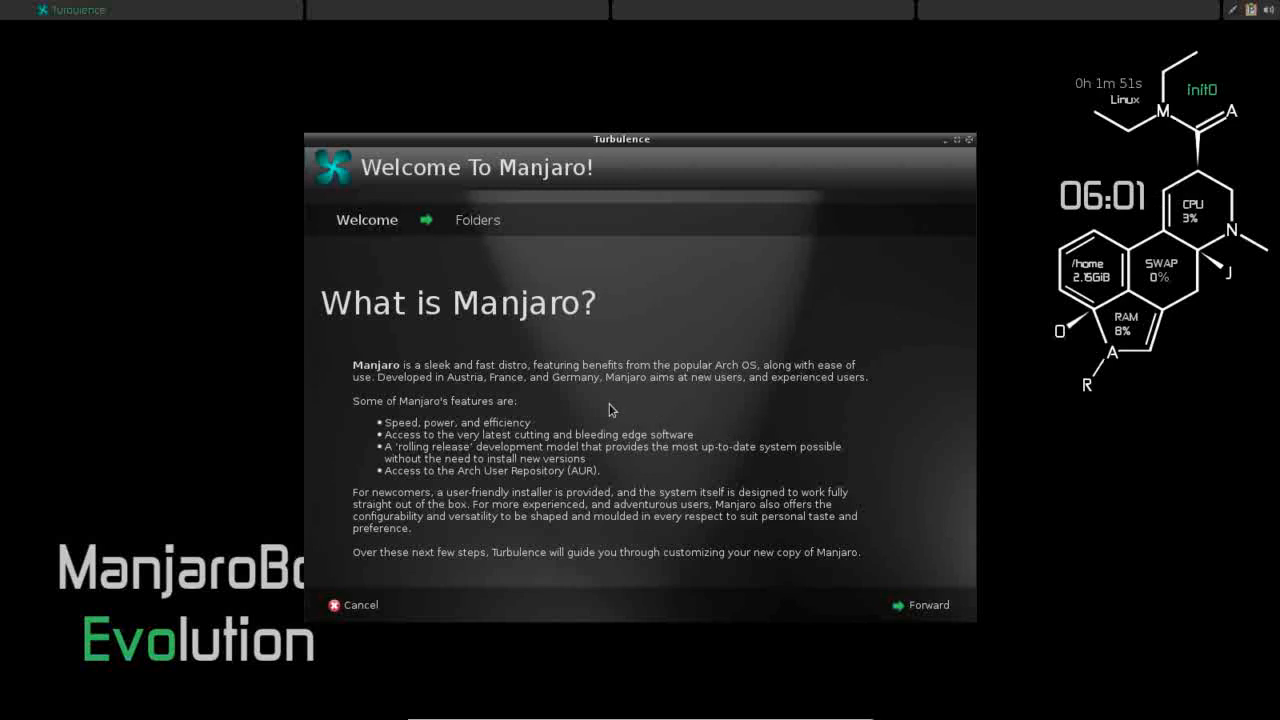
mouse_move(744, 398)
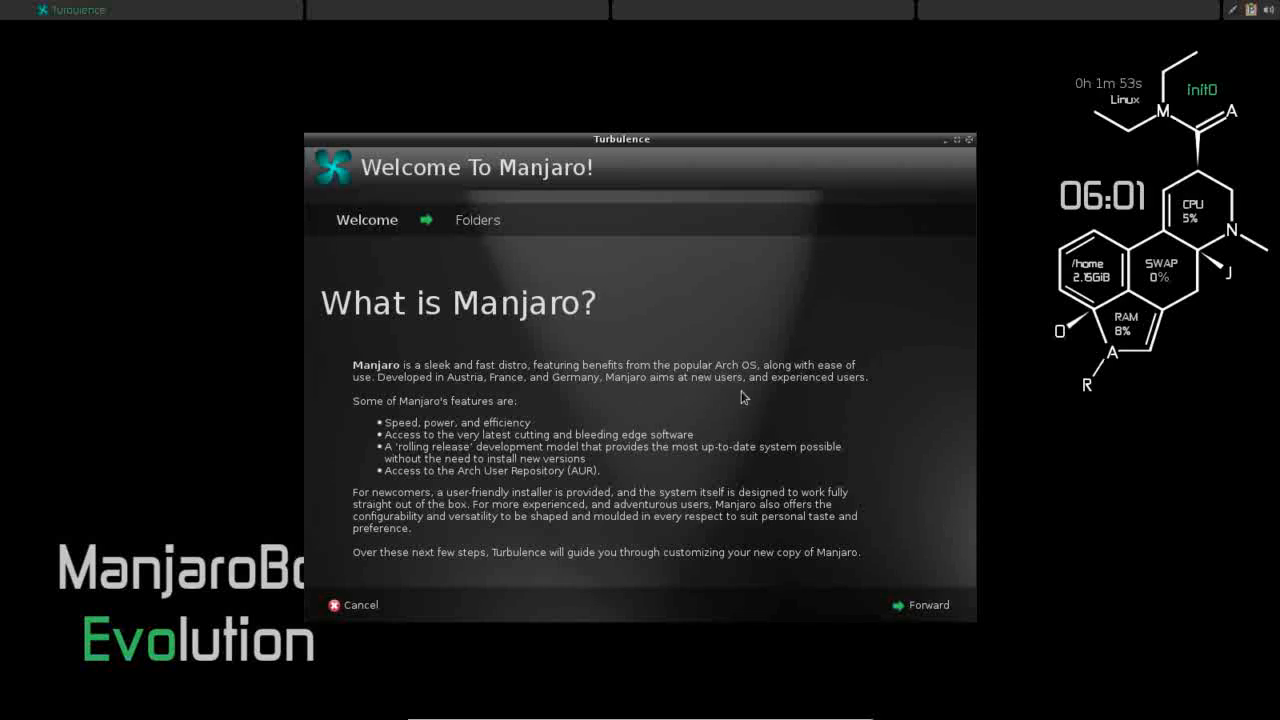
mouse_move(844, 163)
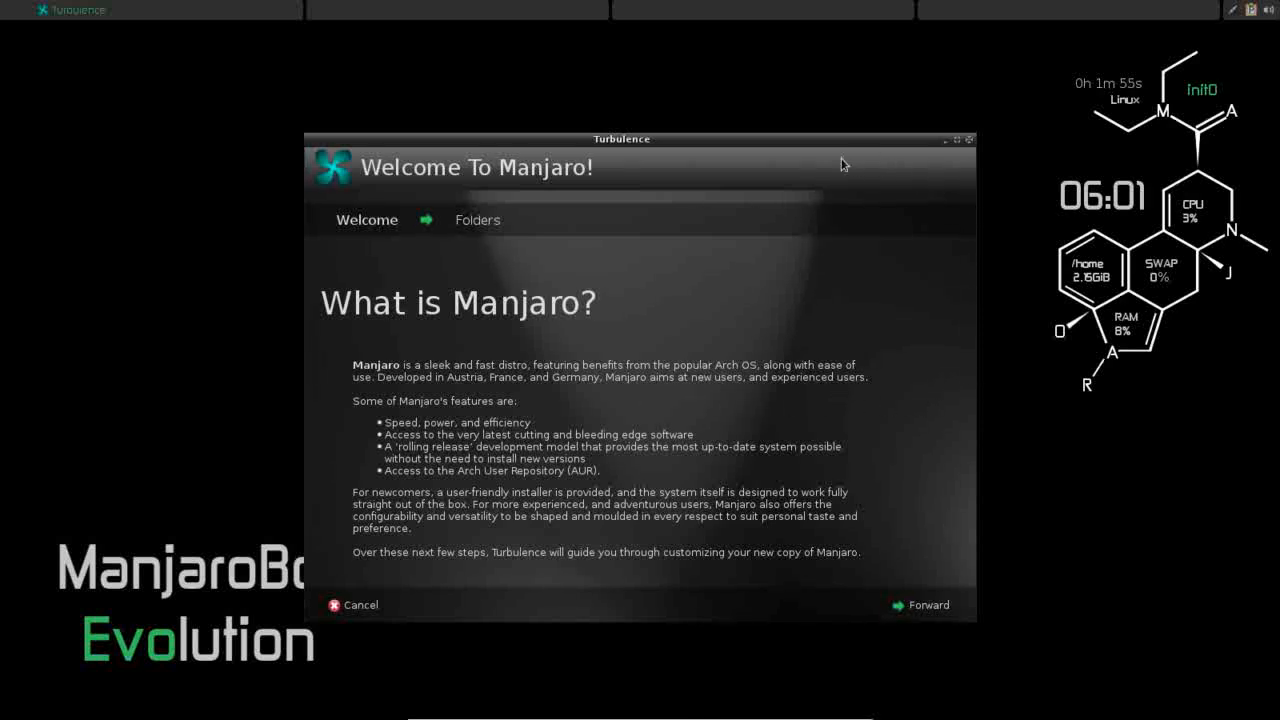
mouse_move(794, 348)
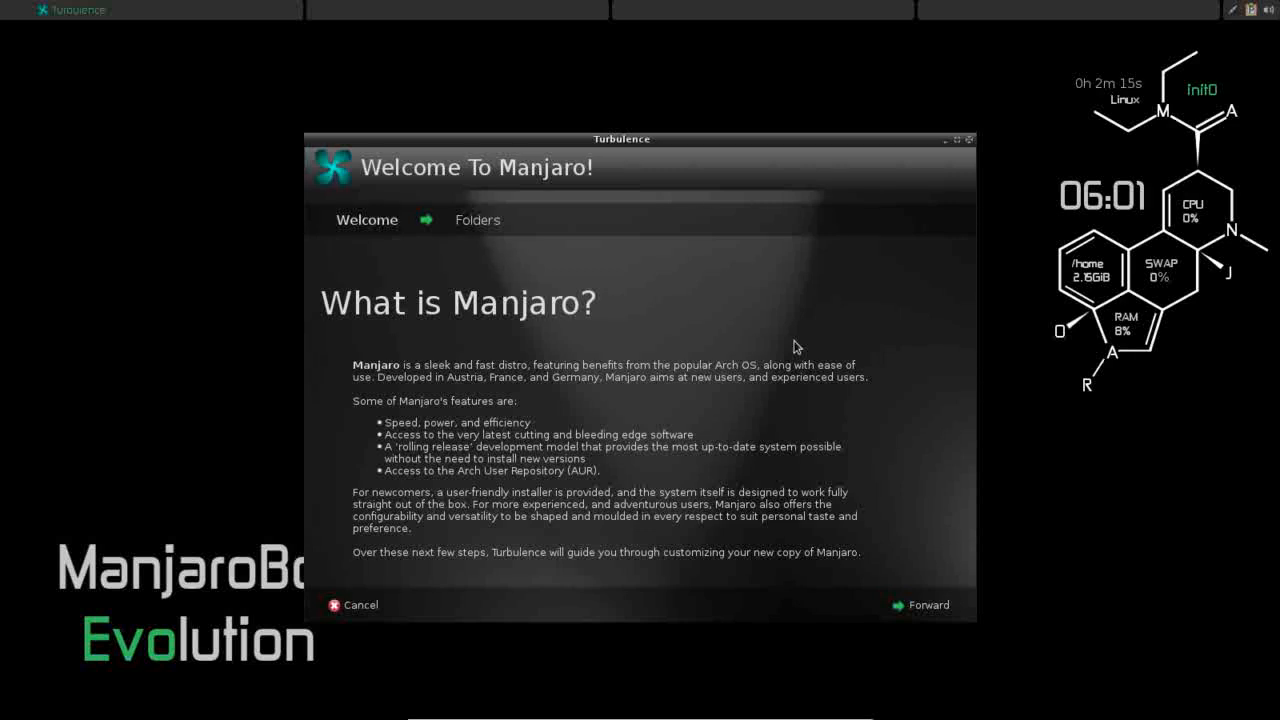
mouse_move(826, 396)
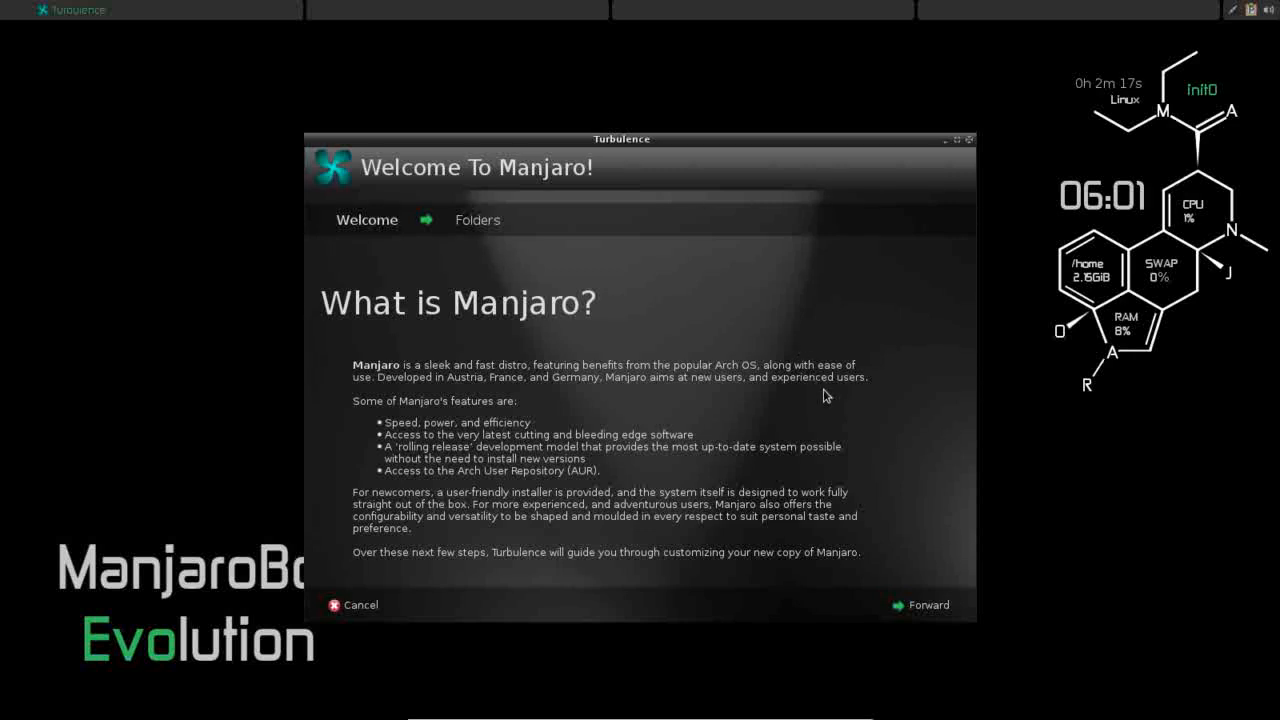
mouse_move(920, 384)
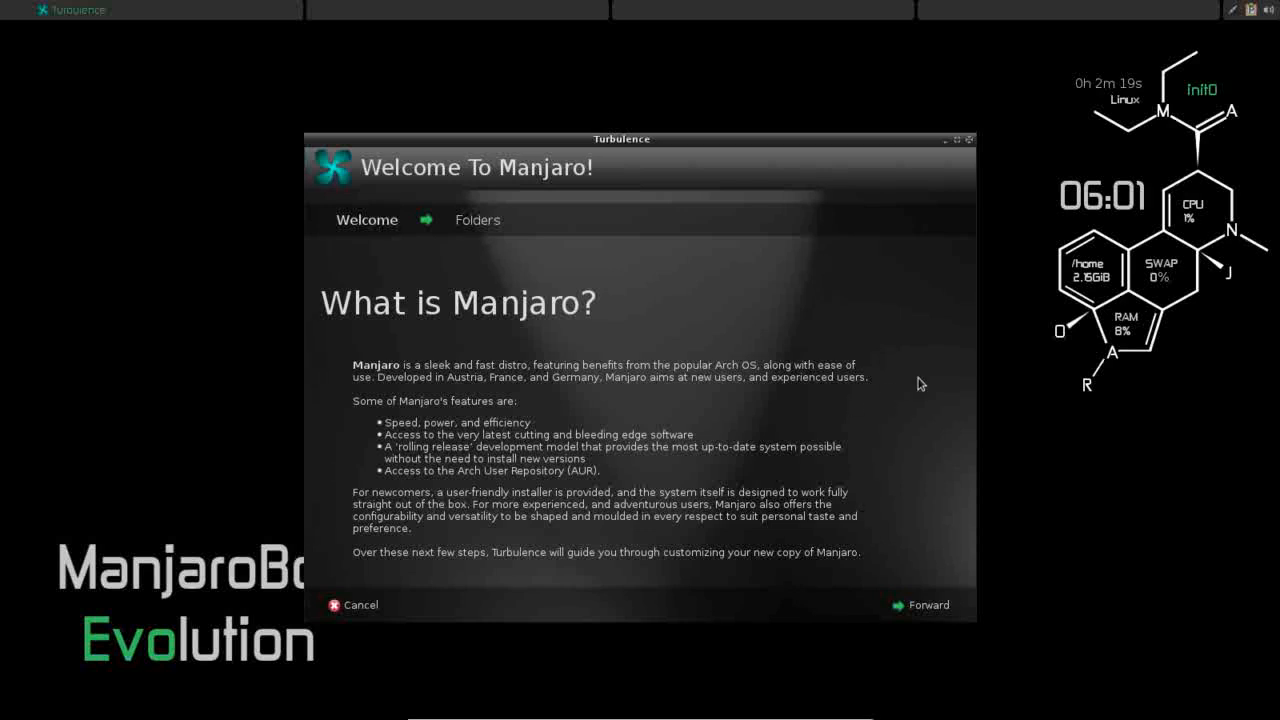
mouse_move(1013, 316)
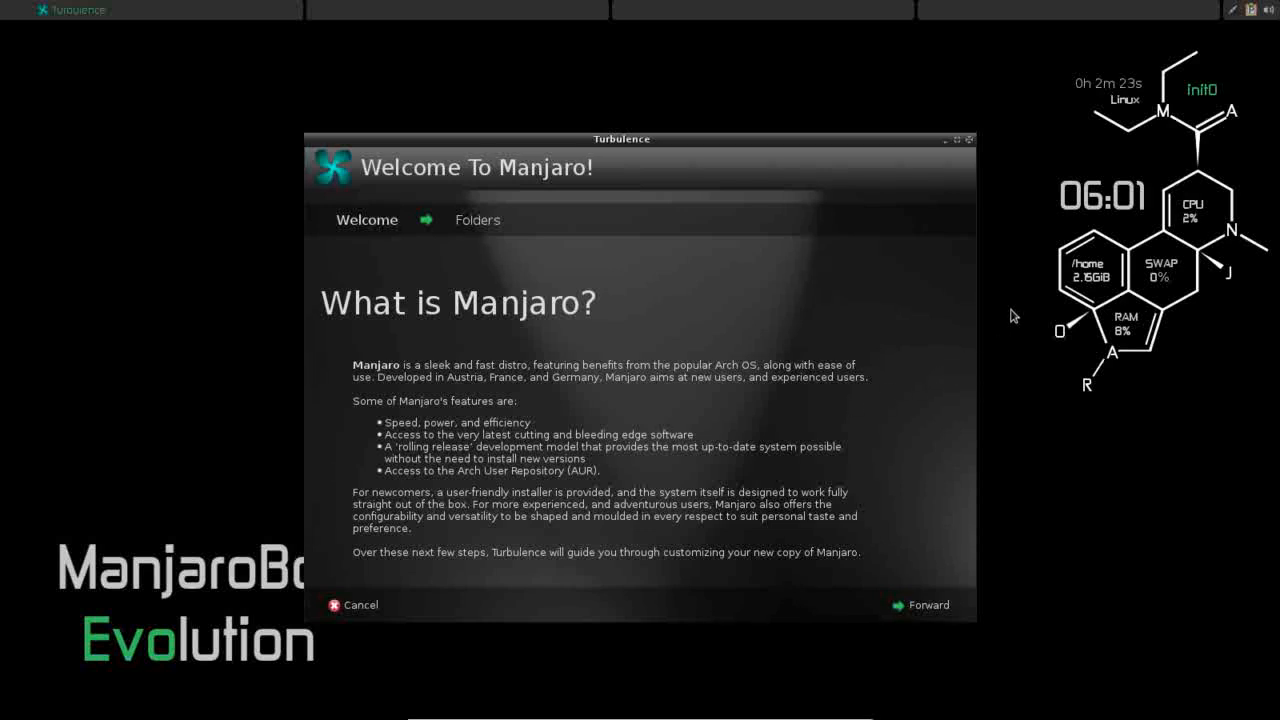
mouse_move(1037, 238)
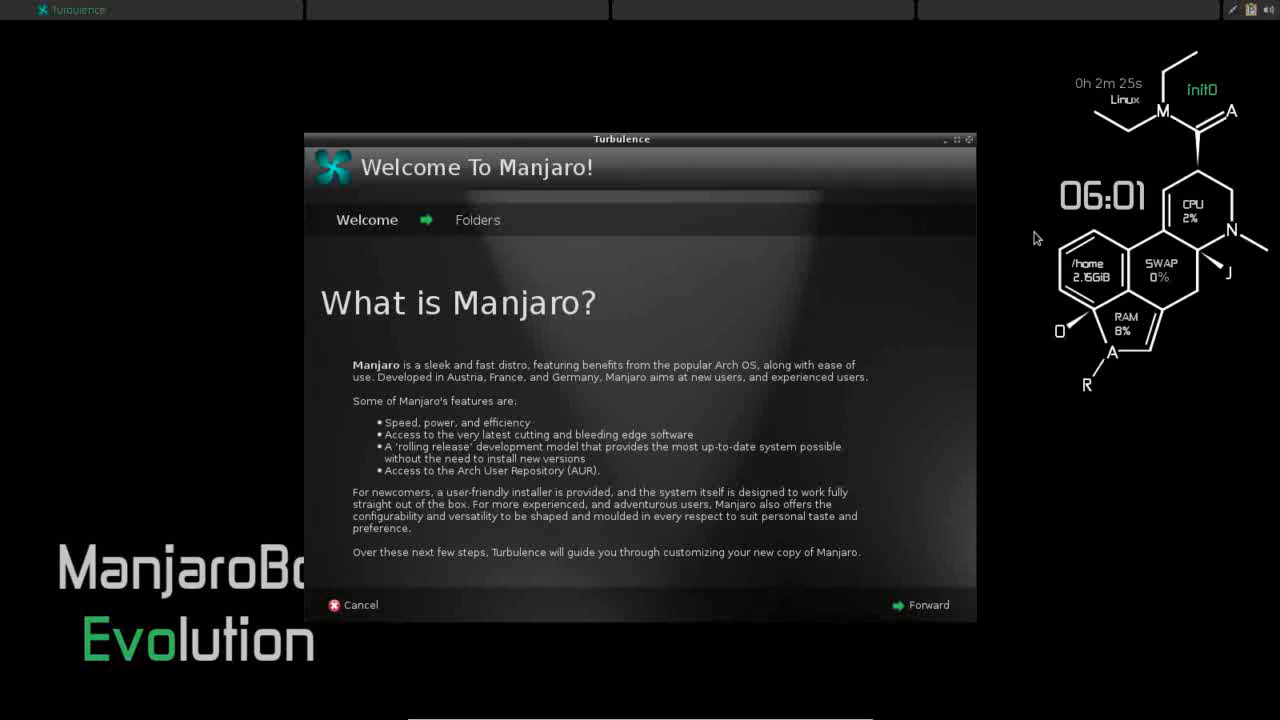
mouse_move(1038, 200)
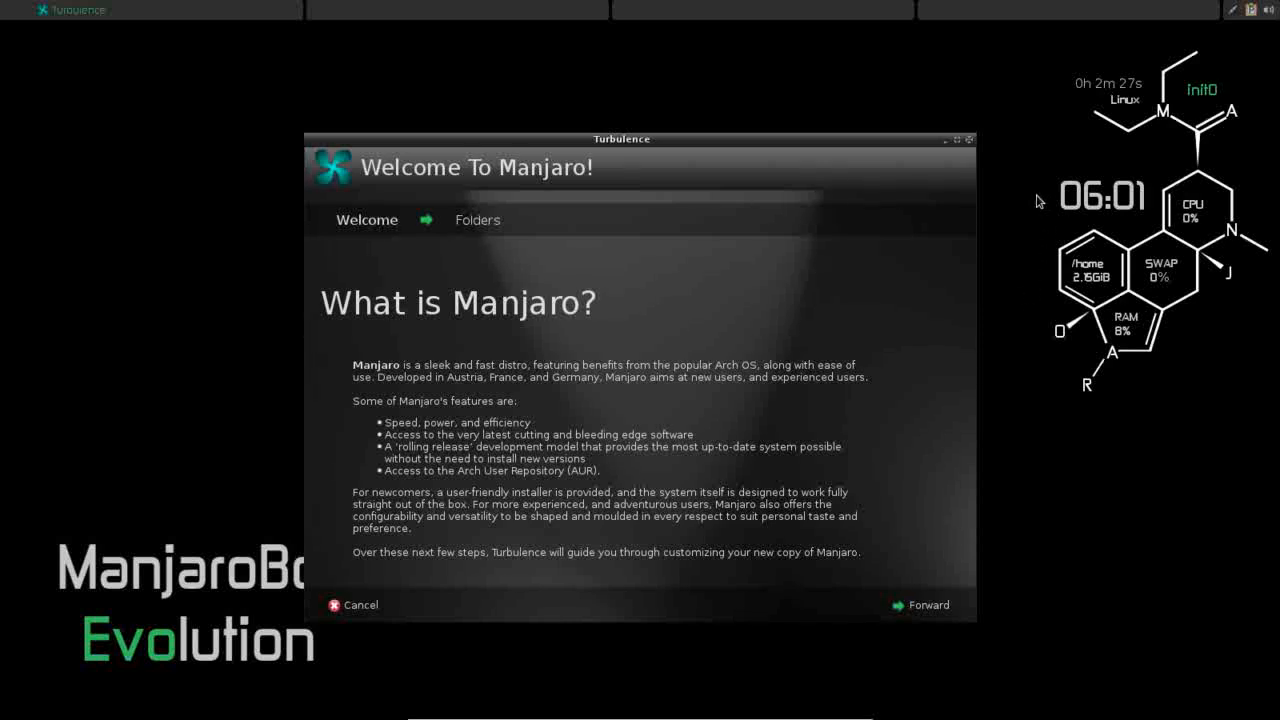
mouse_move(1007, 114)
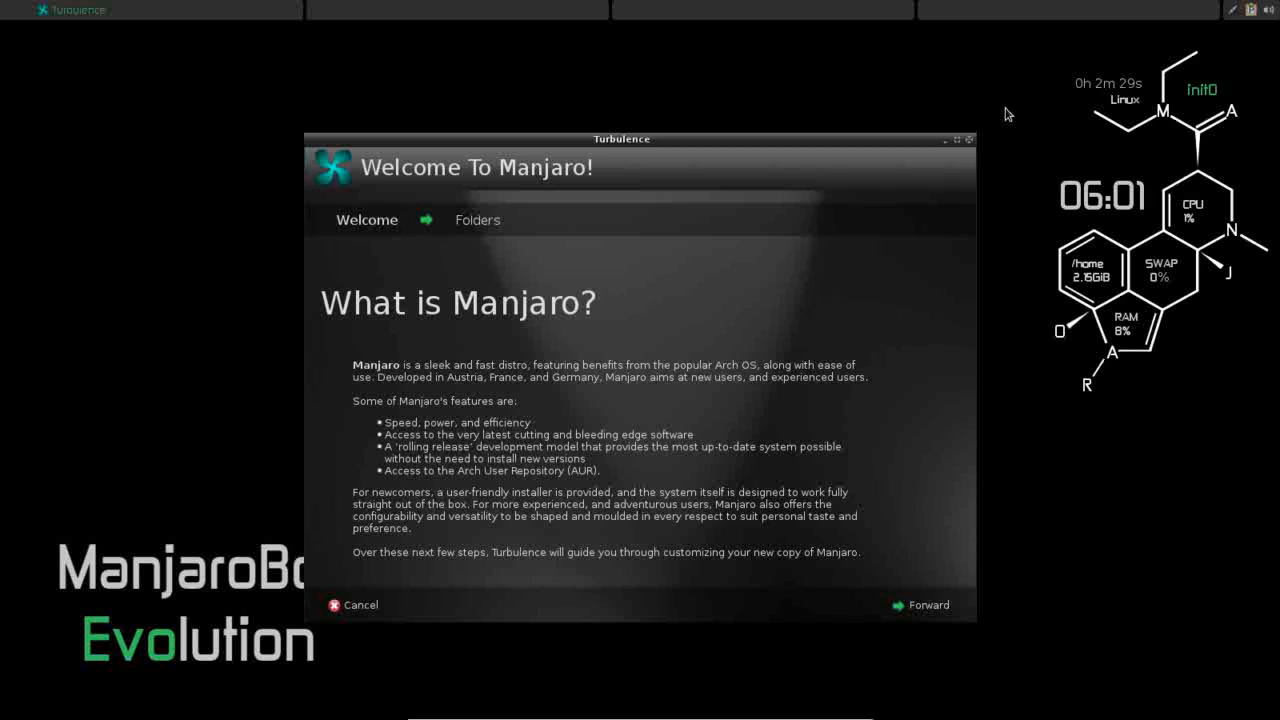
mouse_move(828, 58)
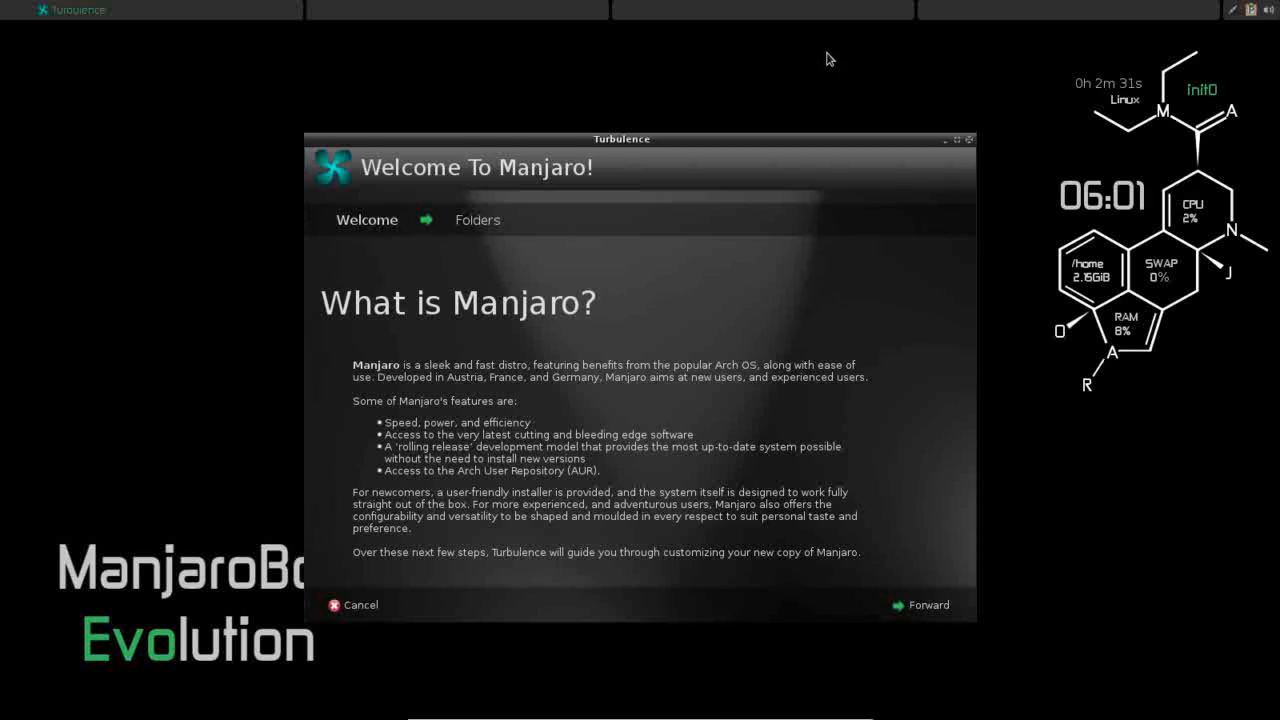
mouse_move(793, 68)
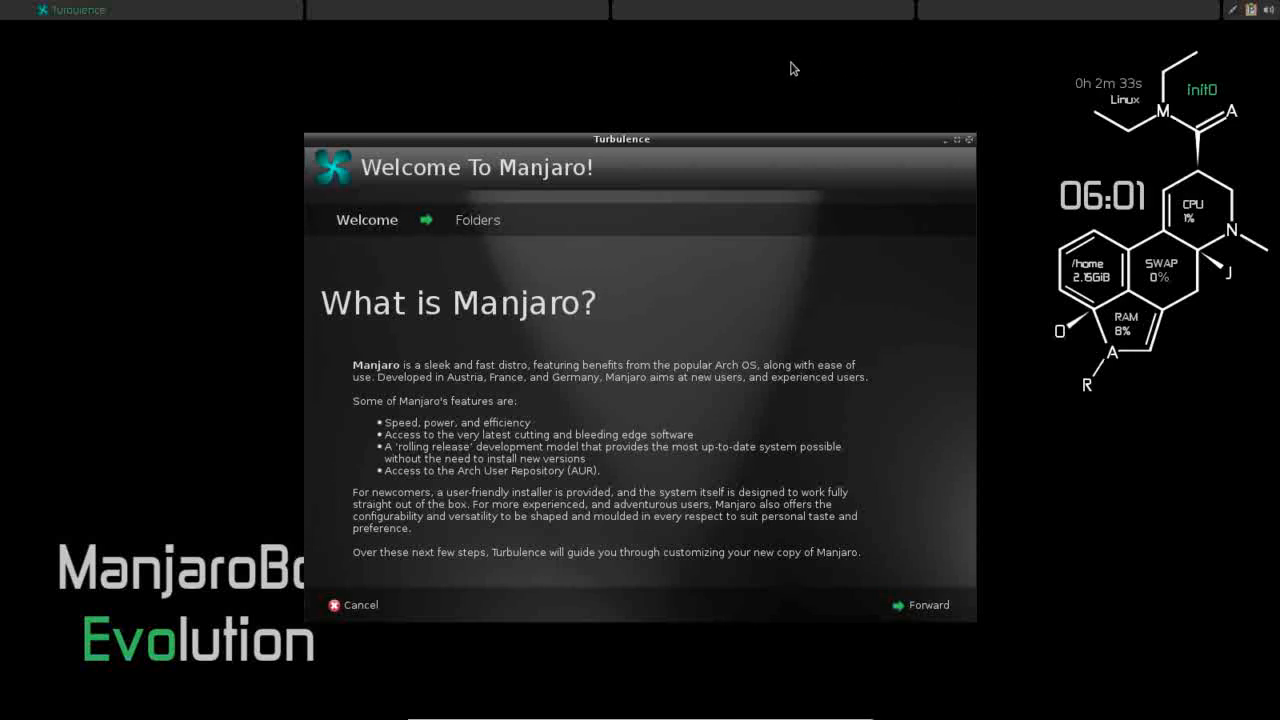
mouse_move(712, 96)
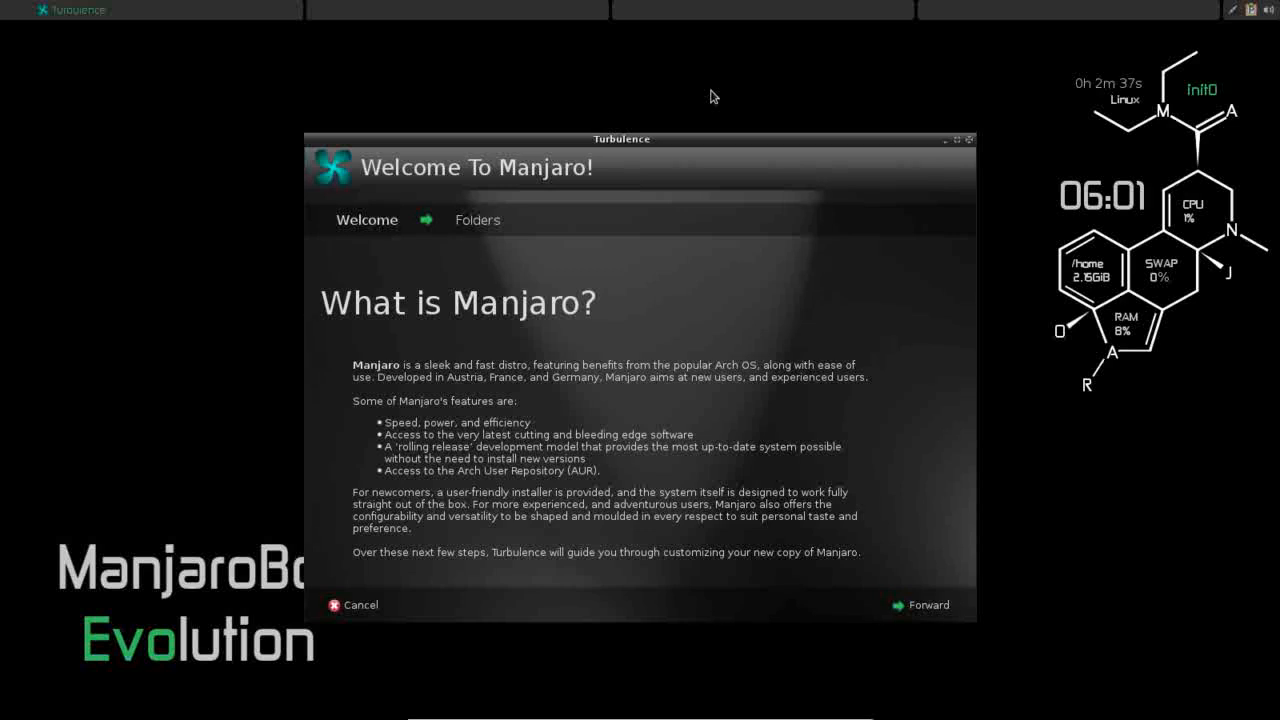
mouse_move(675, 305)
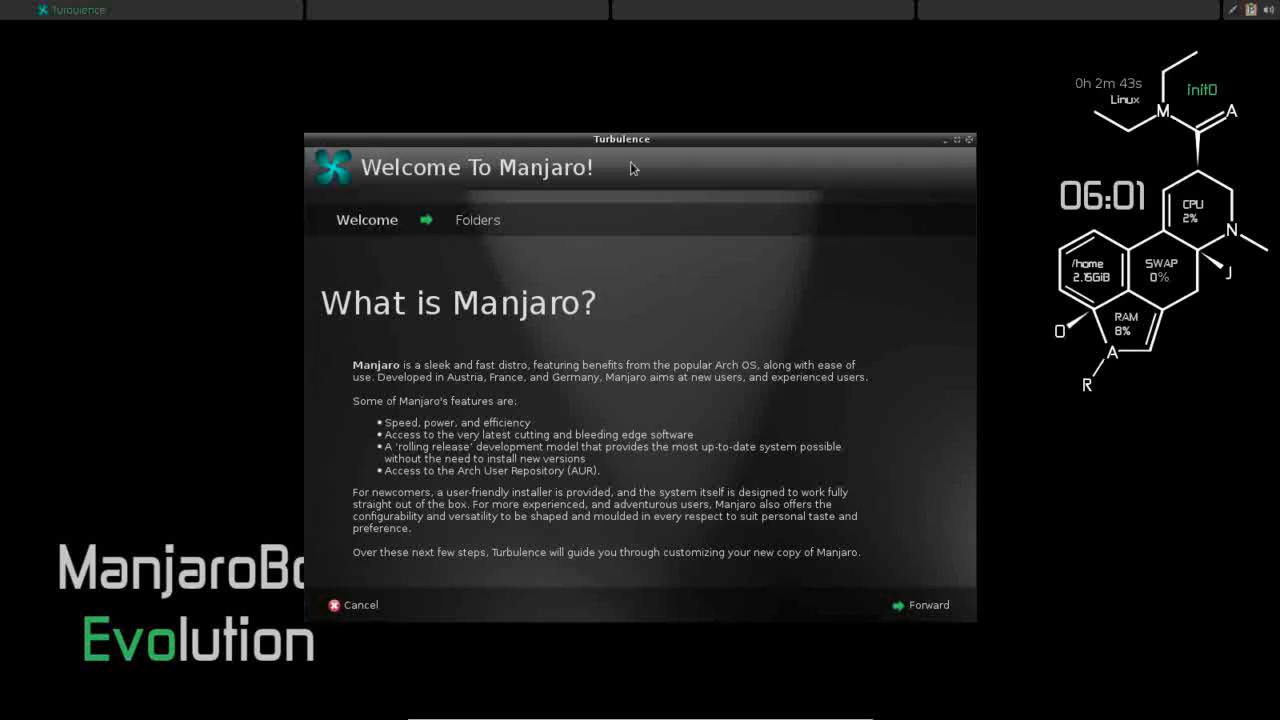
mouse_move(891, 592)
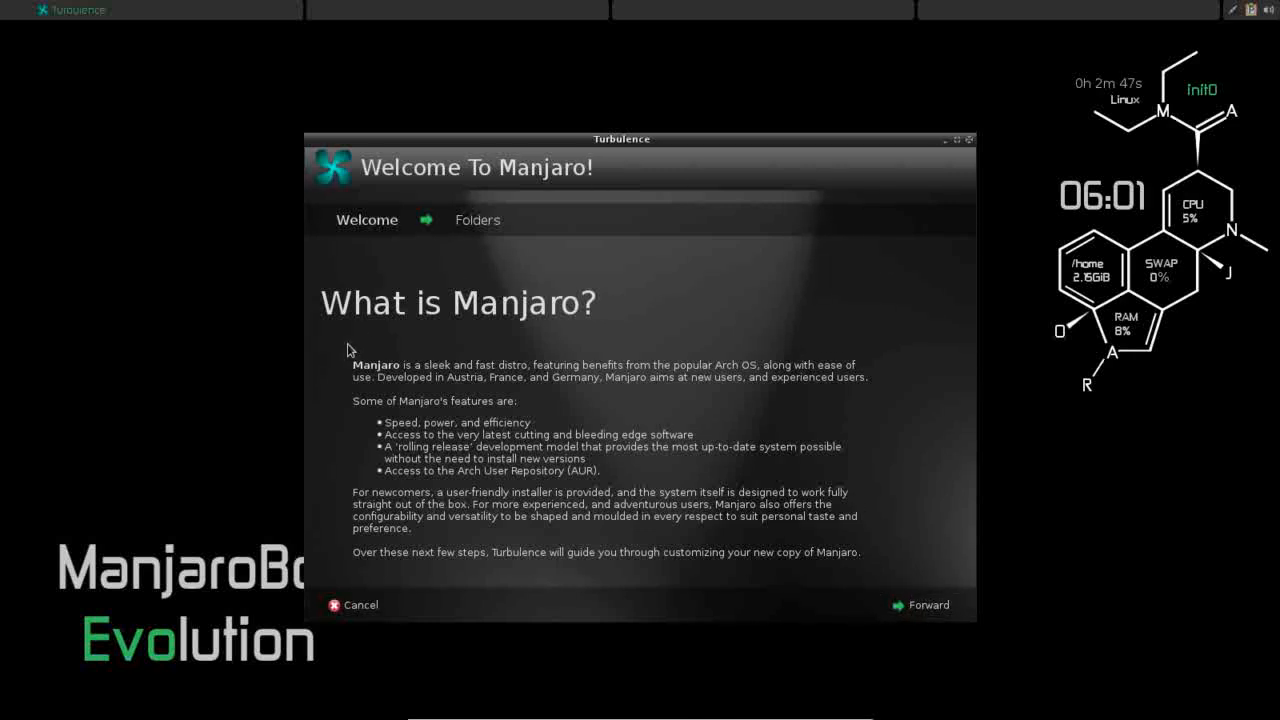
mouse_move(638, 384)
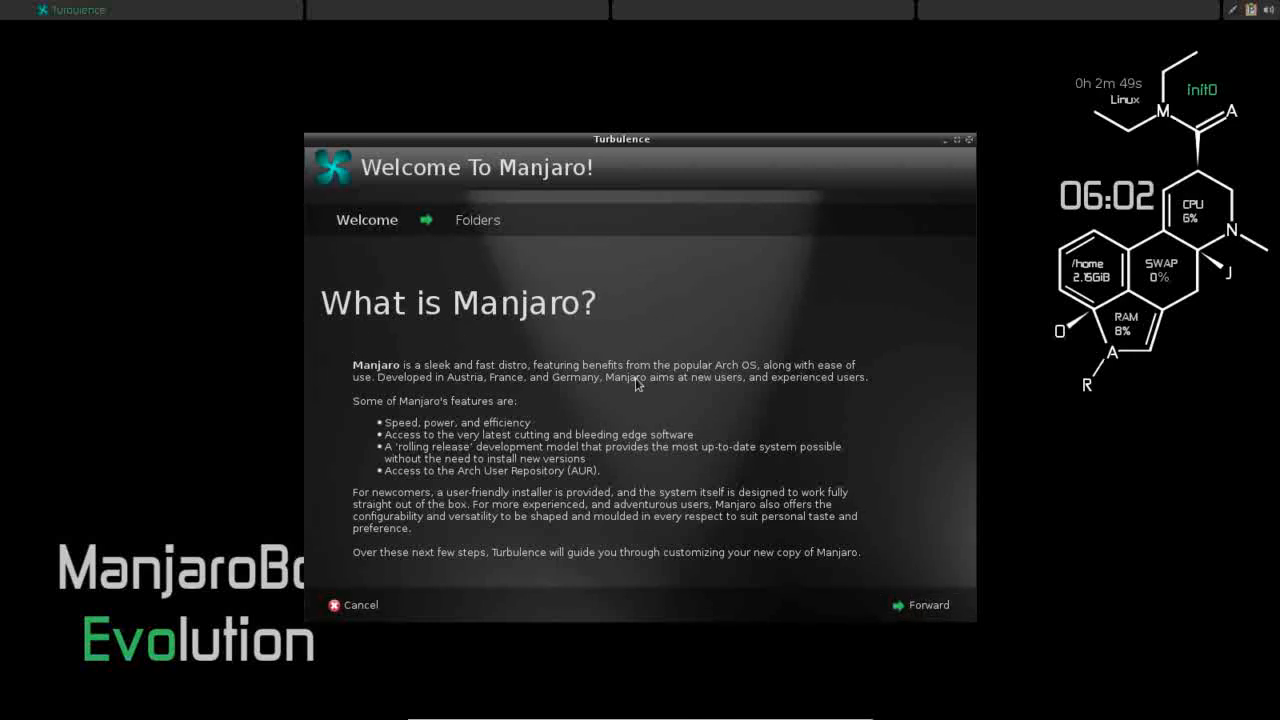
On Turbulence's Folders page, deactivate the Public and Templates home folders
left_click(927, 605)
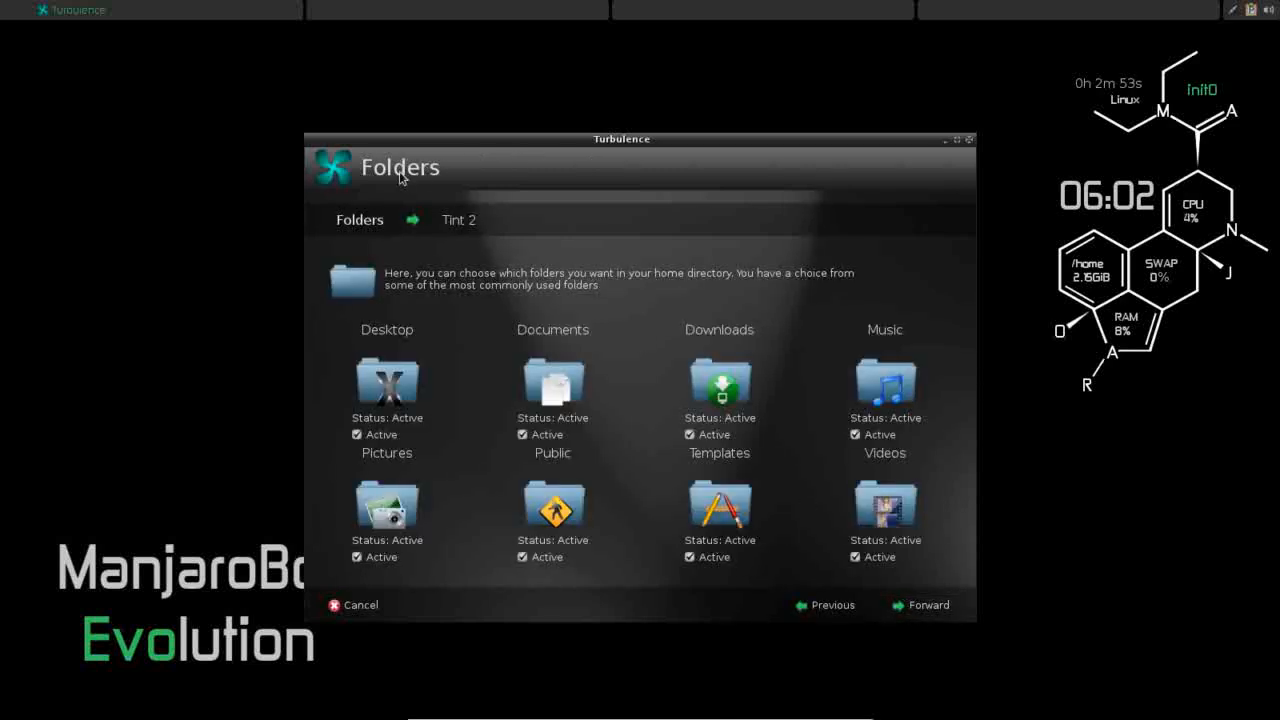
mouse_move(415, 293)
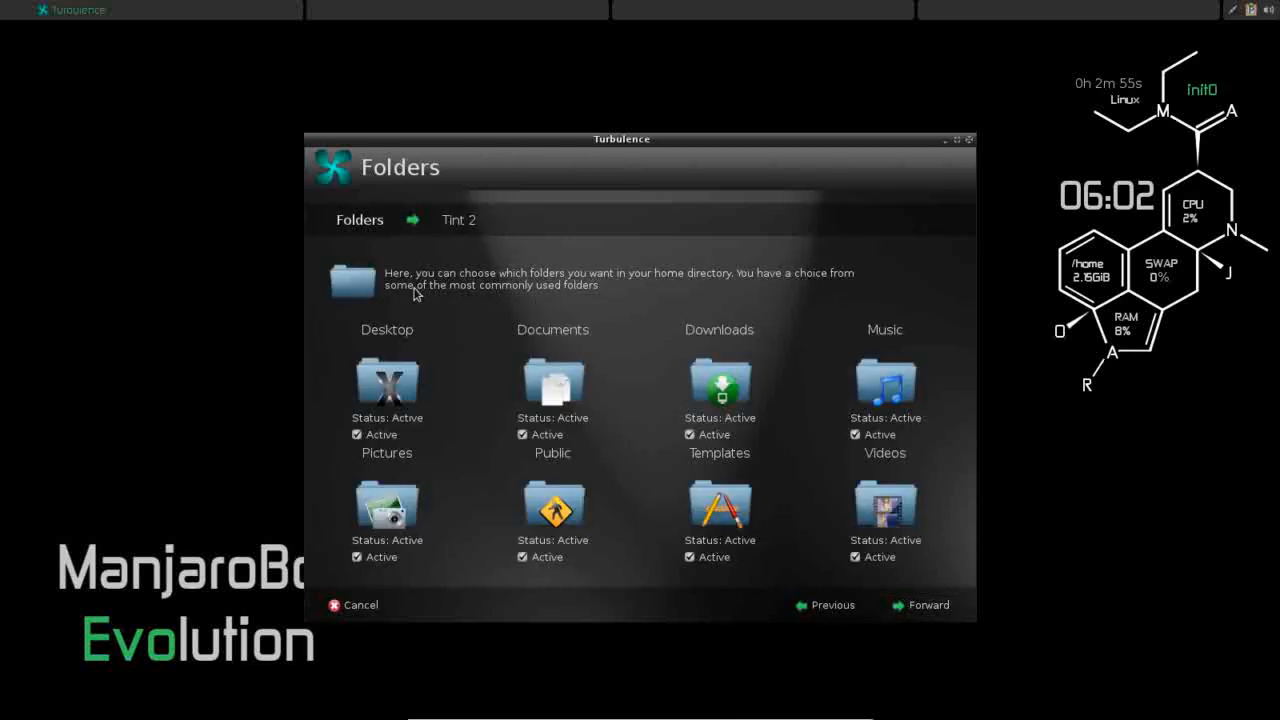
mouse_move(700, 288)
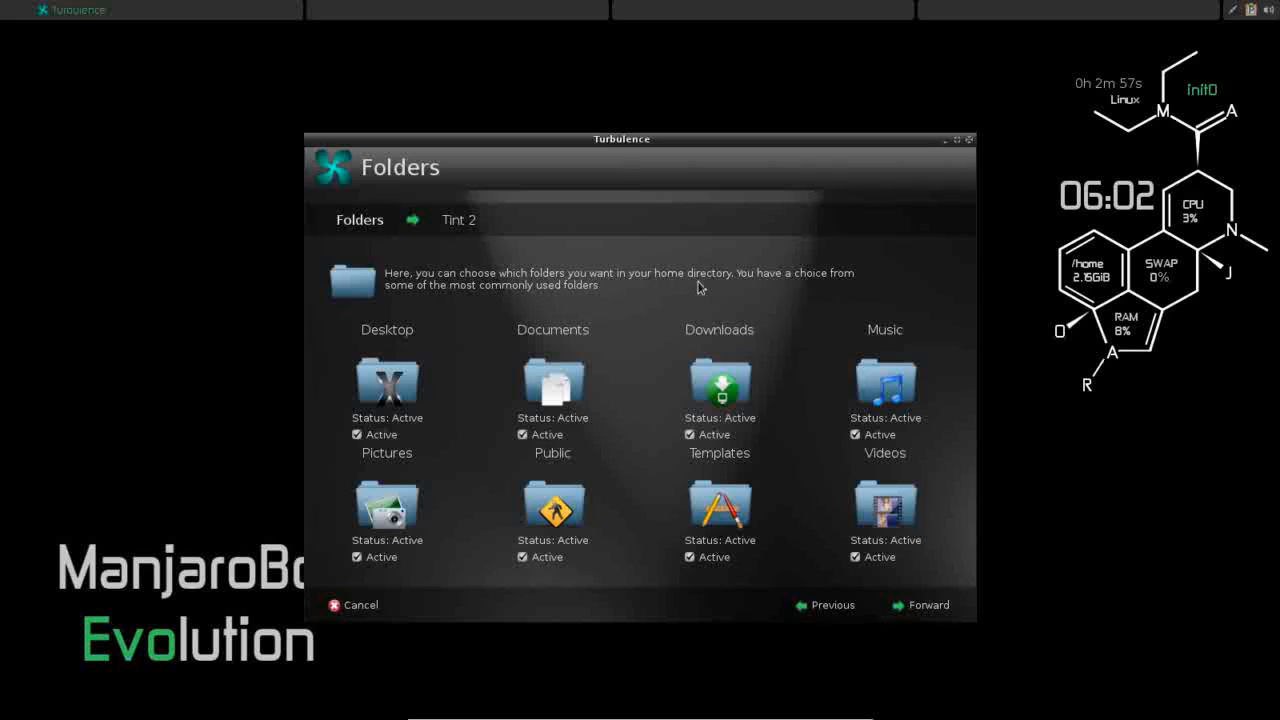
mouse_move(435, 303)
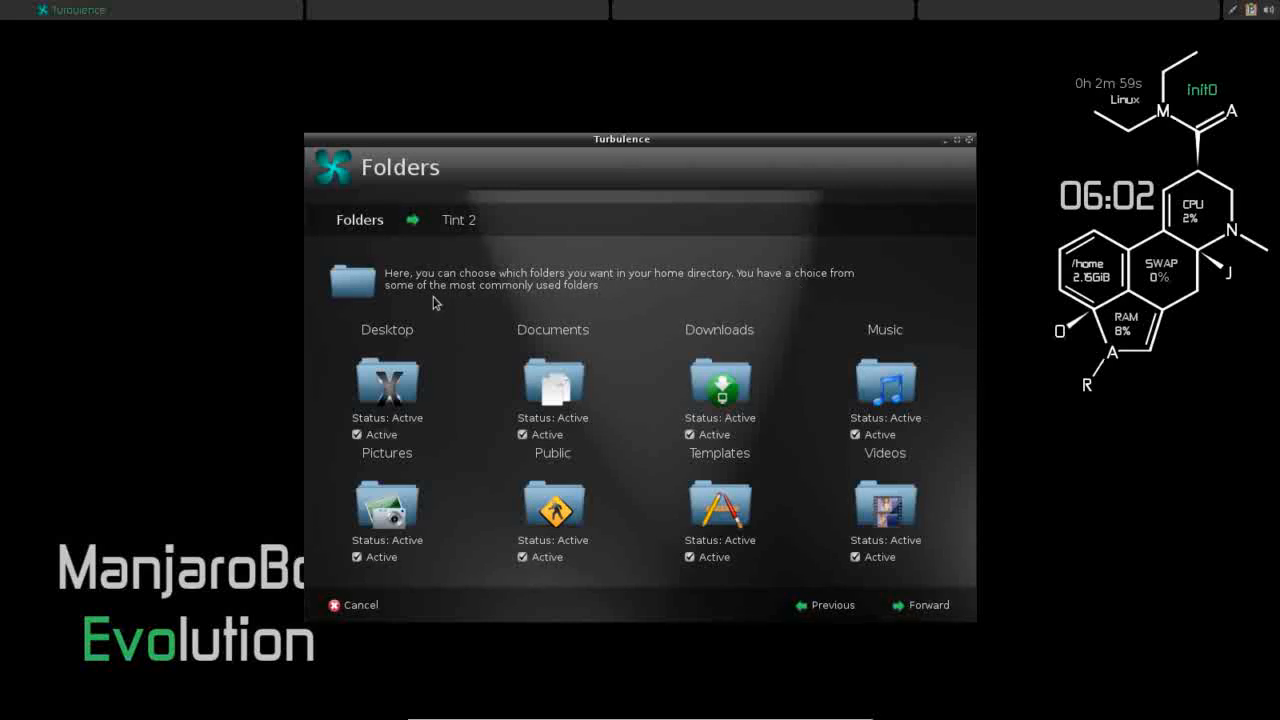
mouse_move(560, 320)
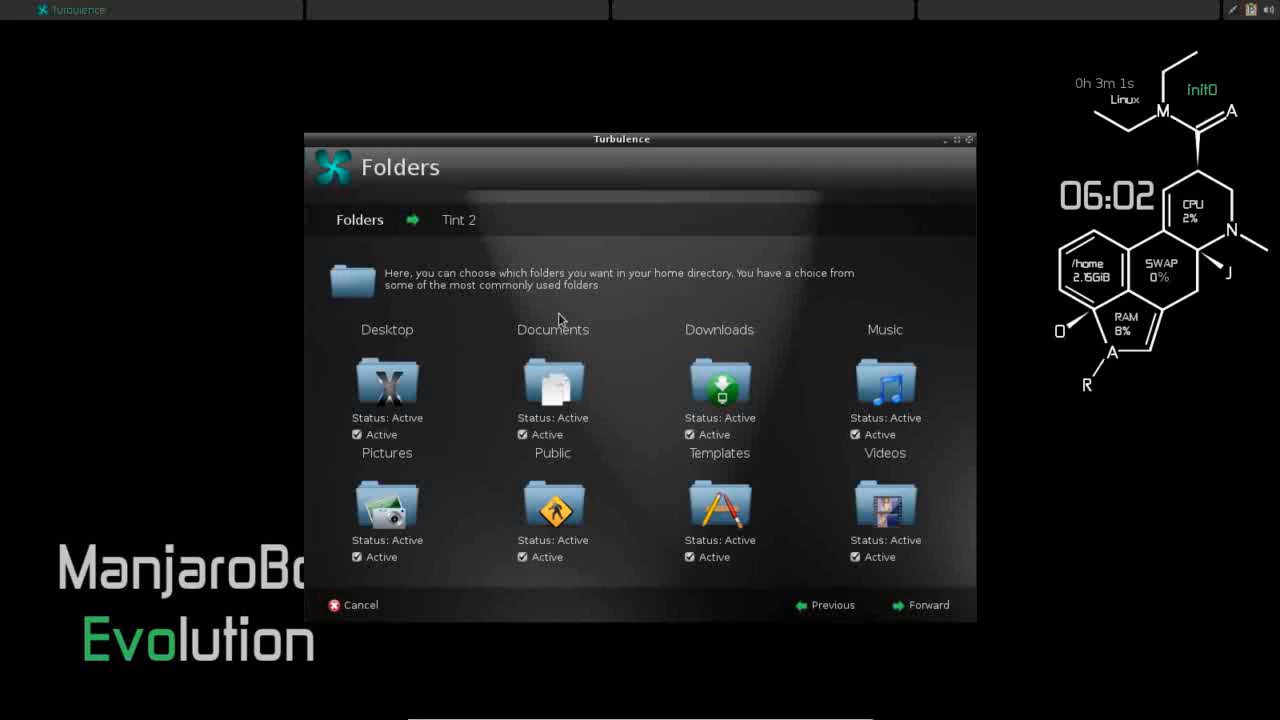
mouse_move(479, 419)
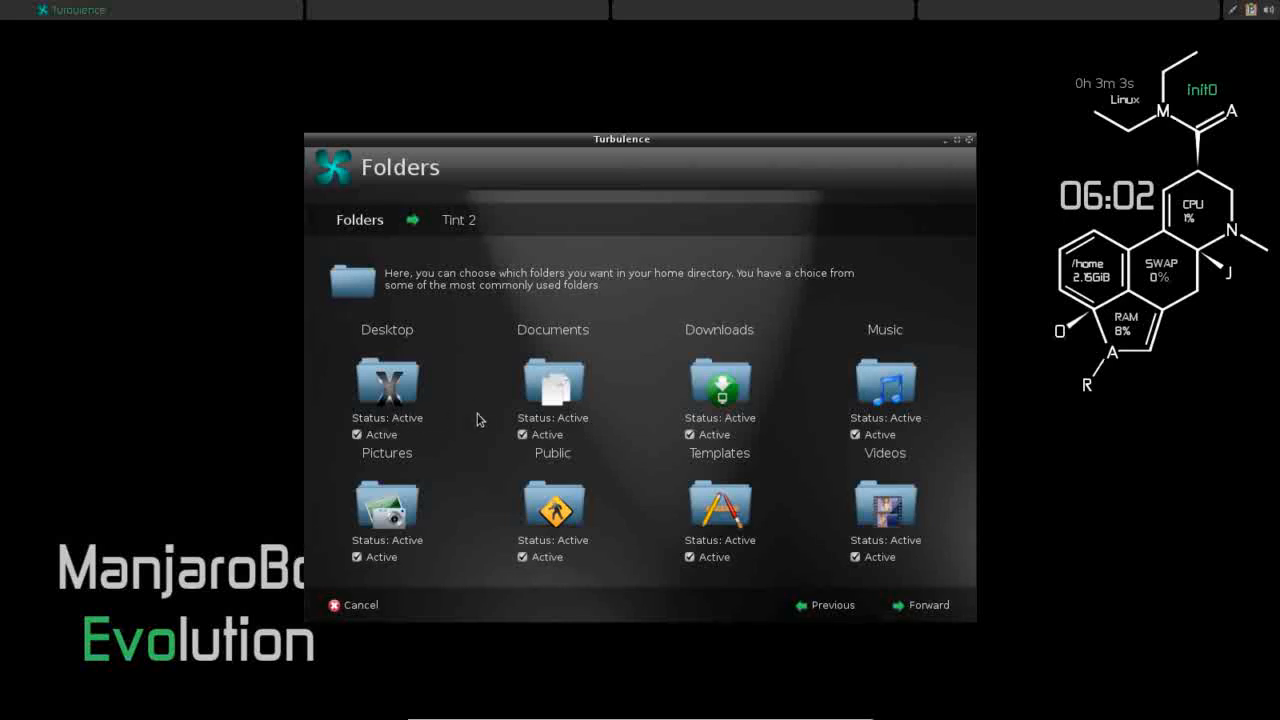
mouse_move(594, 350)
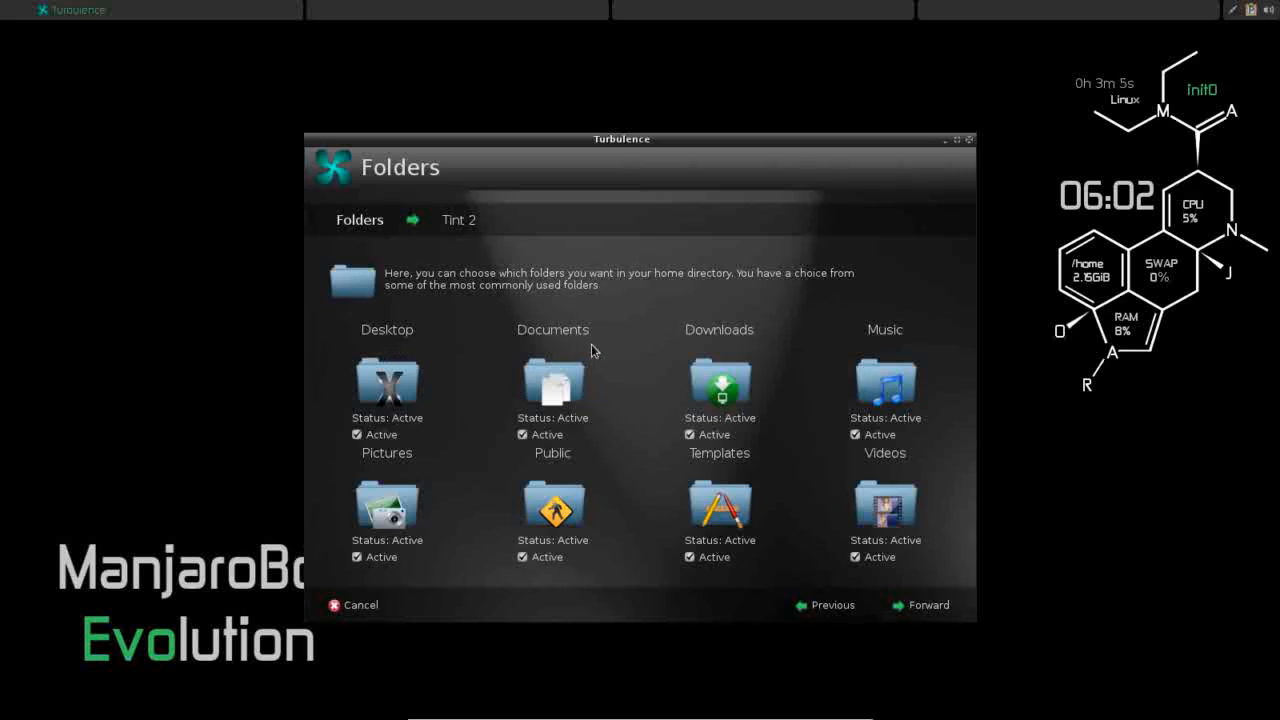
mouse_move(861, 358)
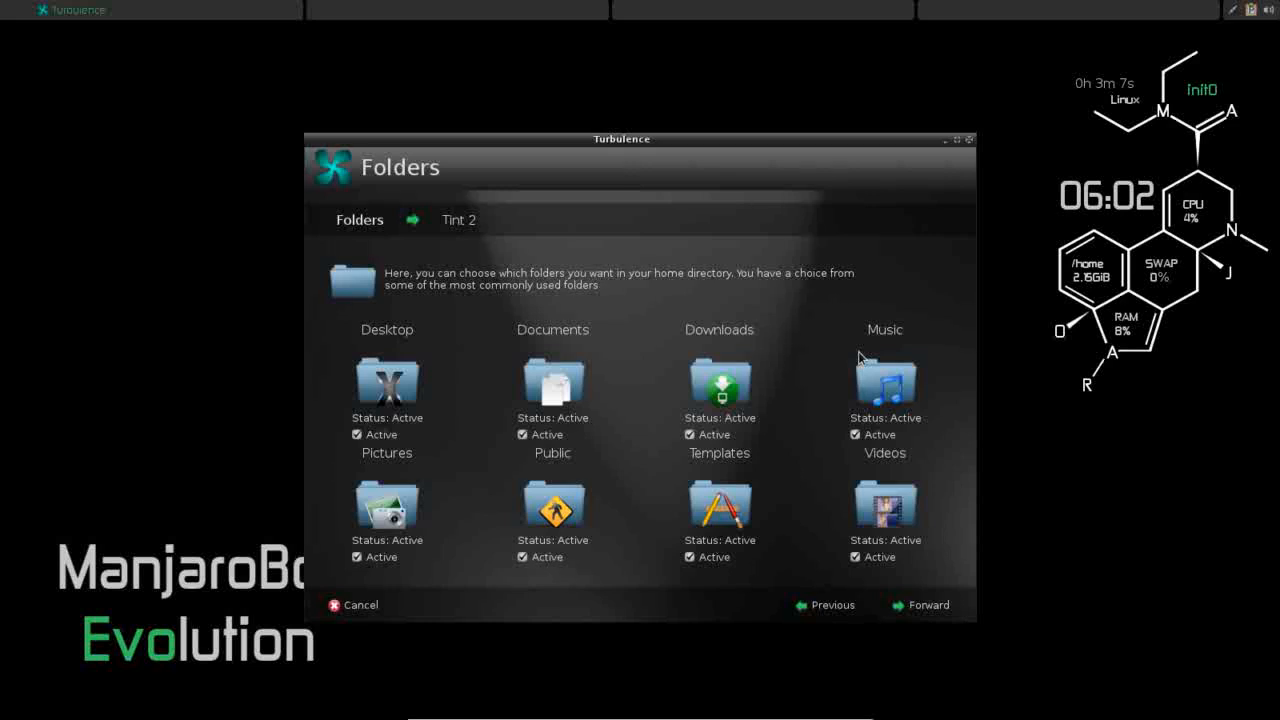
mouse_move(545, 470)
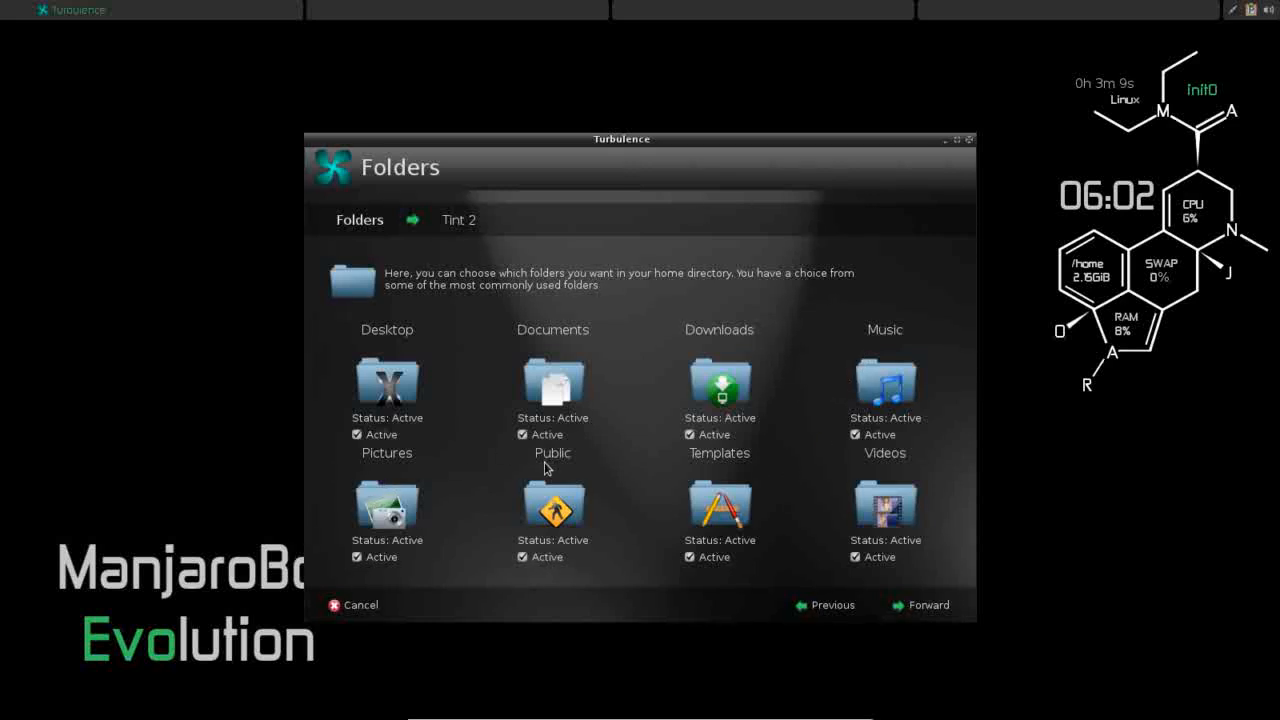
left_click(521, 557)
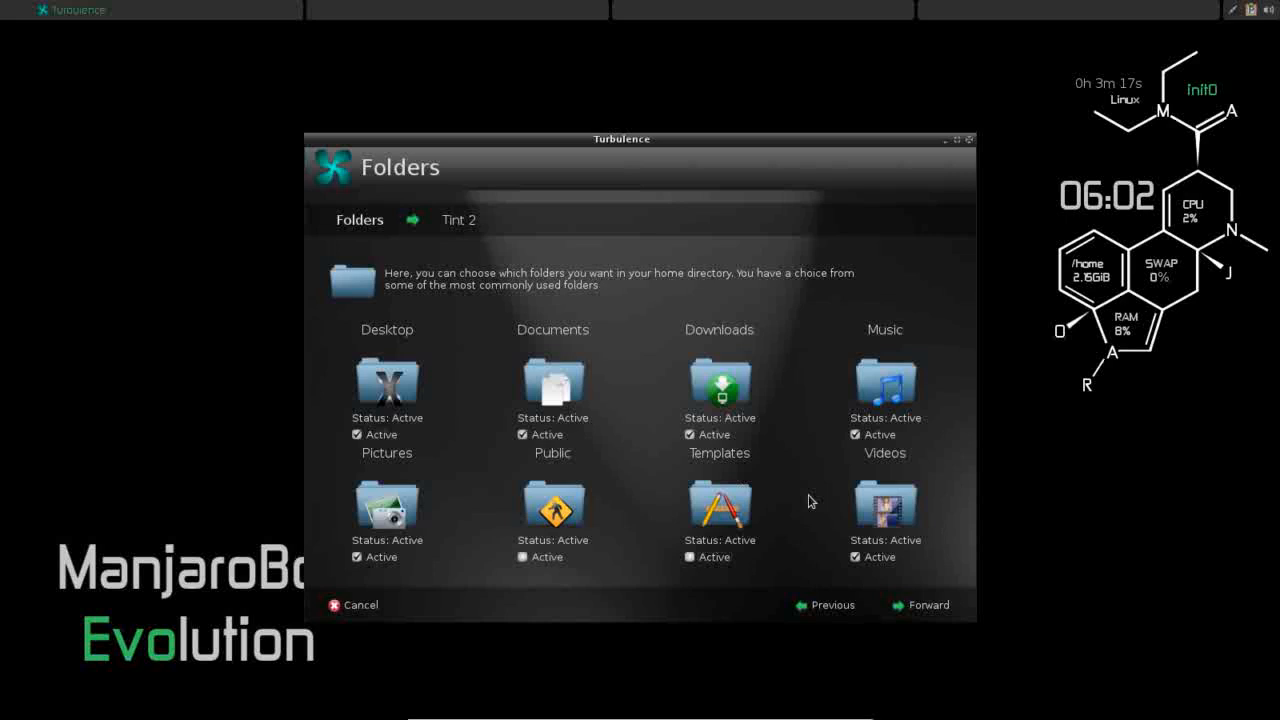
mouse_move(516, 658)
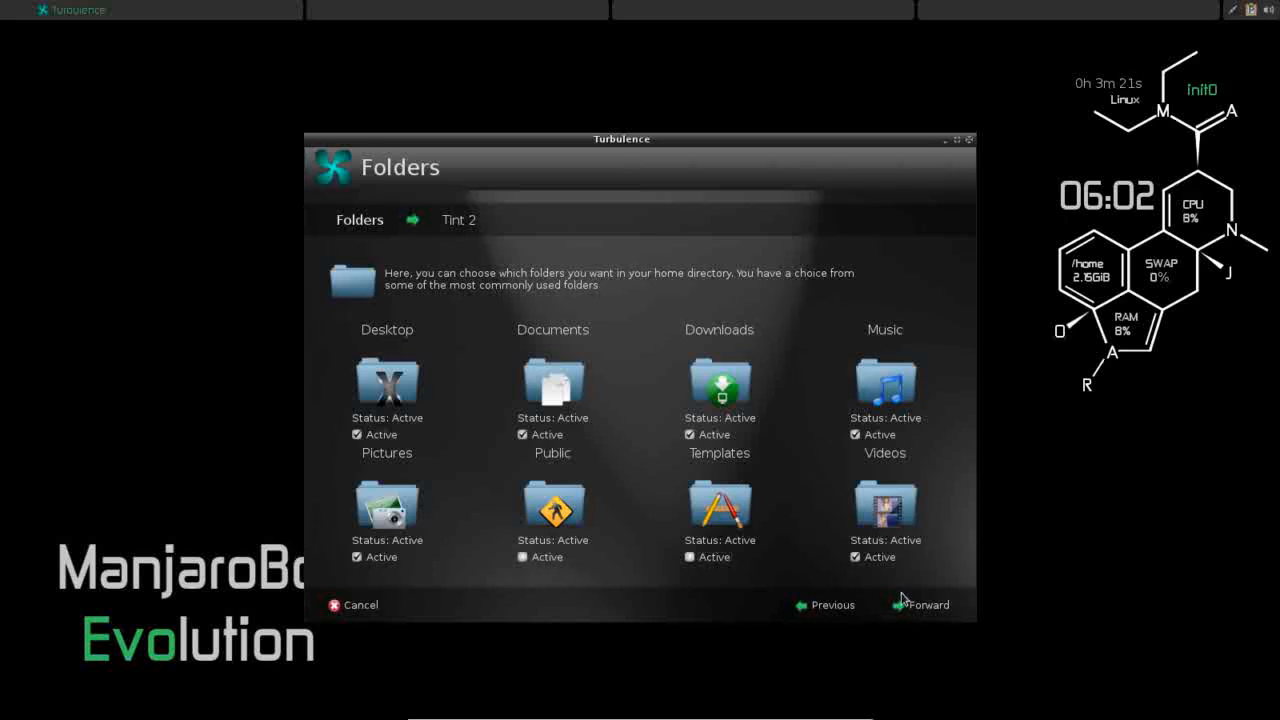
Set the Tint 2 panel position to Top
left_click(926, 605)
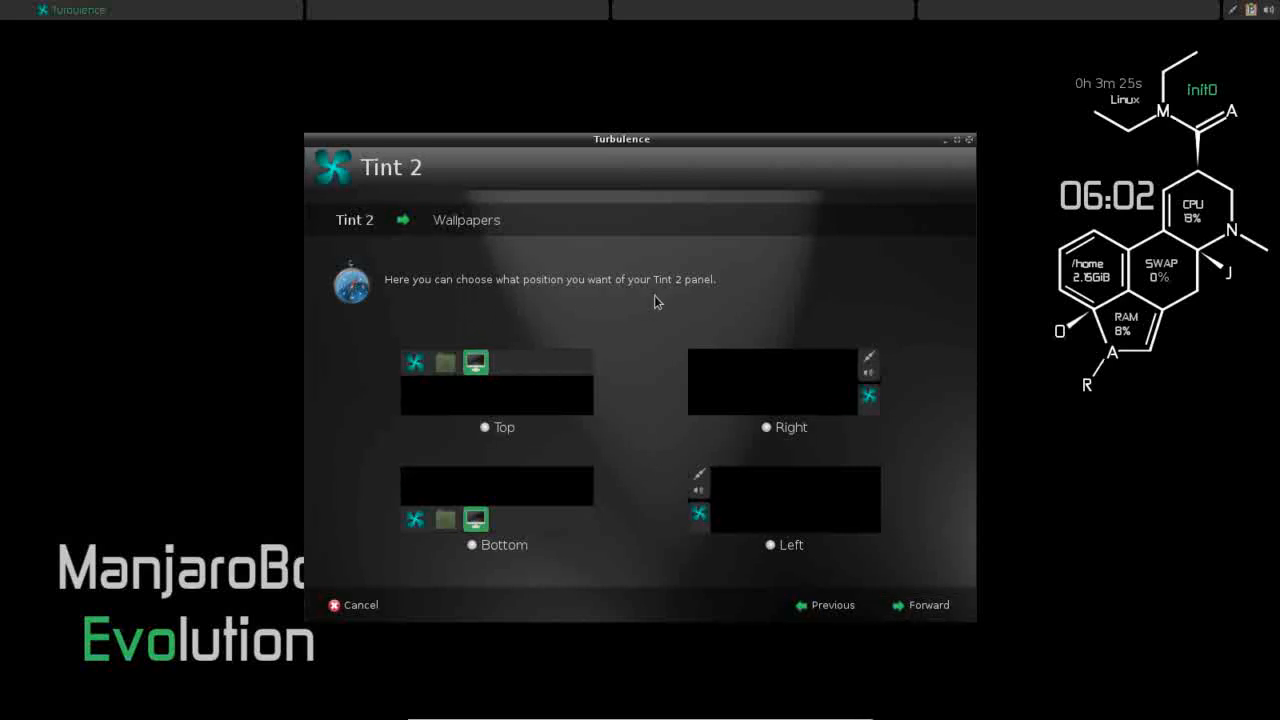
mouse_move(470, 393)
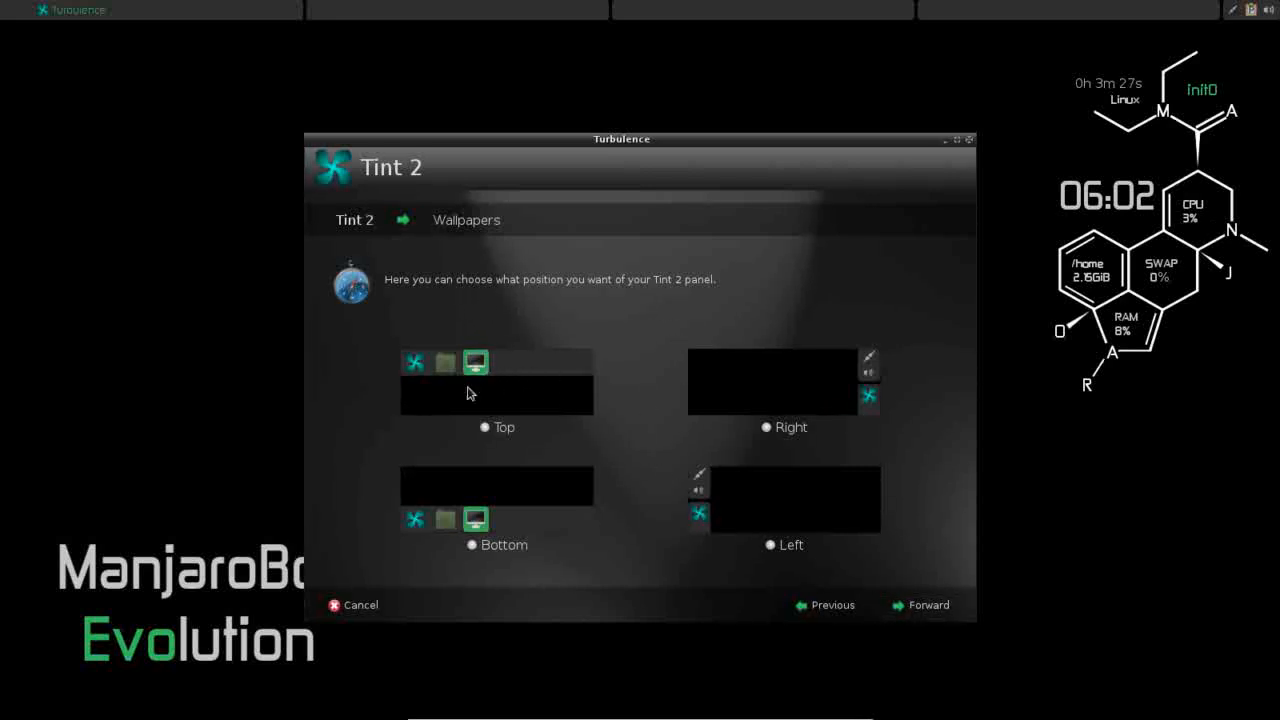
mouse_move(520, 535)
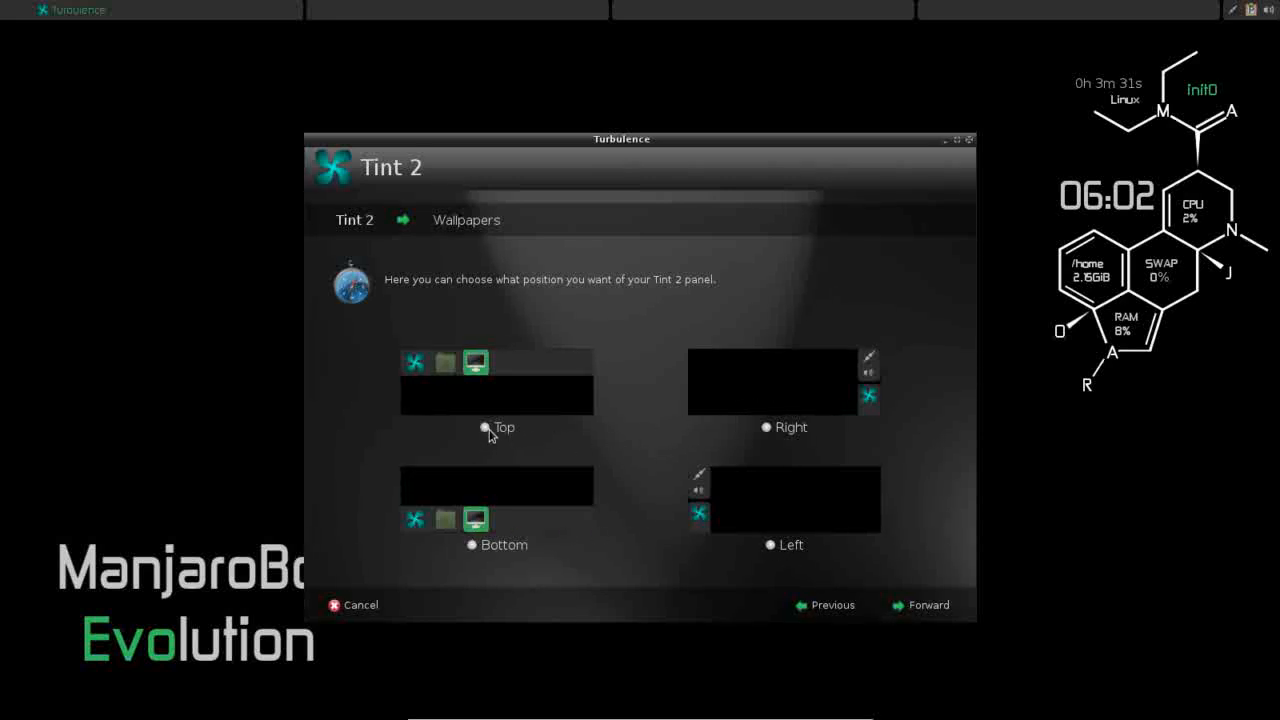
left_click(481, 428)
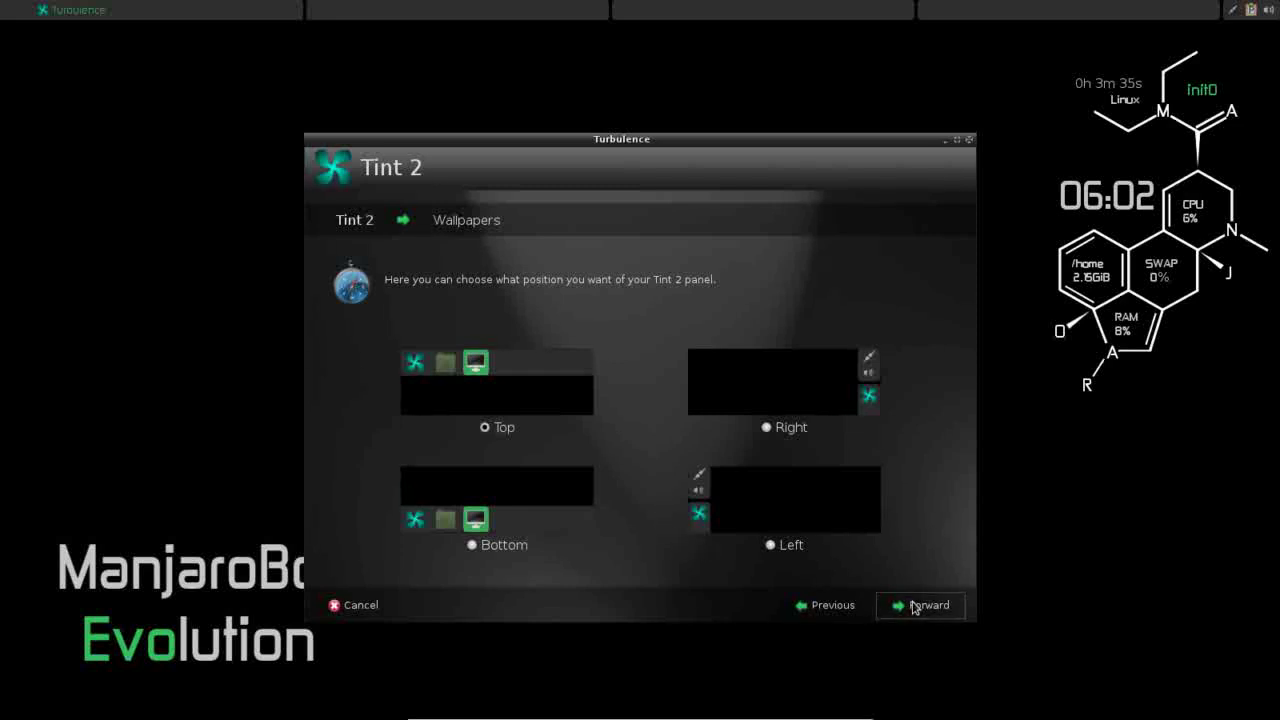
Advance Turbulence to the Wallpapers page showing eight wallpaper choices
left_click(920, 605)
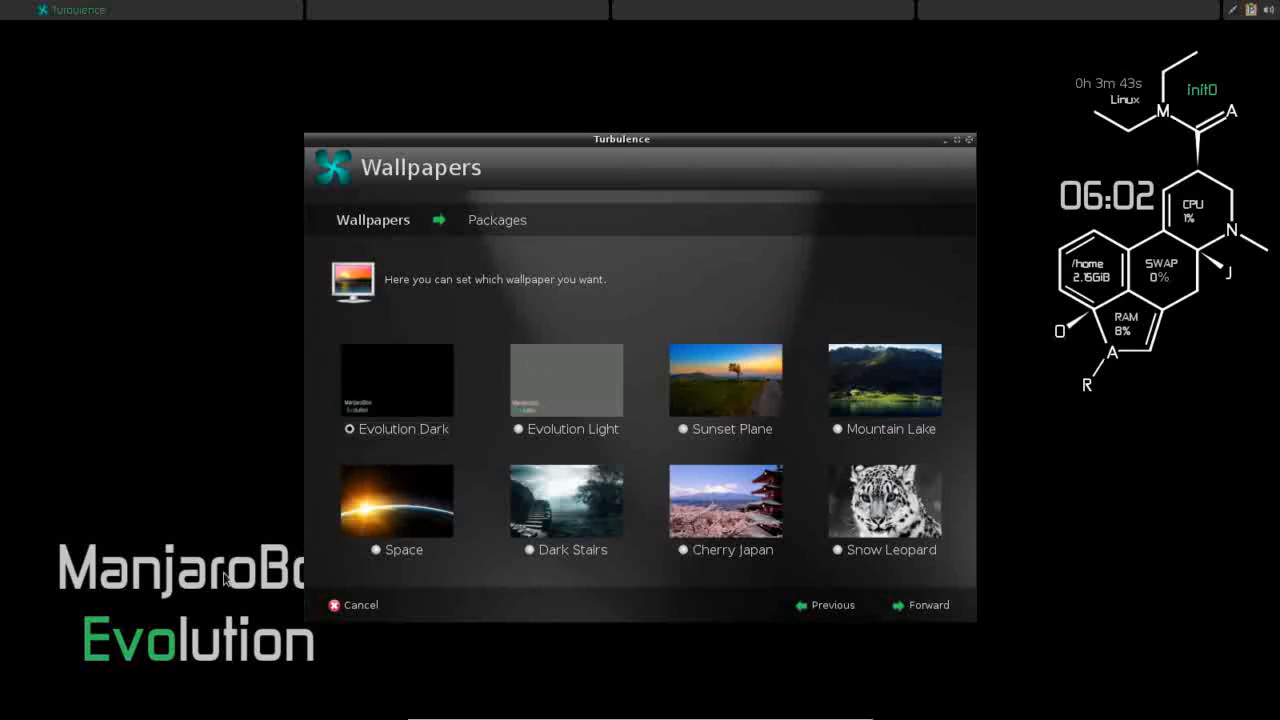
mouse_move(641, 593)
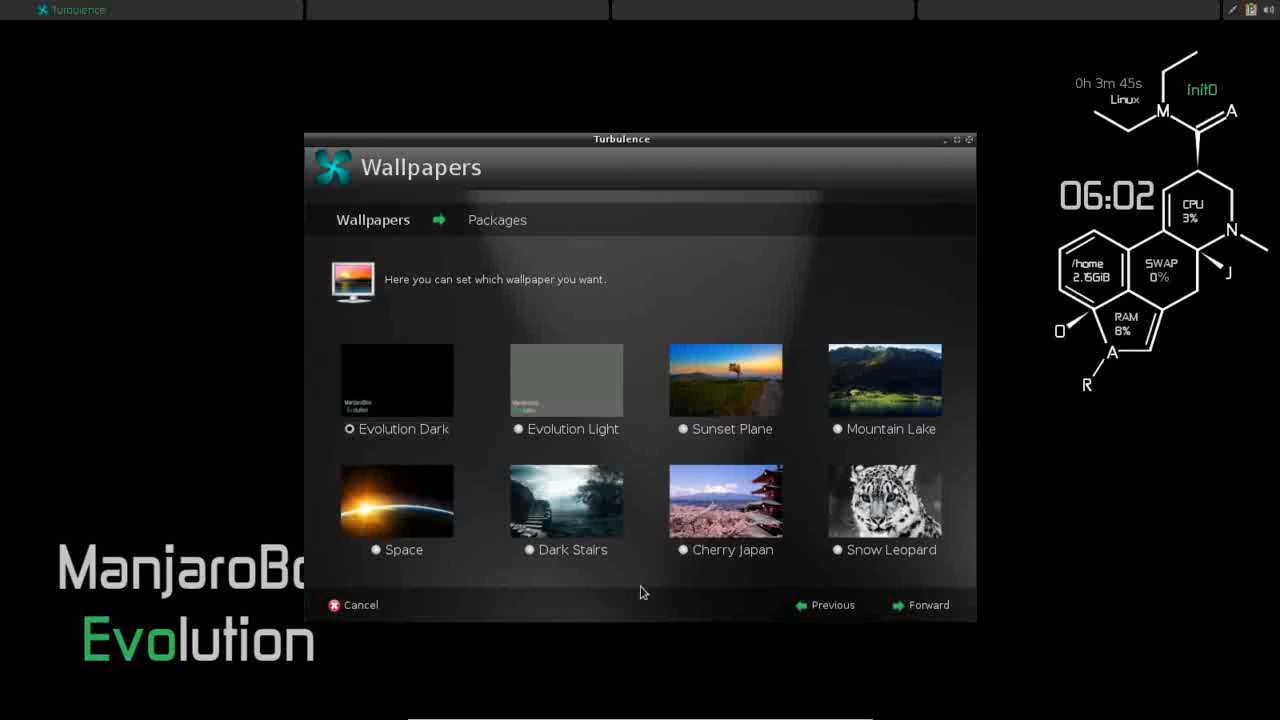
Advance Turbulence to the Packages page while it checks the internet connection
left_click(920, 605)
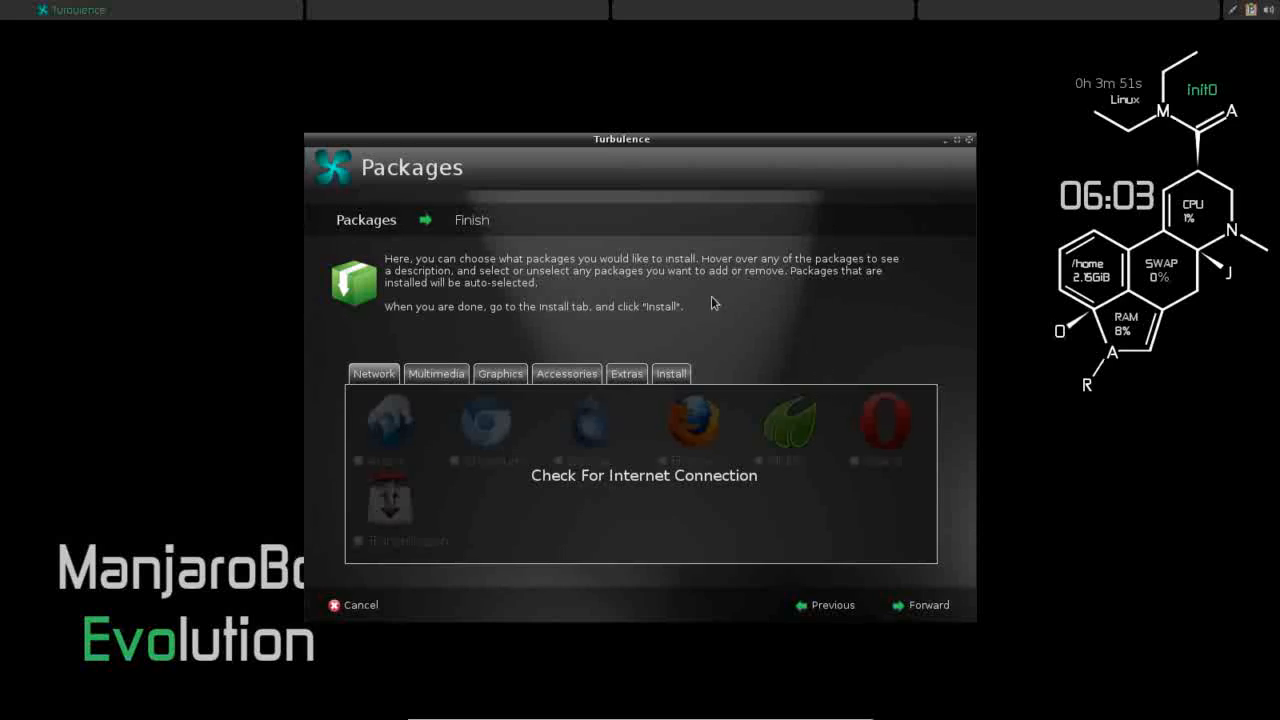
mouse_move(771, 278)
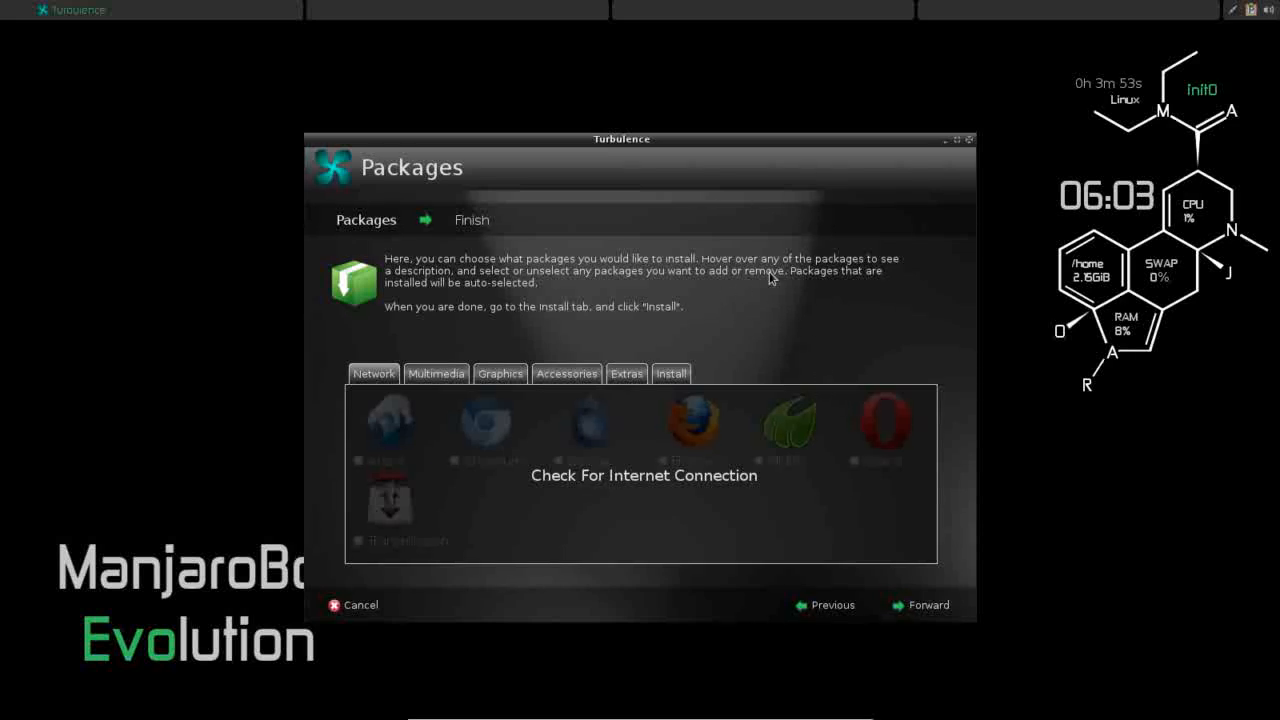
mouse_move(918, 201)
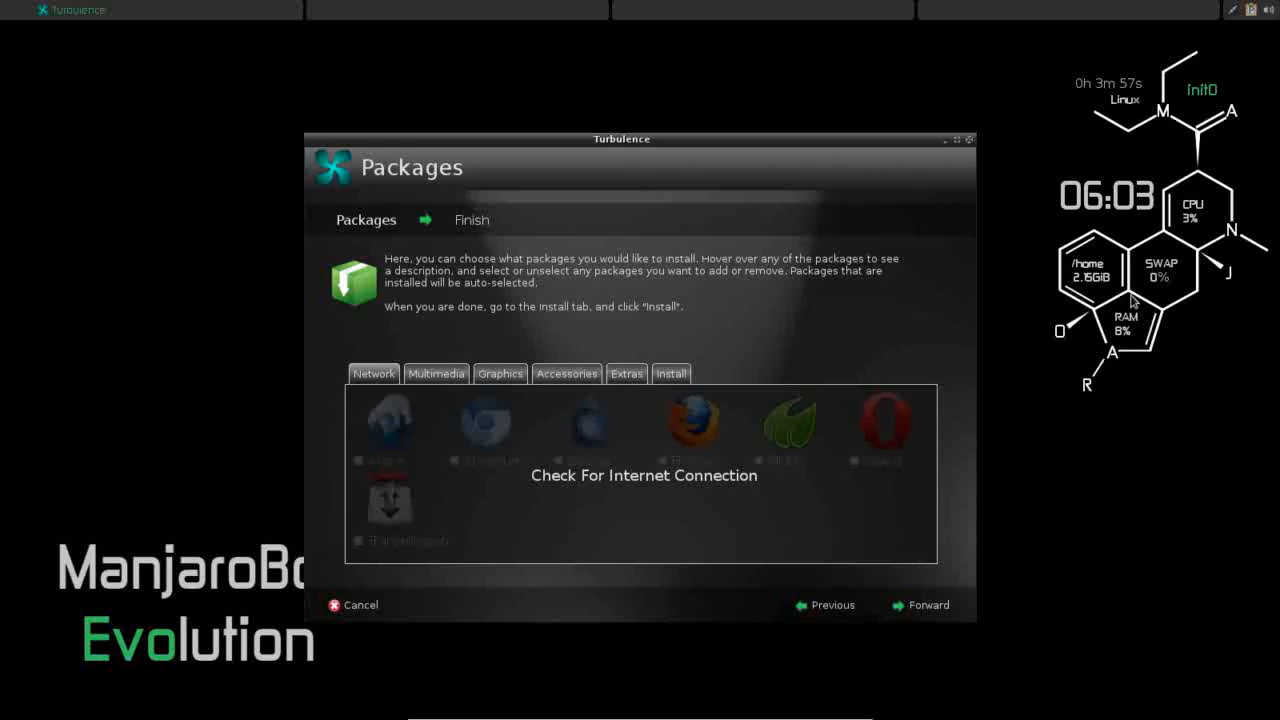
mouse_move(176, 282)
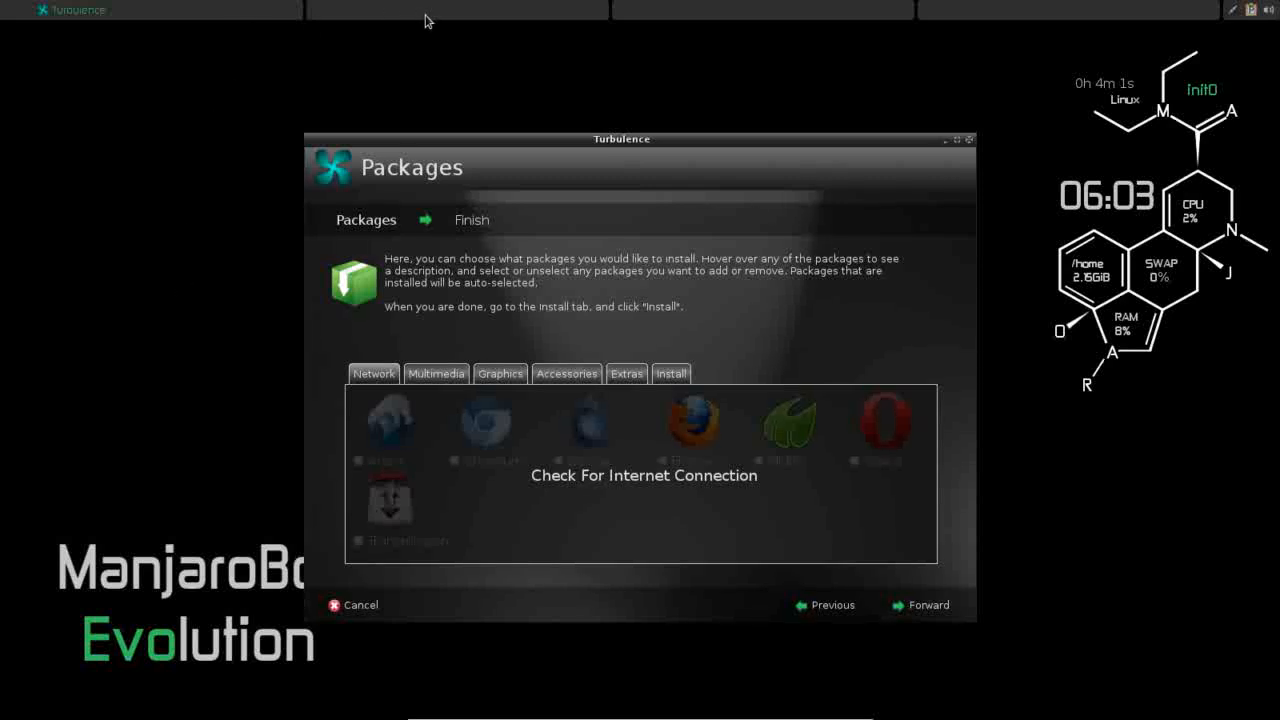
mouse_move(130, 582)
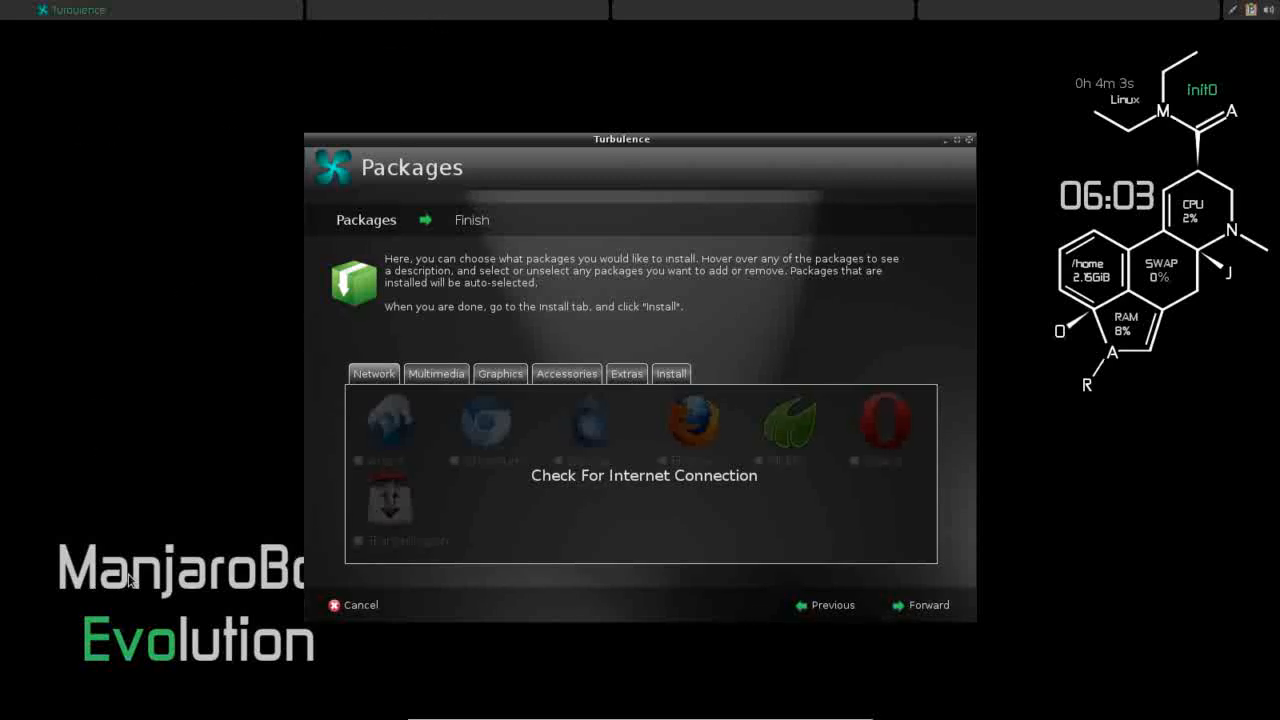
mouse_move(1158, 247)
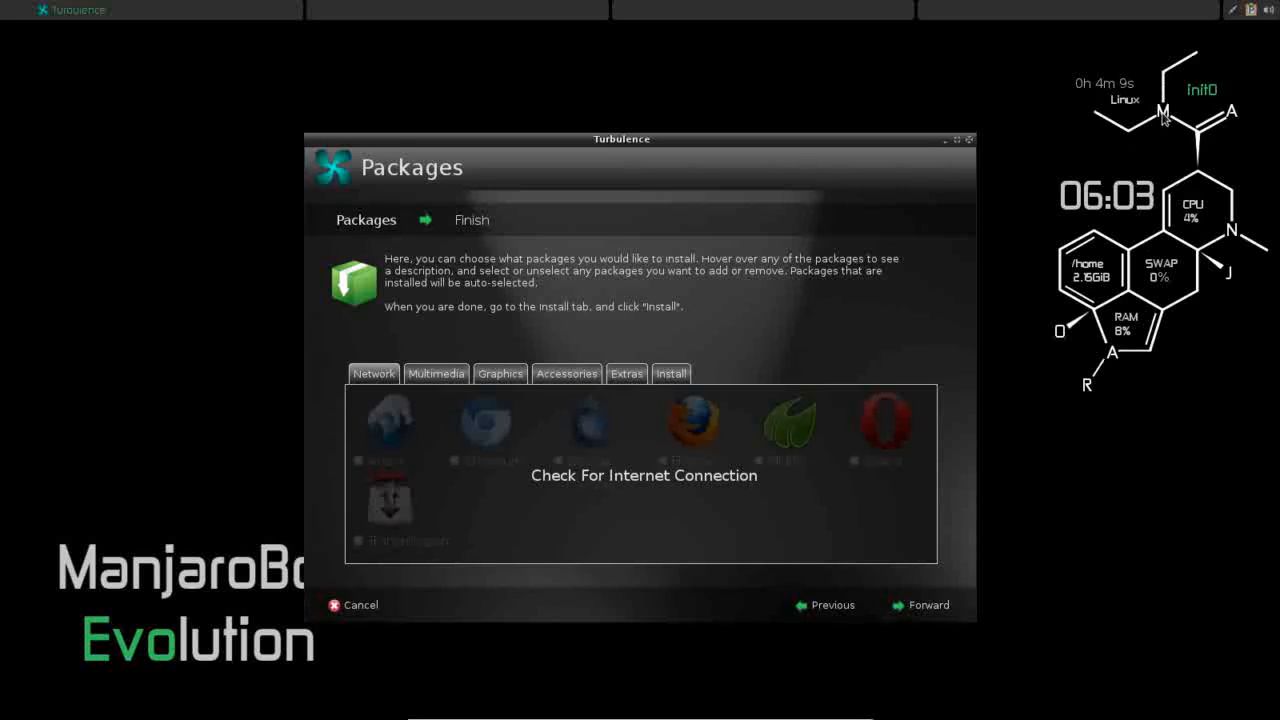
mouse_move(1189, 367)
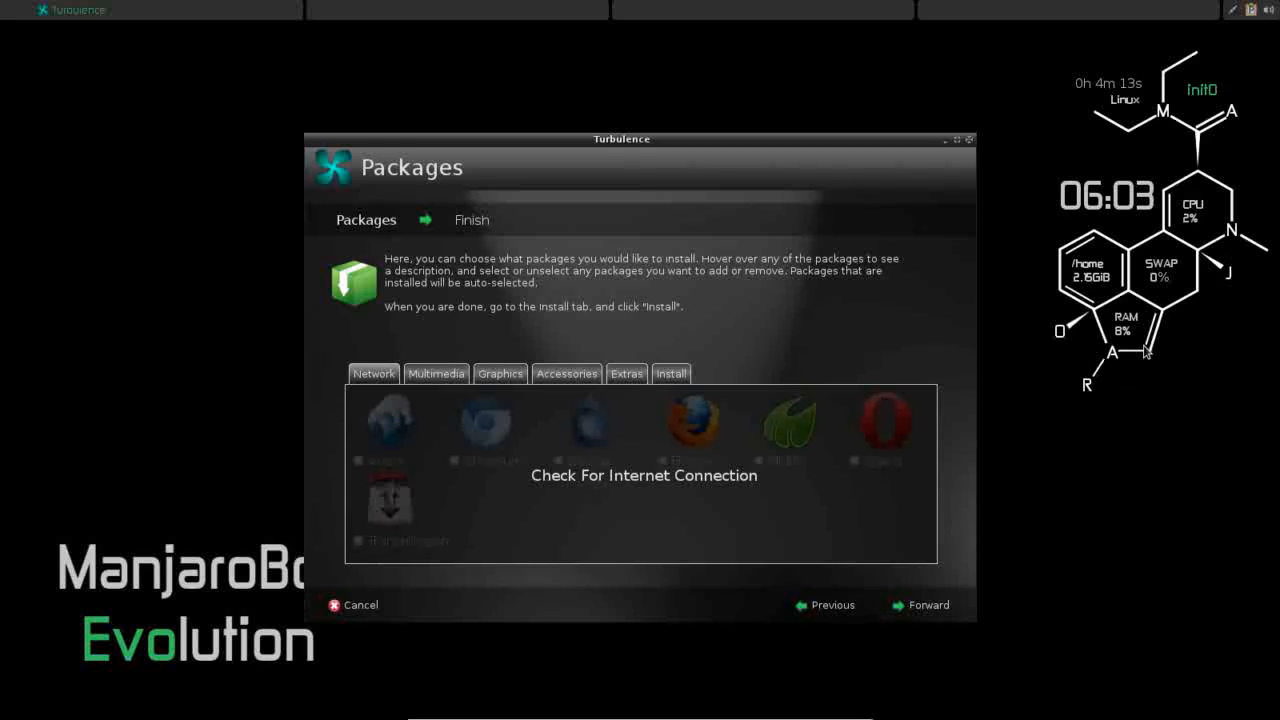
mouse_move(64, 157)
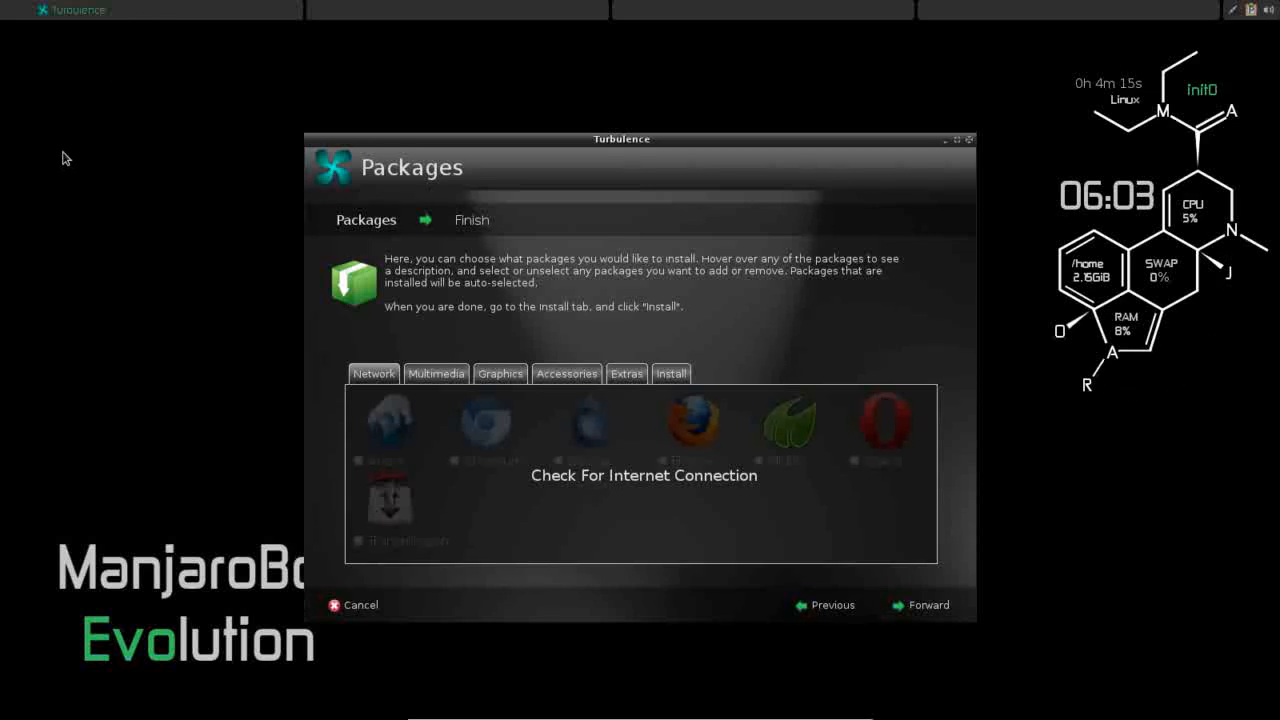
mouse_move(350, 15)
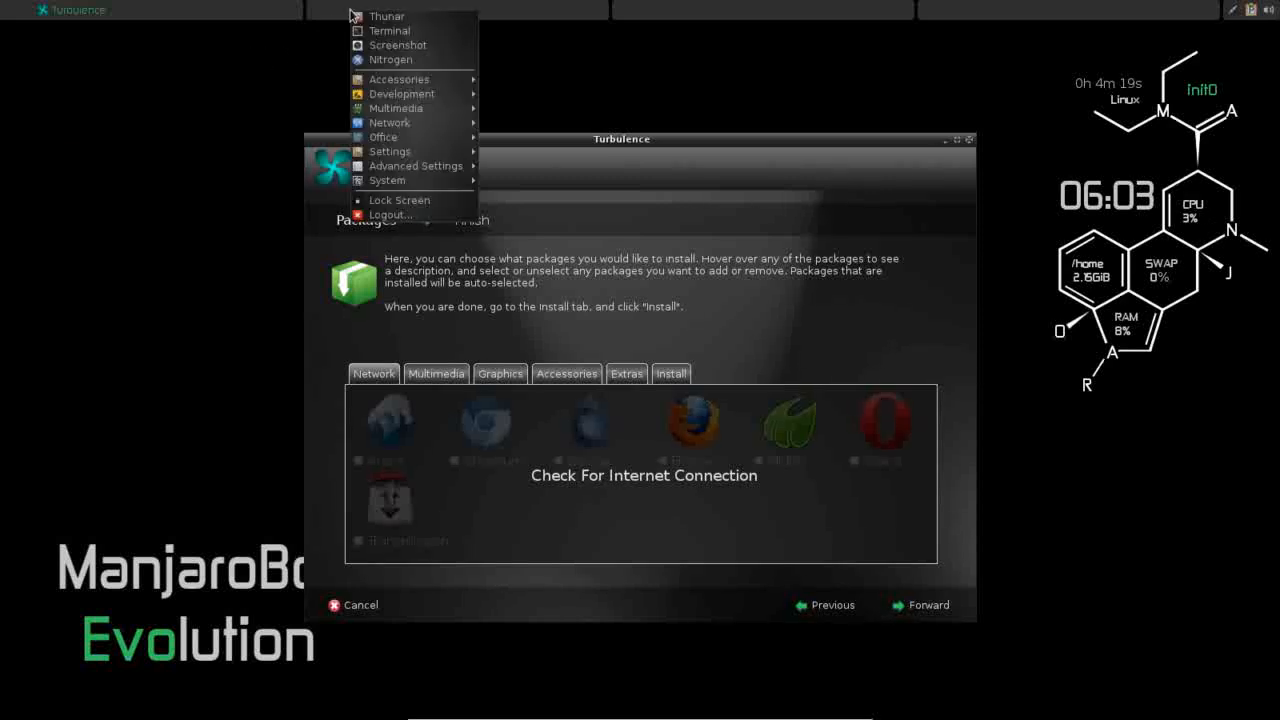
mouse_move(378, 62)
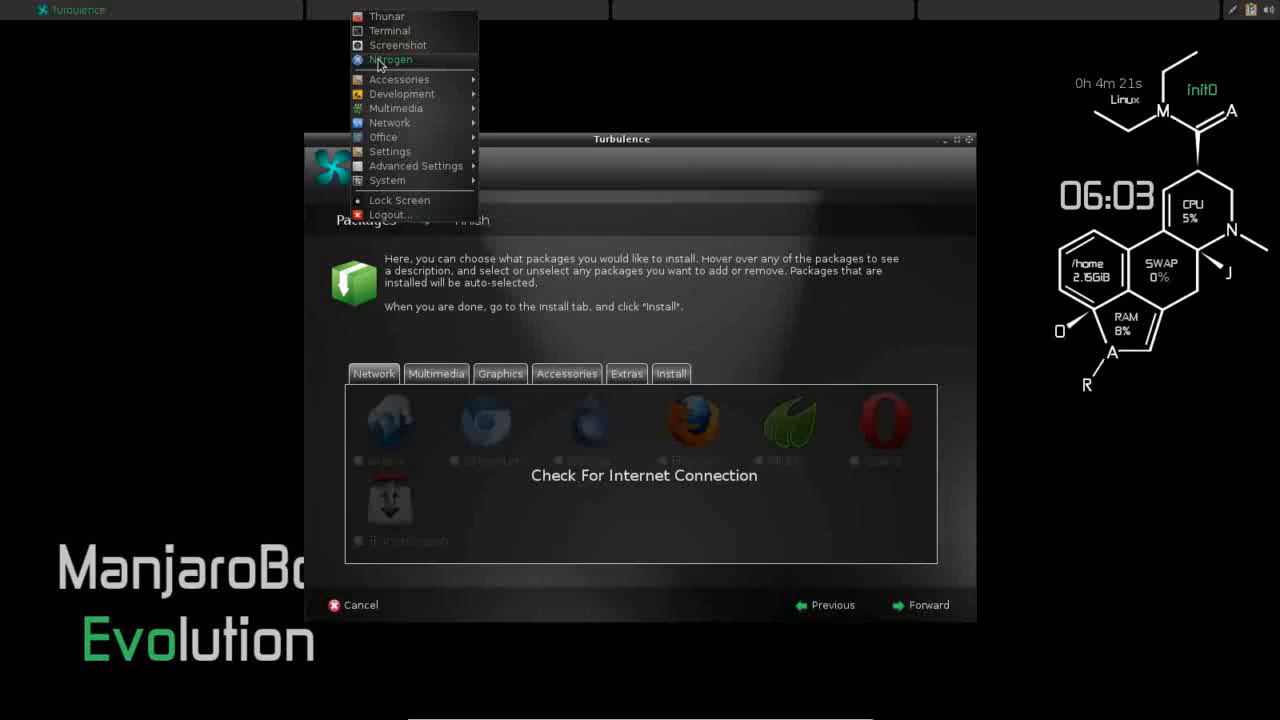
mouse_move(403, 93)
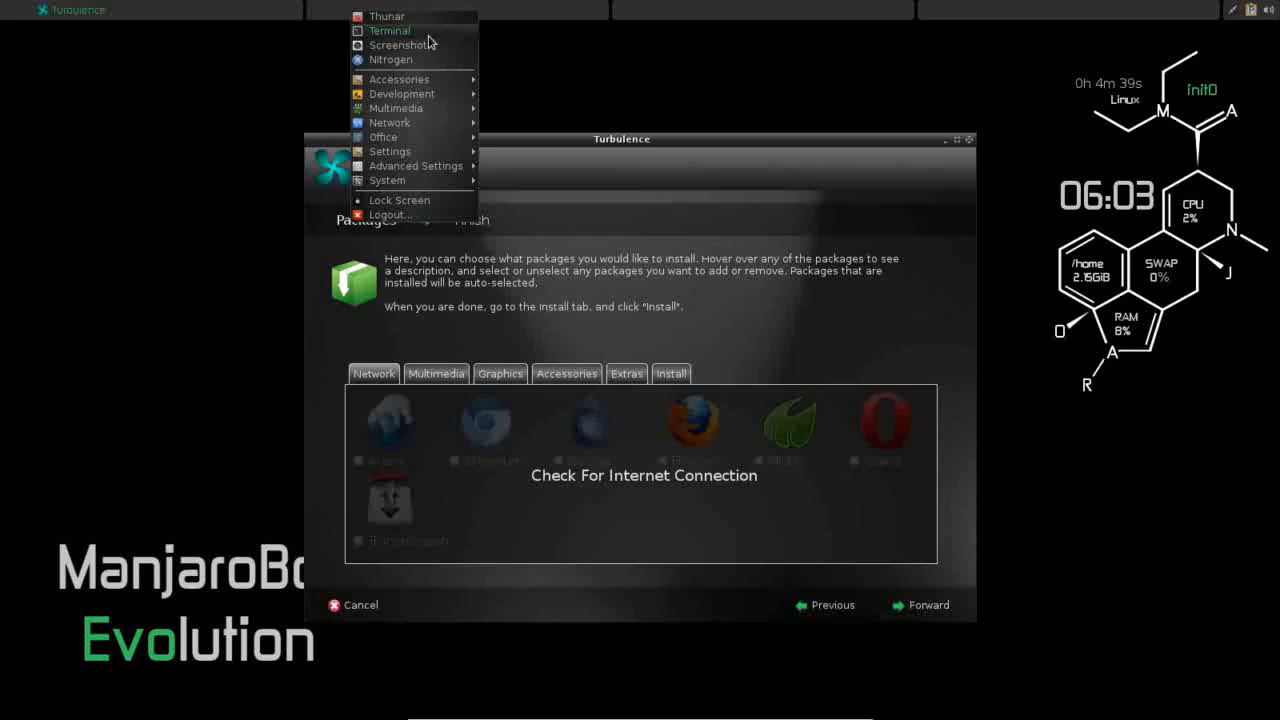
mouse_move(521, 82)
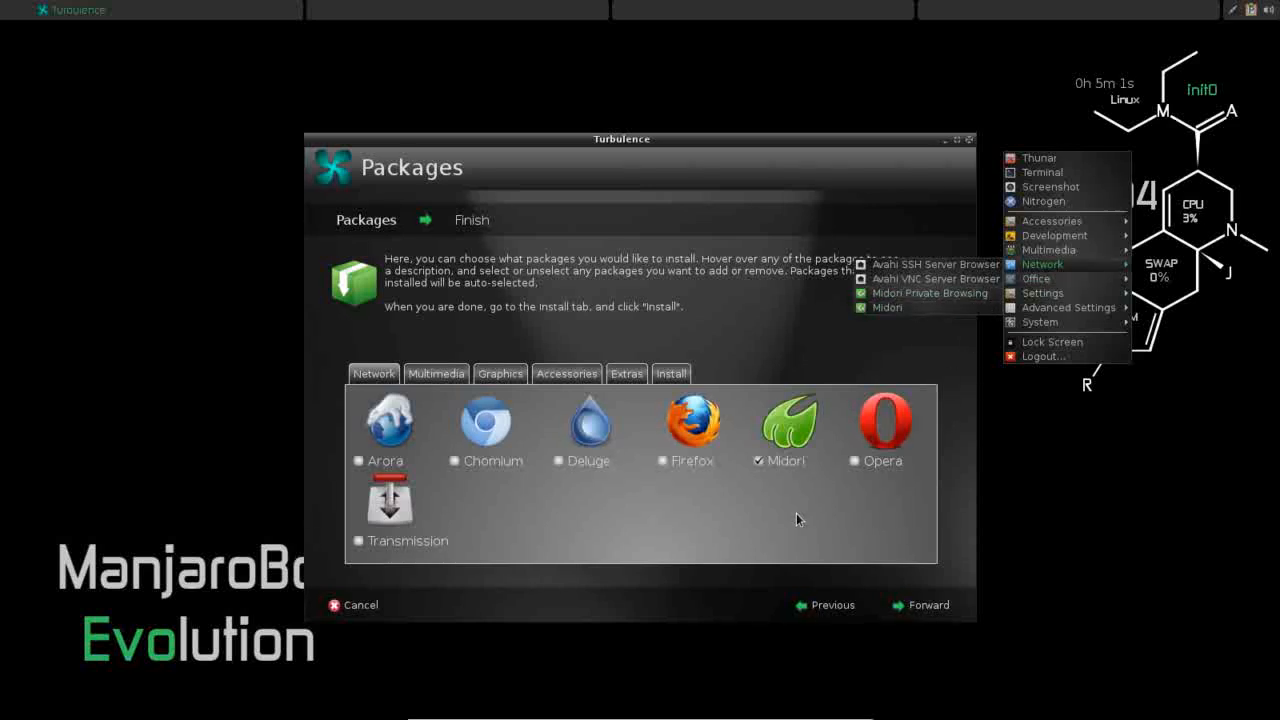
In the Network packages, untick Midori and tick Firefox and Transmission
left_click(760, 460)
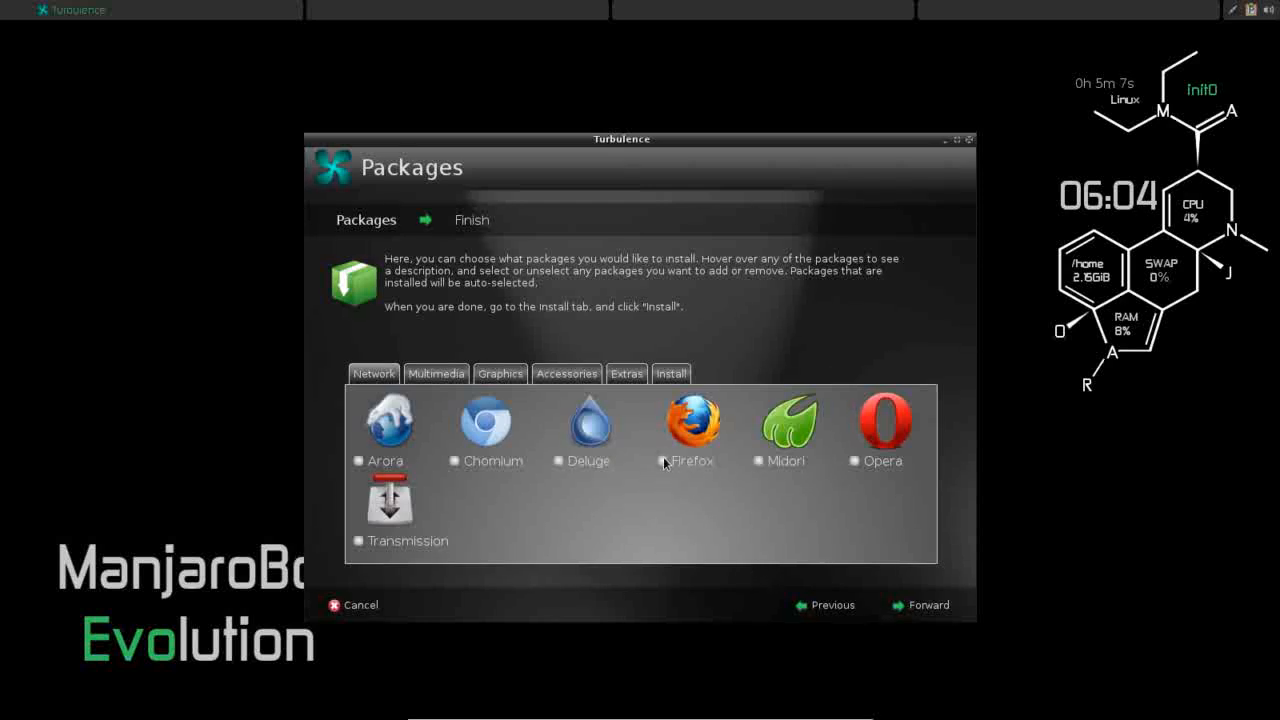
left_click(658, 461)
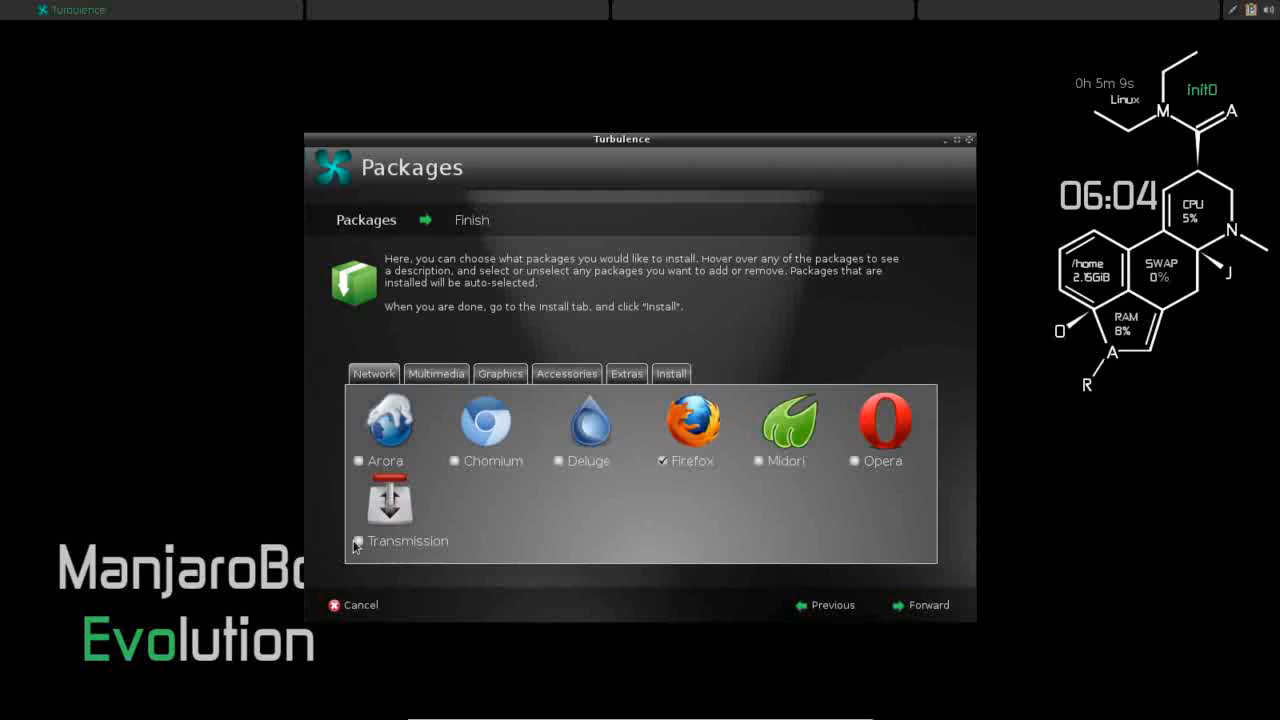
left_click(358, 541)
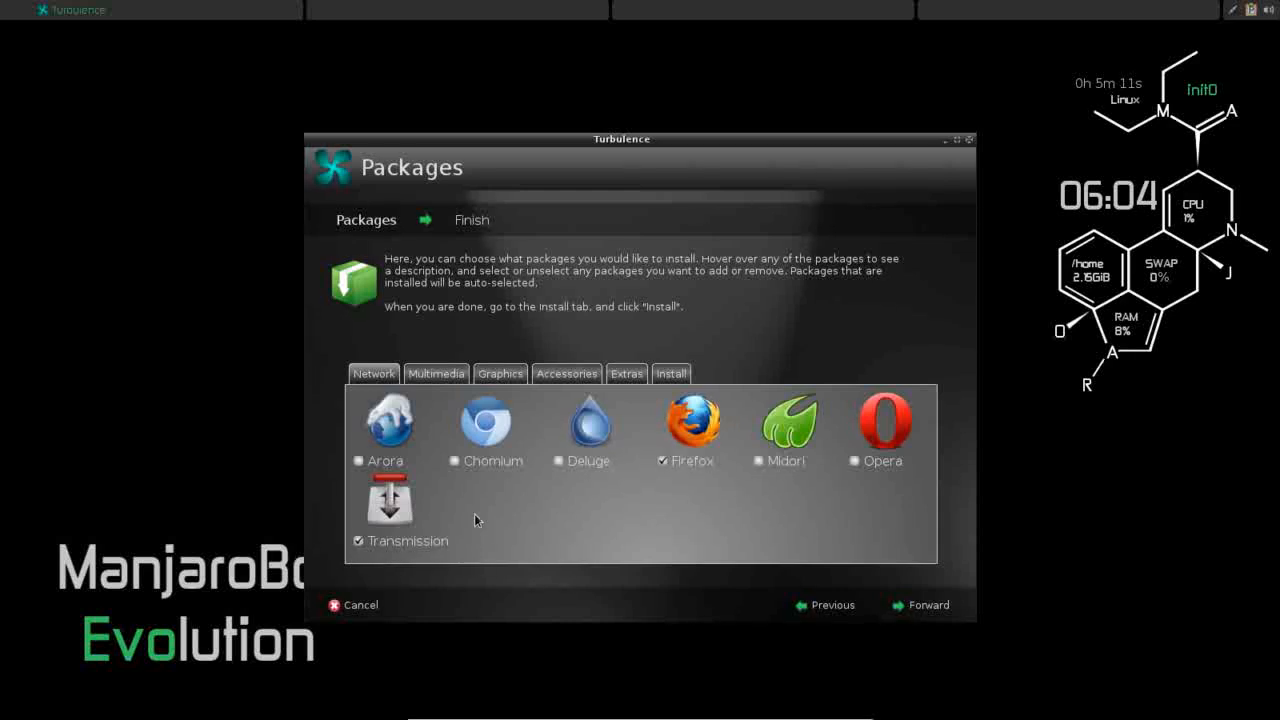
left_click(436, 373)
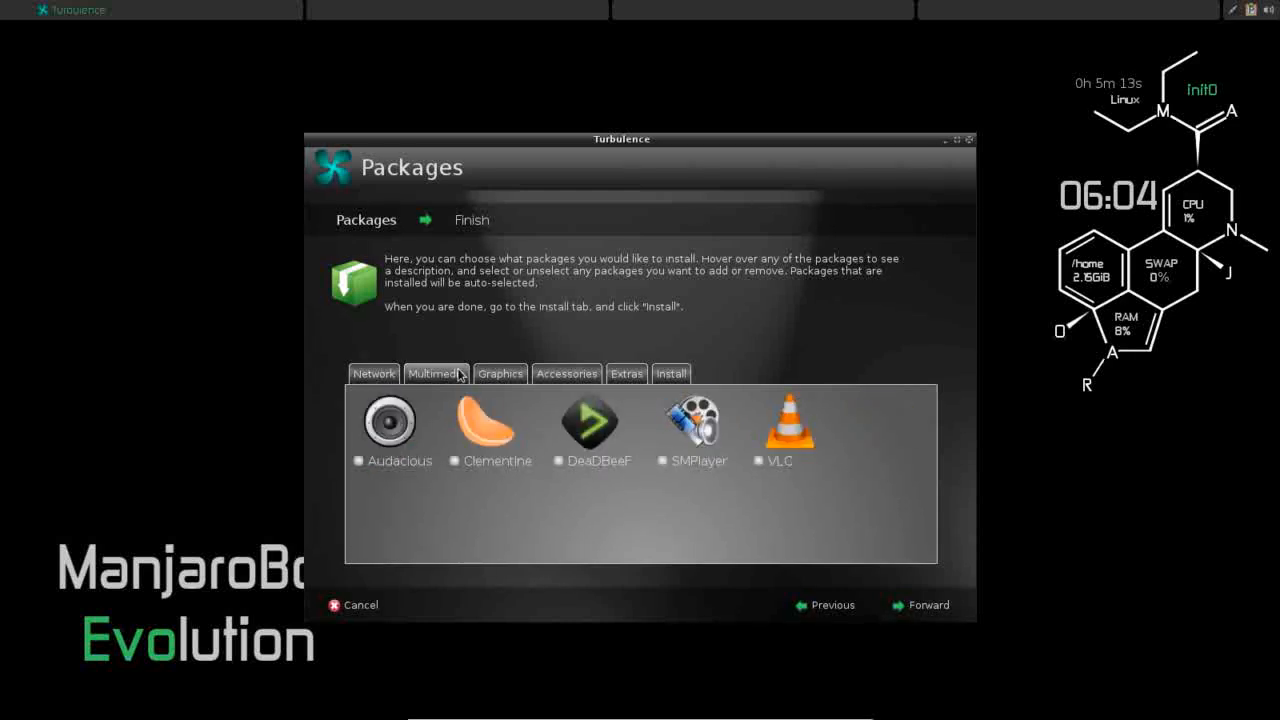
mouse_move(673, 488)
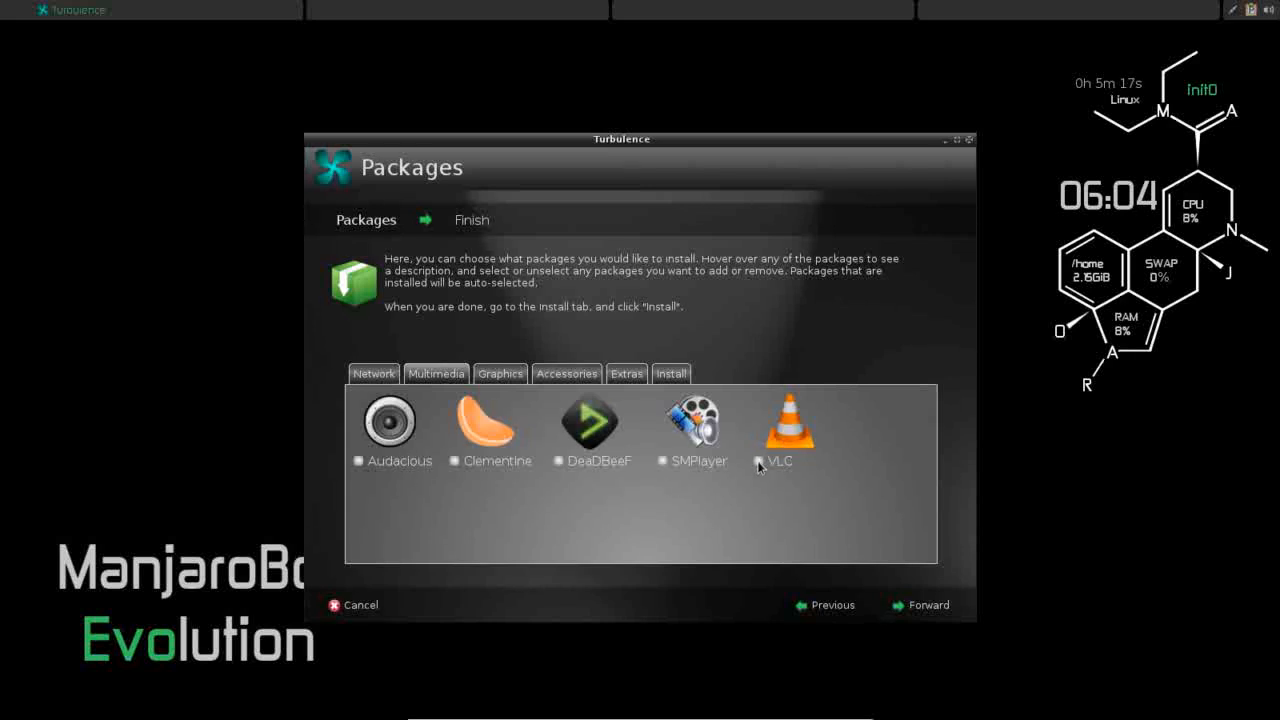
Tick VLC in Multimedia, Viewnior and Evince in Graphics, and Terminator in Accessories
left_click(759, 461)
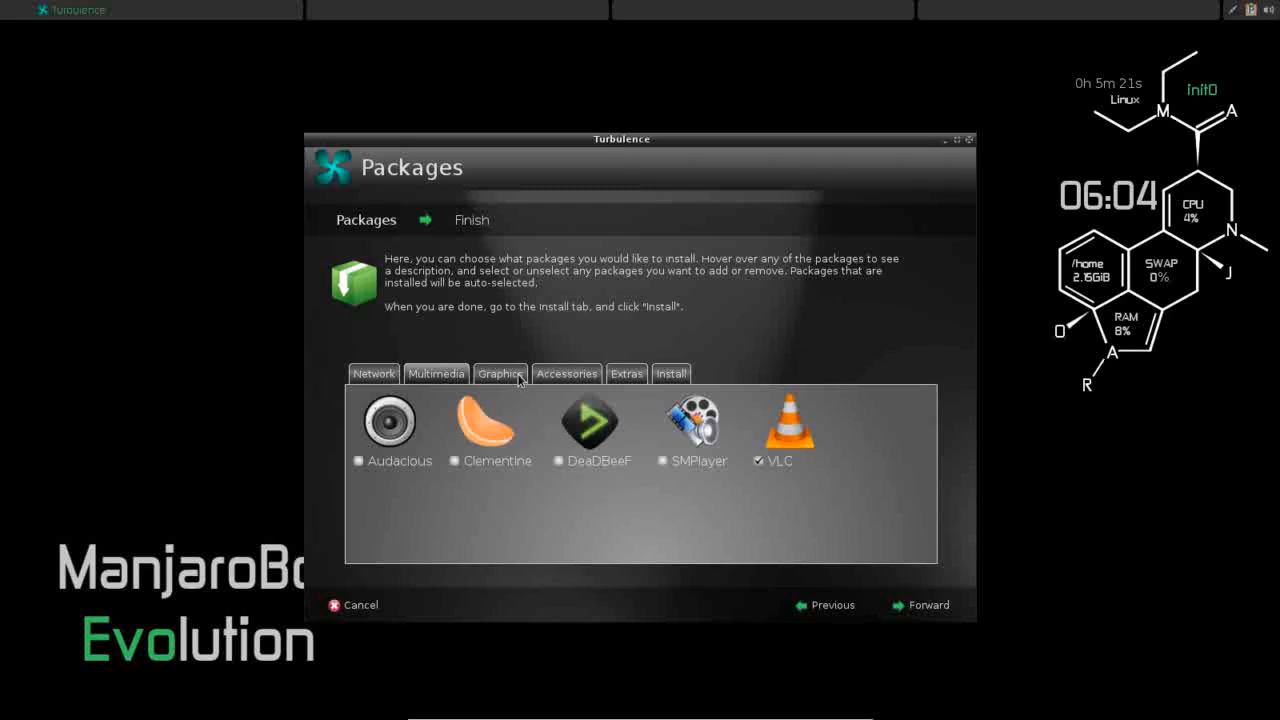
left_click(499, 374)
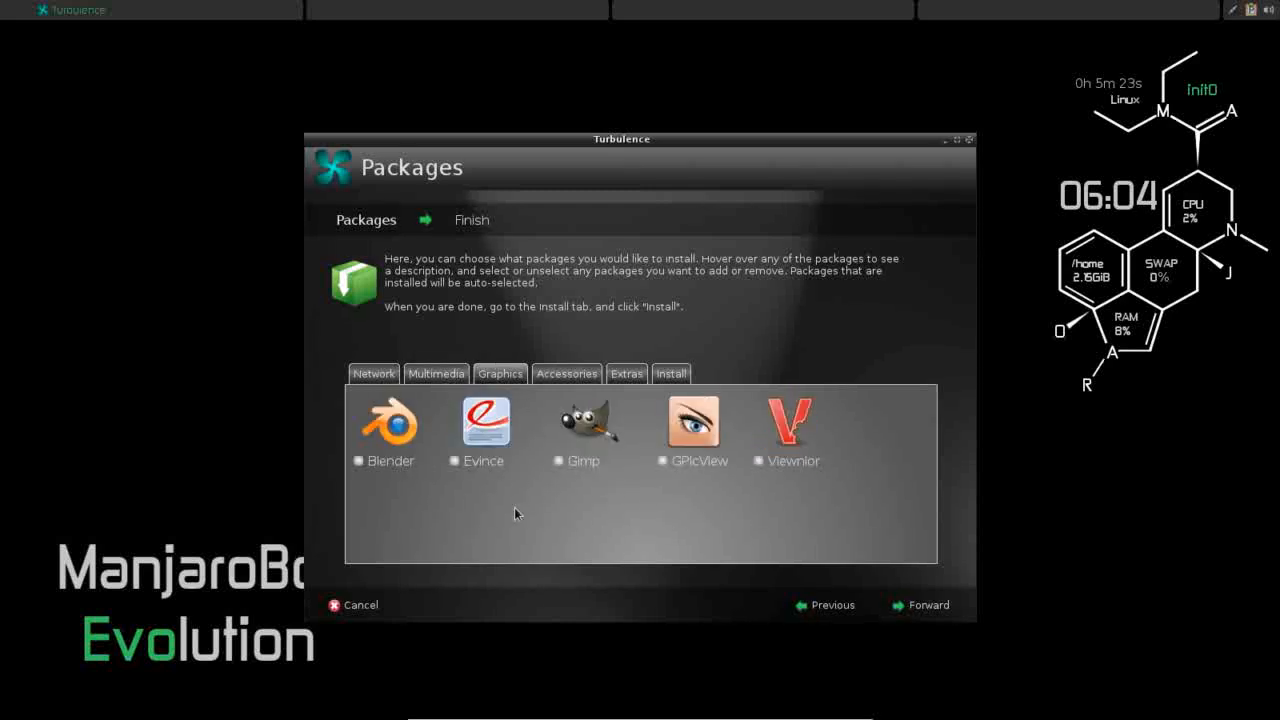
mouse_move(766, 474)
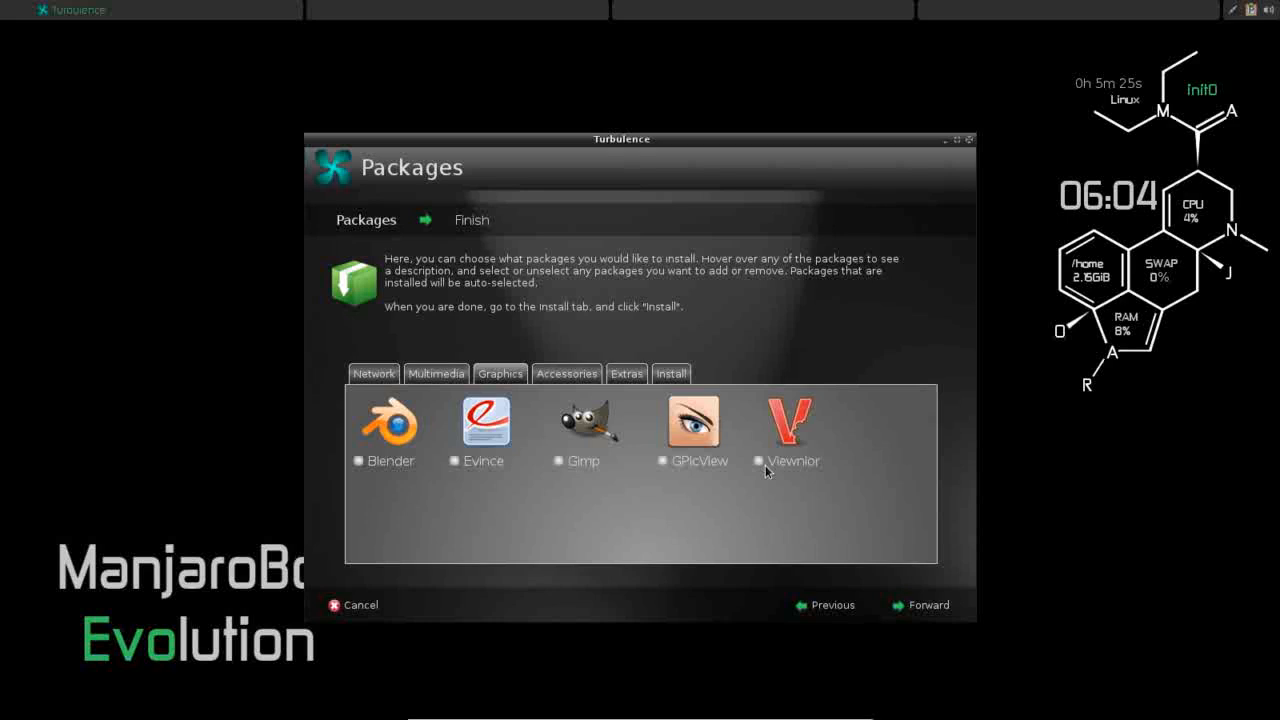
left_click(756, 461)
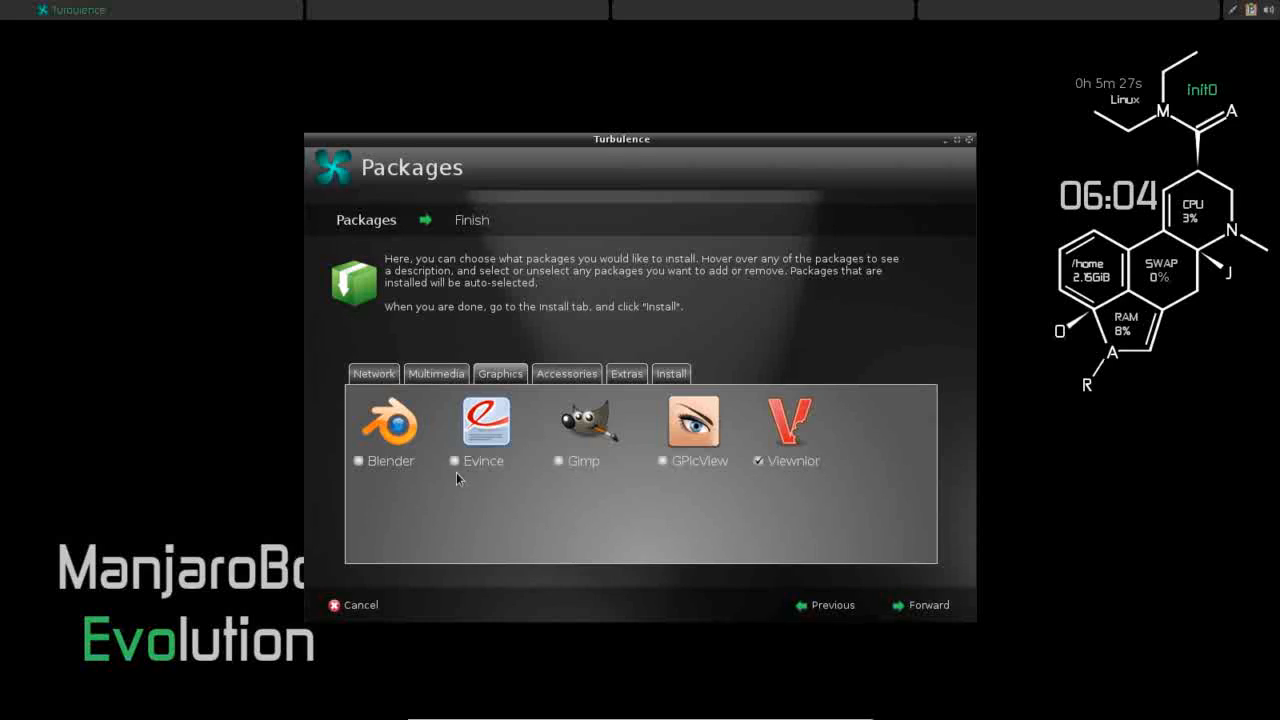
left_click(455, 460)
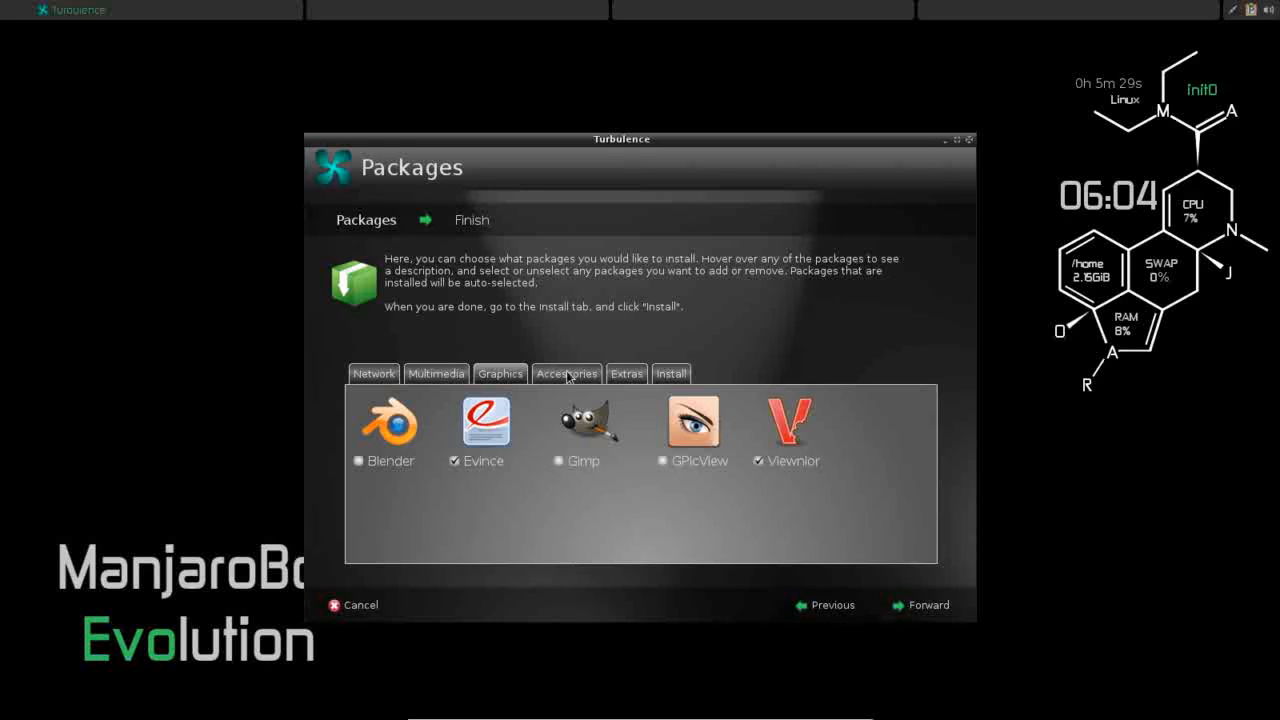
left_click(567, 374)
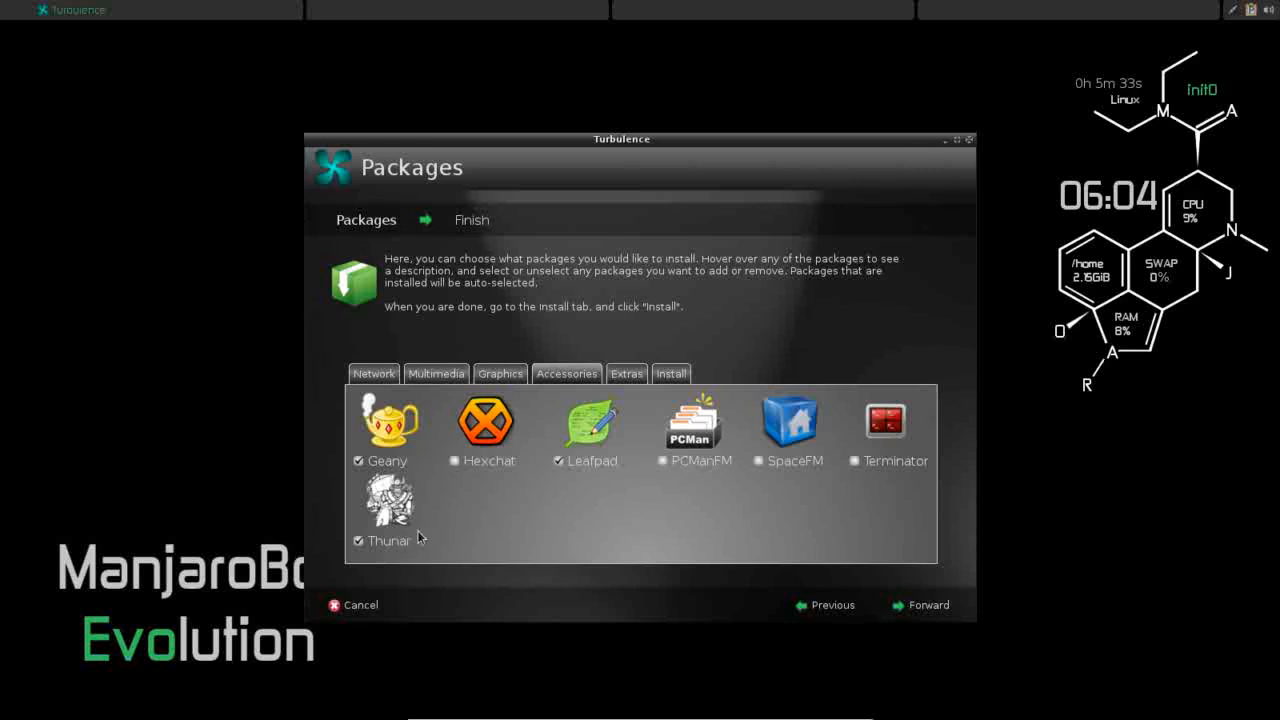
mouse_move(566, 577)
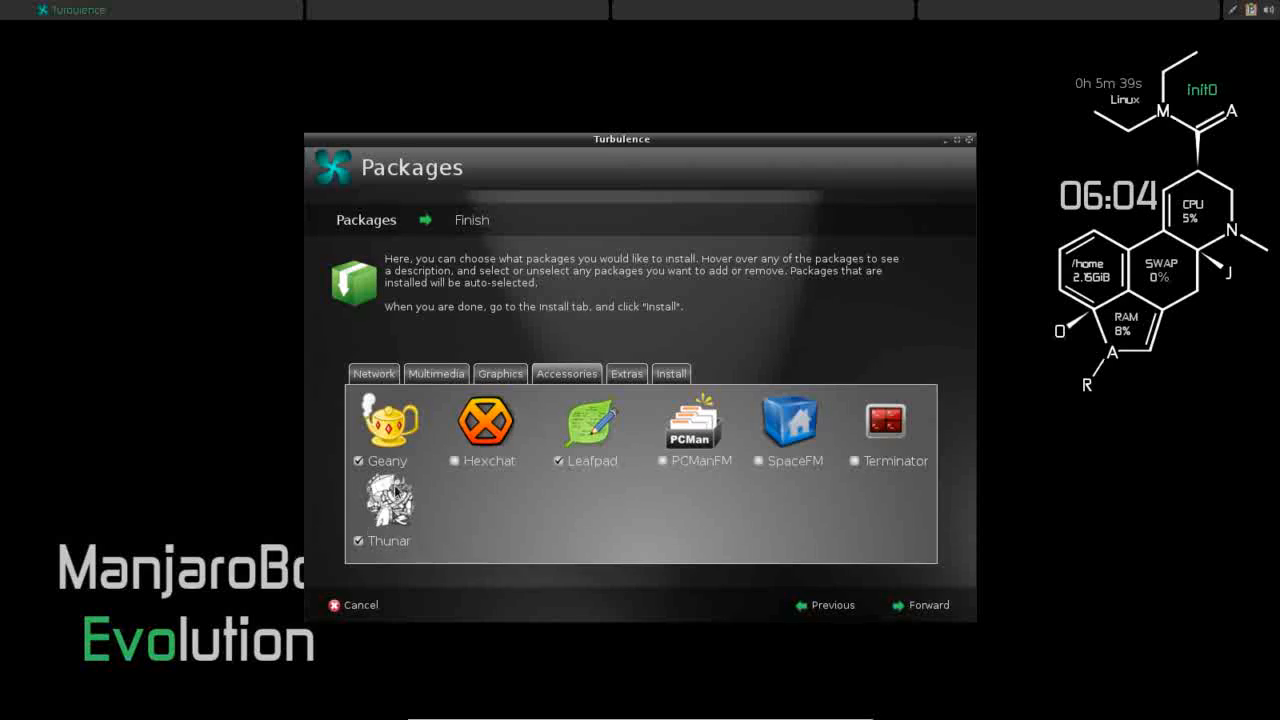
mouse_move(399, 515)
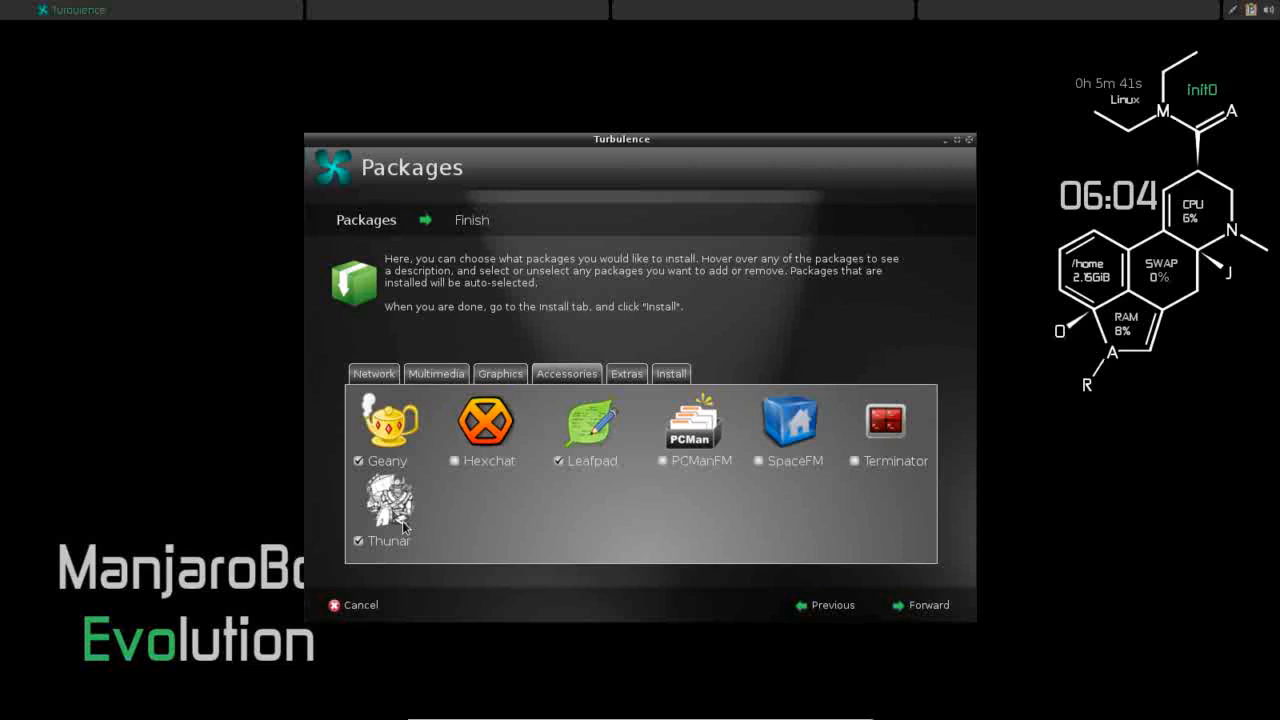
mouse_move(605, 505)
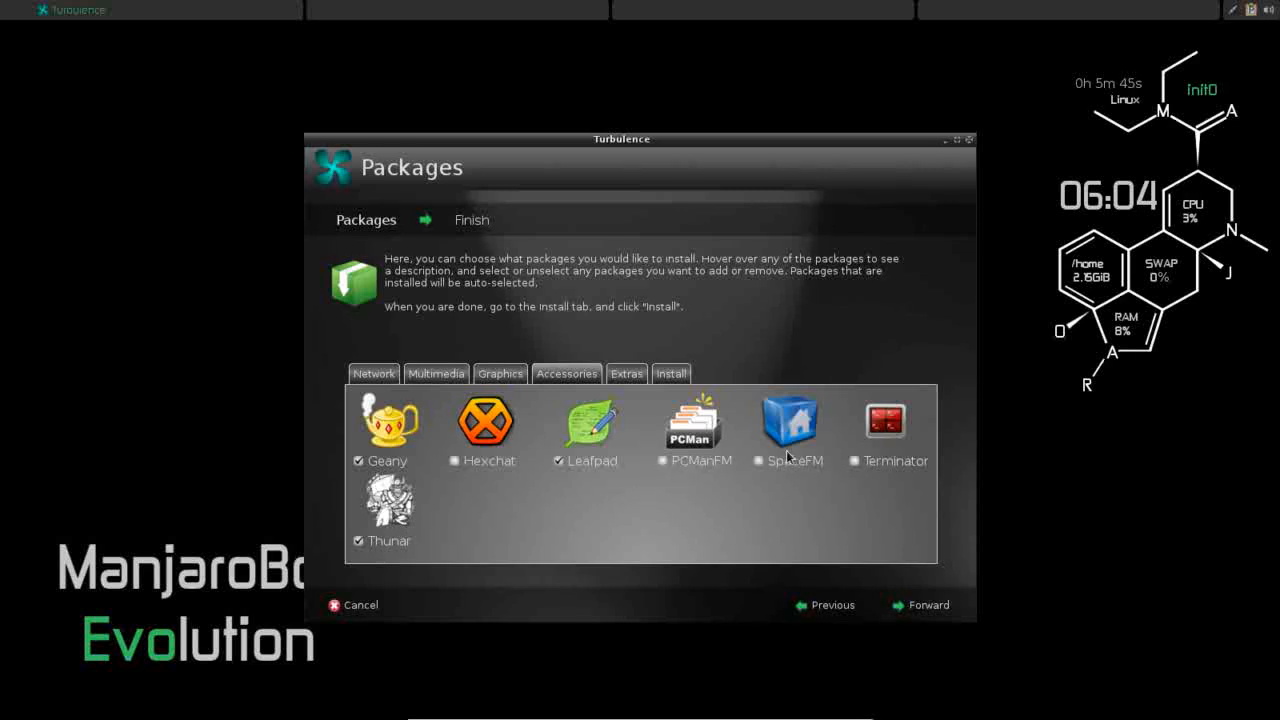
mouse_move(761, 551)
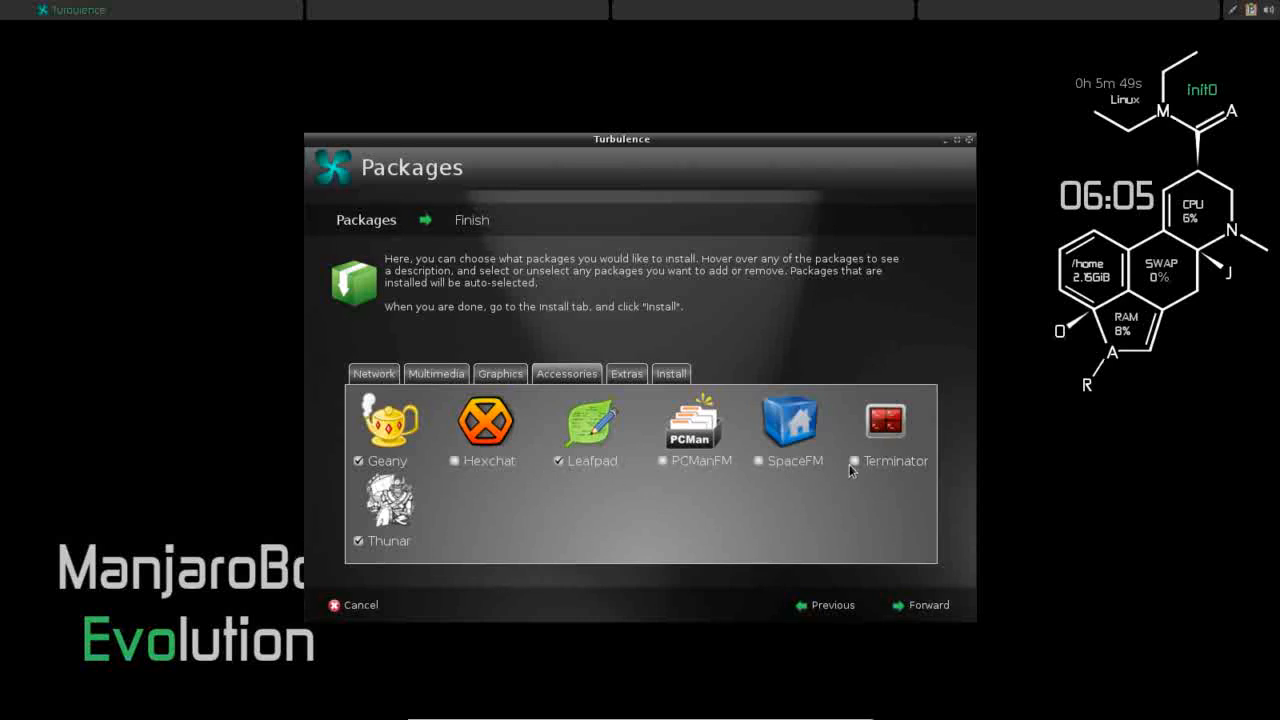
left_click(854, 461)
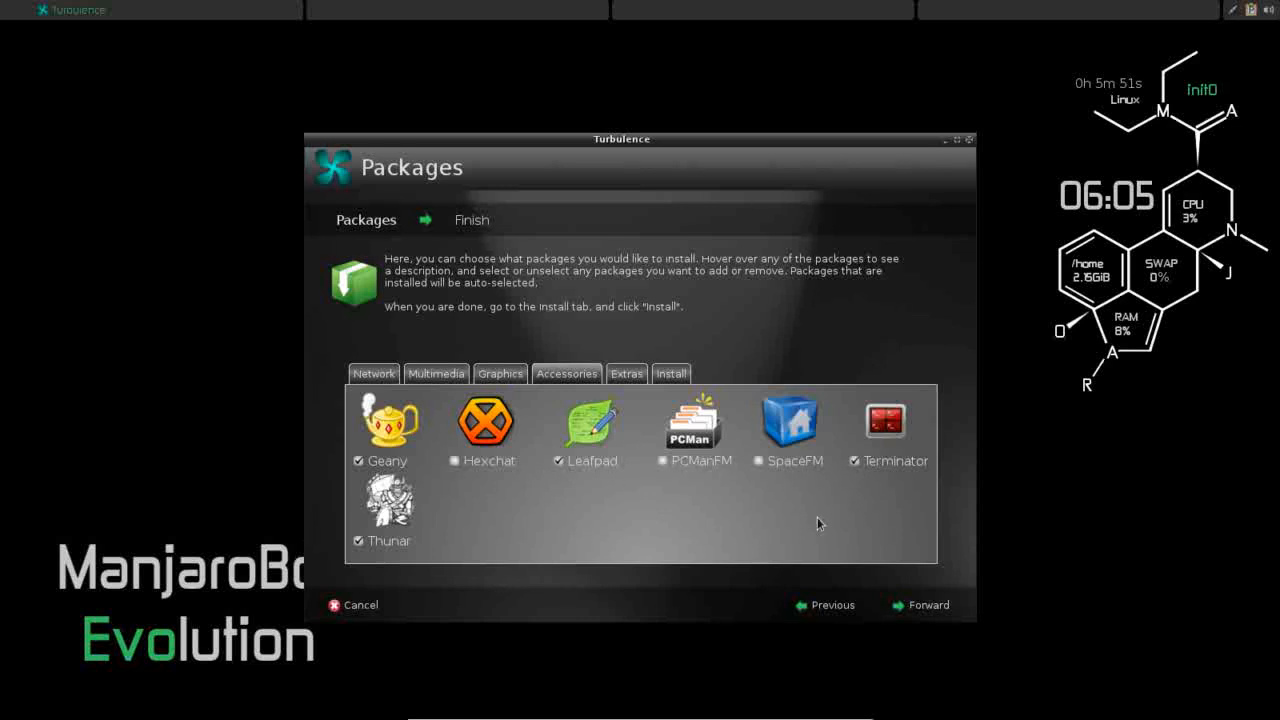
left_click(626, 374)
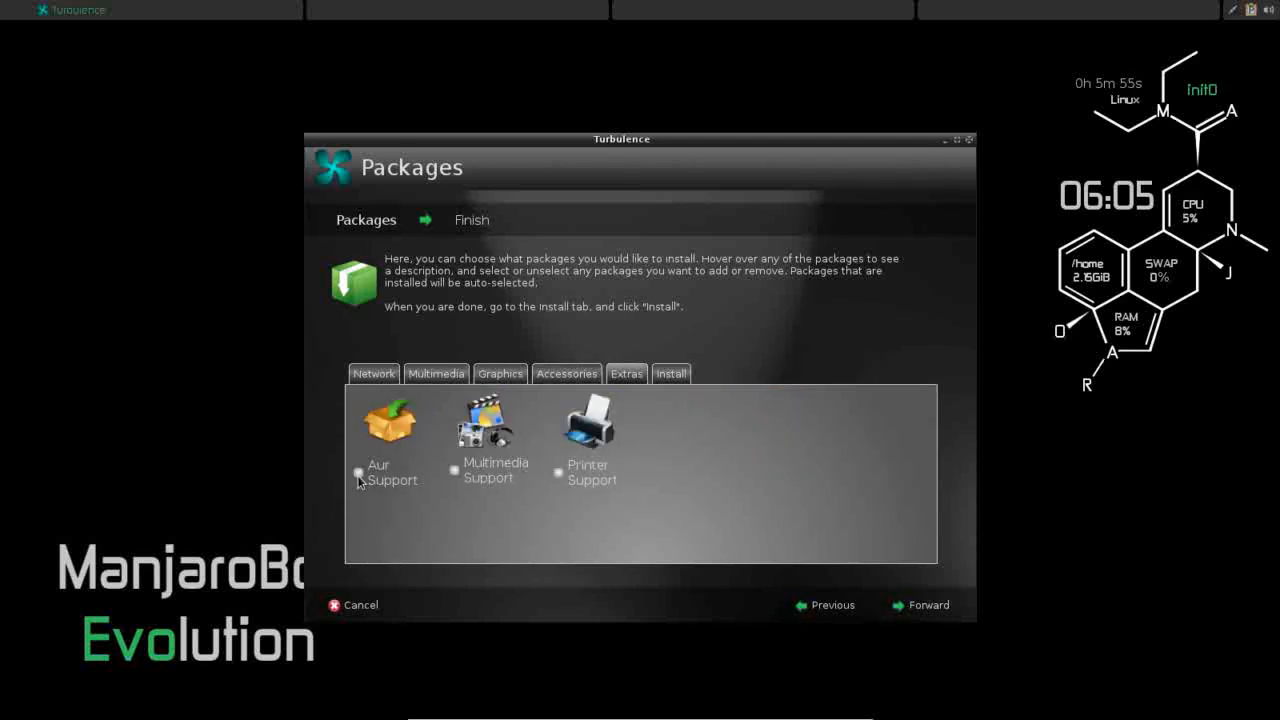
Tick AUR Support and Multimedia Support in Extras, then go to the Install tab
left_click(359, 472)
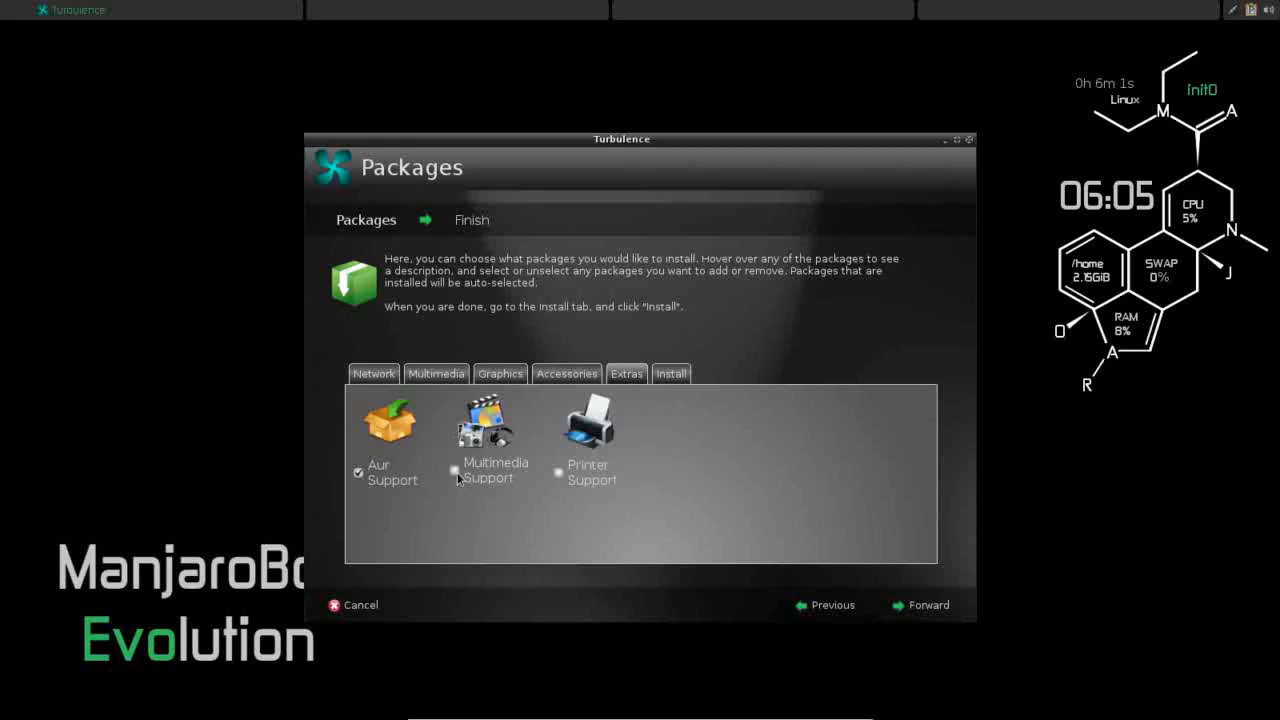
left_click(452, 468)
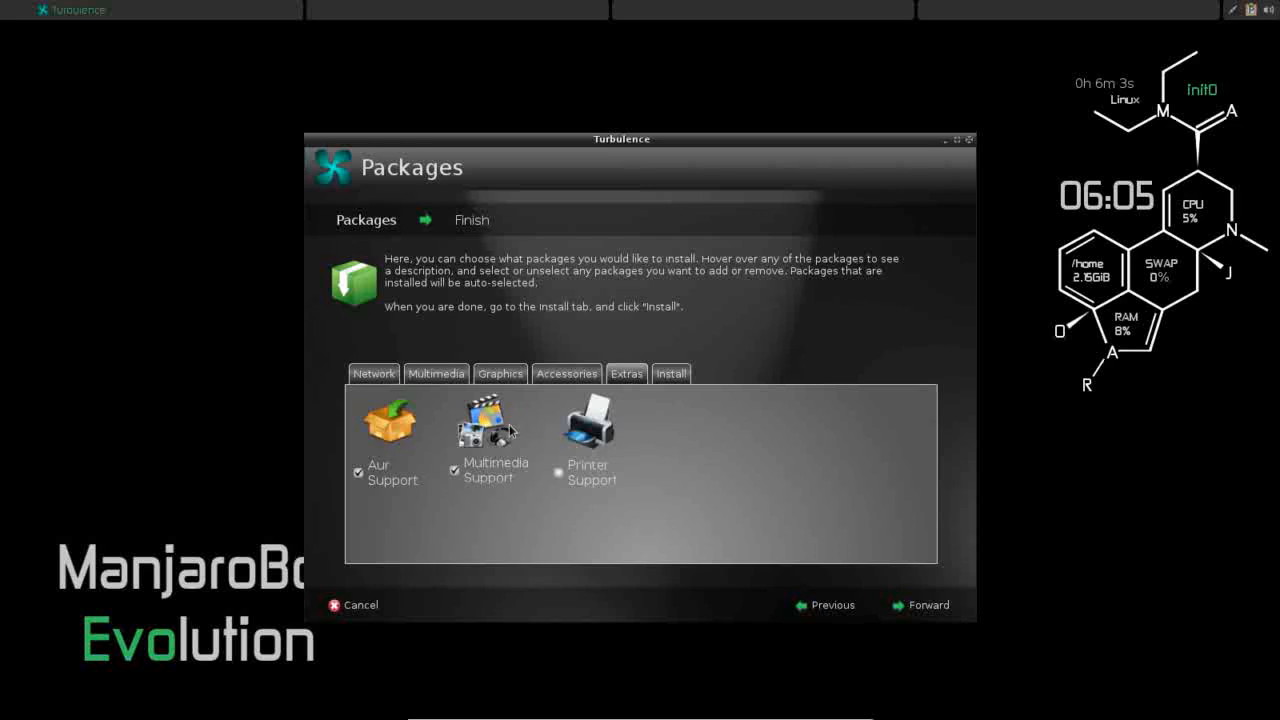
mouse_move(458, 430)
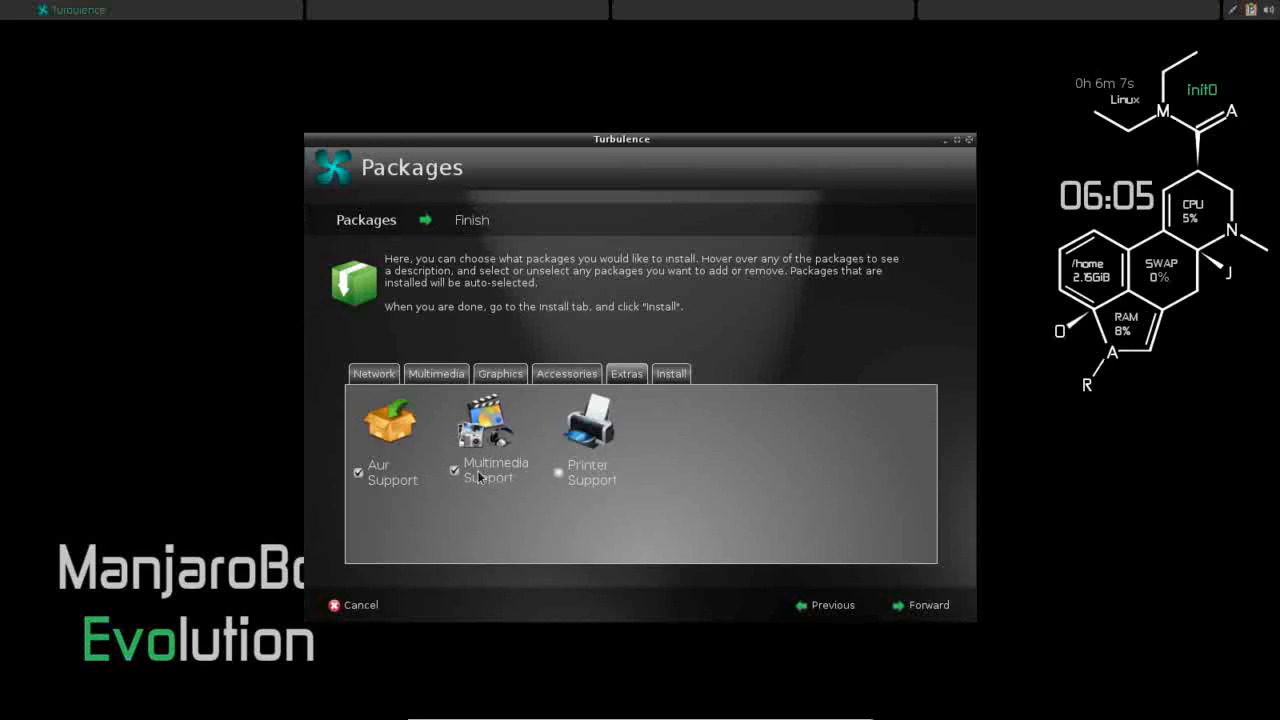
mouse_move(654, 516)
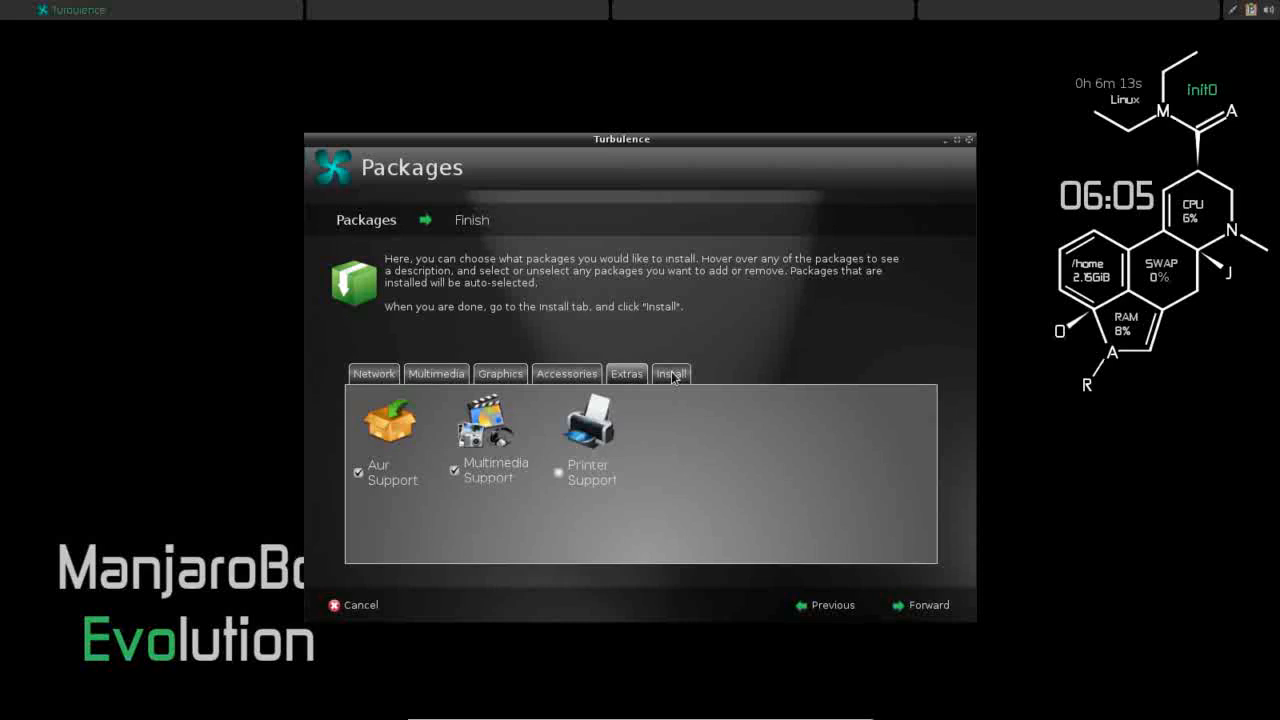
left_click(671, 373)
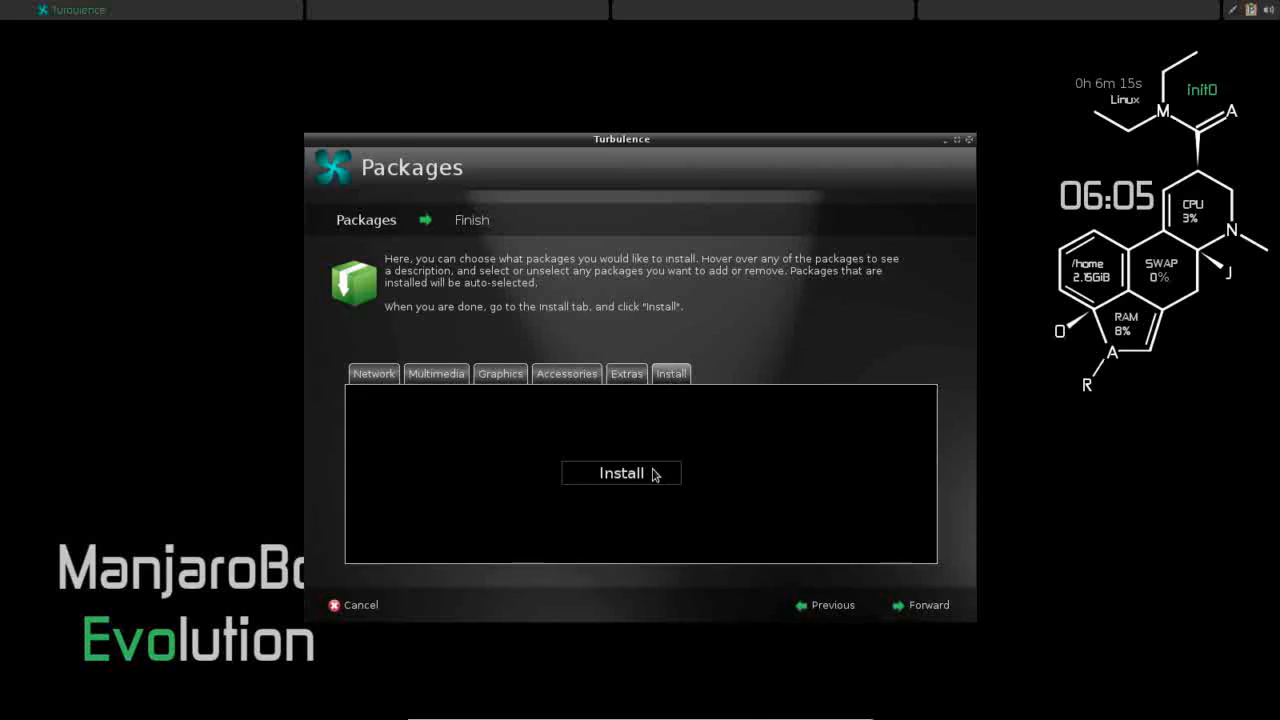
Install the selected packages, which runs in an LXTerminal window
left_click(621, 473)
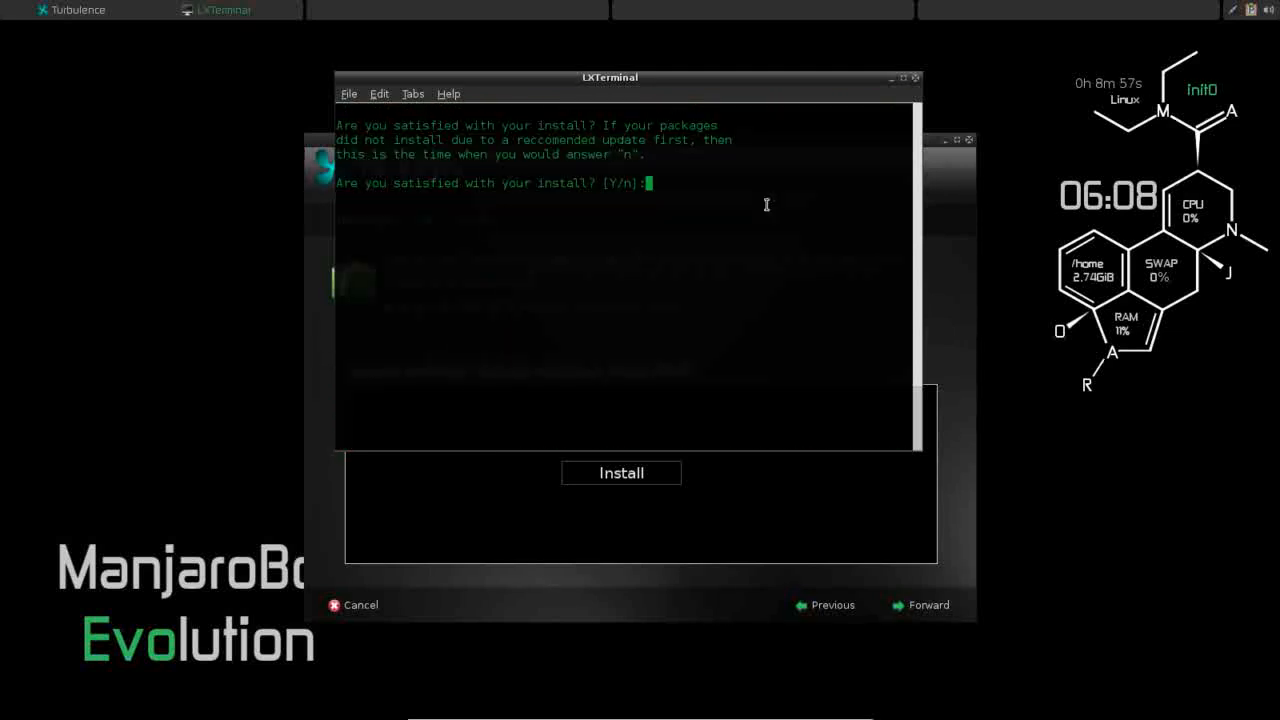
mouse_move(558, 135)
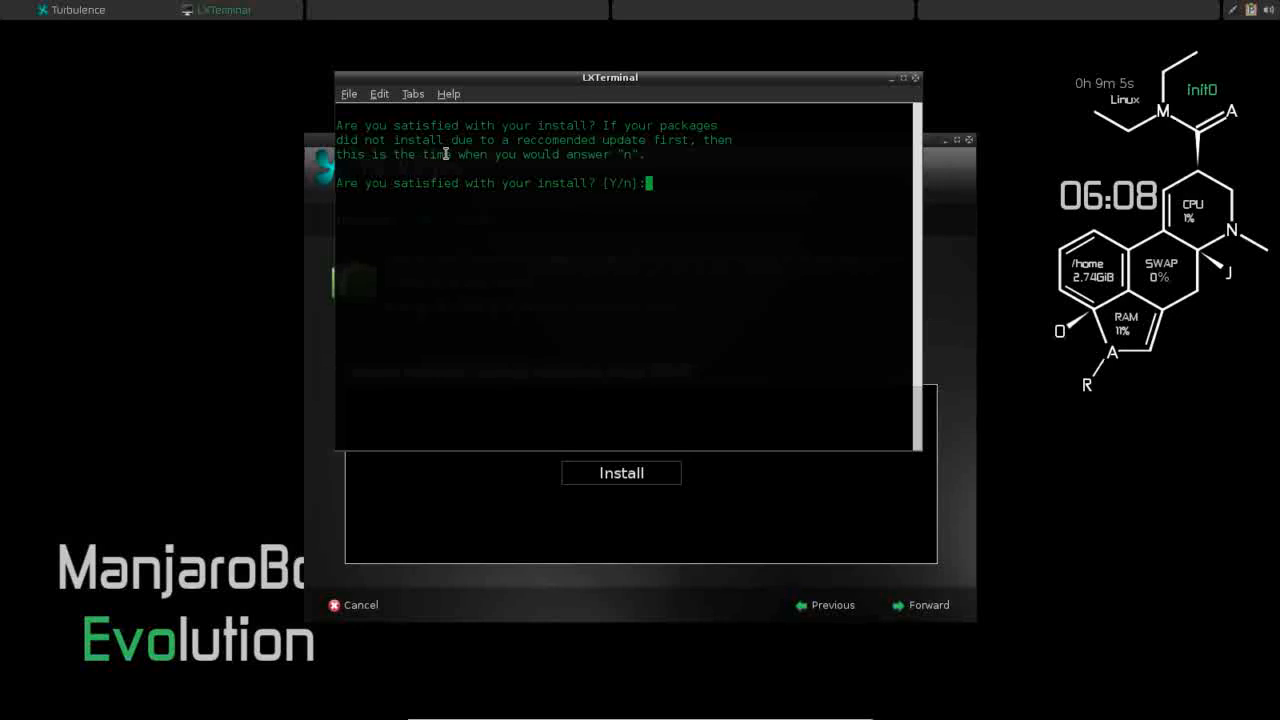
mouse_move(620, 145)
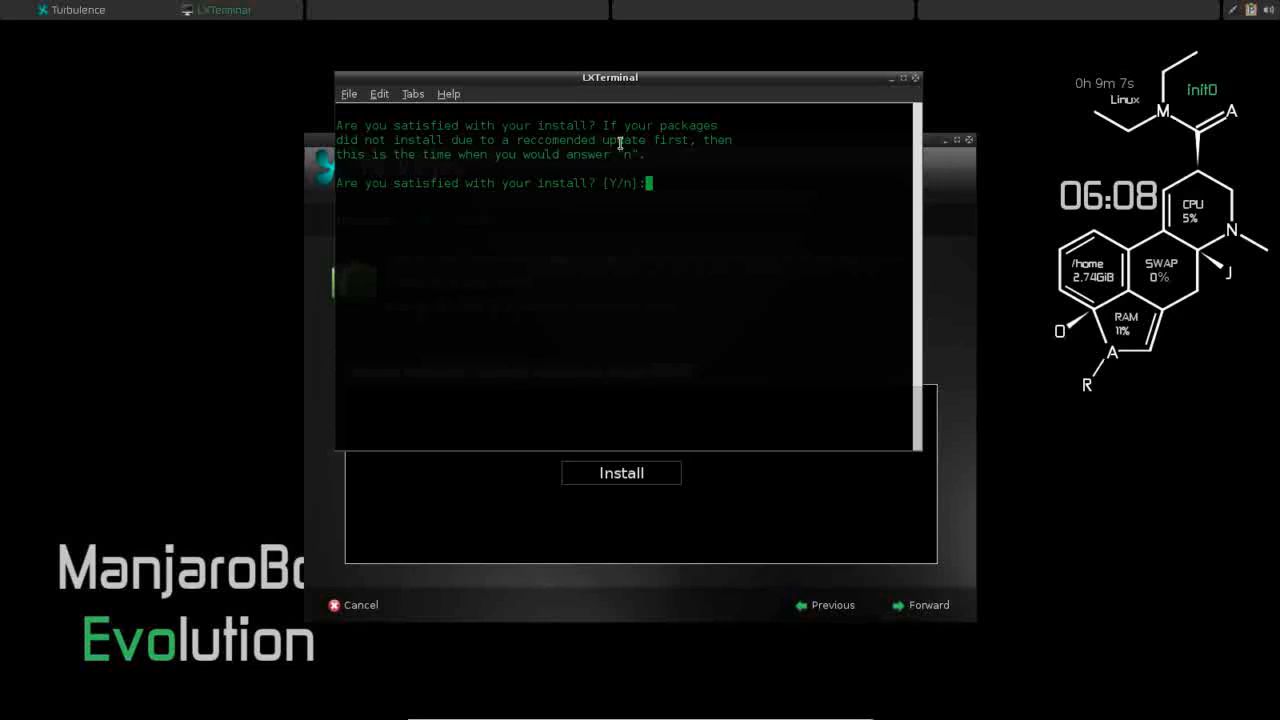
mouse_move(411, 160)
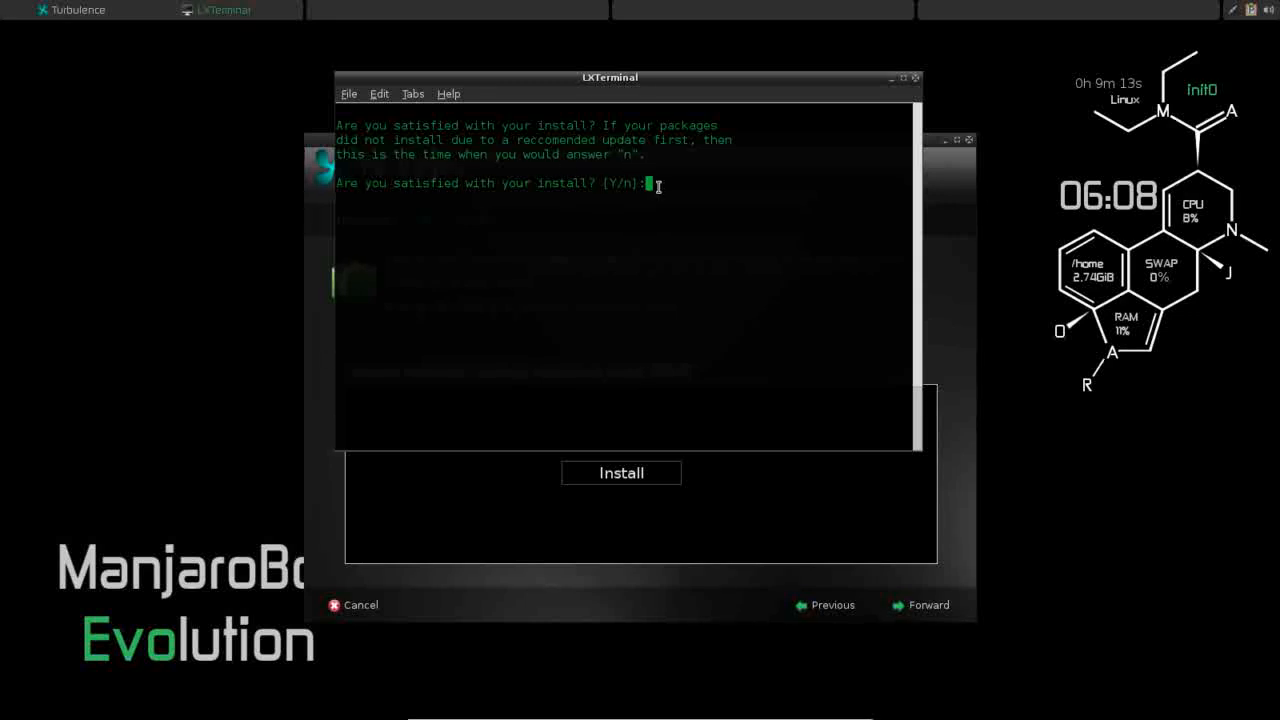
mouse_move(603, 183)
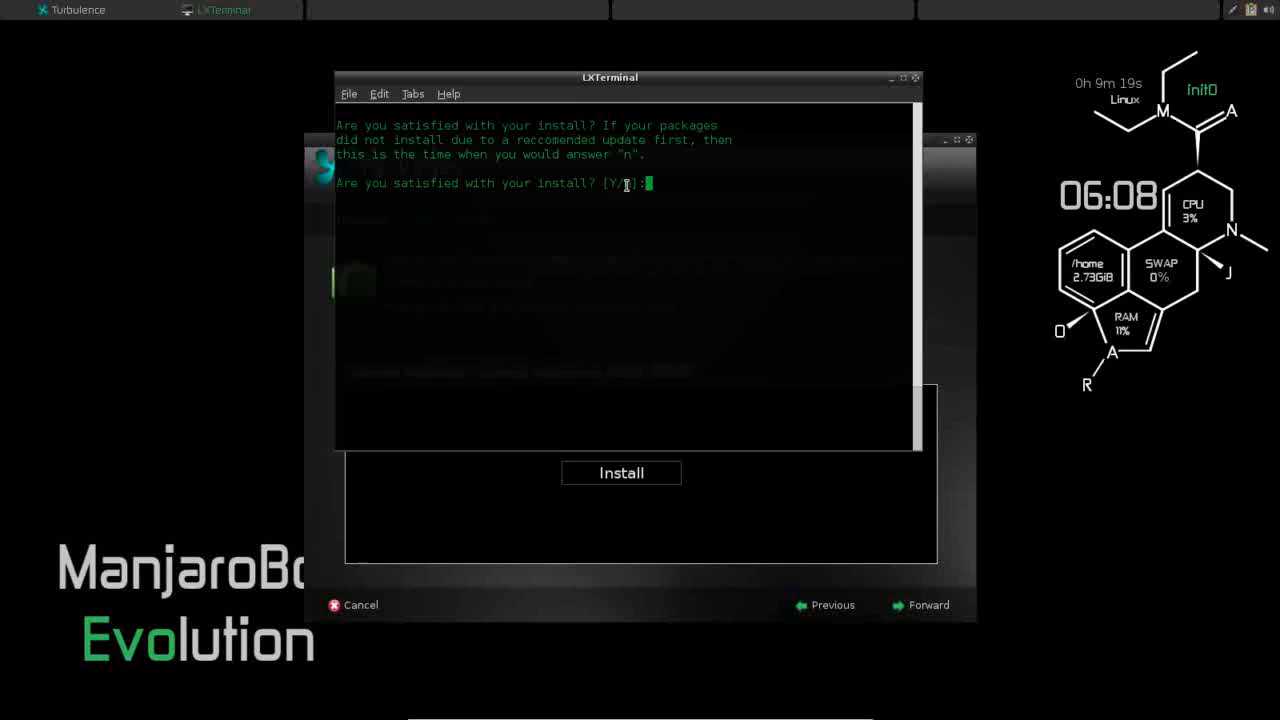
mouse_move(338, 188)
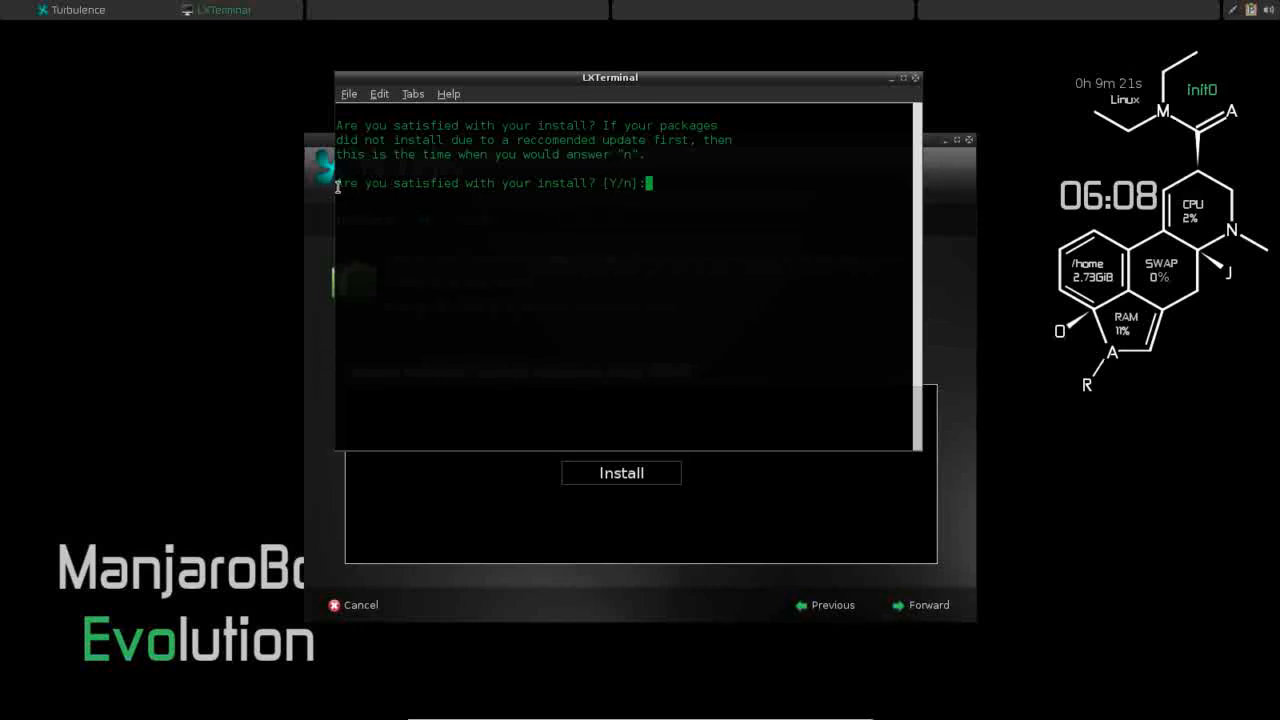
Accept the install at the 'Are you satisfied with your install? [Y/n]' prompt
left_click_drag(339, 183, 428, 183)
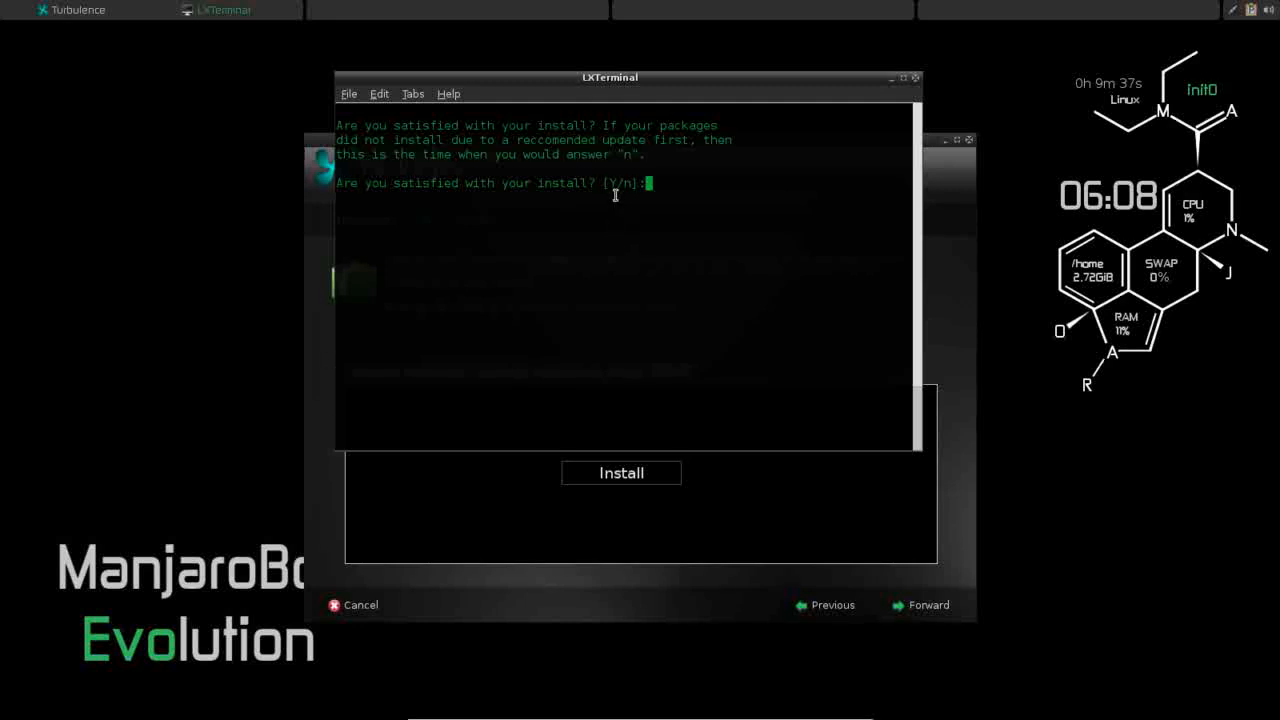
key("Return")
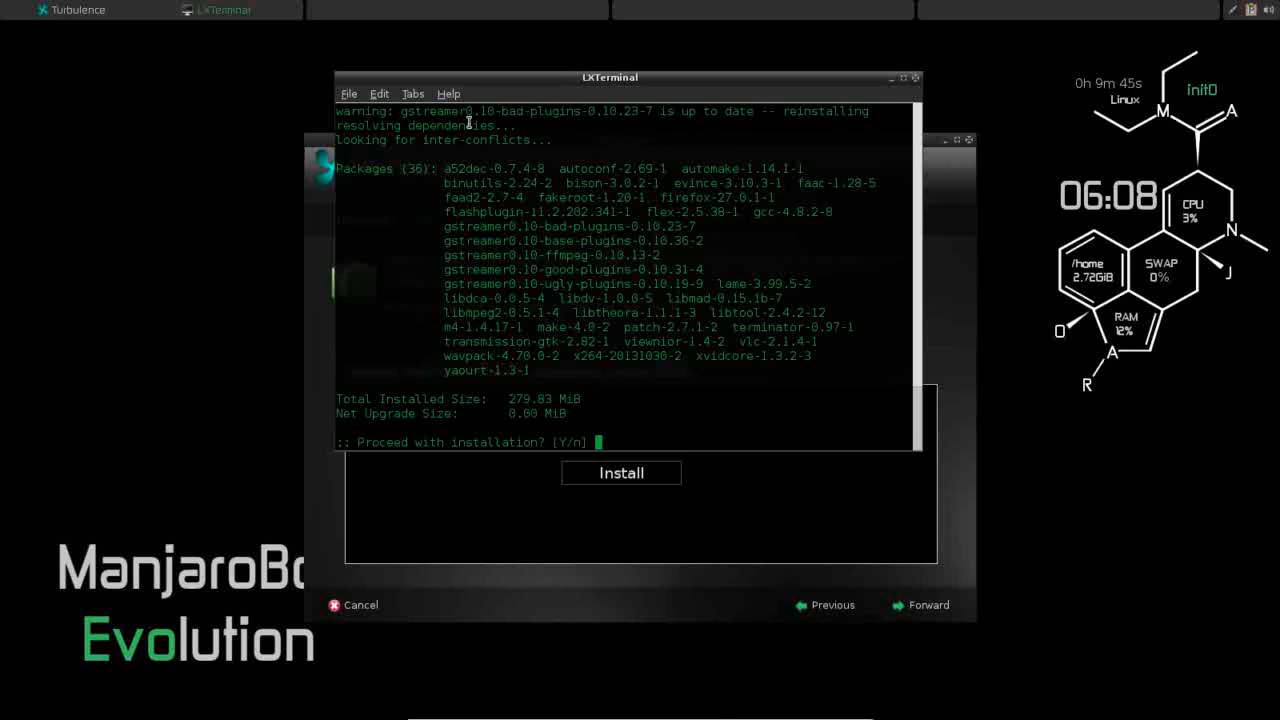
mouse_move(720, 388)
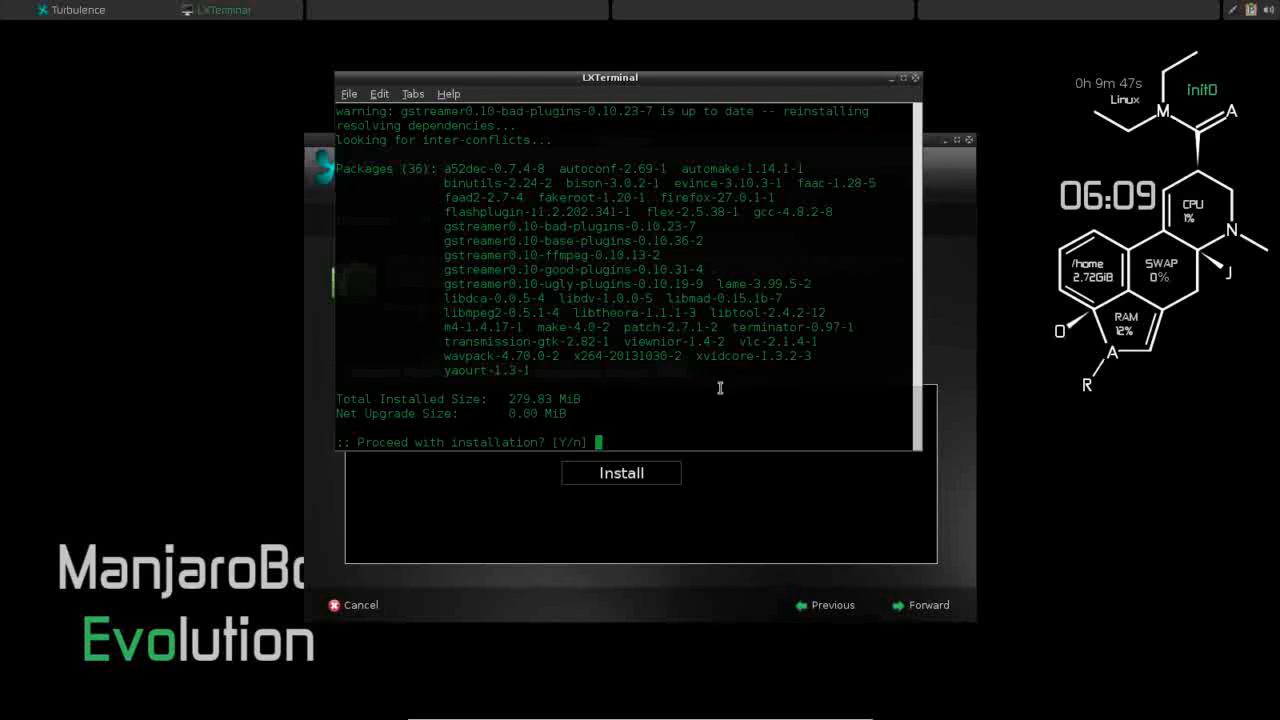
mouse_move(578, 327)
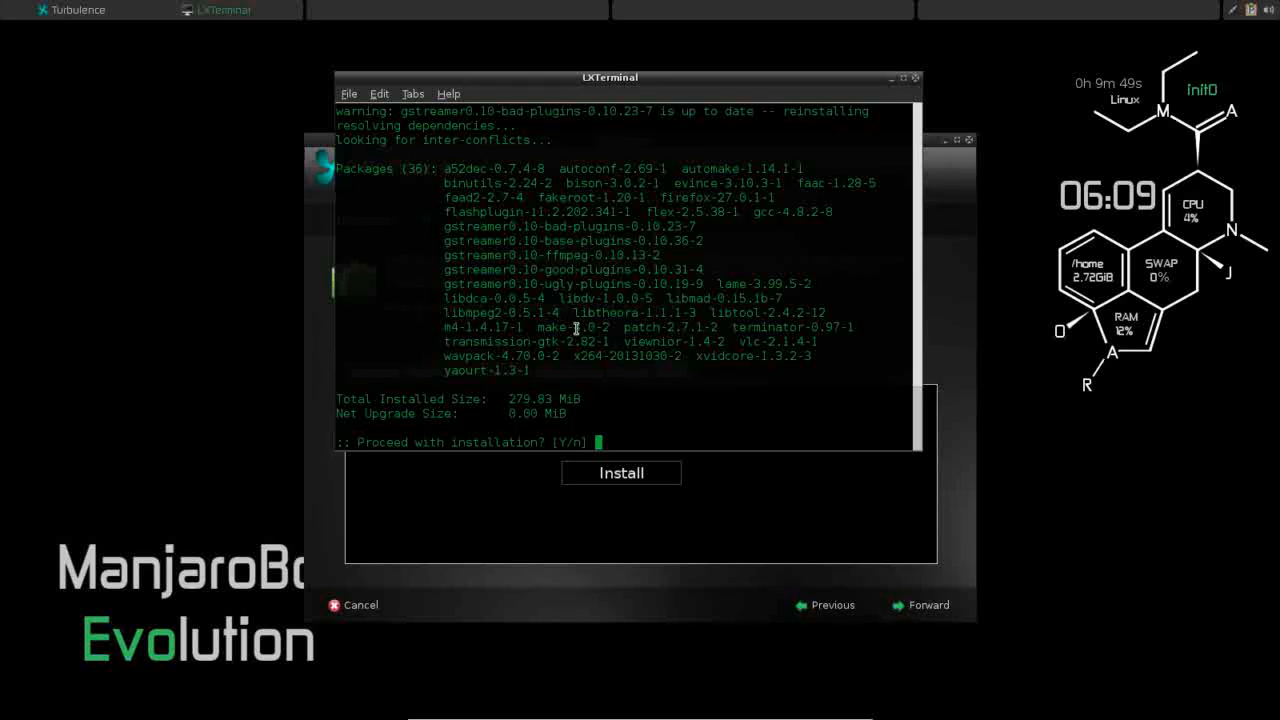
mouse_move(695, 113)
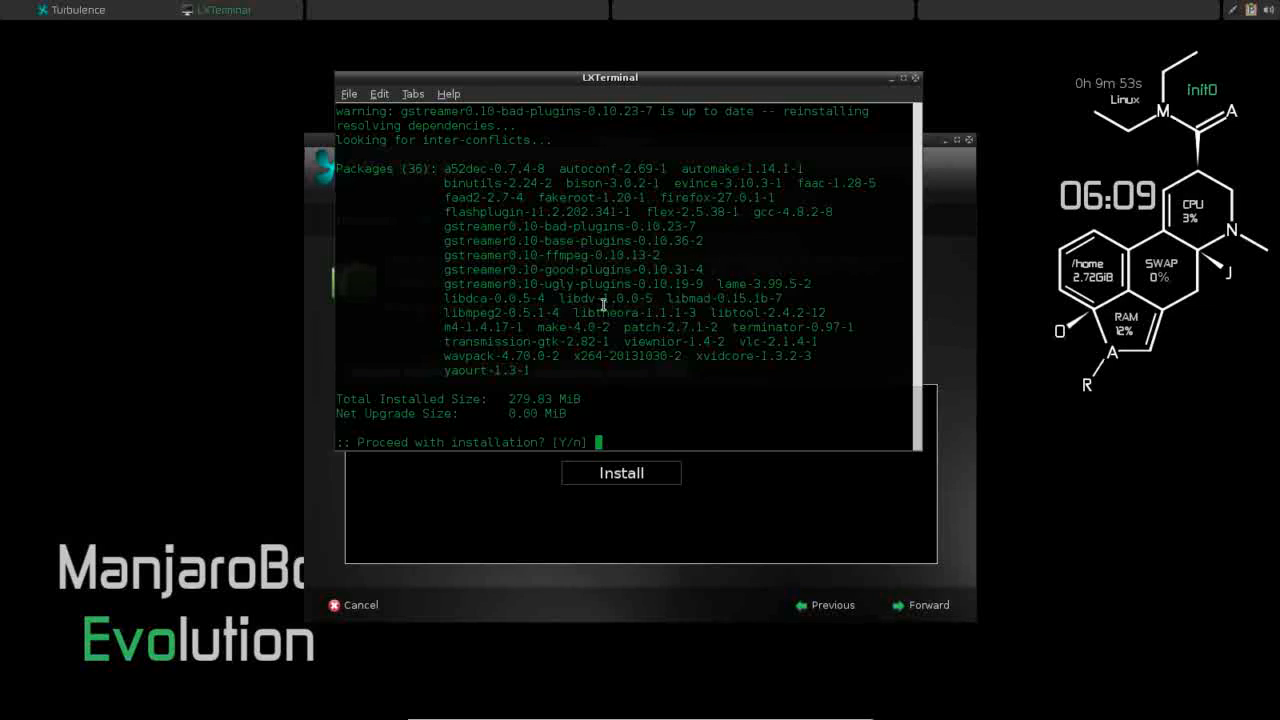
mouse_move(571, 360)
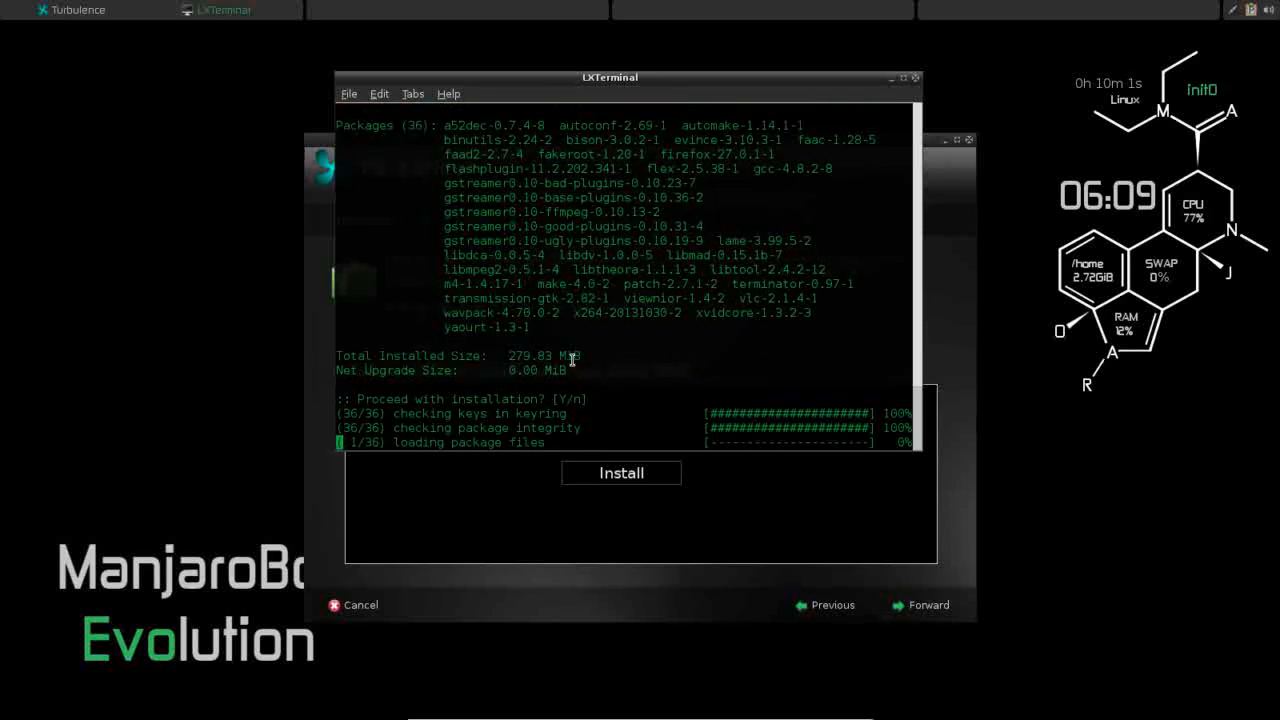
mouse_move(548, 338)
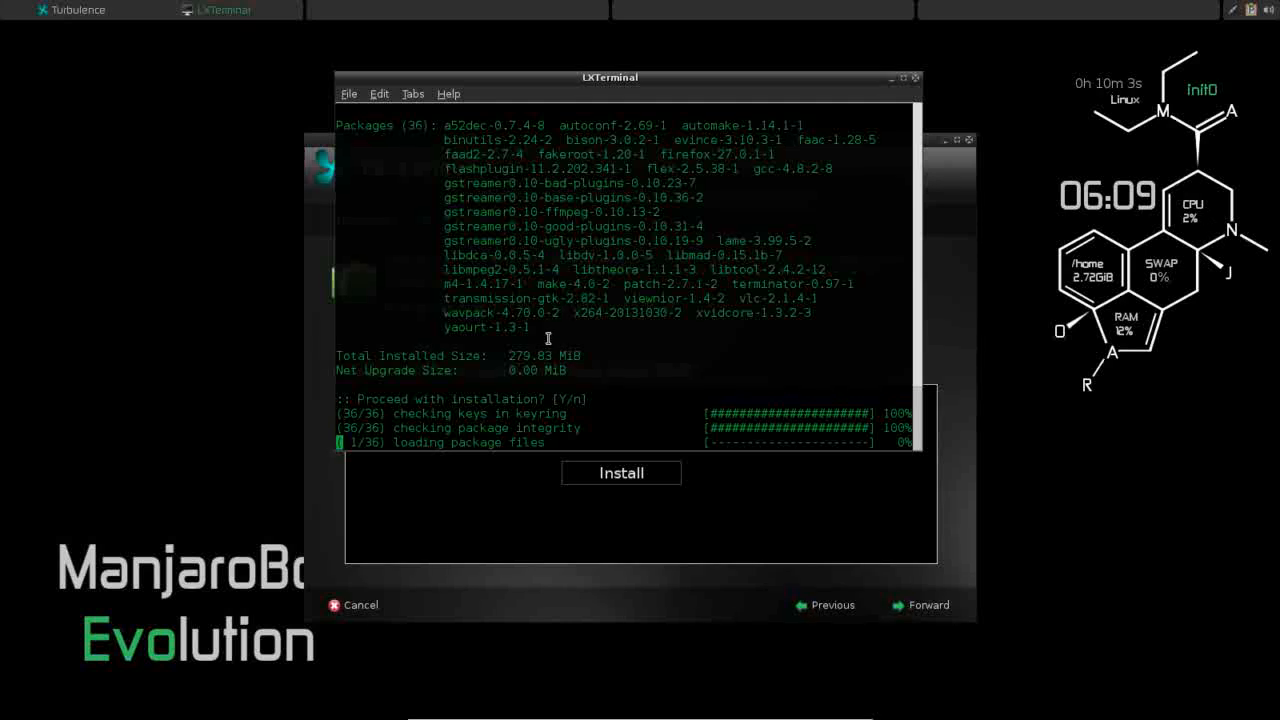
mouse_move(443, 332)
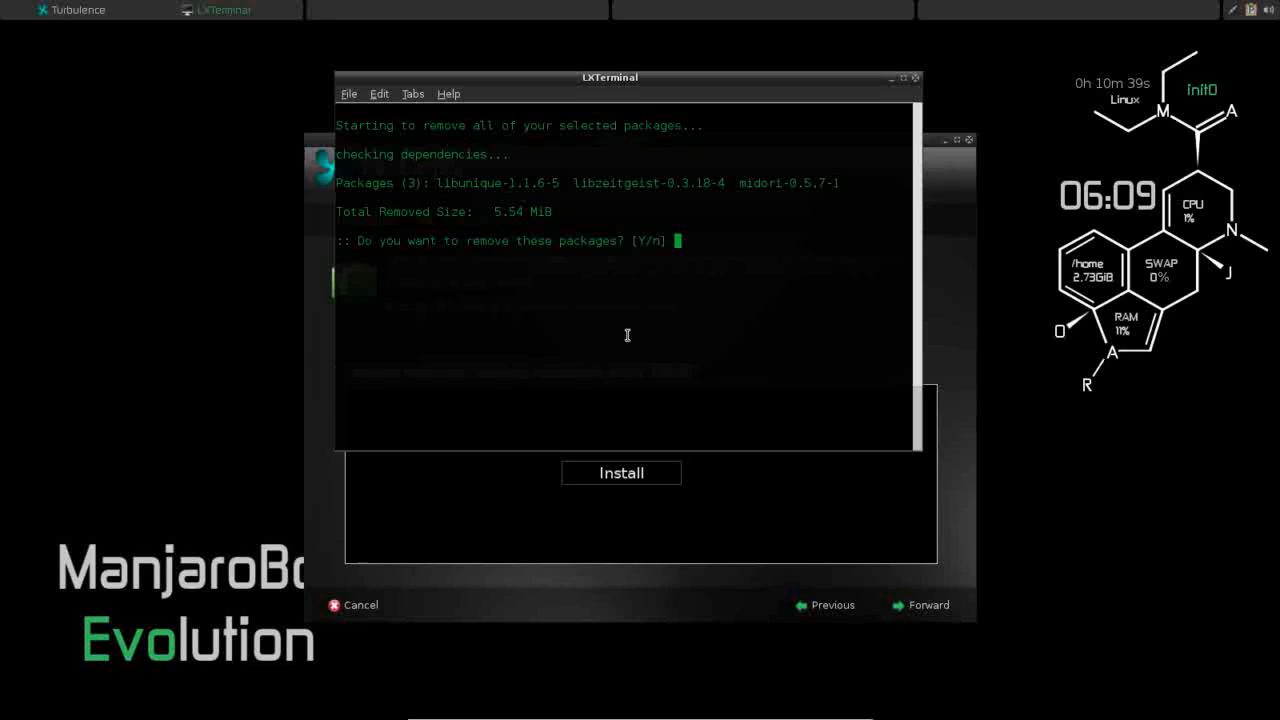
mouse_move(530, 213)
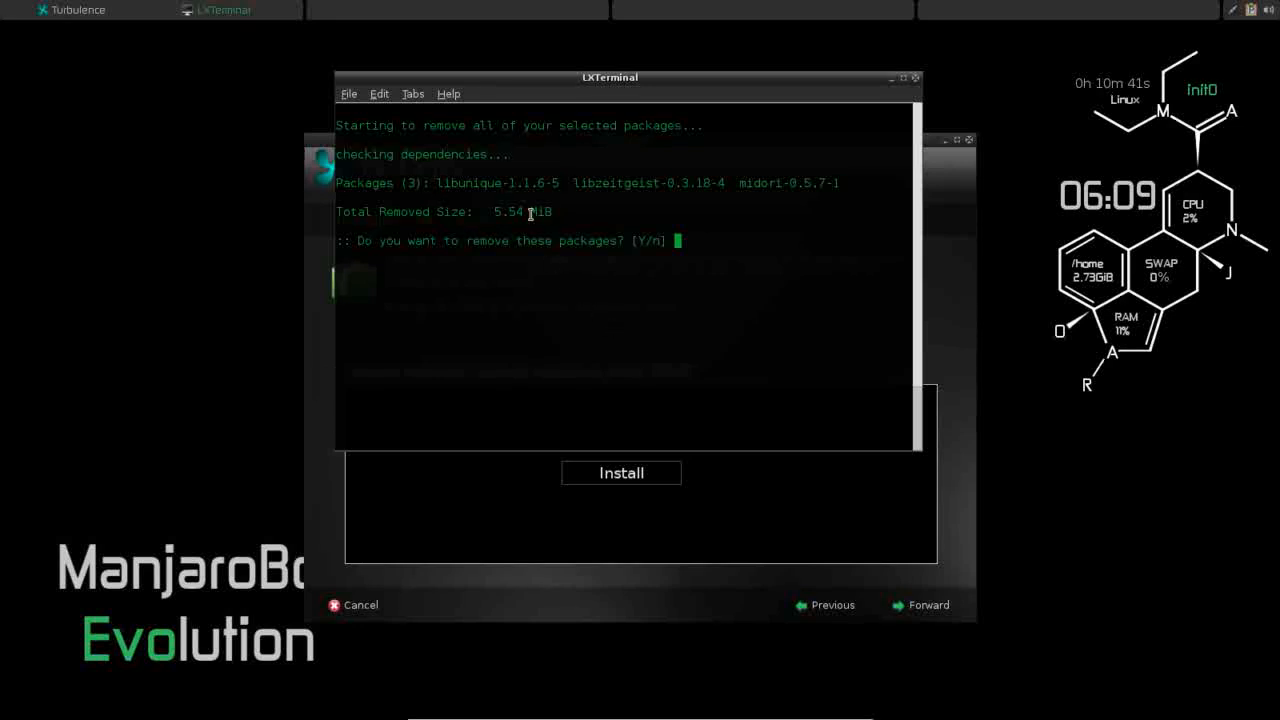
mouse_move(831, 324)
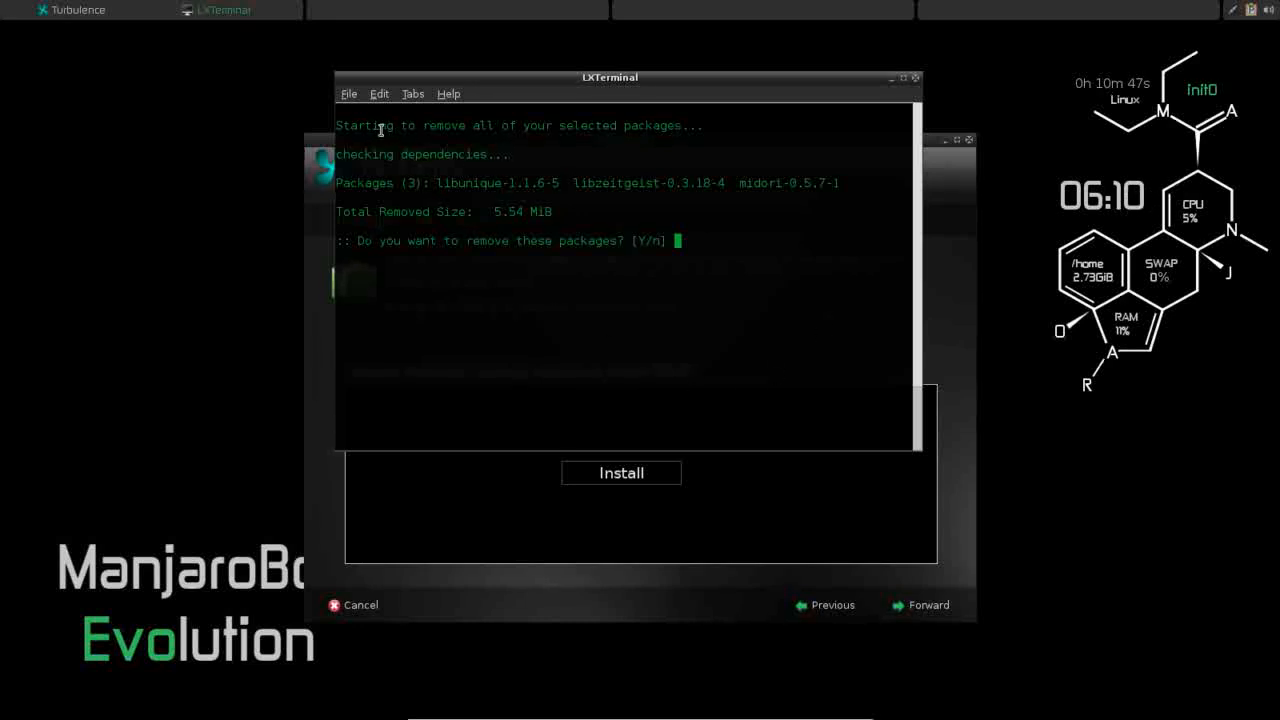
Confirm removing midori and its two libraries, then advance Turbulence to its Congratulations page
double_click(446, 125)
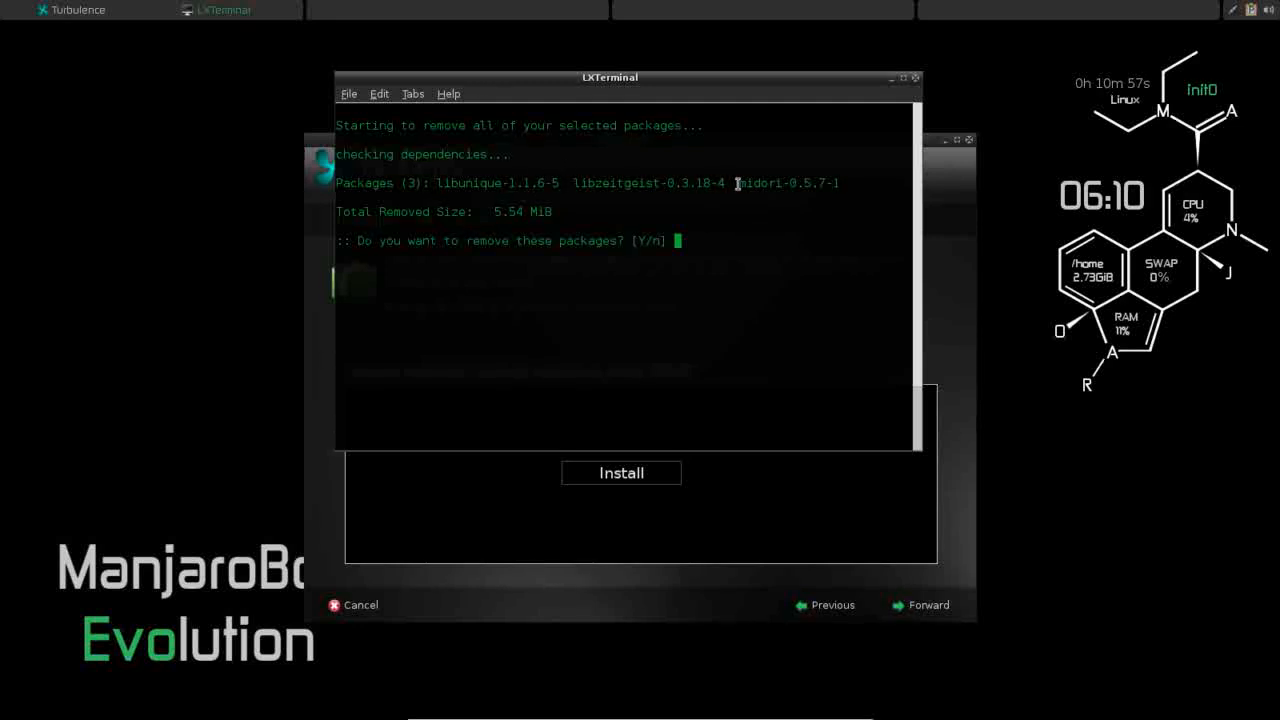
double_click(787, 183)
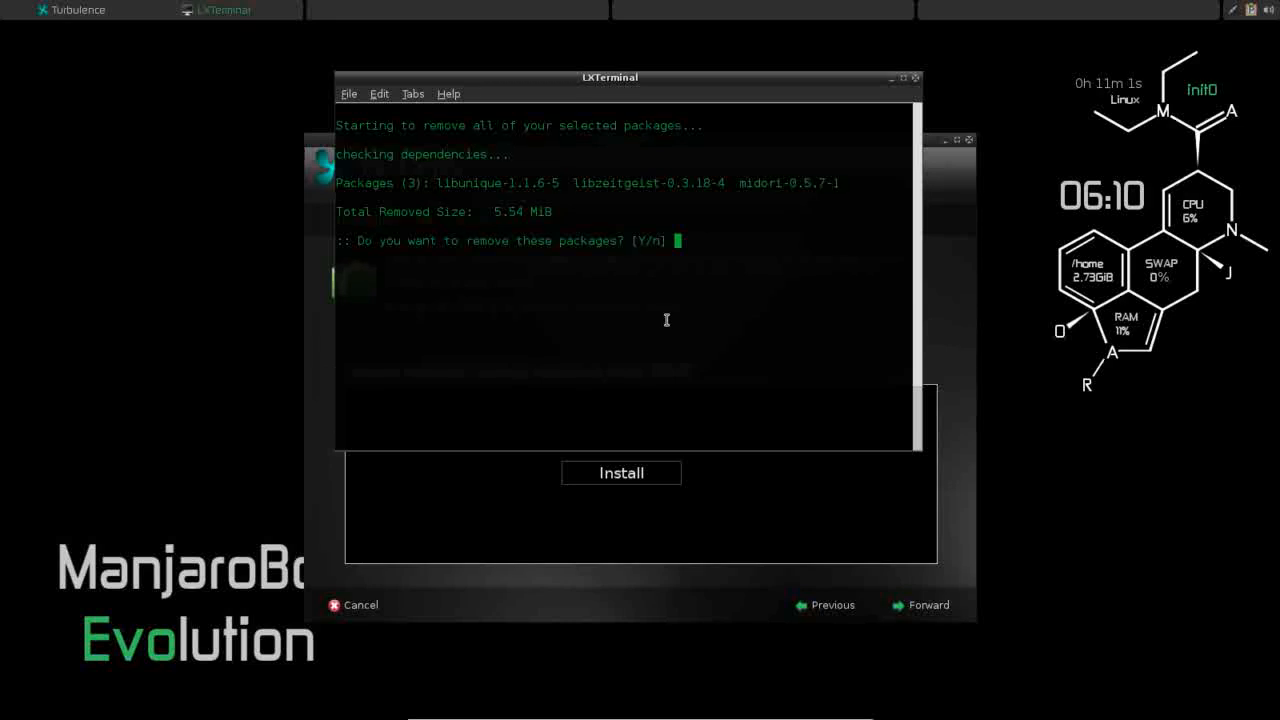
mouse_move(596, 316)
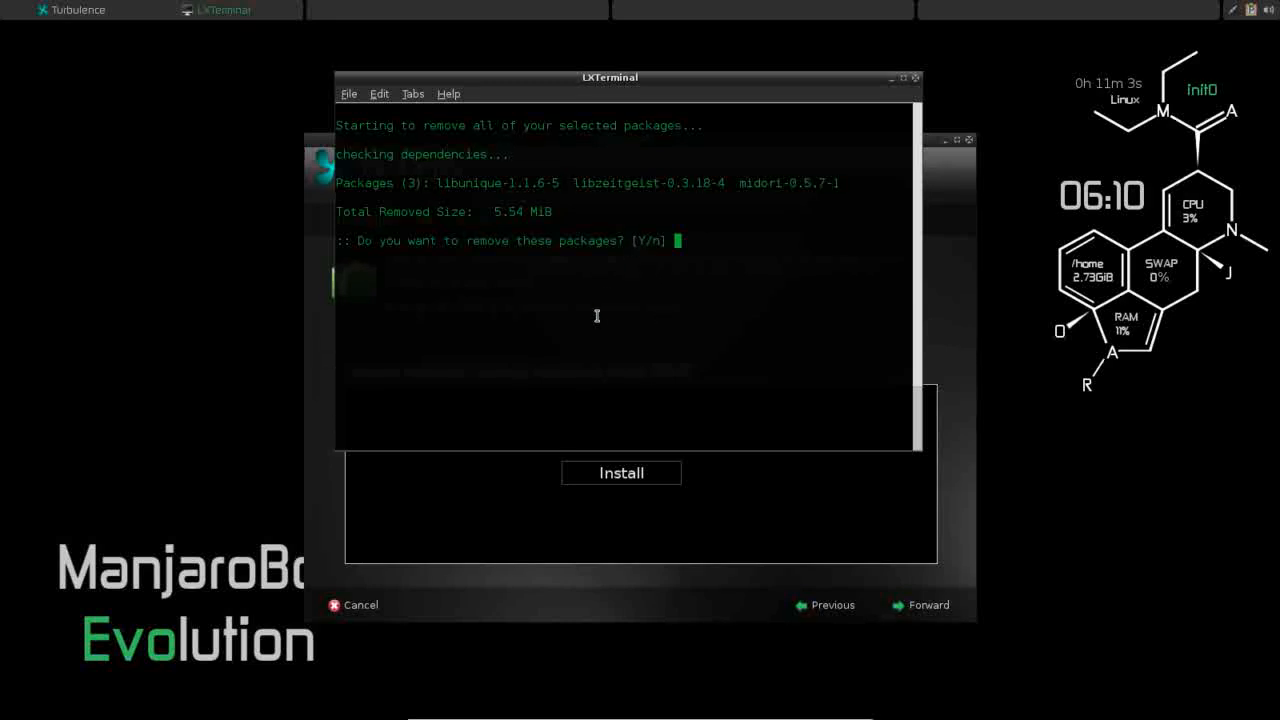
type("Y")
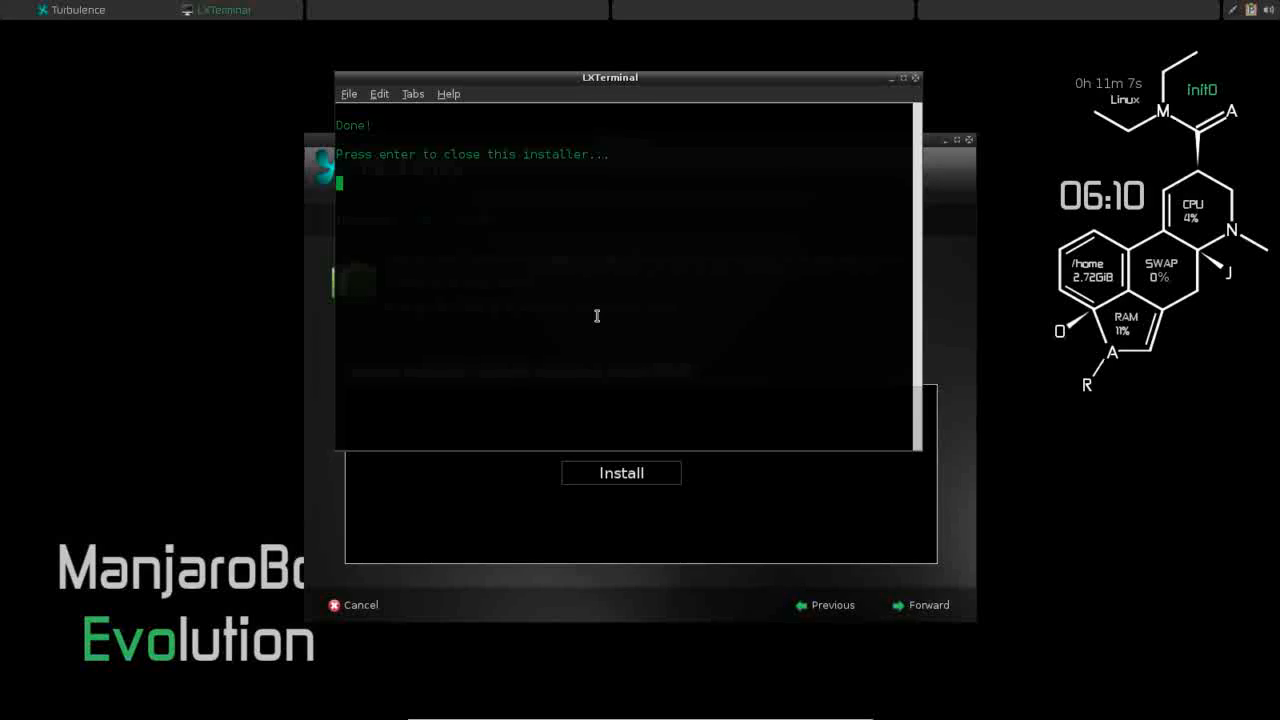
mouse_move(583, 168)
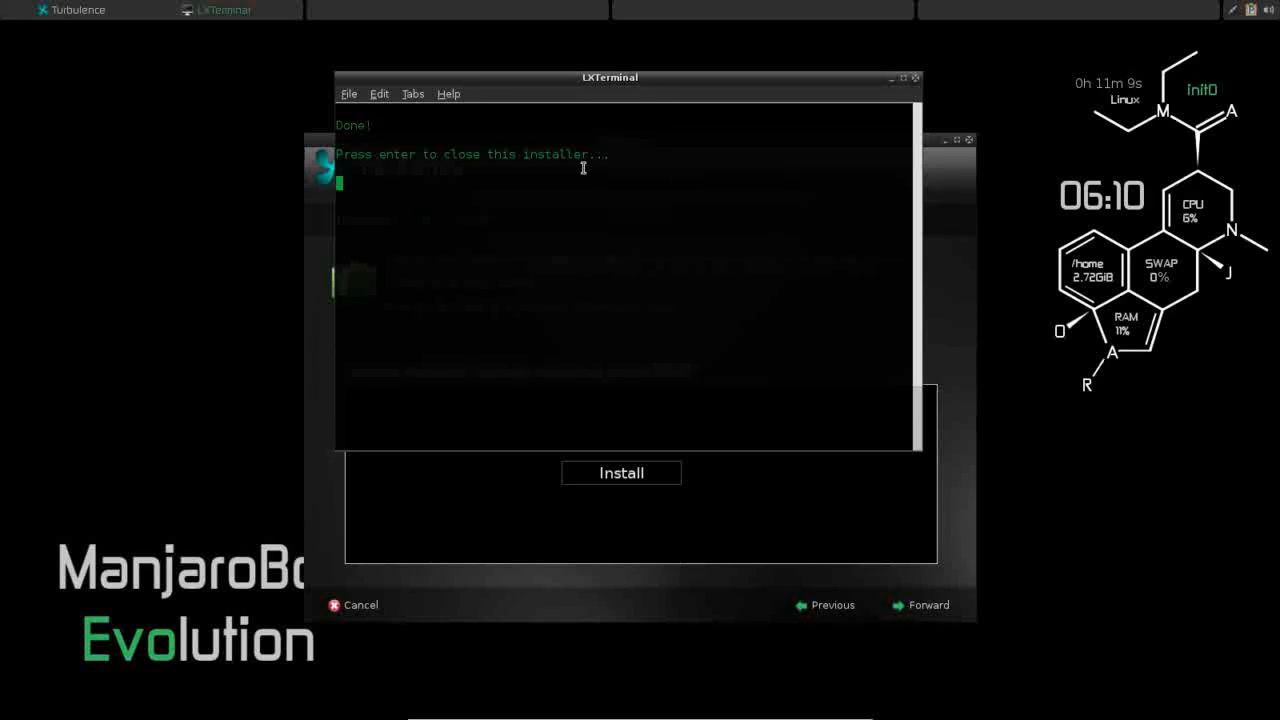
mouse_move(668, 232)
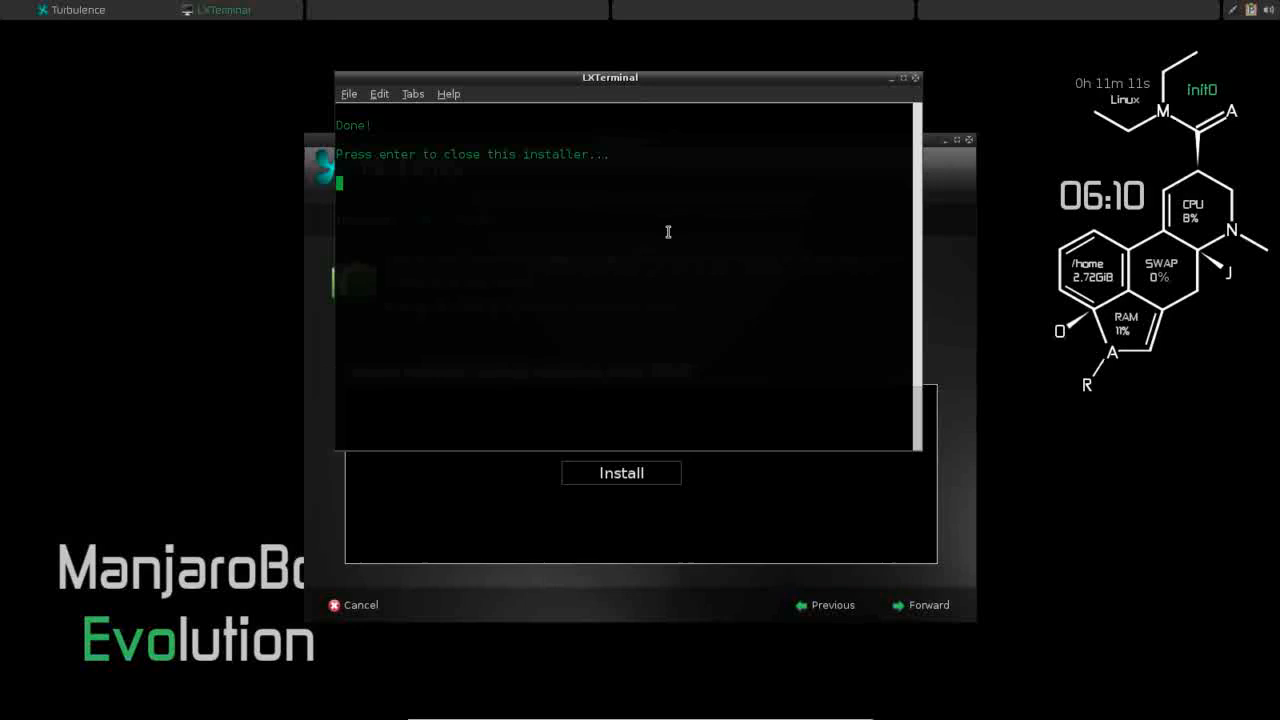
mouse_move(631, 237)
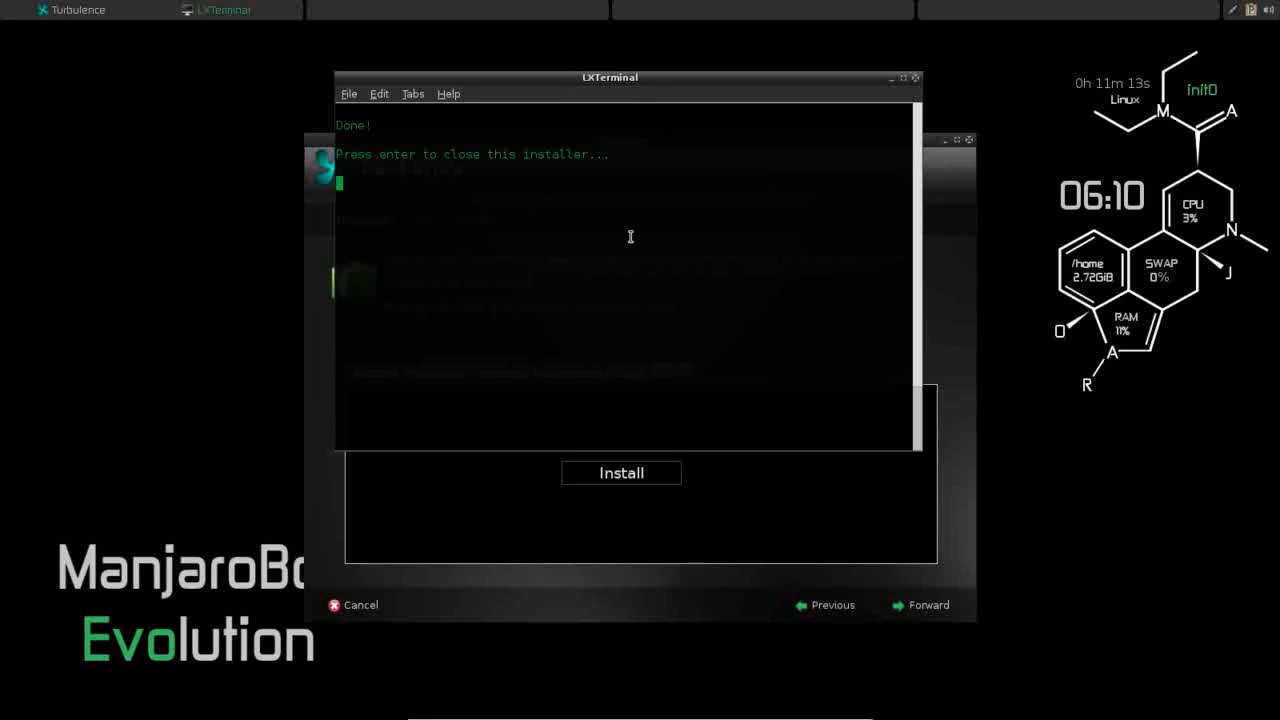
key("Return")
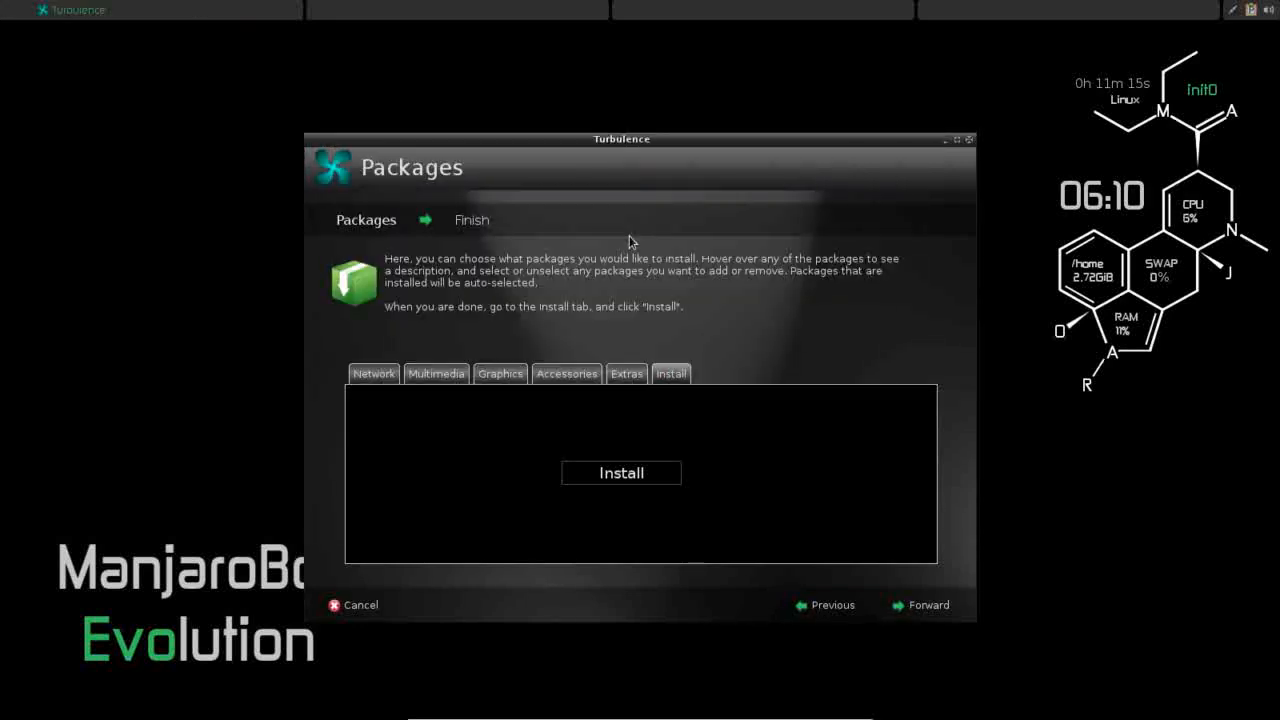
left_click(621, 473)
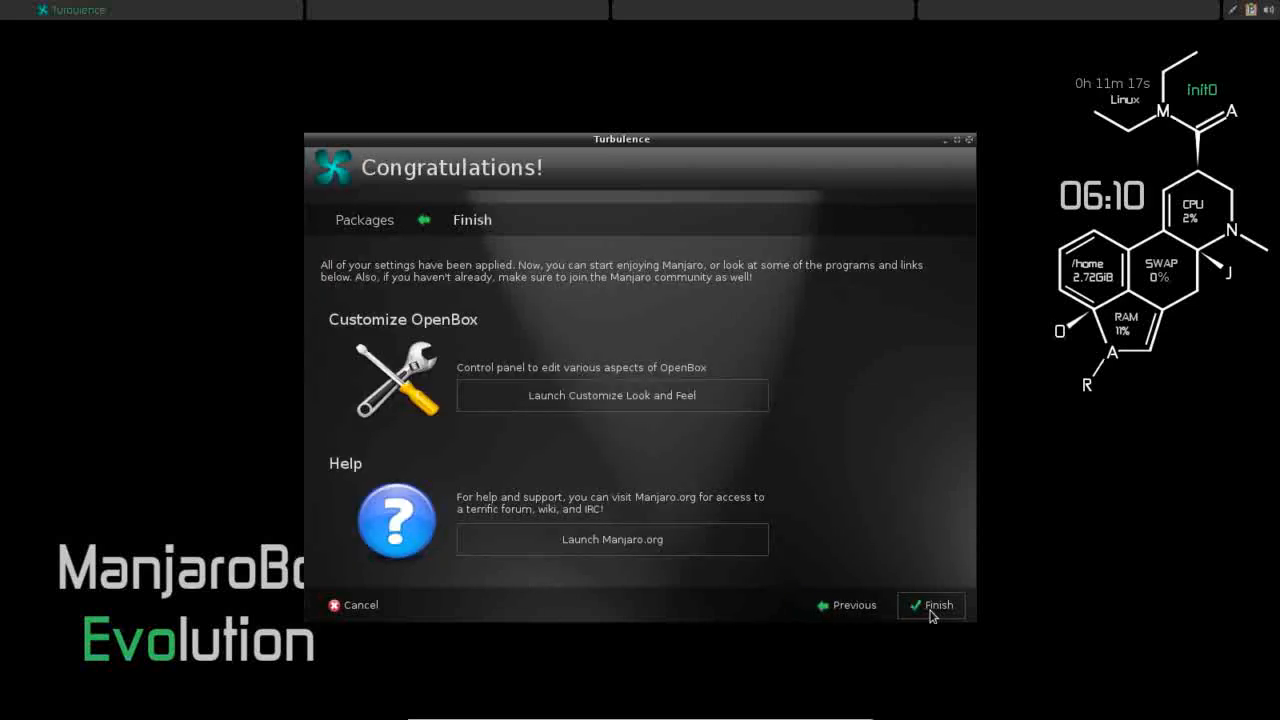
mouse_move(771, 222)
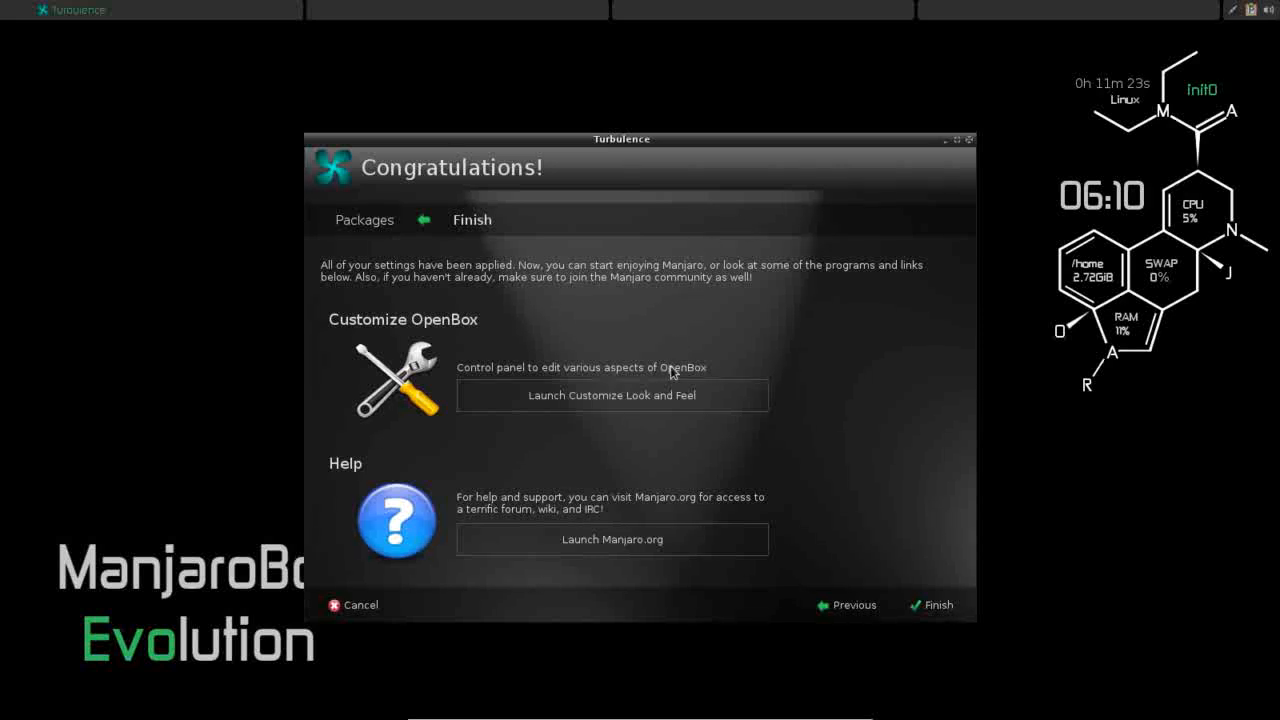
mouse_move(352, 436)
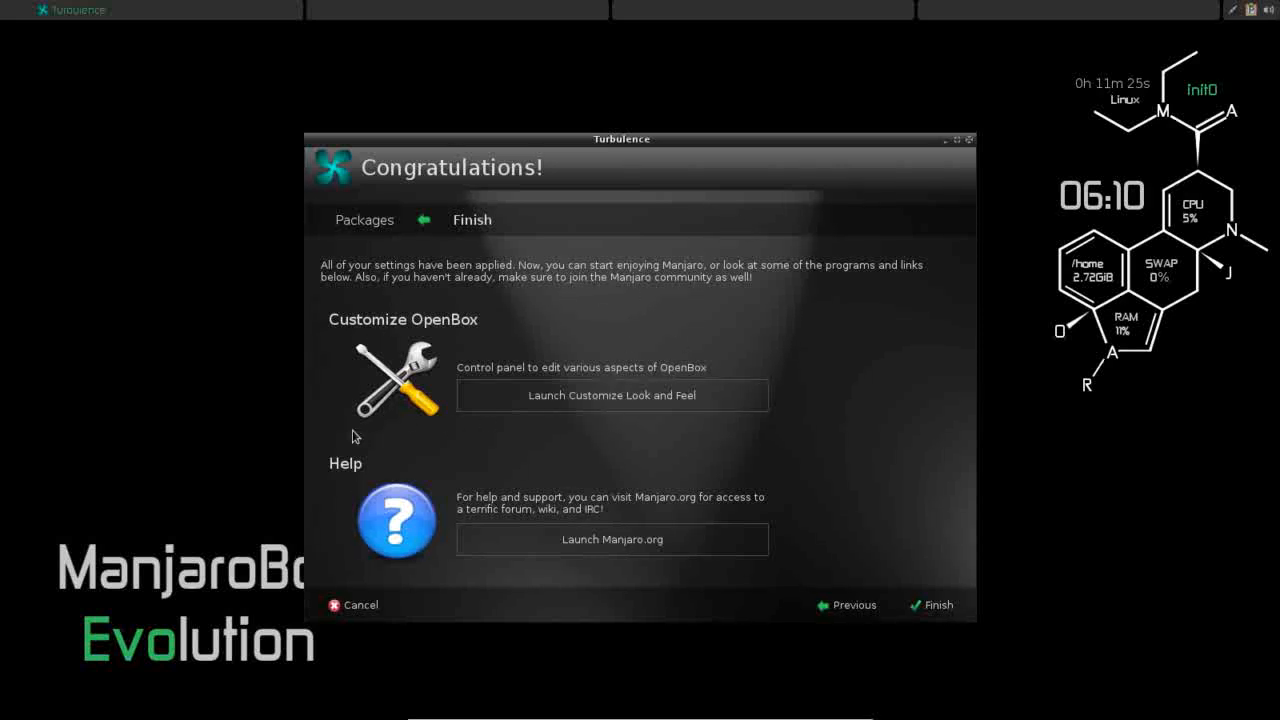
mouse_move(600, 402)
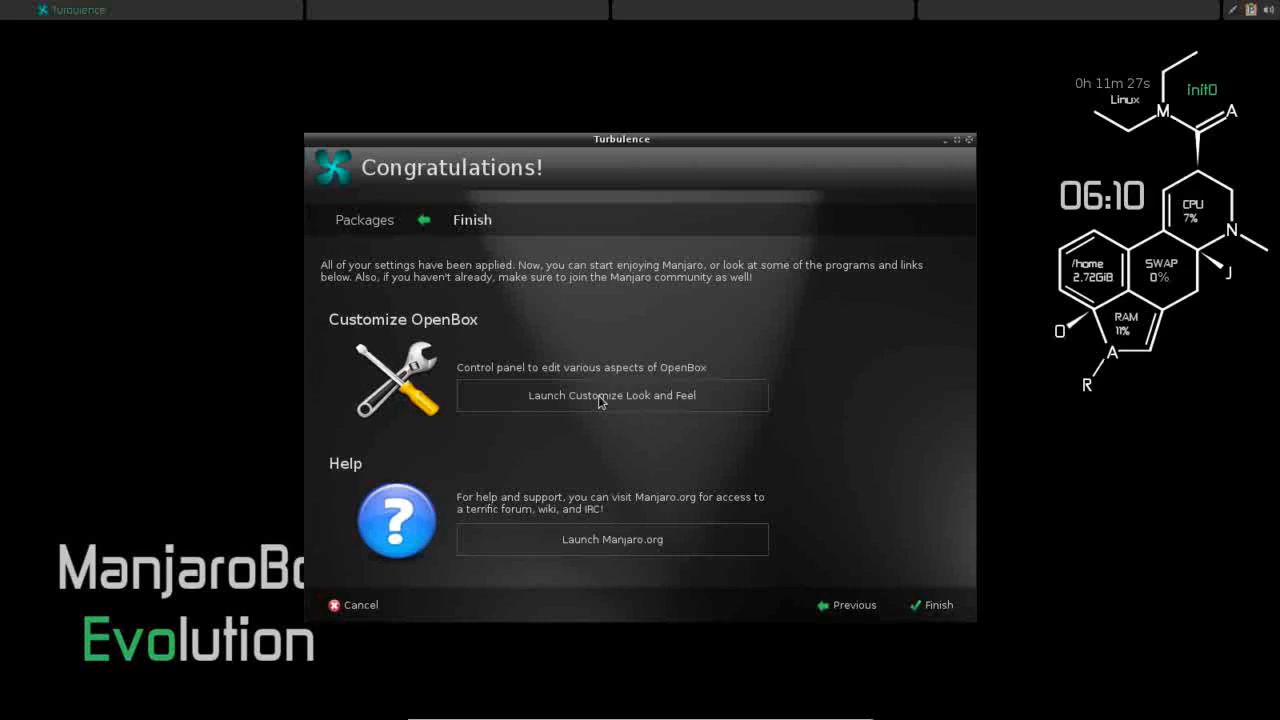
Launch Customize Look and Feel from Turbulence's Congratulations page
left_click(611, 396)
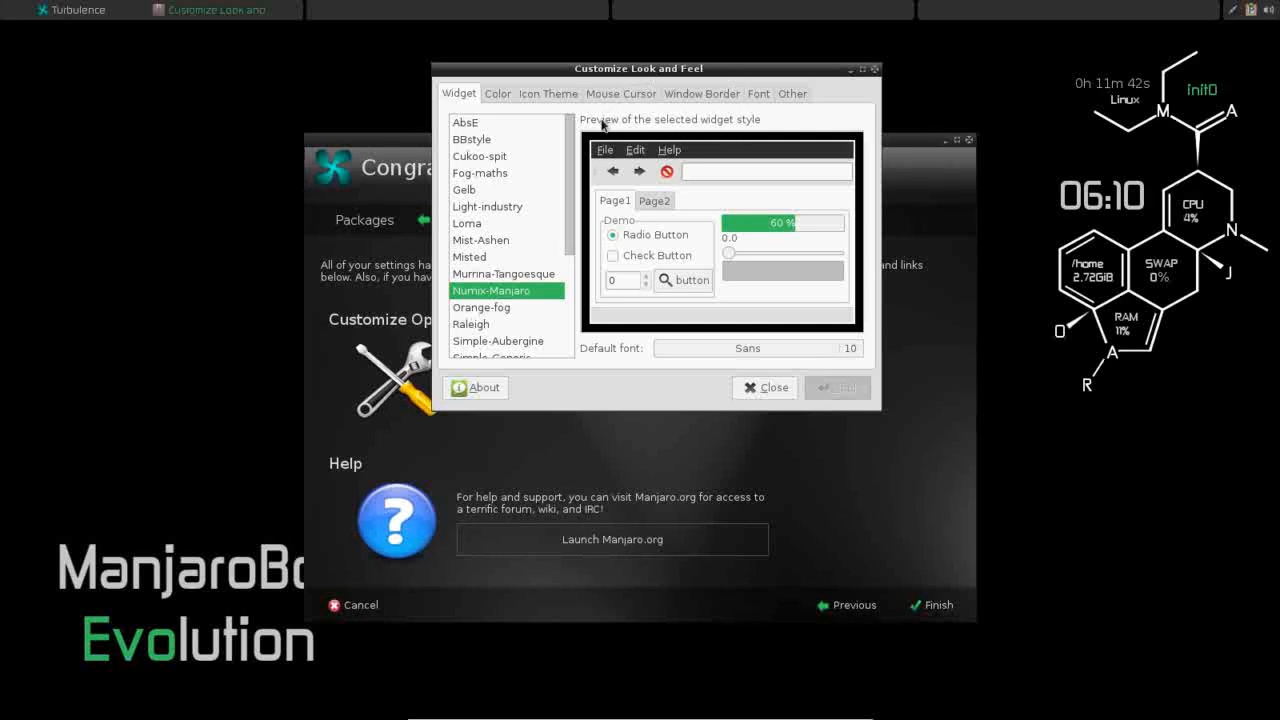
mouse_move(736, 158)
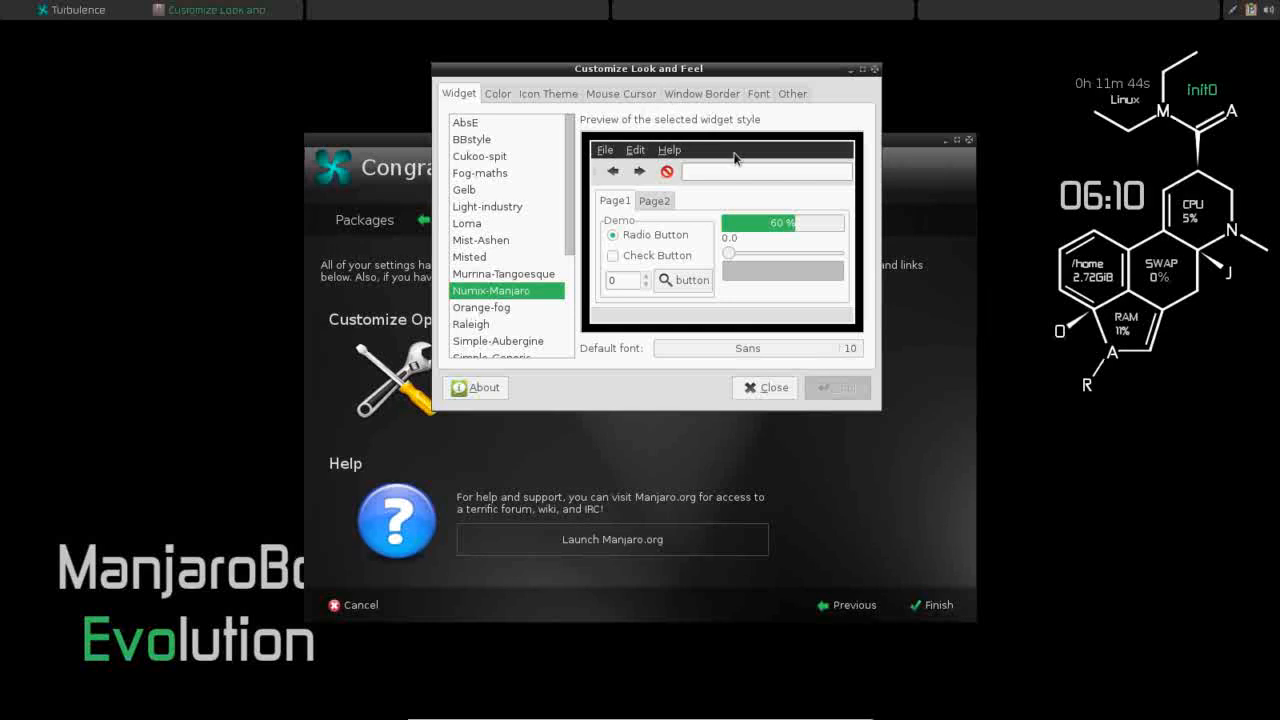
mouse_move(1080, 123)
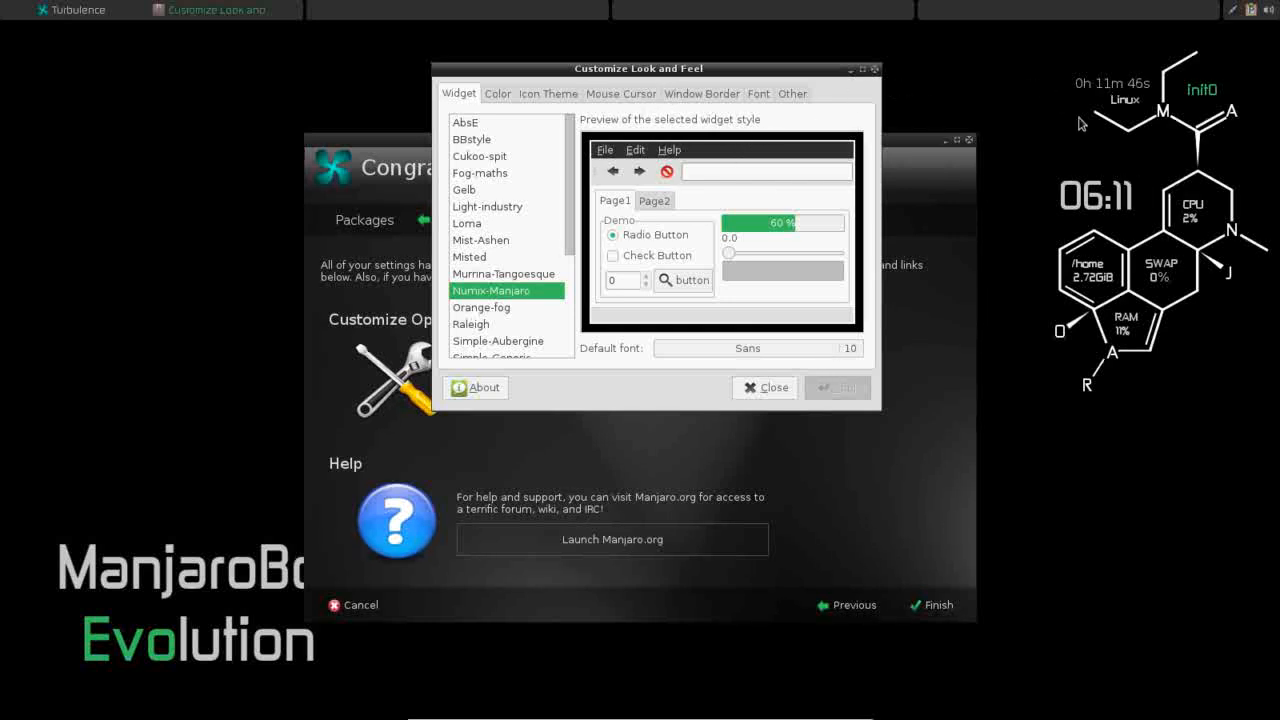
mouse_move(1115, 200)
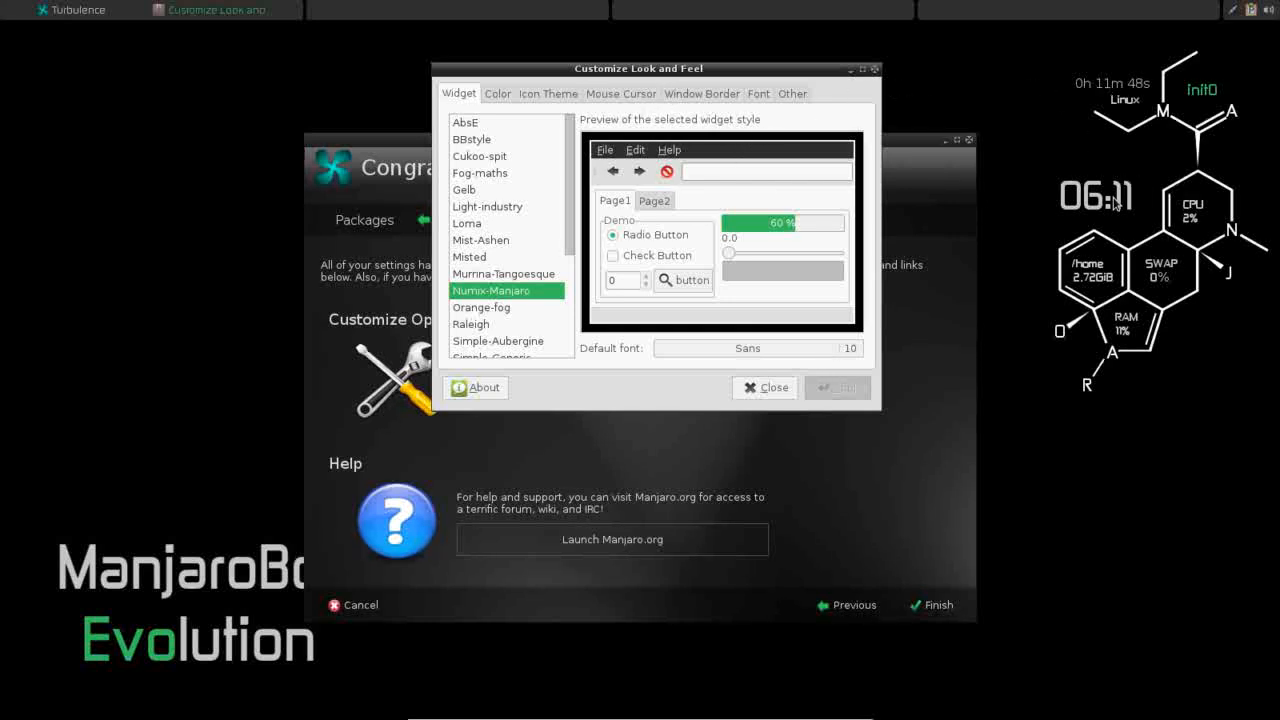
mouse_move(826, 140)
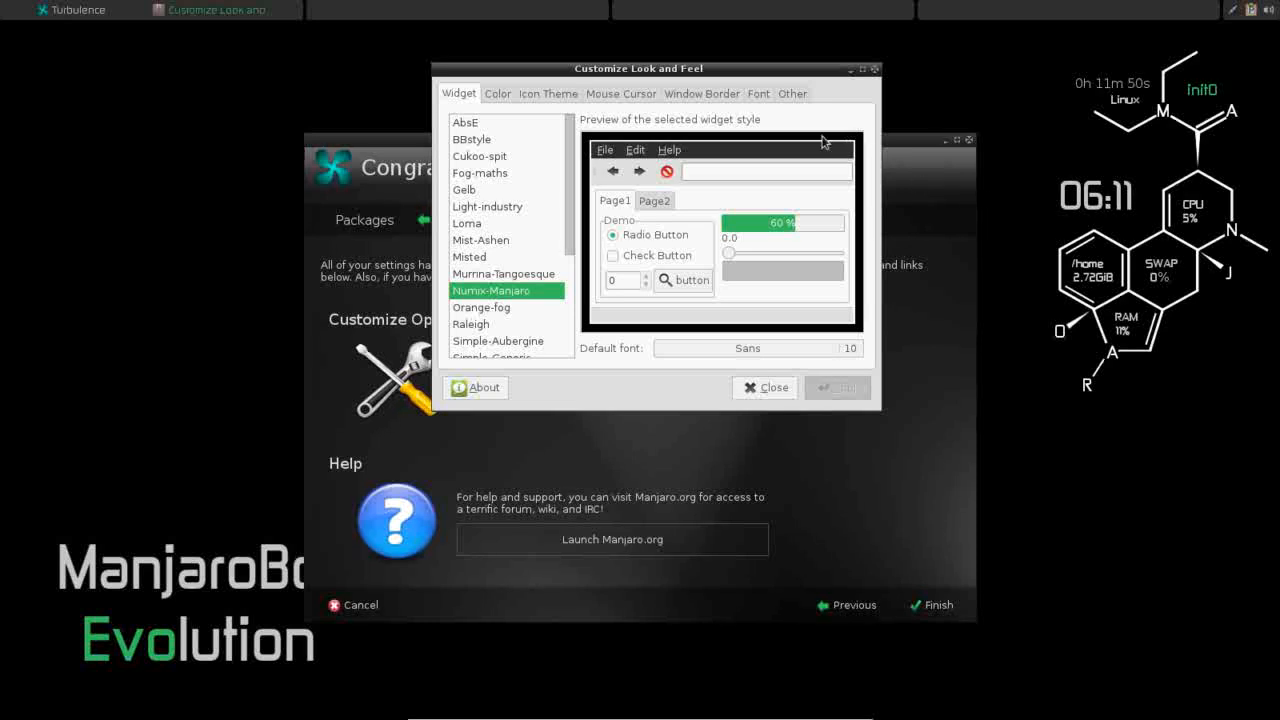
mouse_move(842, 70)
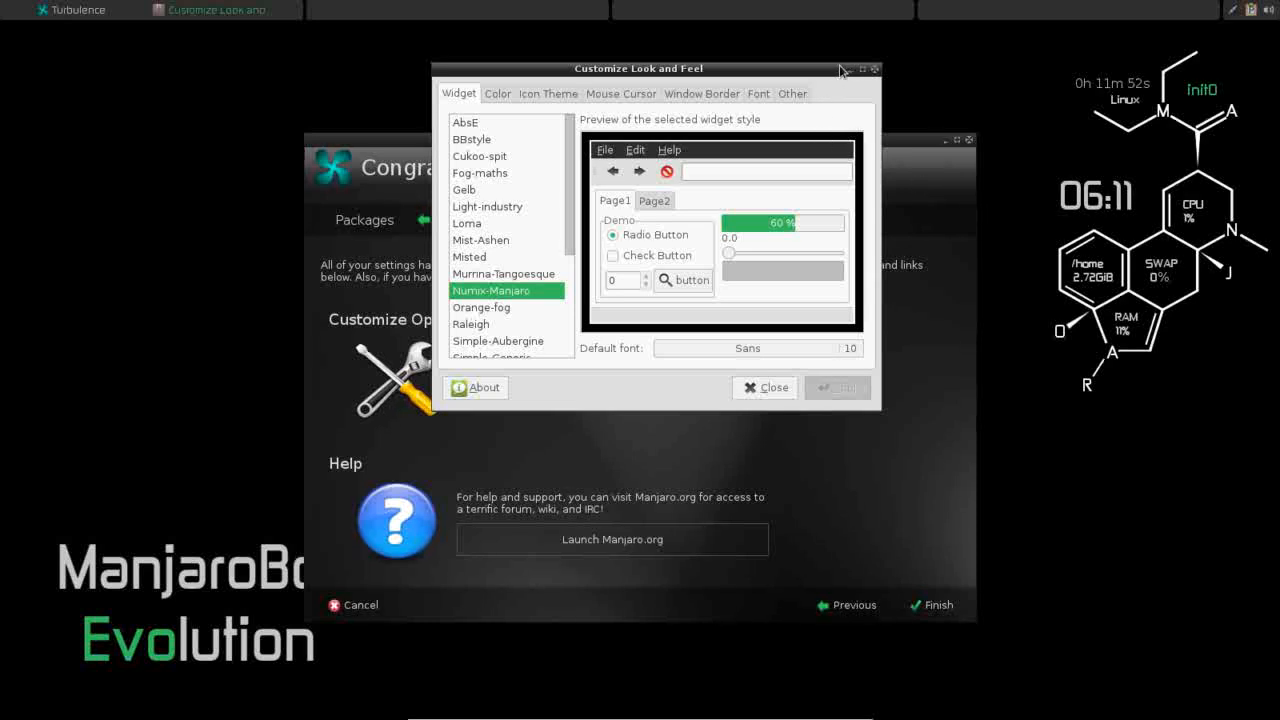
mouse_move(165, 115)
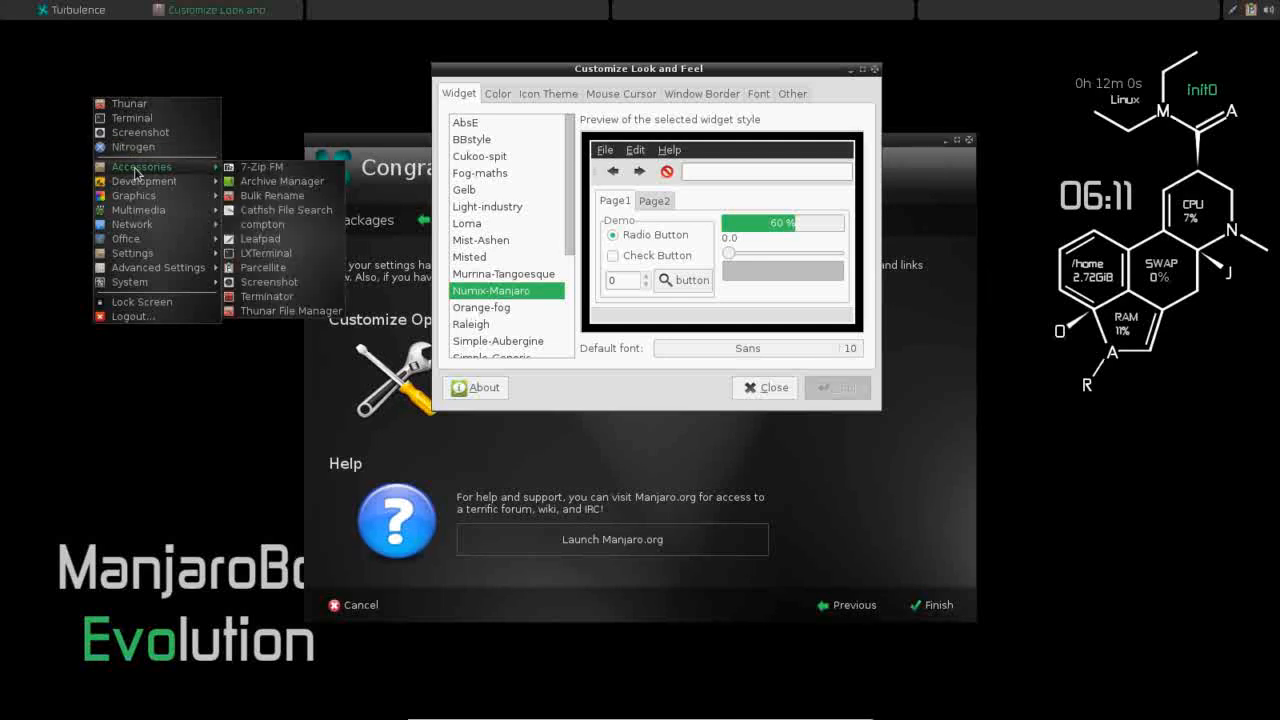
mouse_move(133, 252)
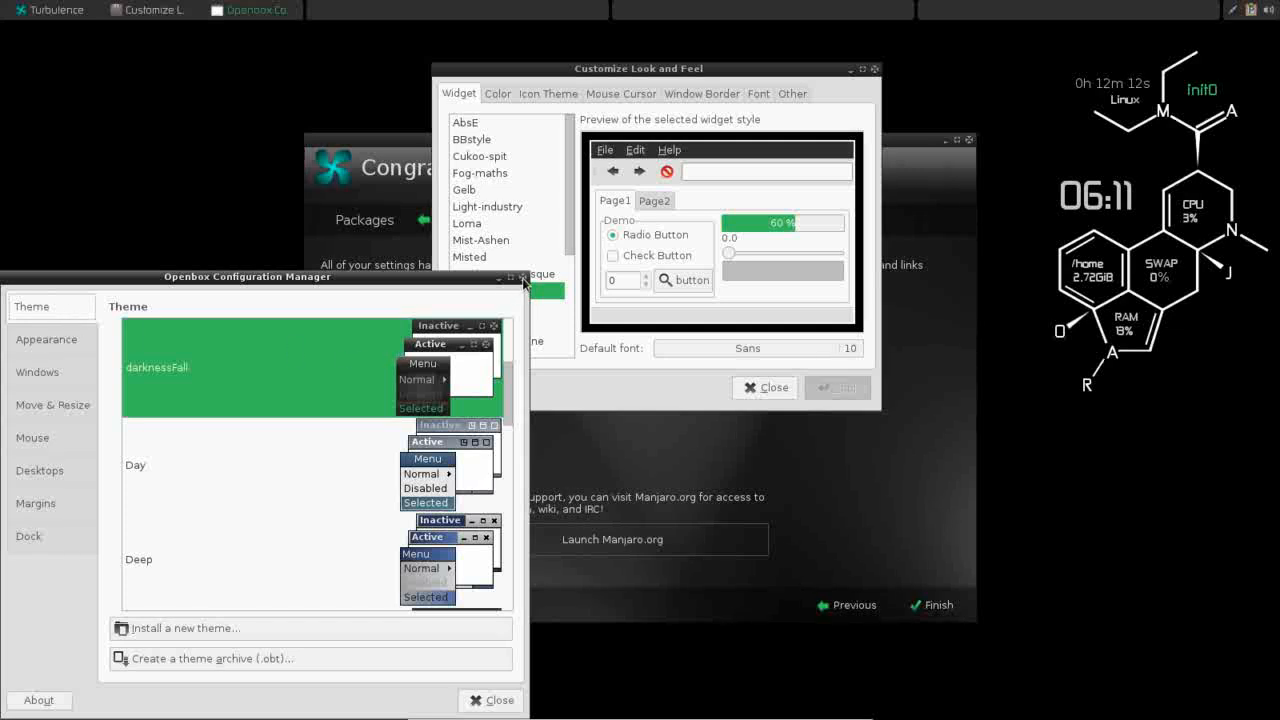
left_click(522, 283)
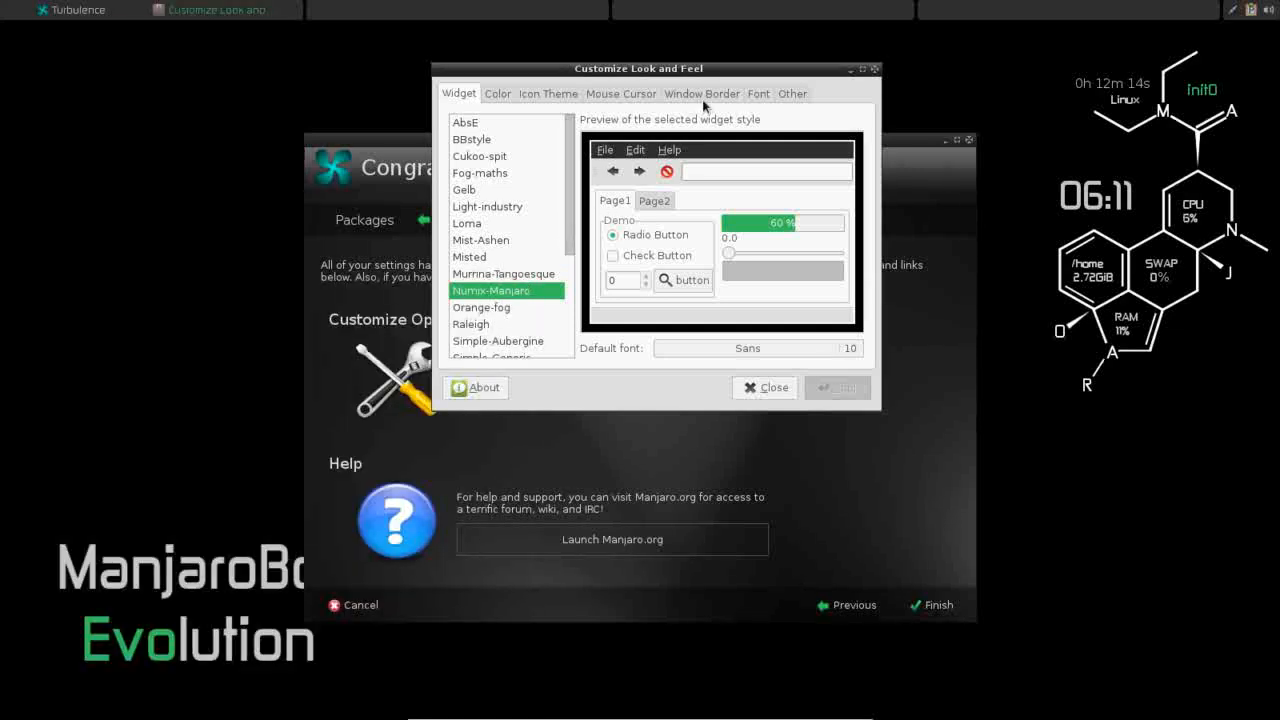
left_click(701, 93)
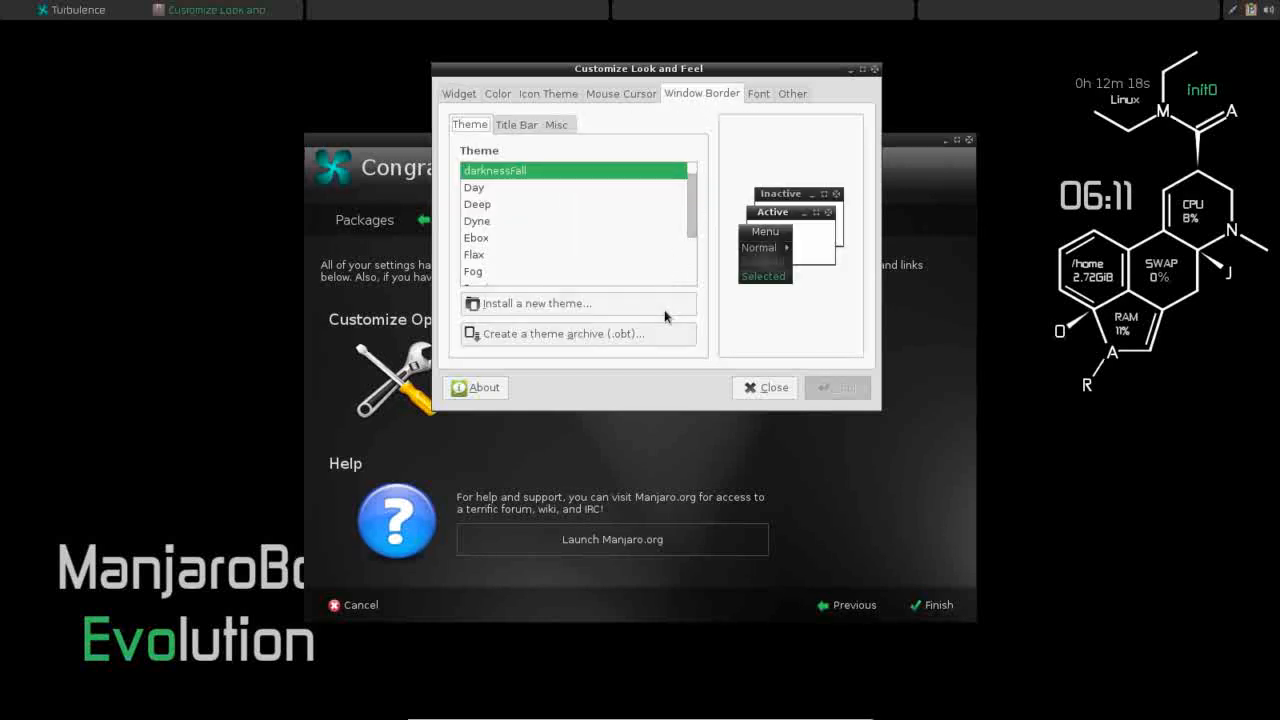
mouse_move(792, 227)
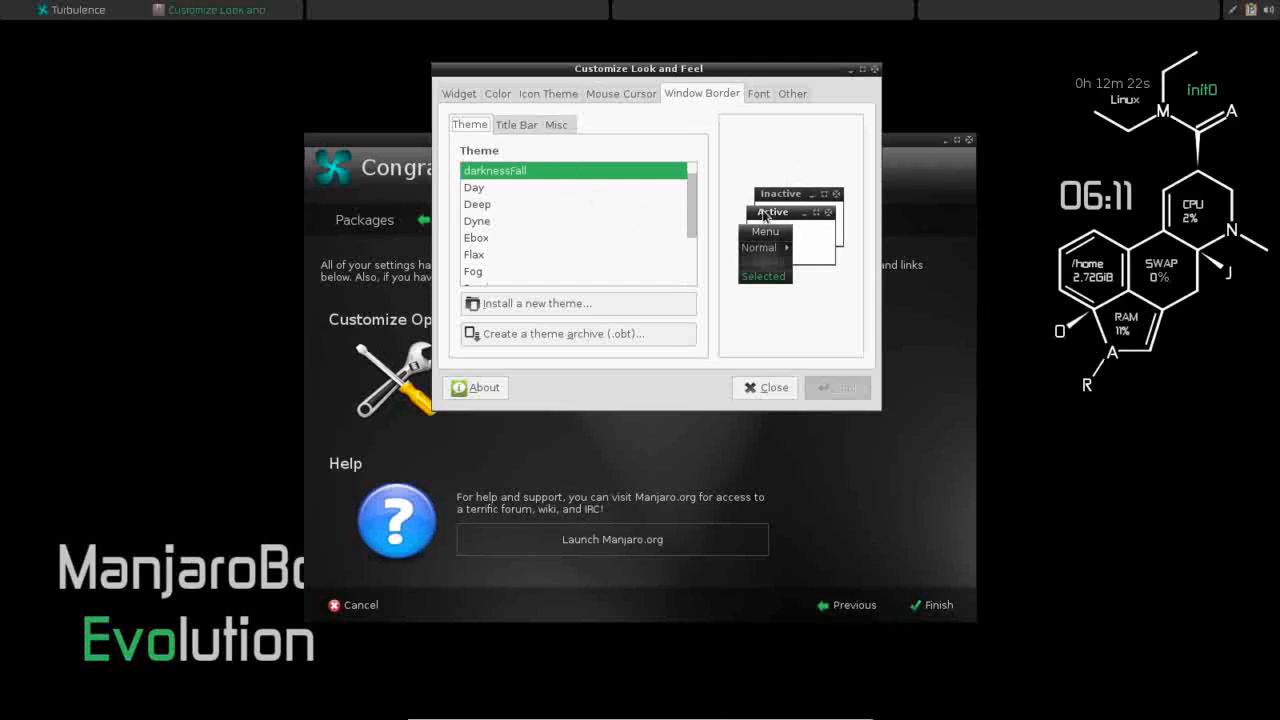
mouse_move(865, 112)
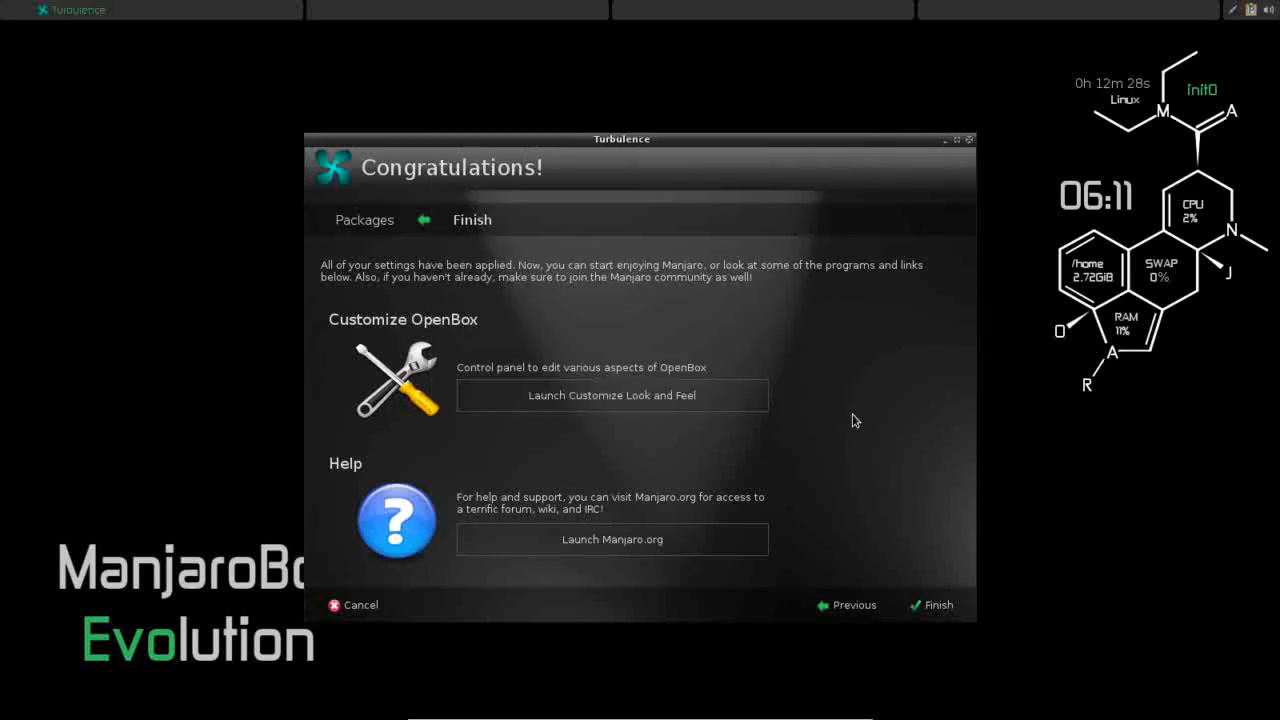
Close Customize Look and Feel and the Turbulence setup, leaving the desktop empty
left_click(937, 604)
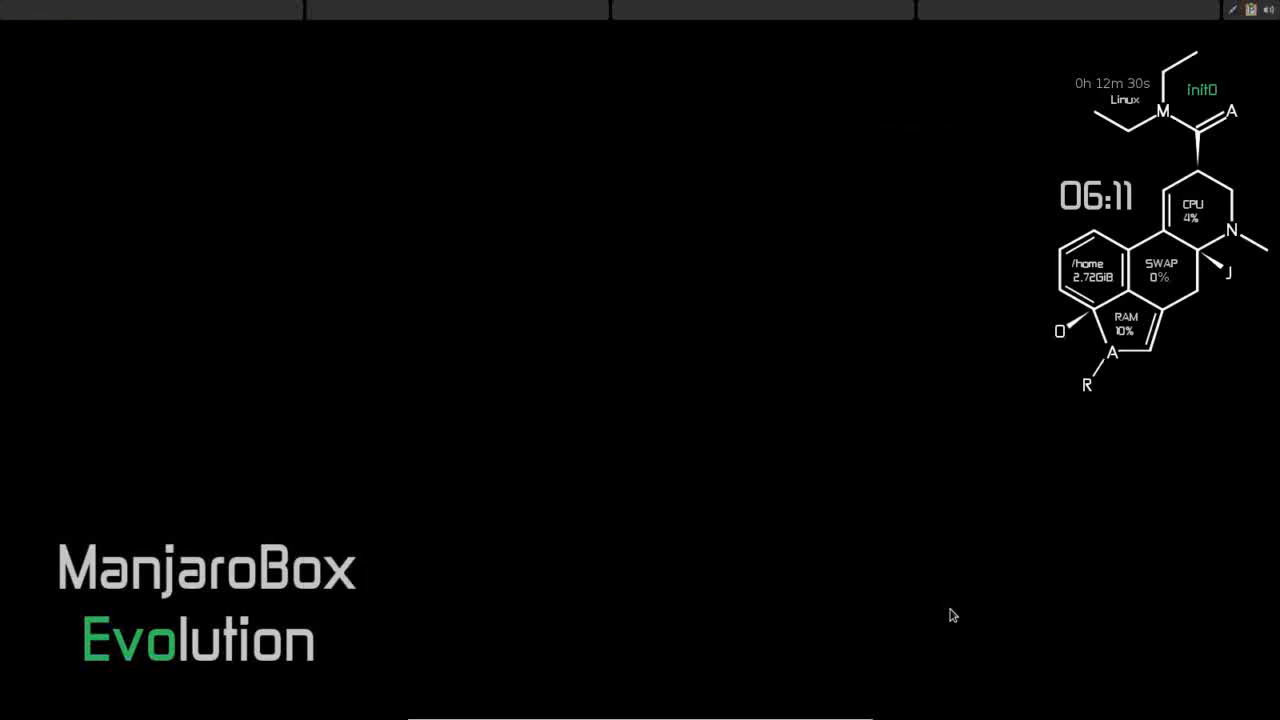
mouse_move(548, 308)
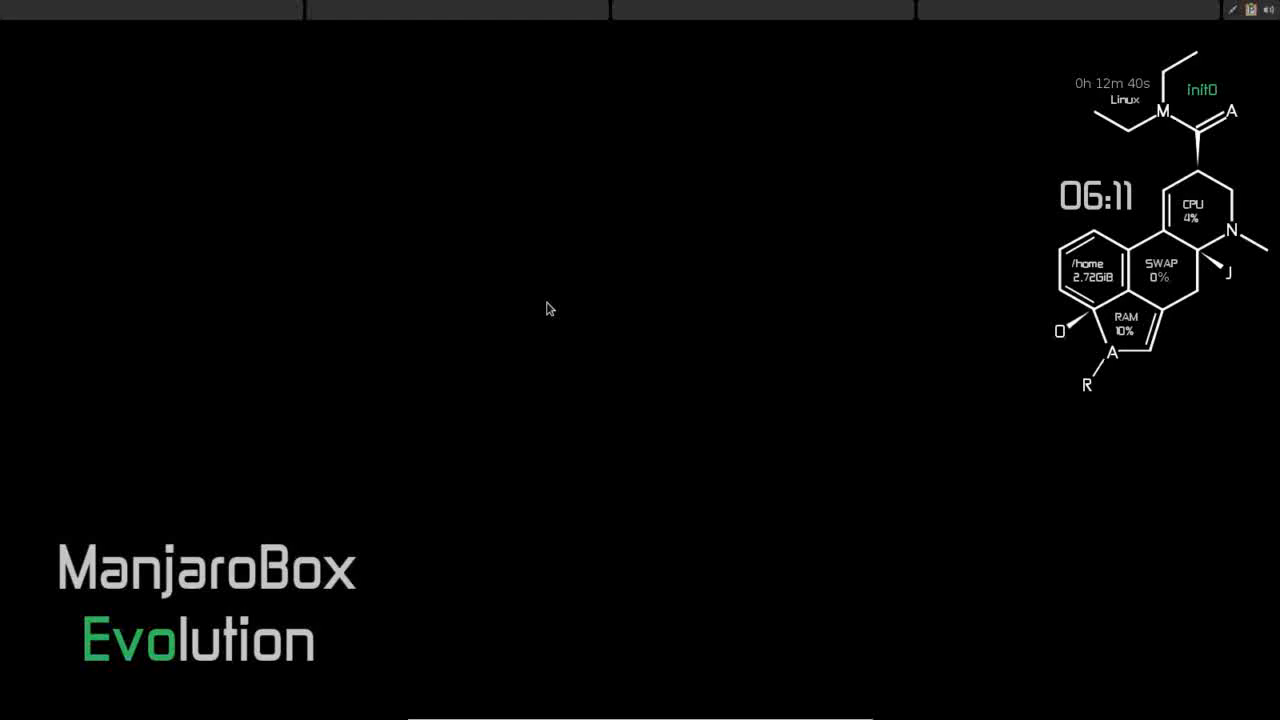
mouse_move(247, 600)
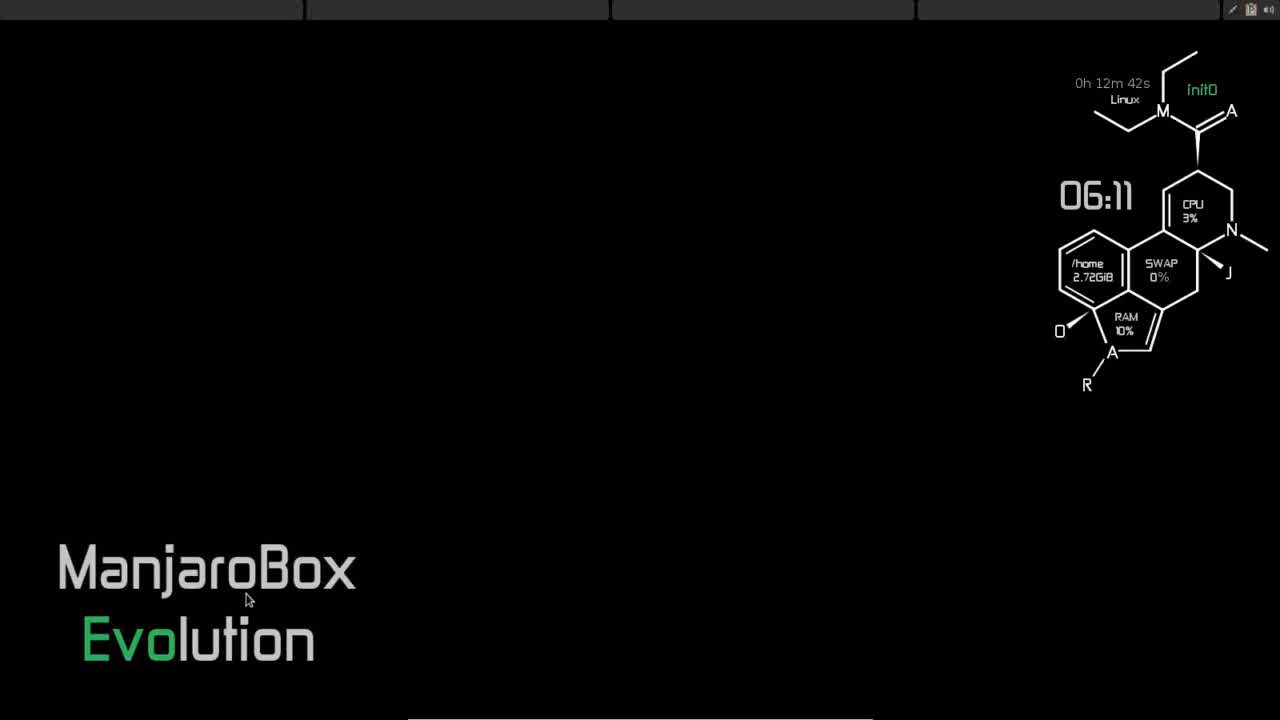
mouse_move(628, 203)
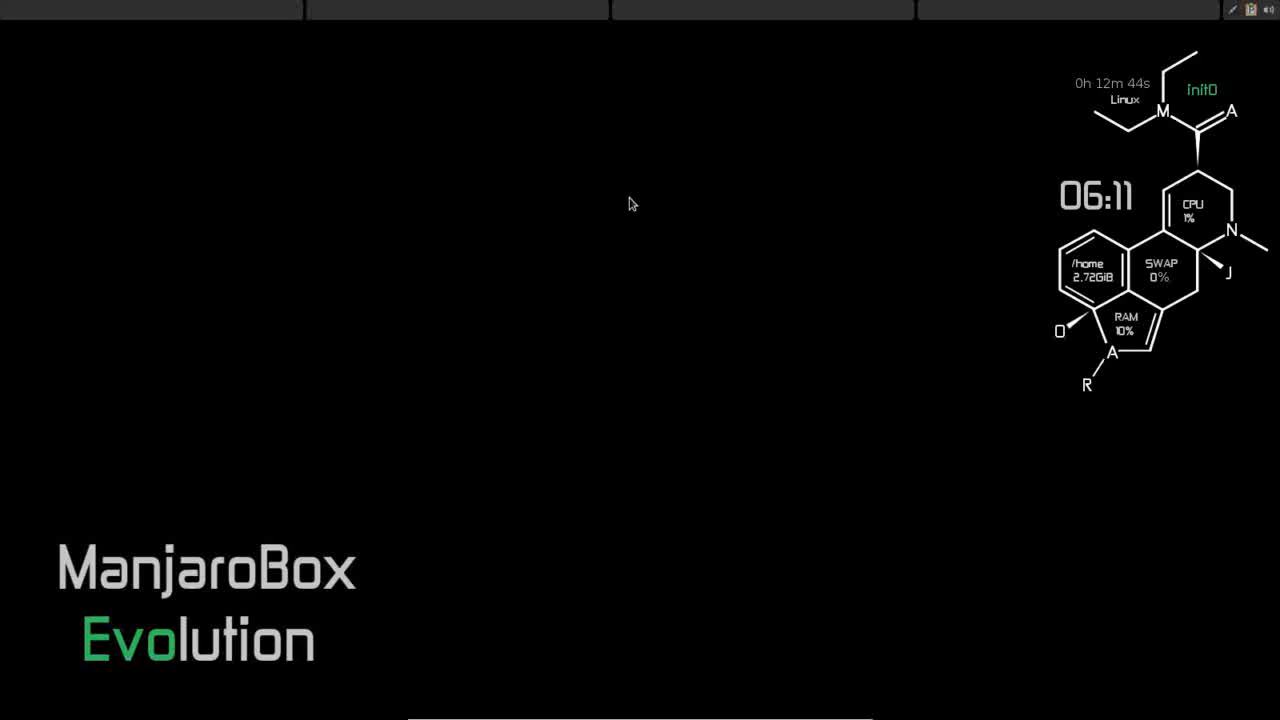
mouse_move(454, 248)
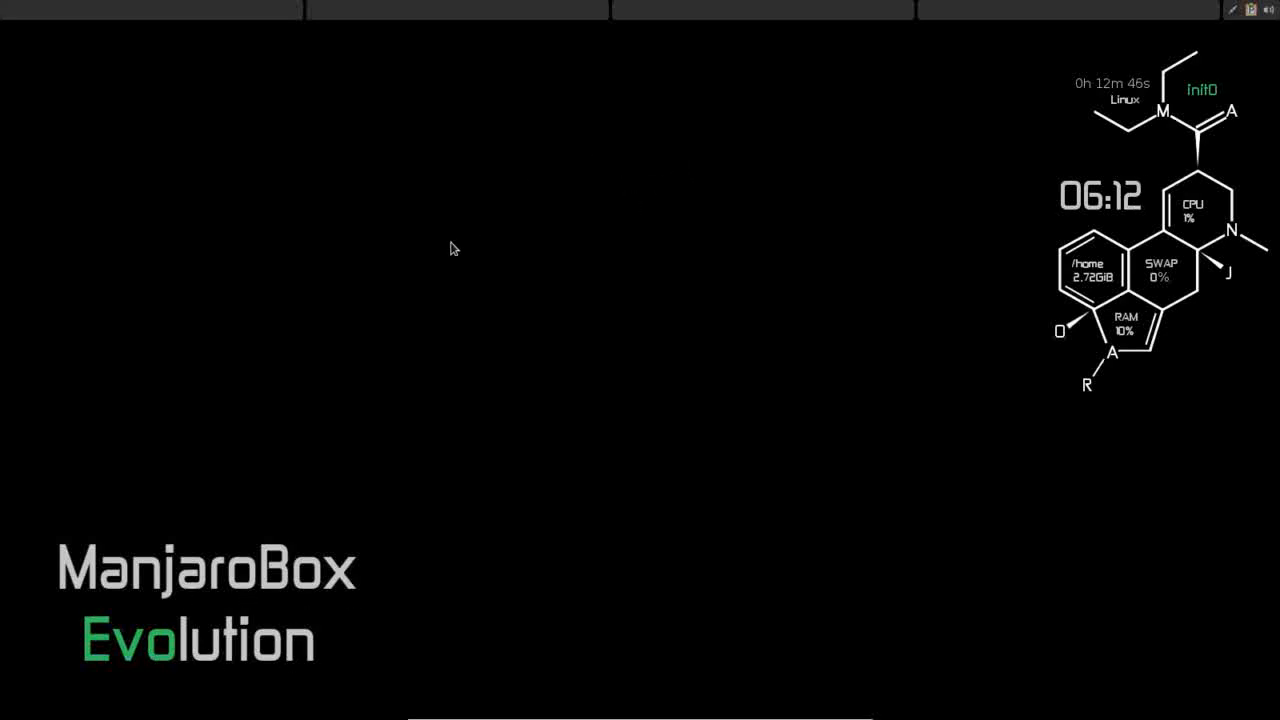
mouse_move(331, 224)
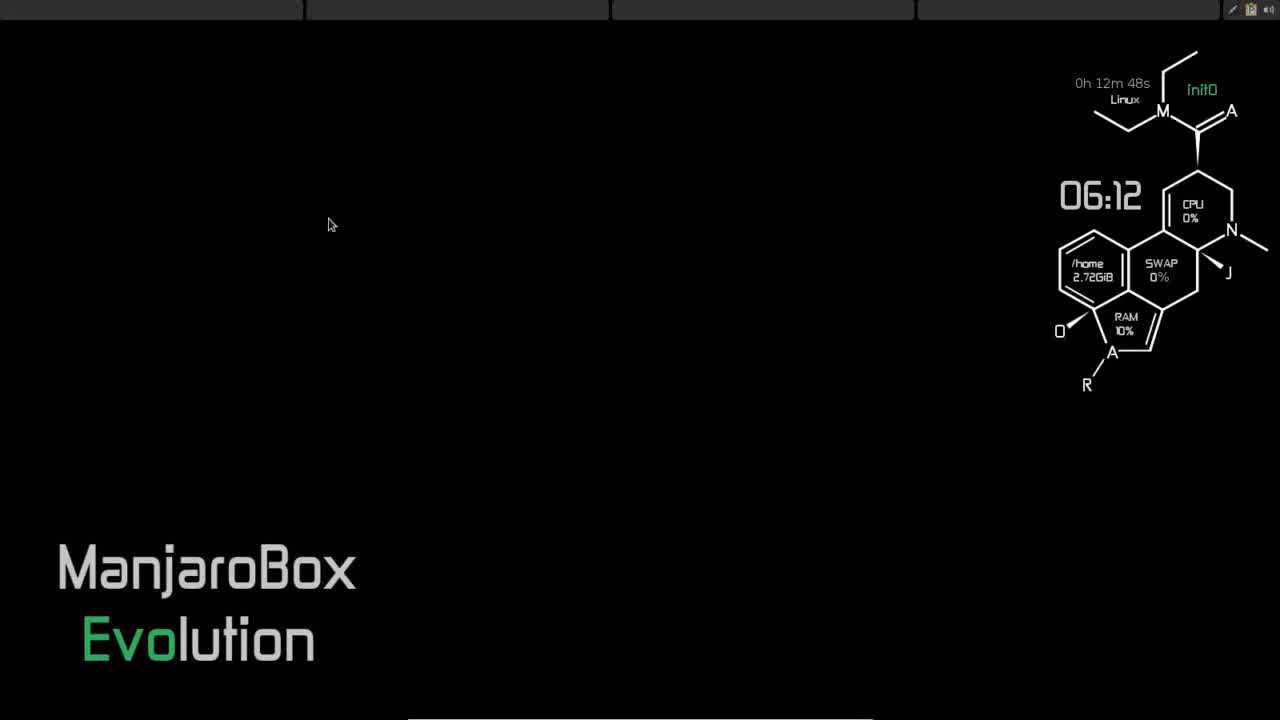
mouse_move(234, 35)
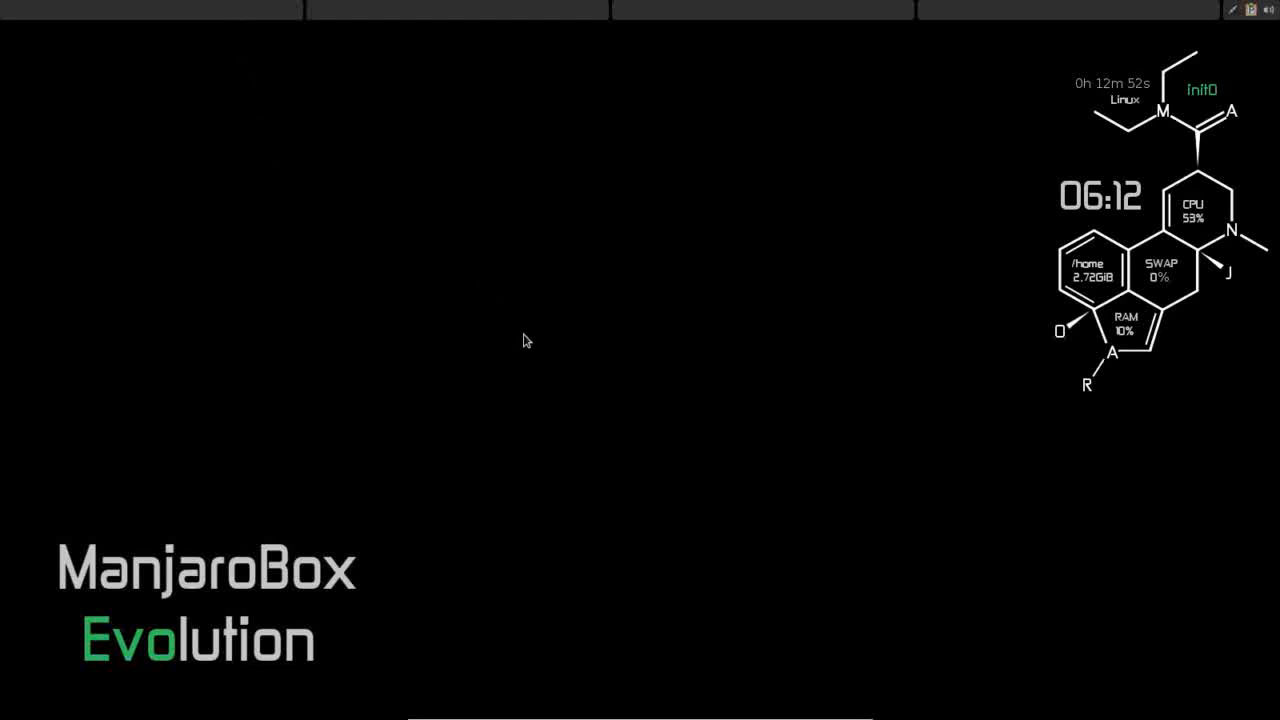
mouse_move(728, 396)
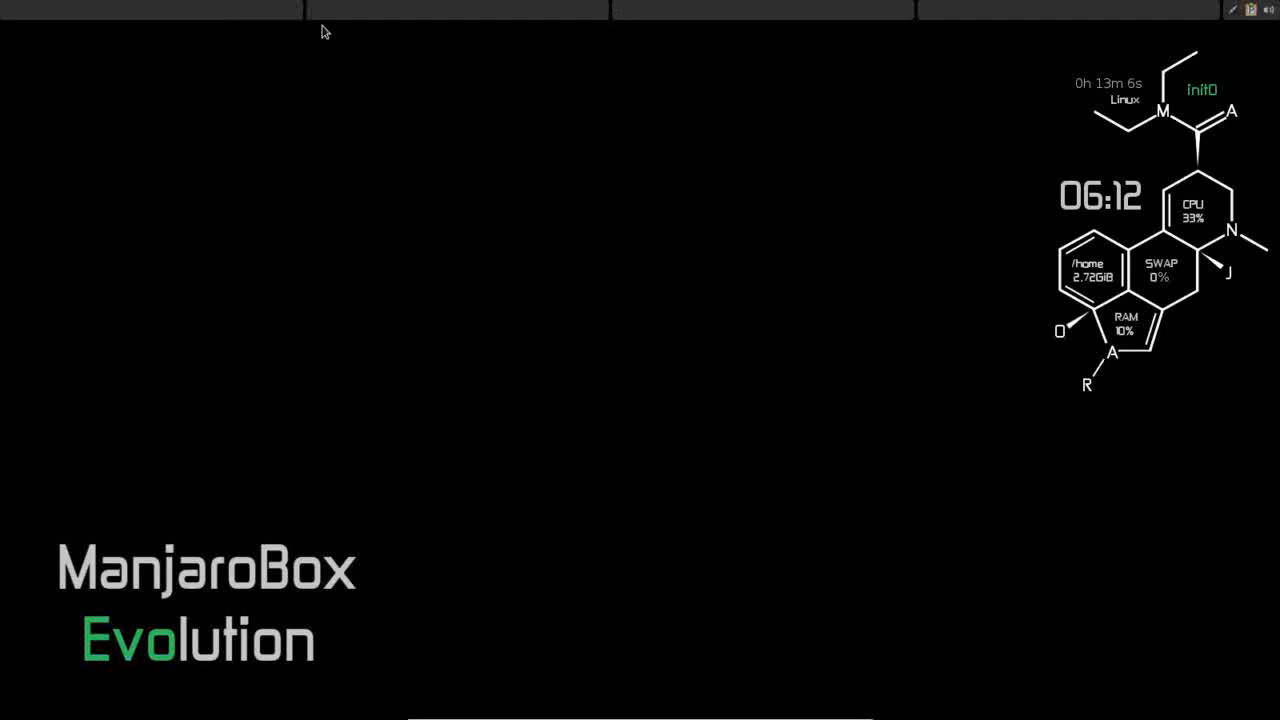
mouse_move(297, 112)
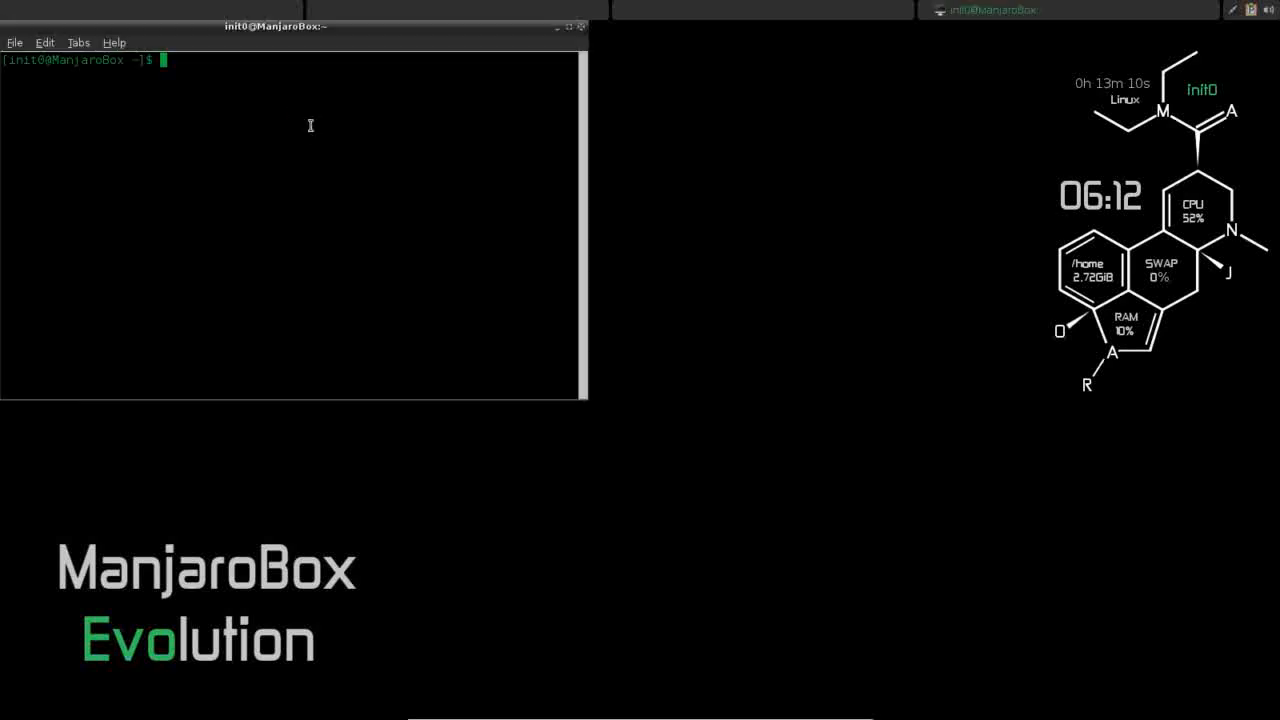
mouse_move(357, 36)
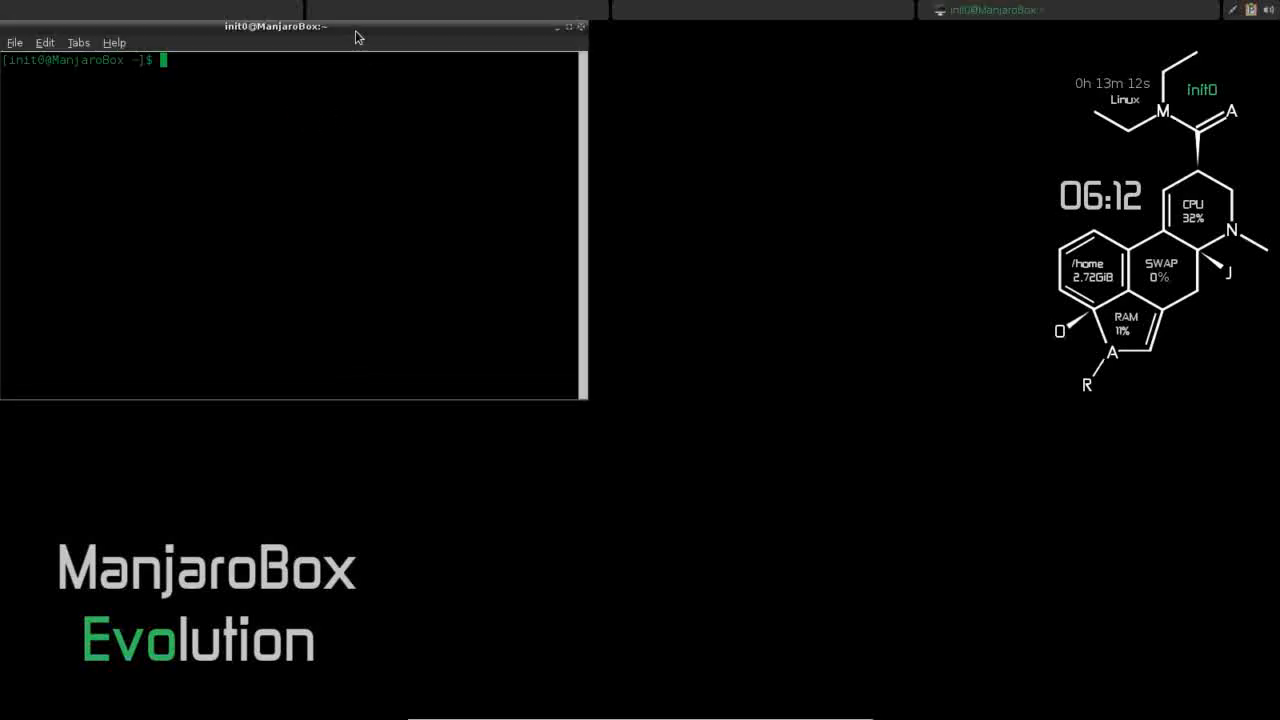
Reposition and restore the LXTerminal window, then close it to reveal the conky desktop
left_click_drag(276, 26, 906, 68)
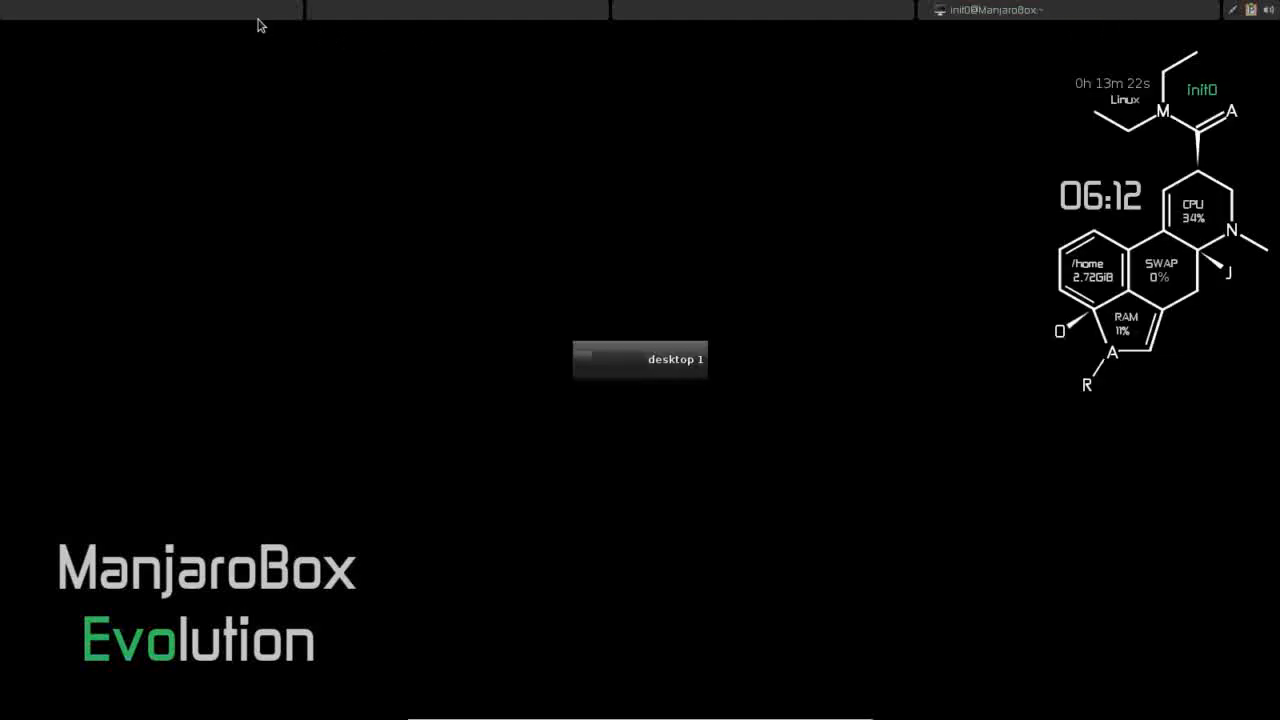
mouse_move(598, 160)
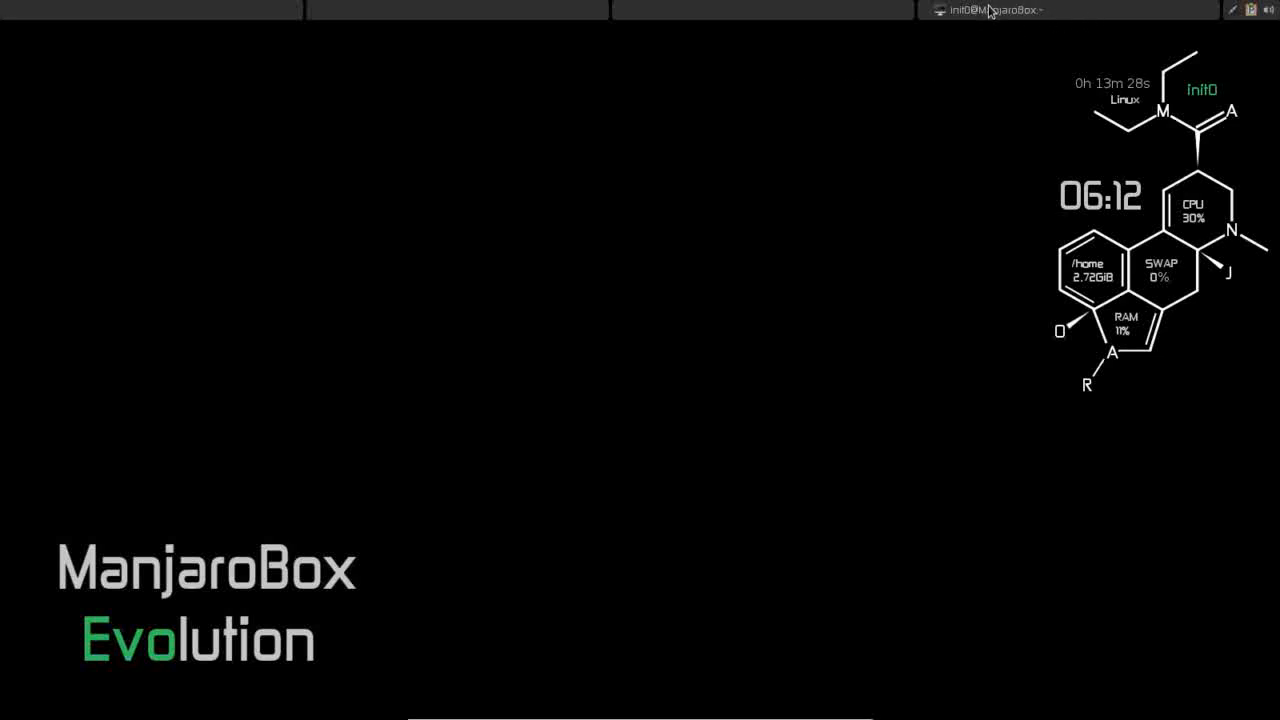
left_click(985, 10)
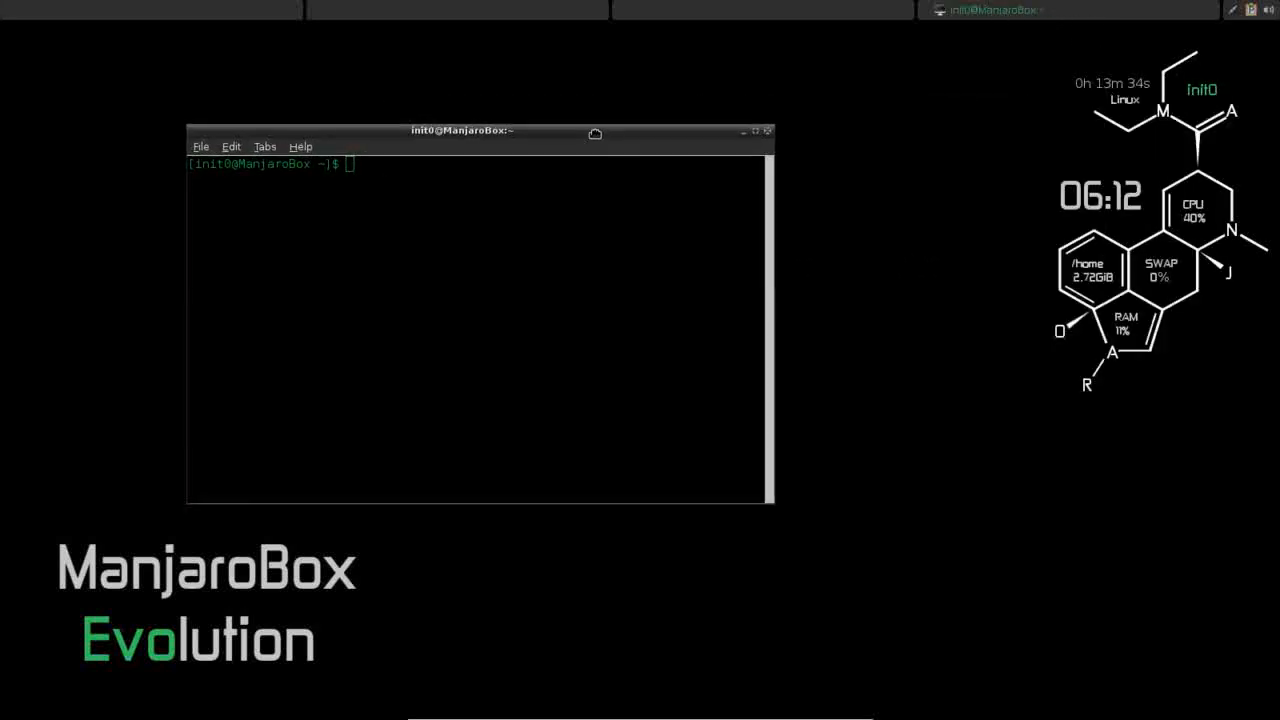
left_click_drag(462, 130, 378, 51)
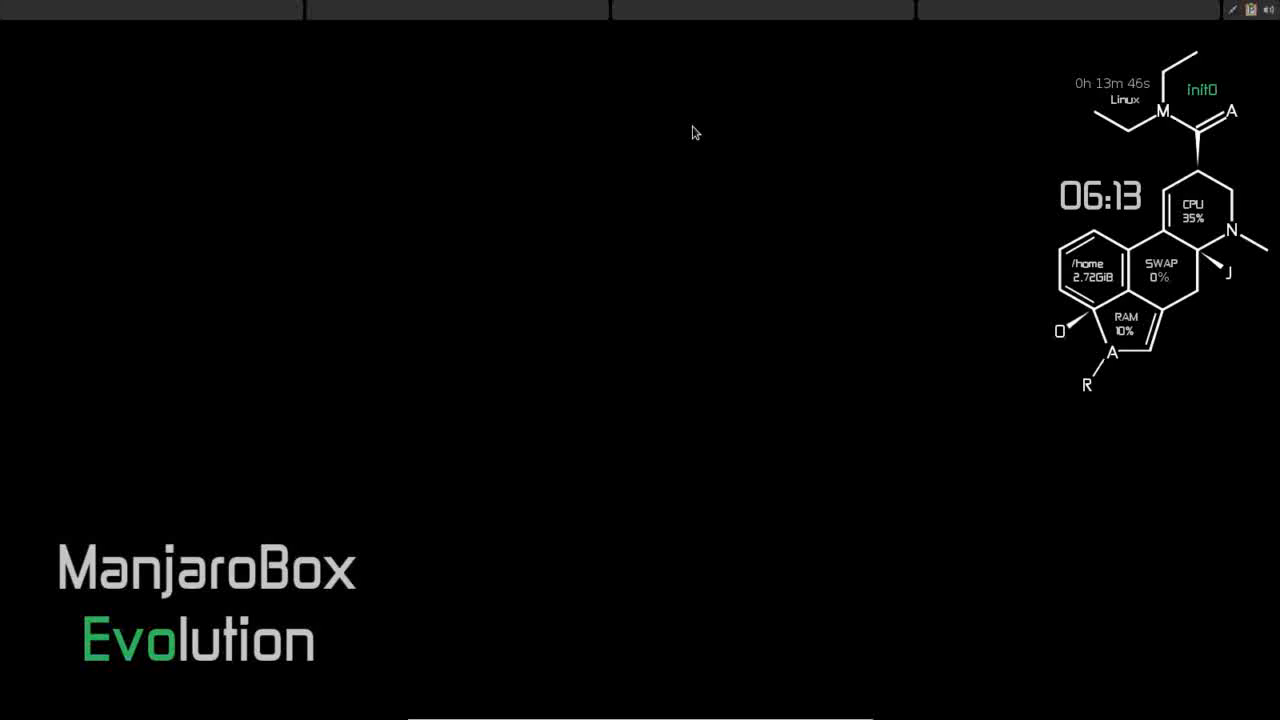
Open Thunar from the desktop menu, view the empty Trash, and close it
right_click(694, 130)
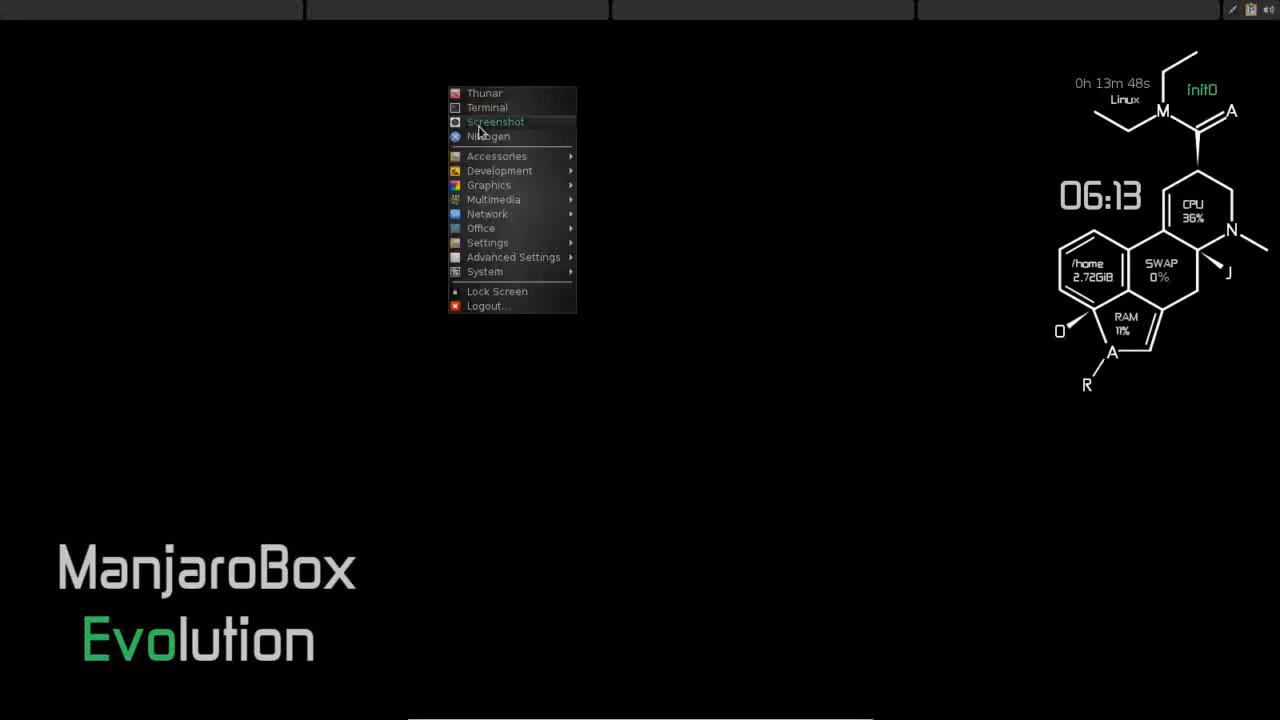
mouse_move(505, 97)
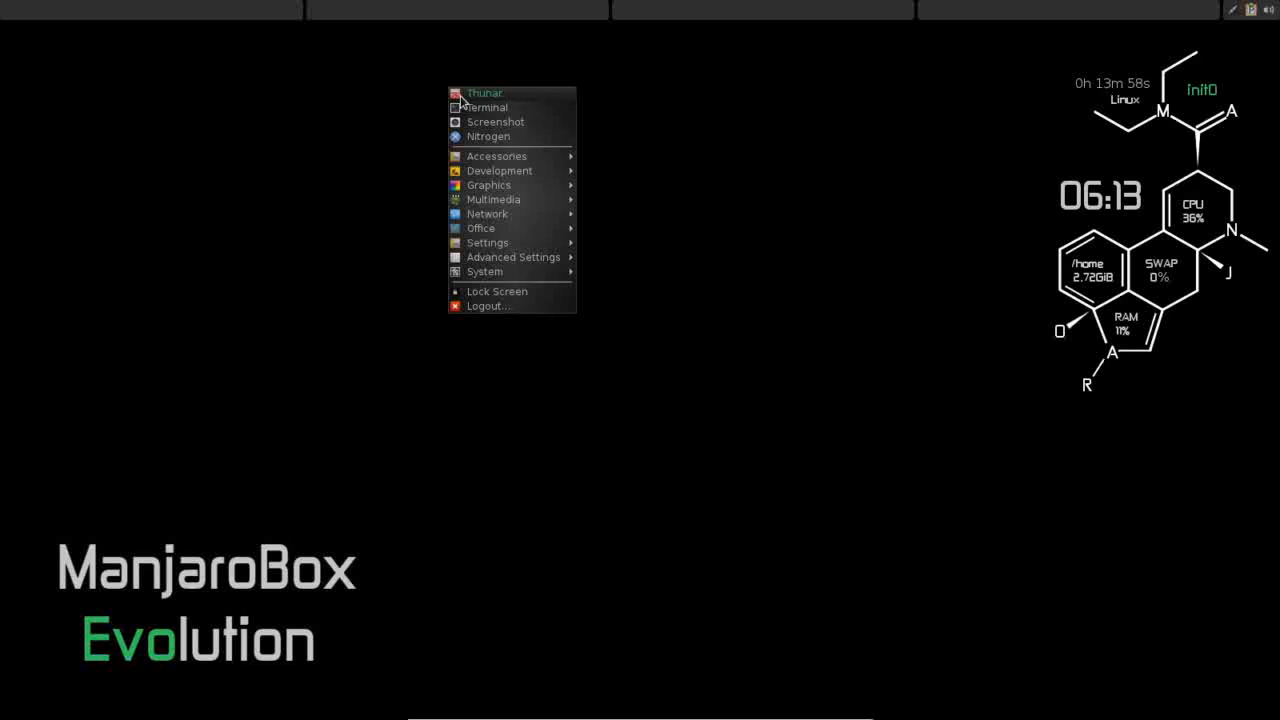
left_click(503, 104)
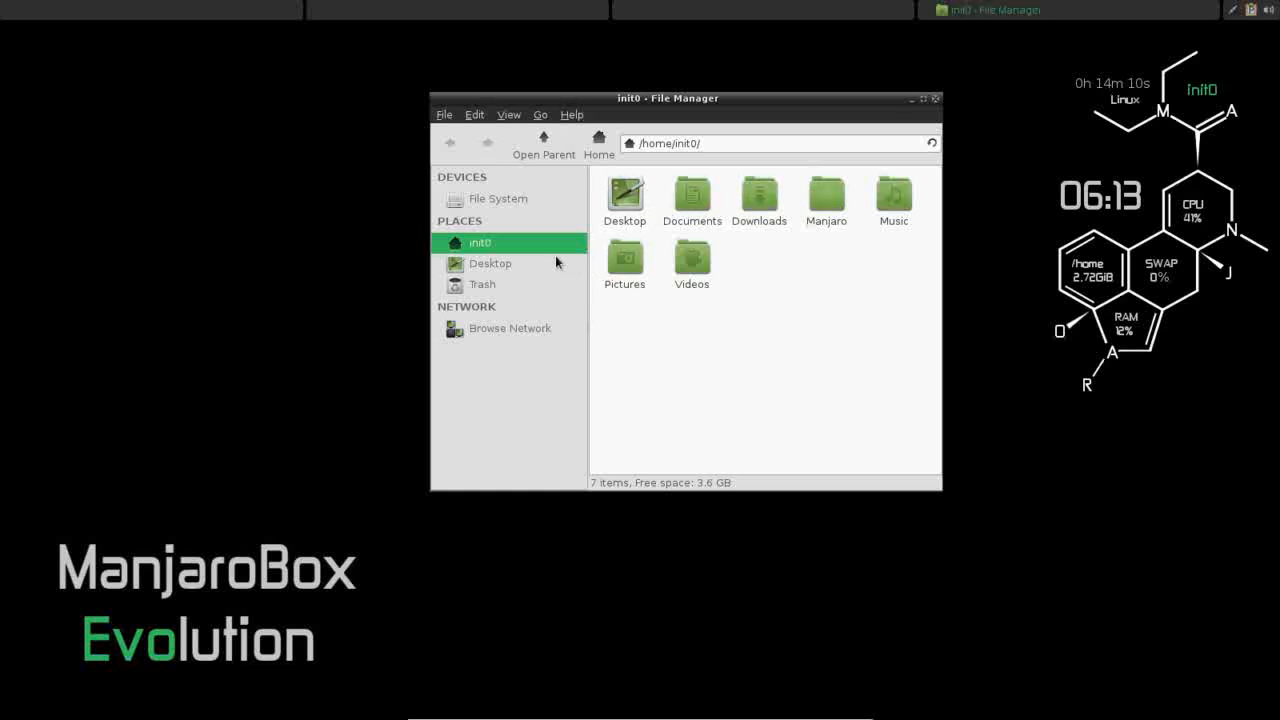
left_click(490, 263)
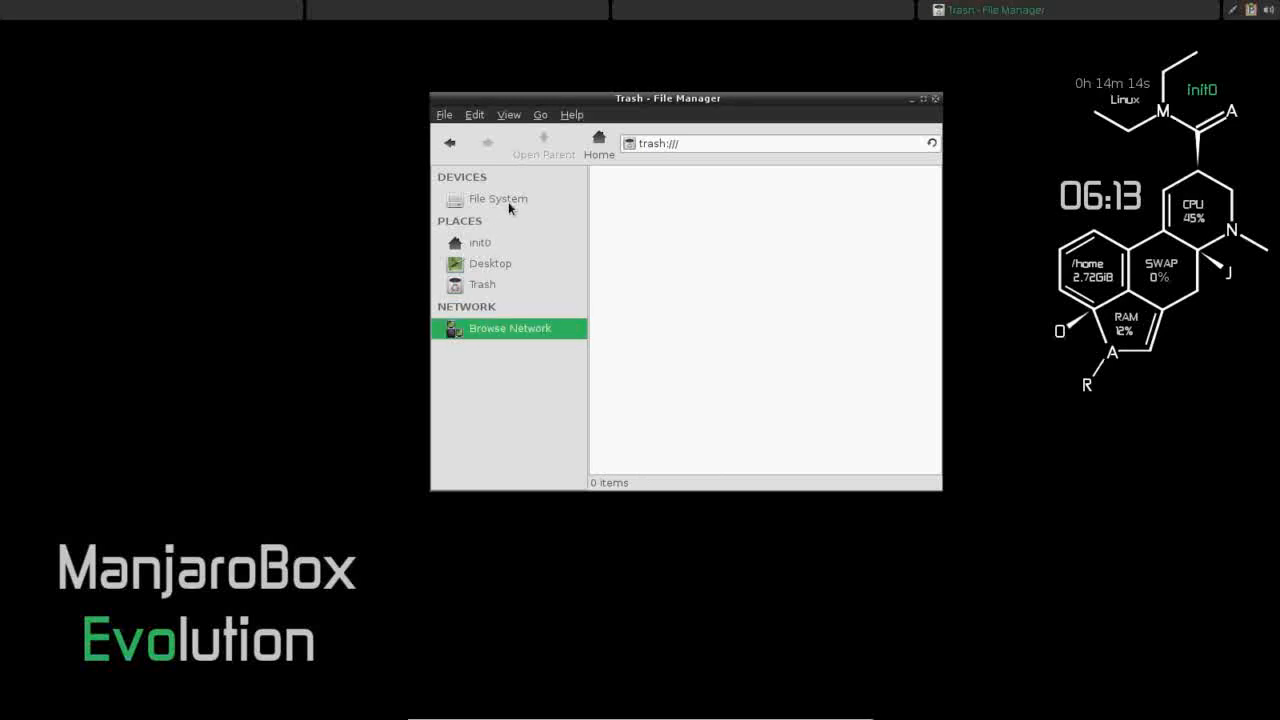
left_click(921, 99)
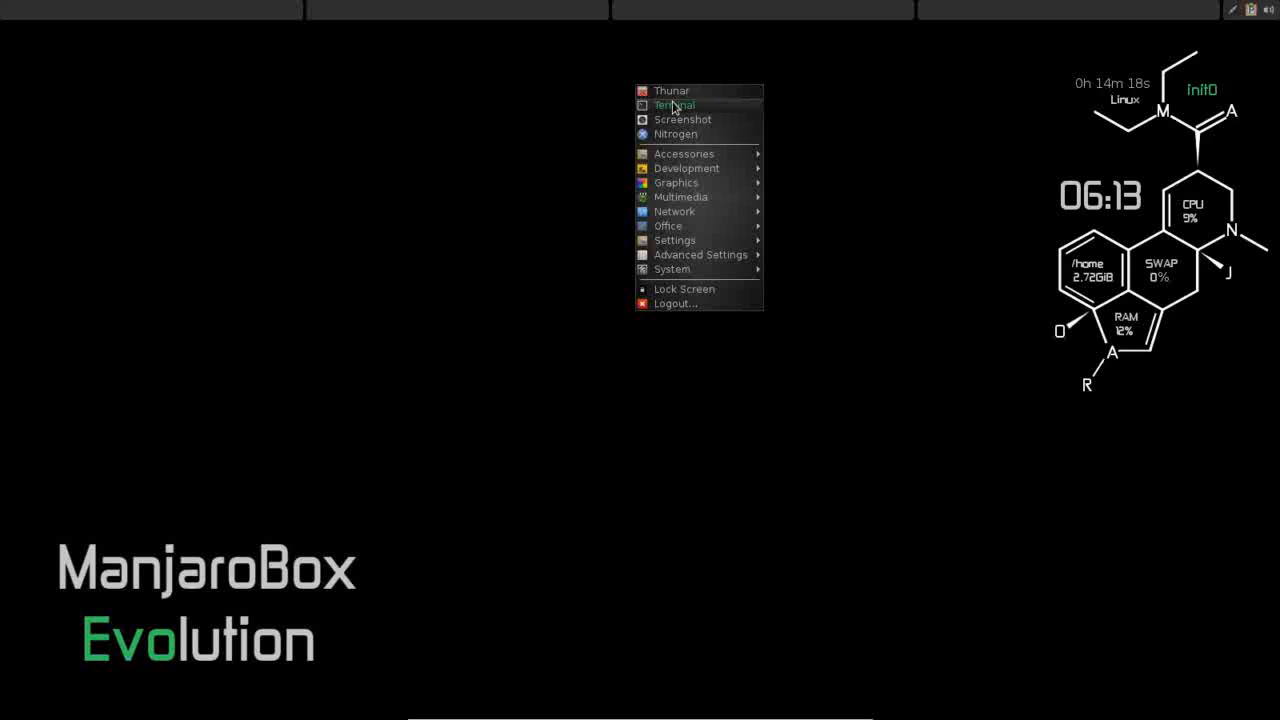
mouse_move(700, 122)
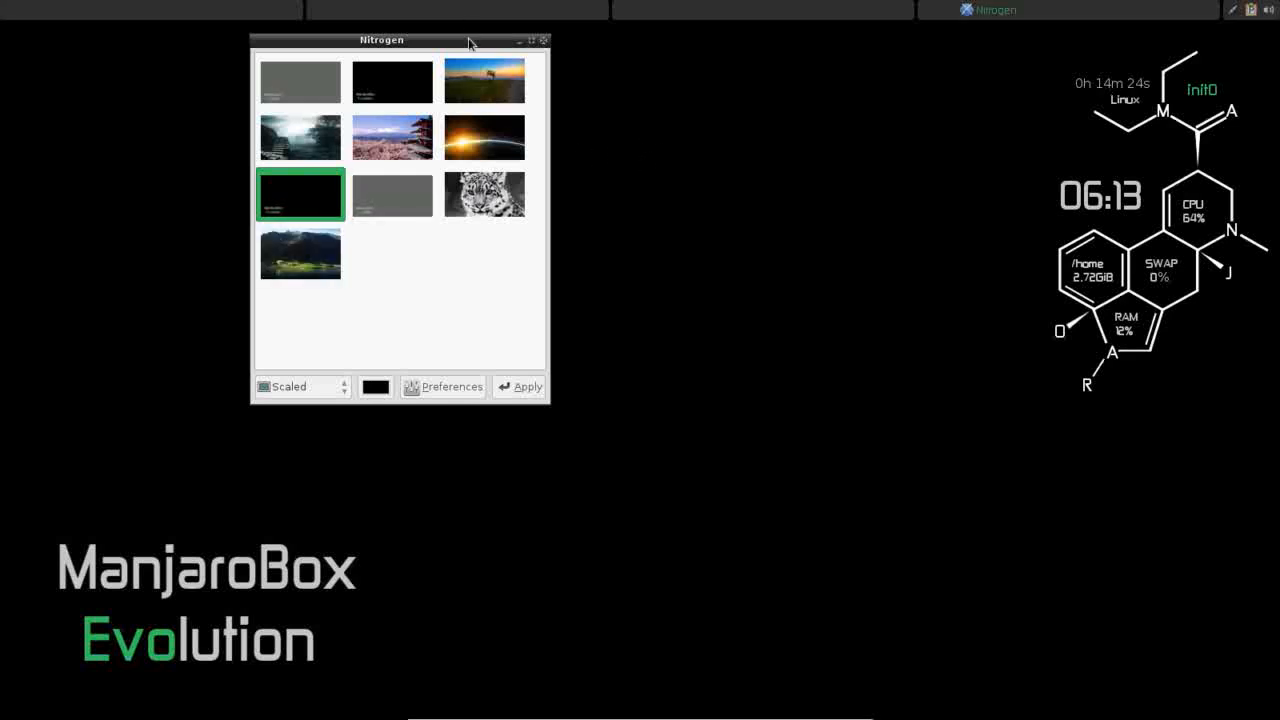
left_click_drag(381, 40, 449, 70)
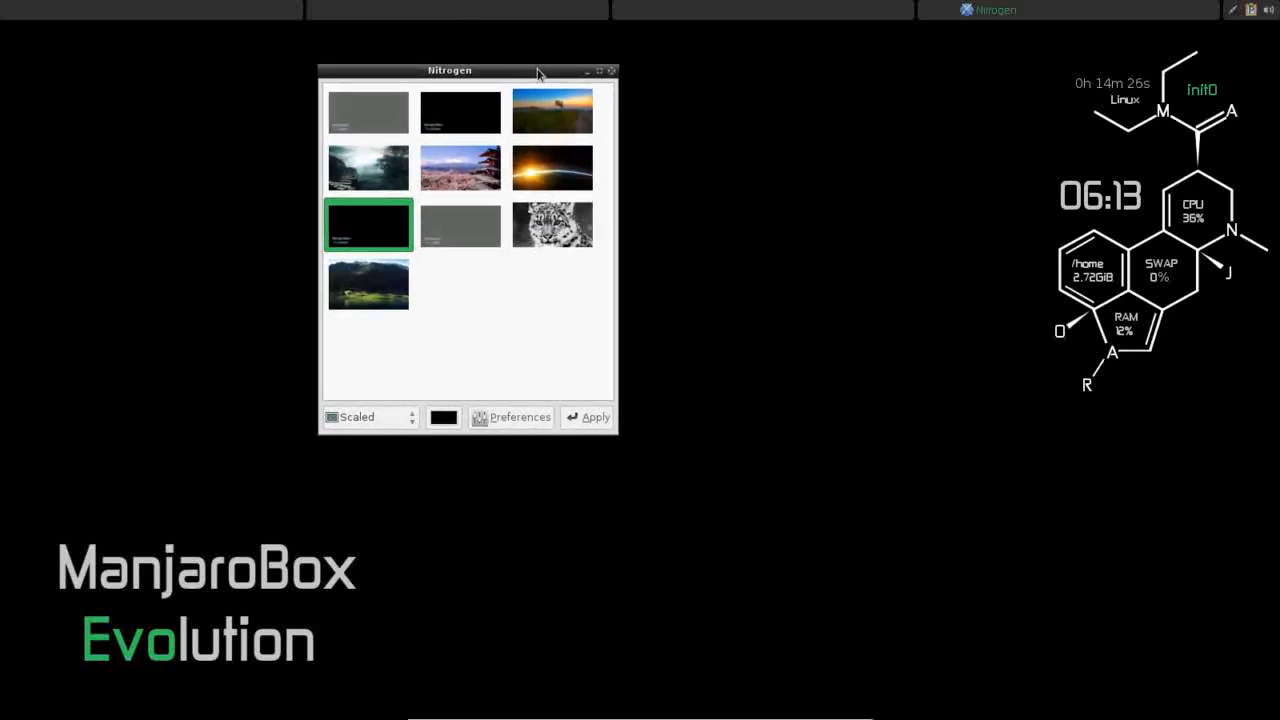
left_click(368, 167)
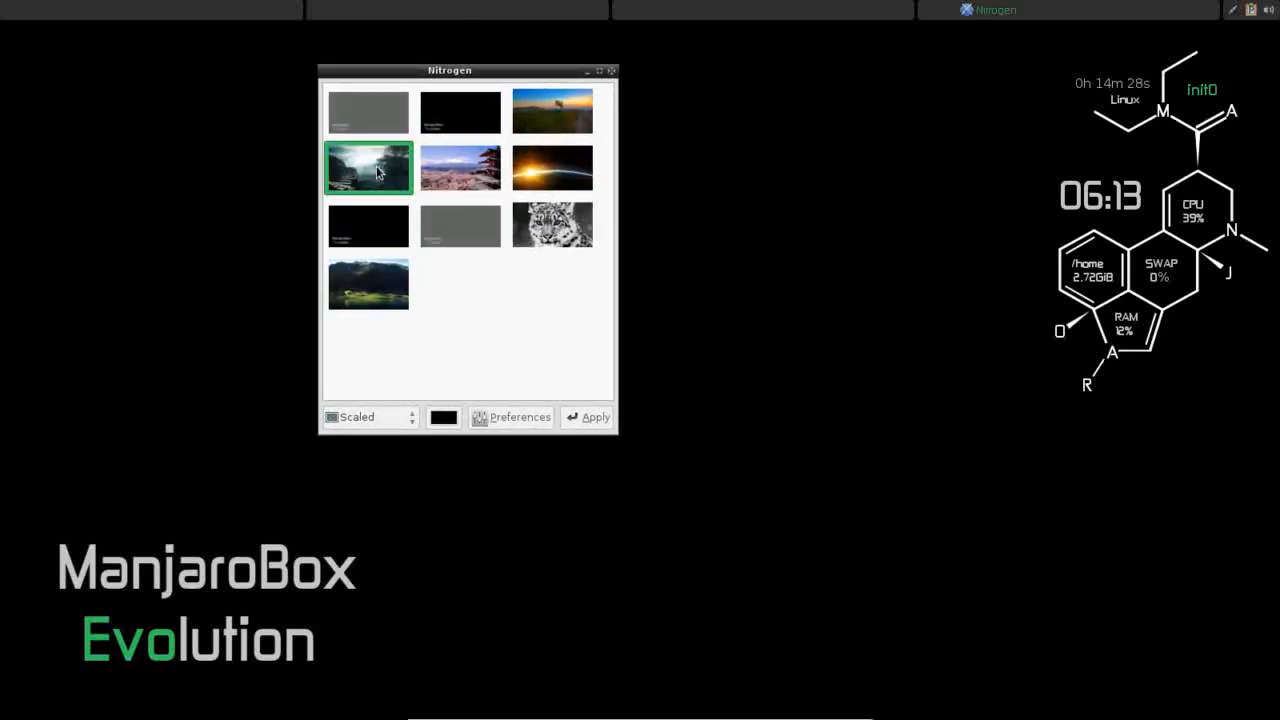
left_click(594, 417)
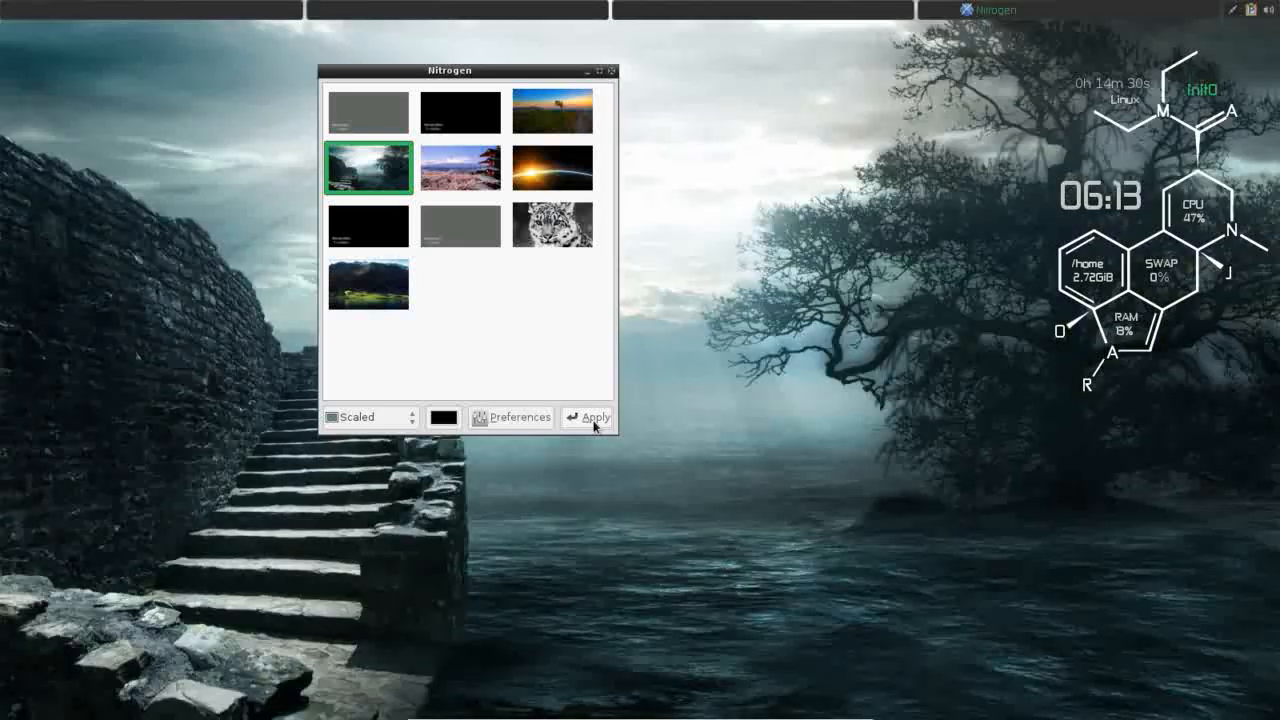
left_click(368, 225)
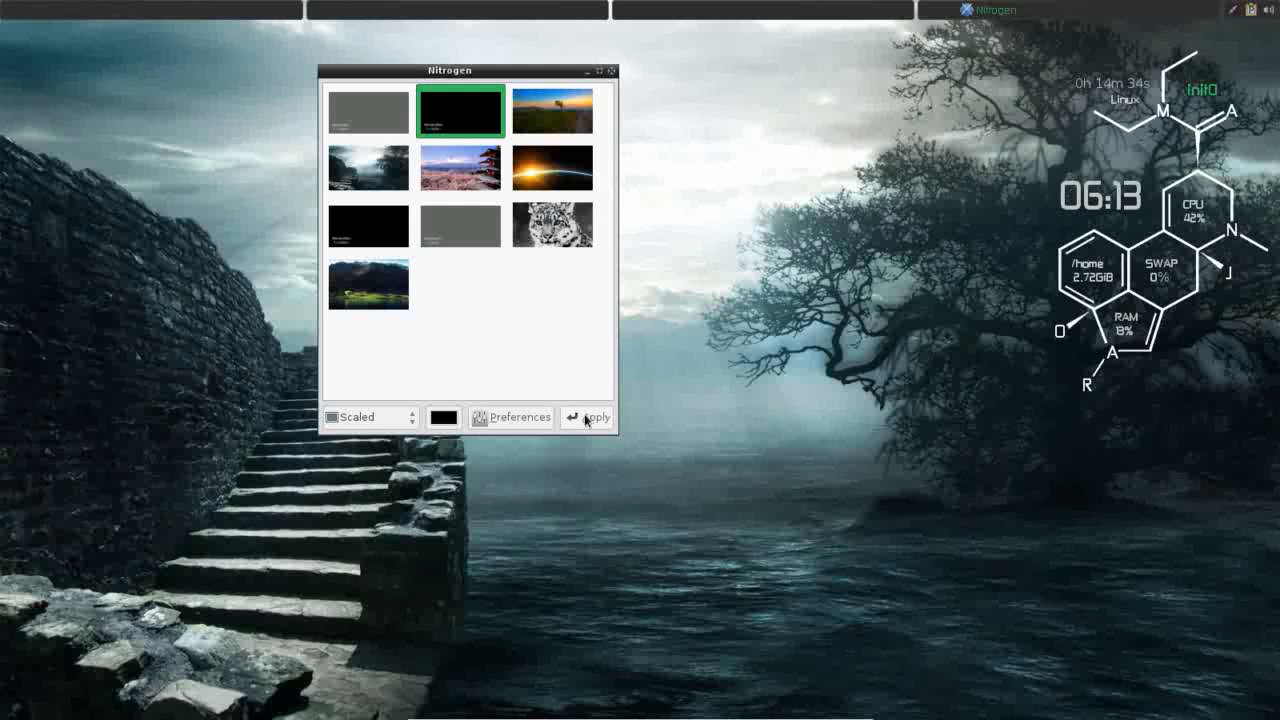
left_click(588, 417)
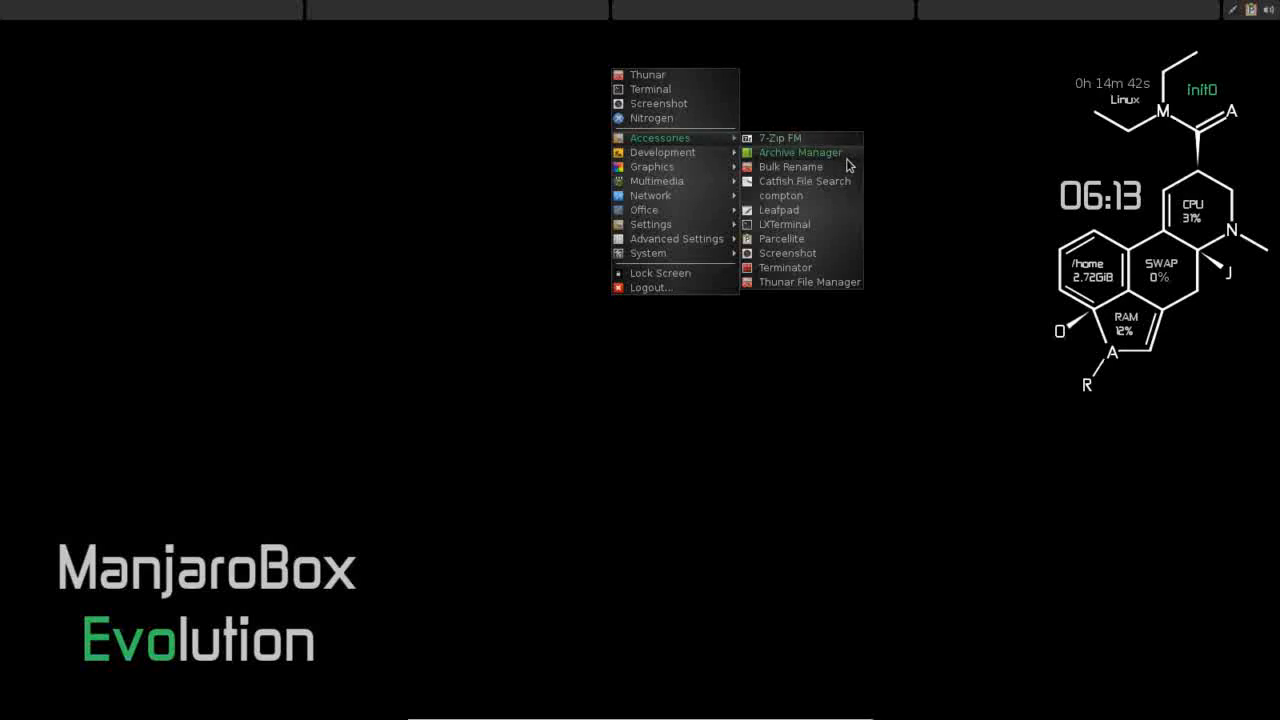
mouse_move(824, 169)
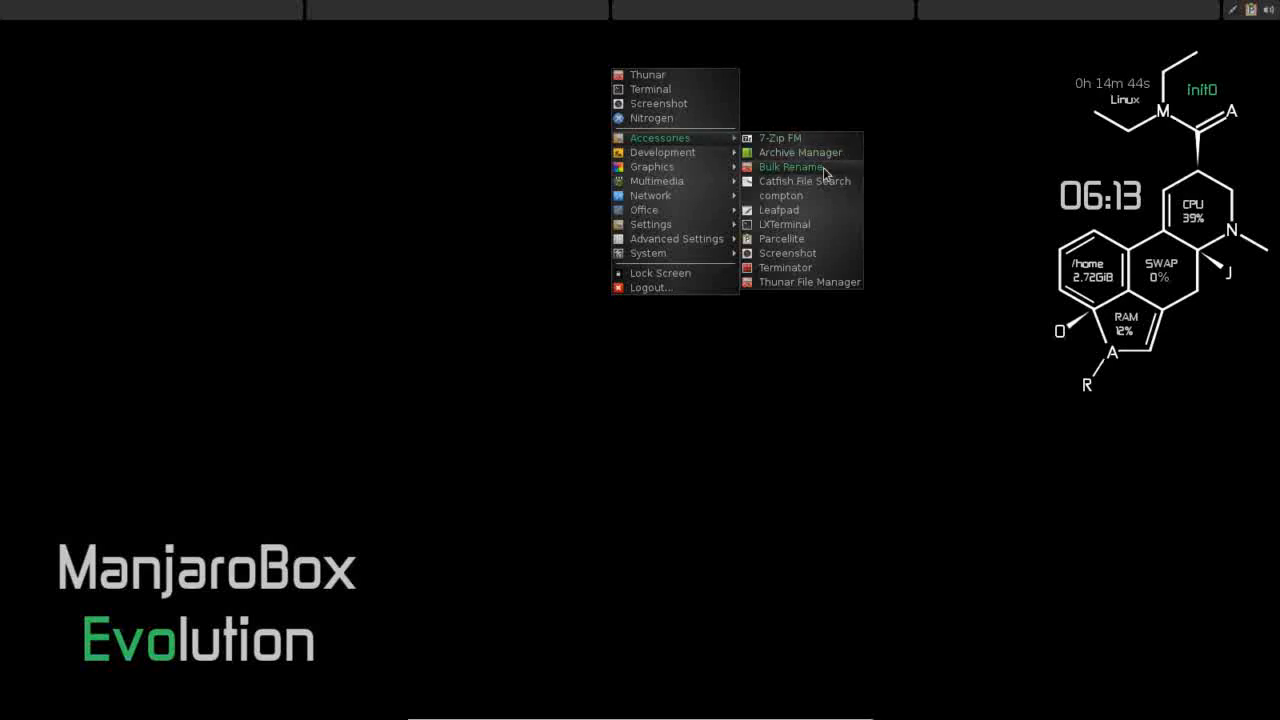
mouse_move(822, 186)
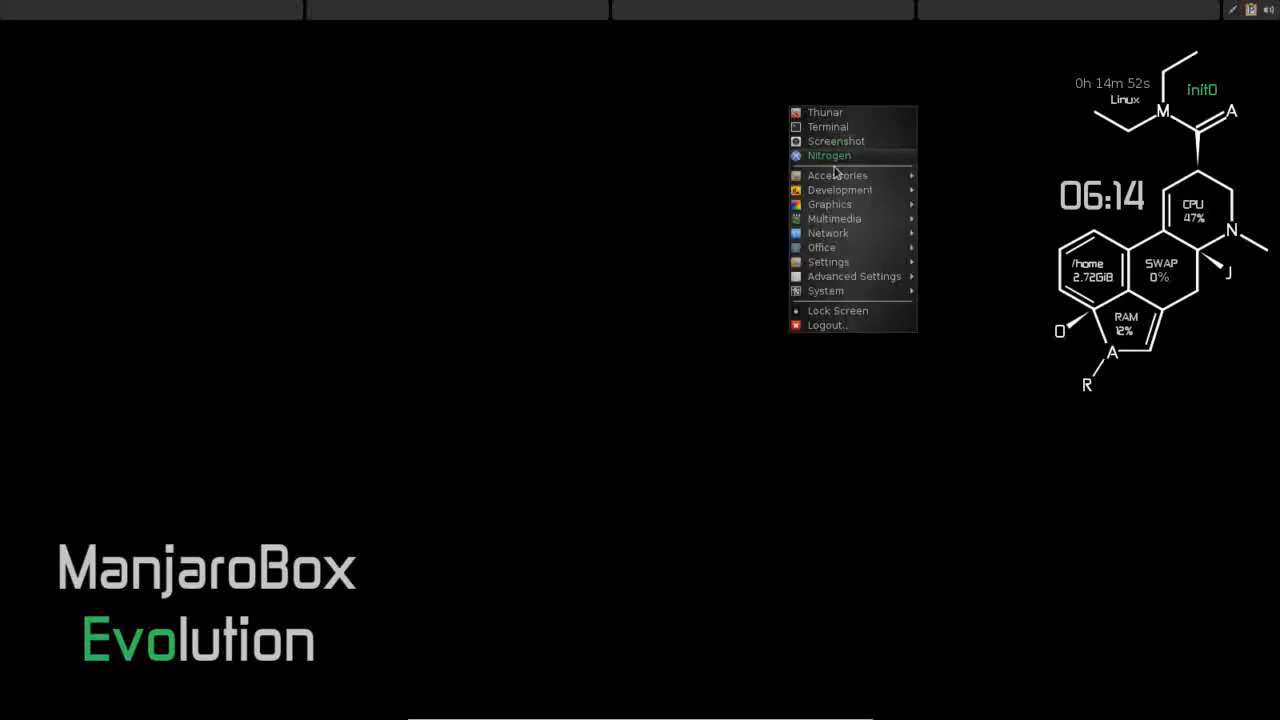
mouse_move(838, 175)
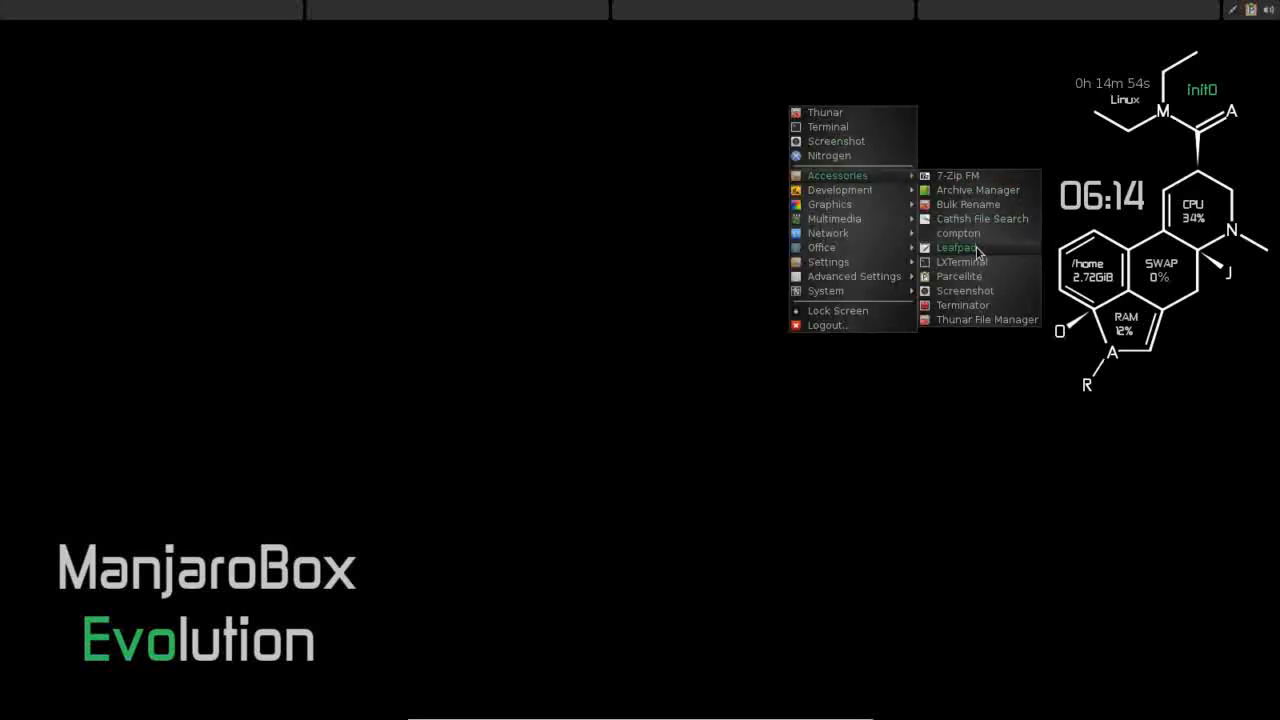
mouse_move(828, 233)
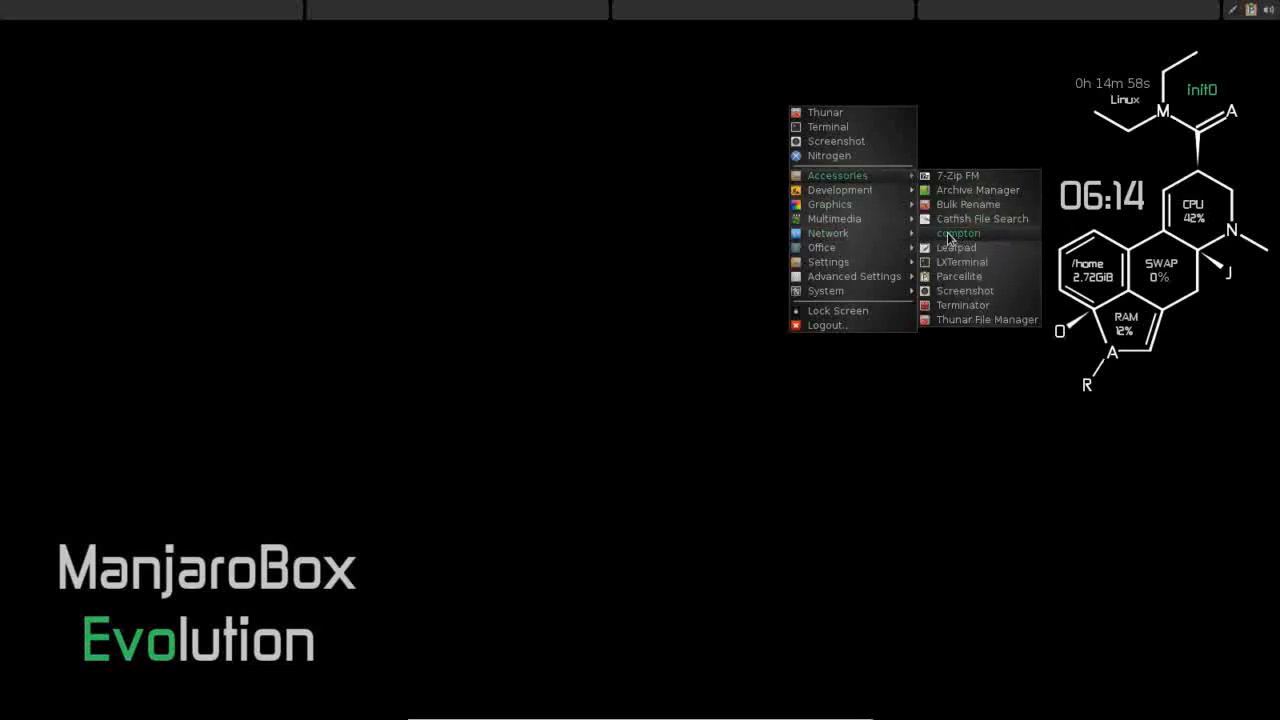
mouse_move(933, 240)
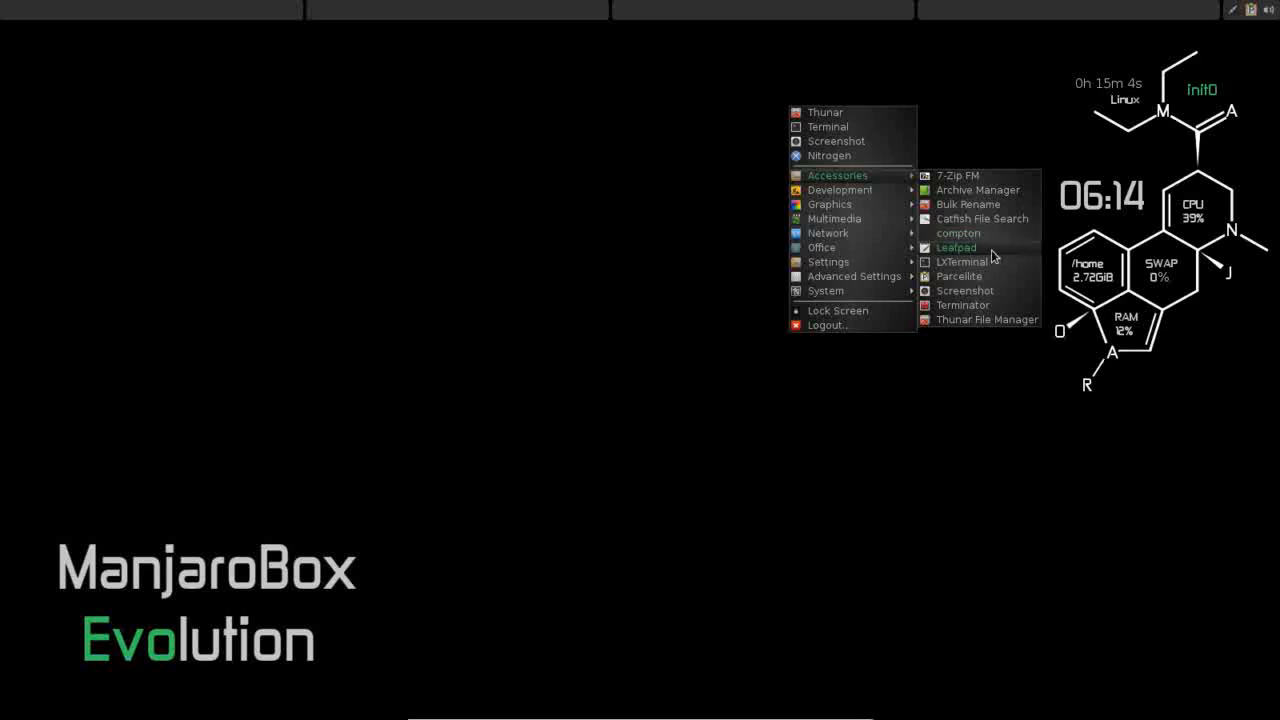
mouse_move(993, 277)
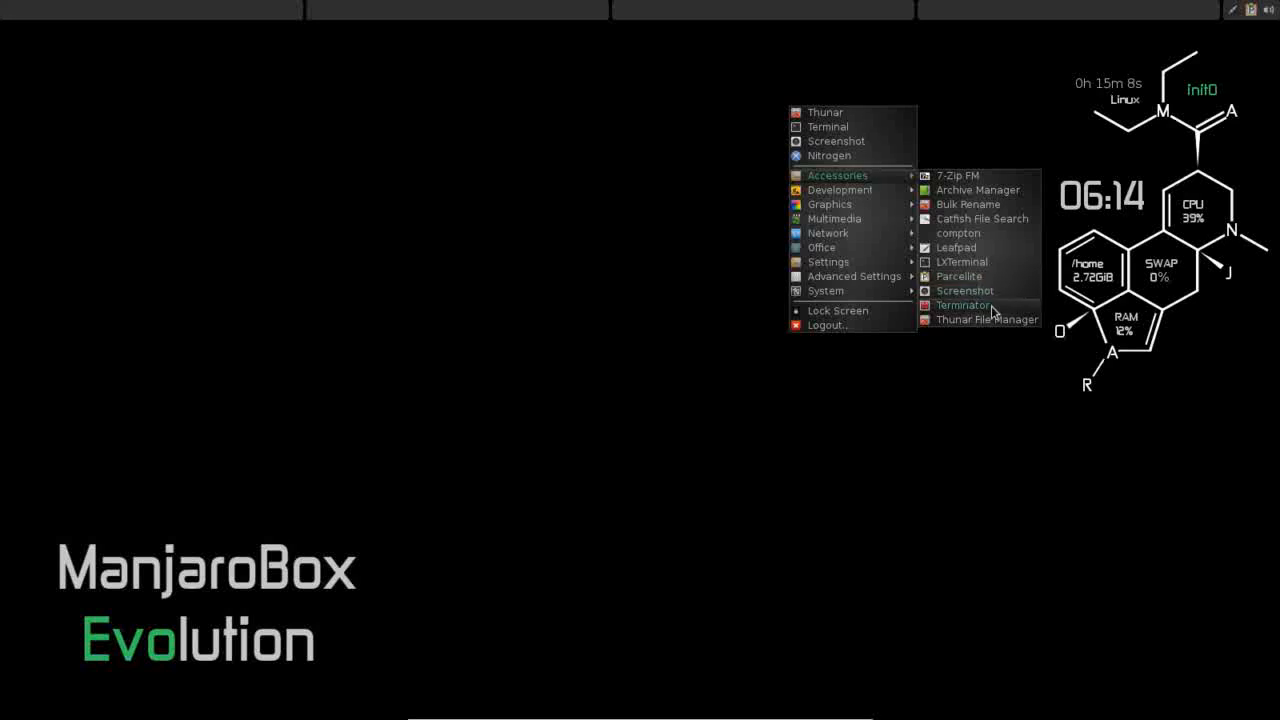
Pick Terminator from the desktop menu's Accessories list
left_click(966, 305)
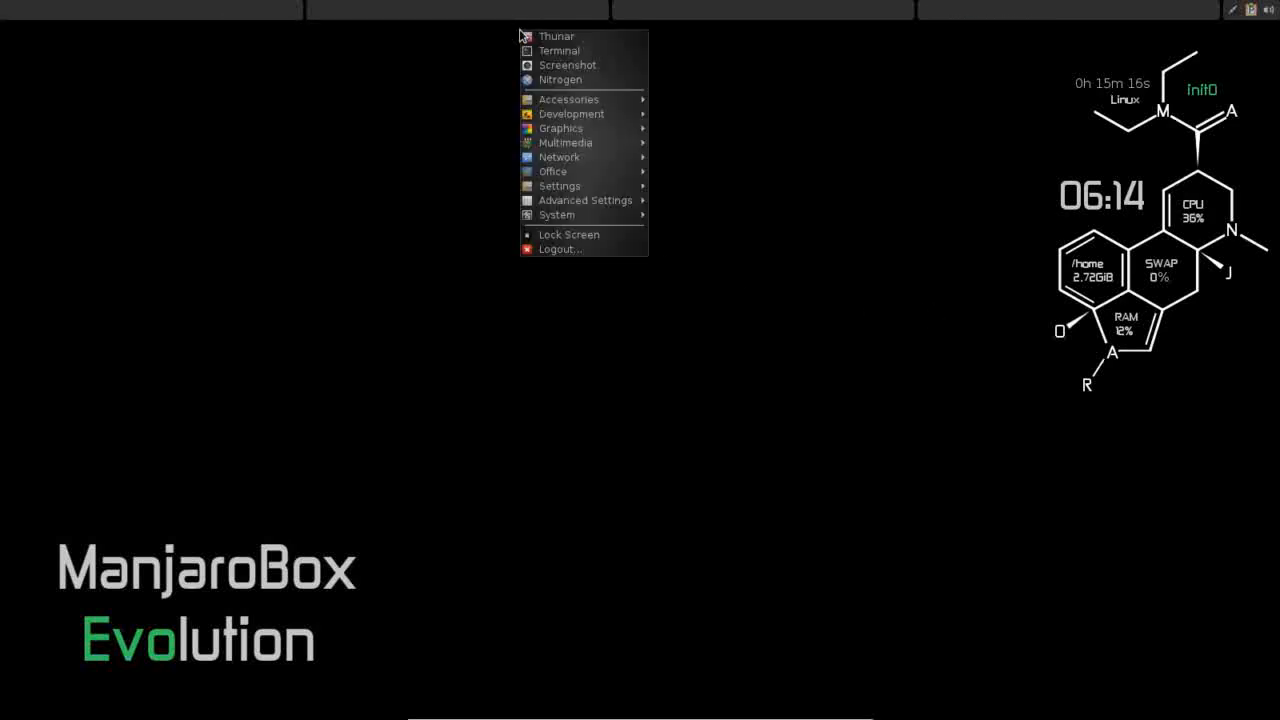
mouse_move(572, 113)
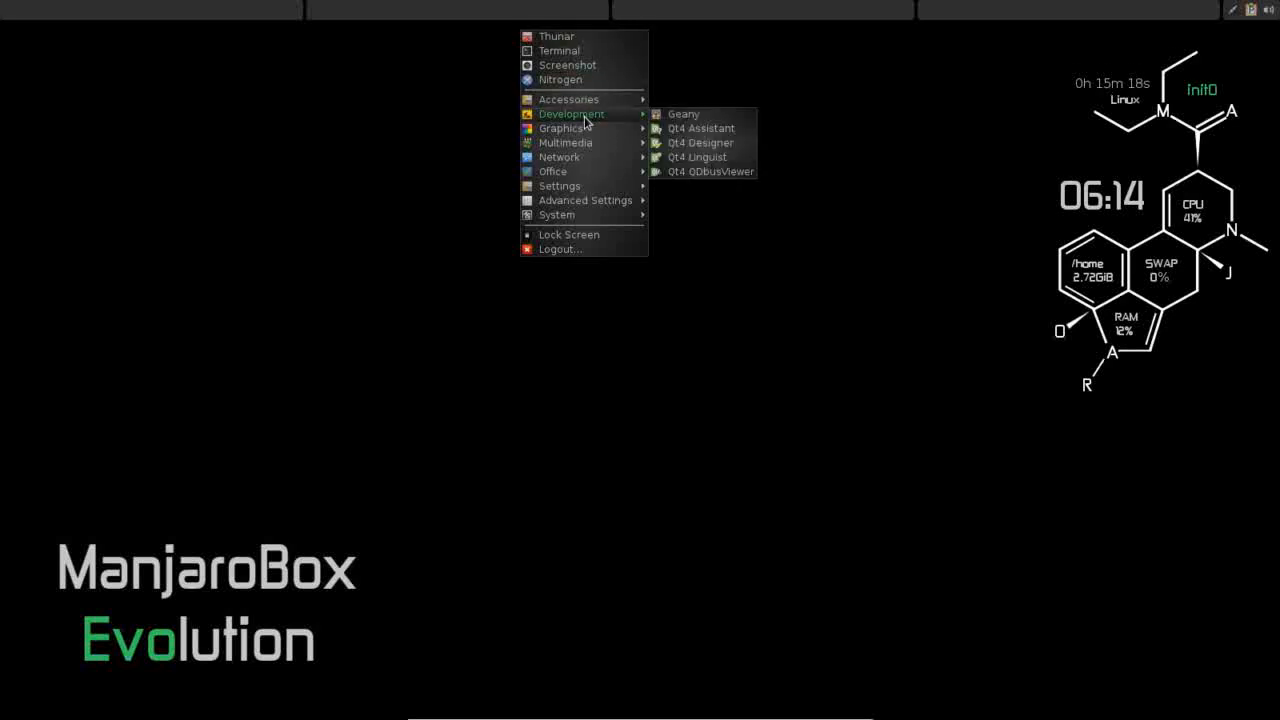
mouse_move(608, 118)
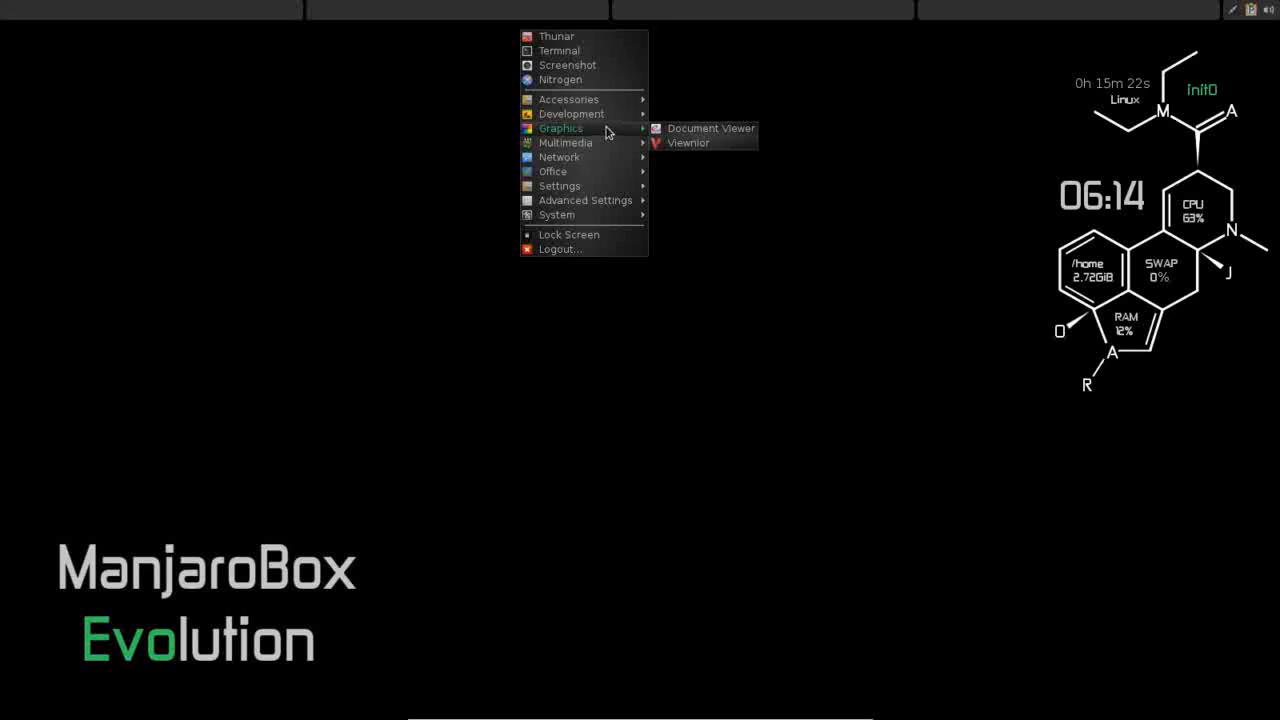
mouse_move(719, 144)
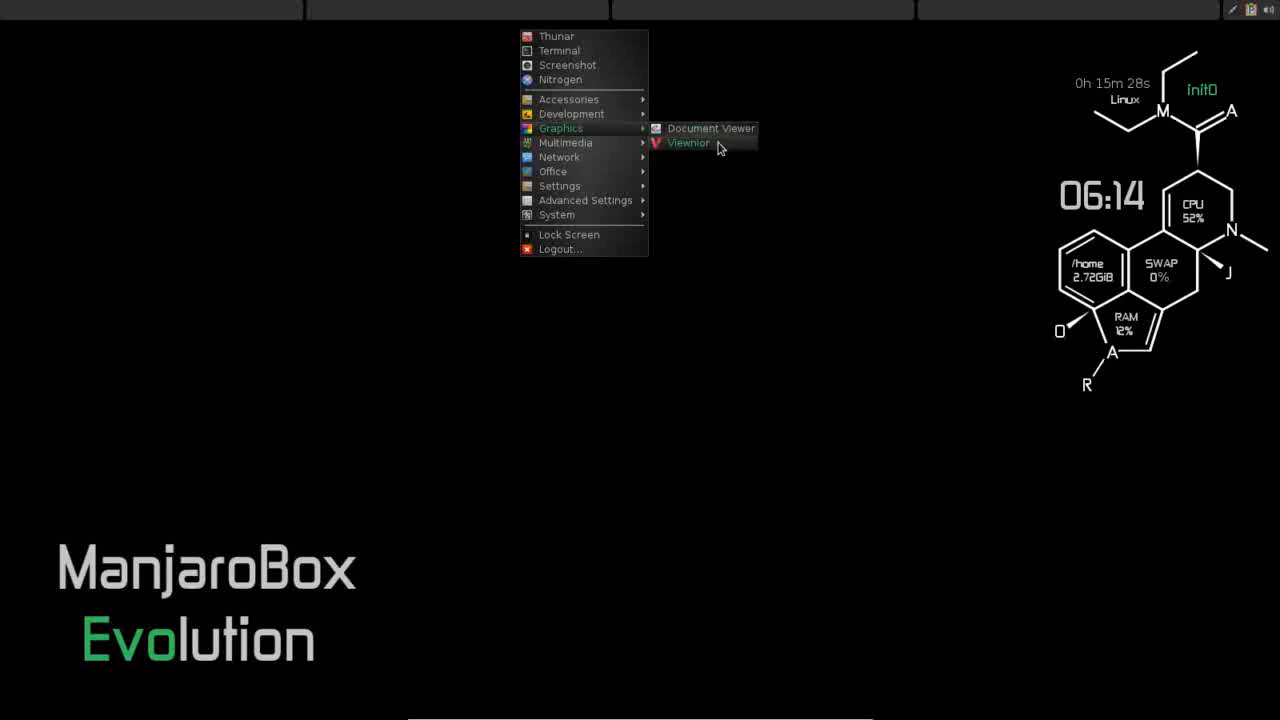
mouse_move(595, 148)
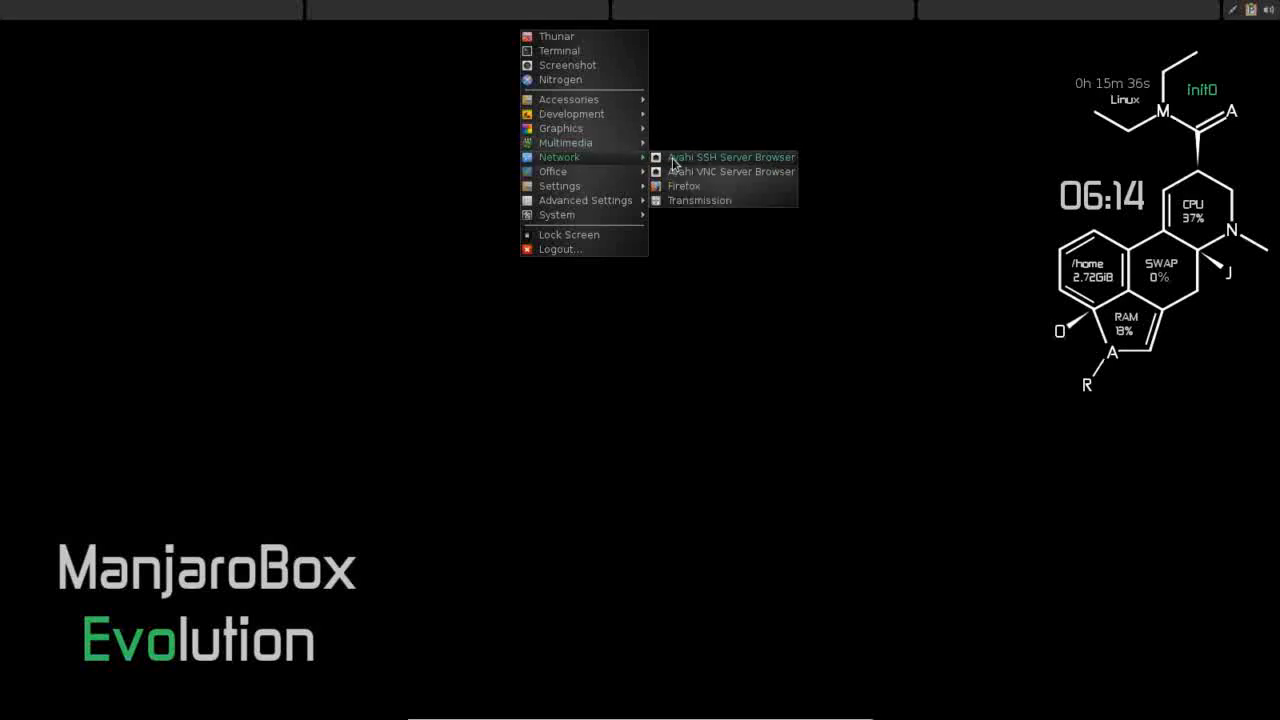
mouse_move(779, 210)
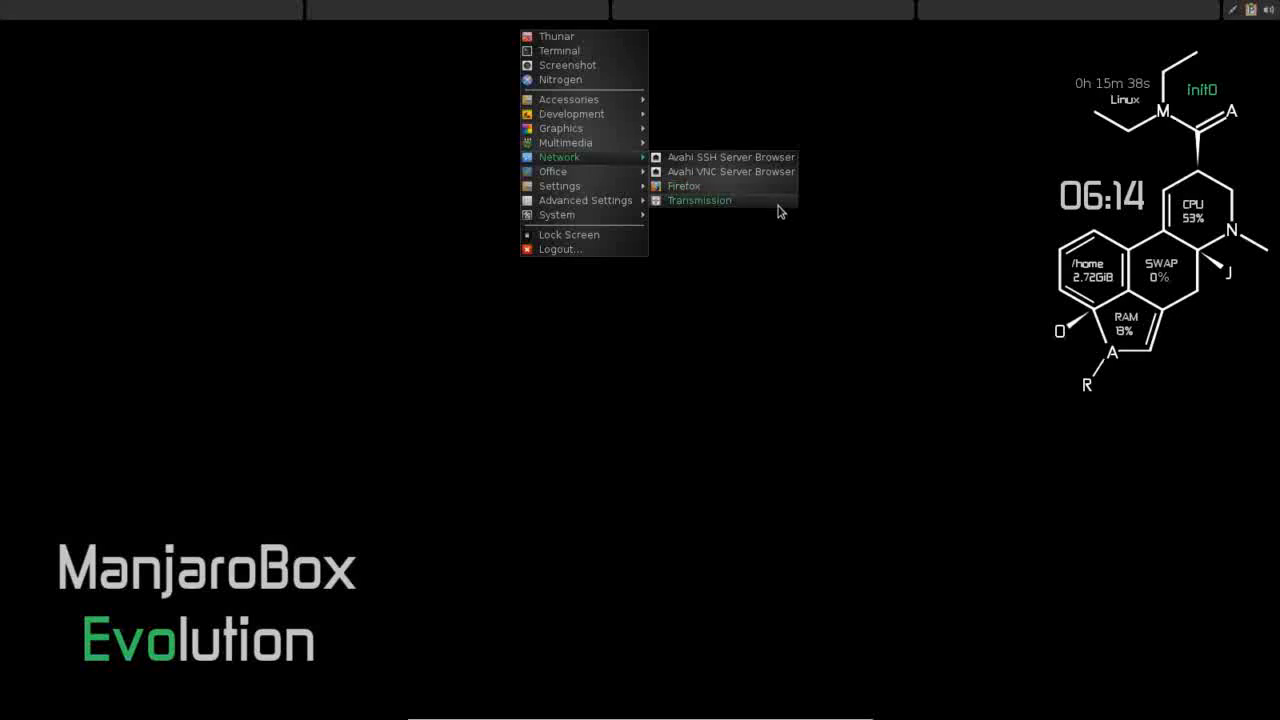
mouse_move(755, 190)
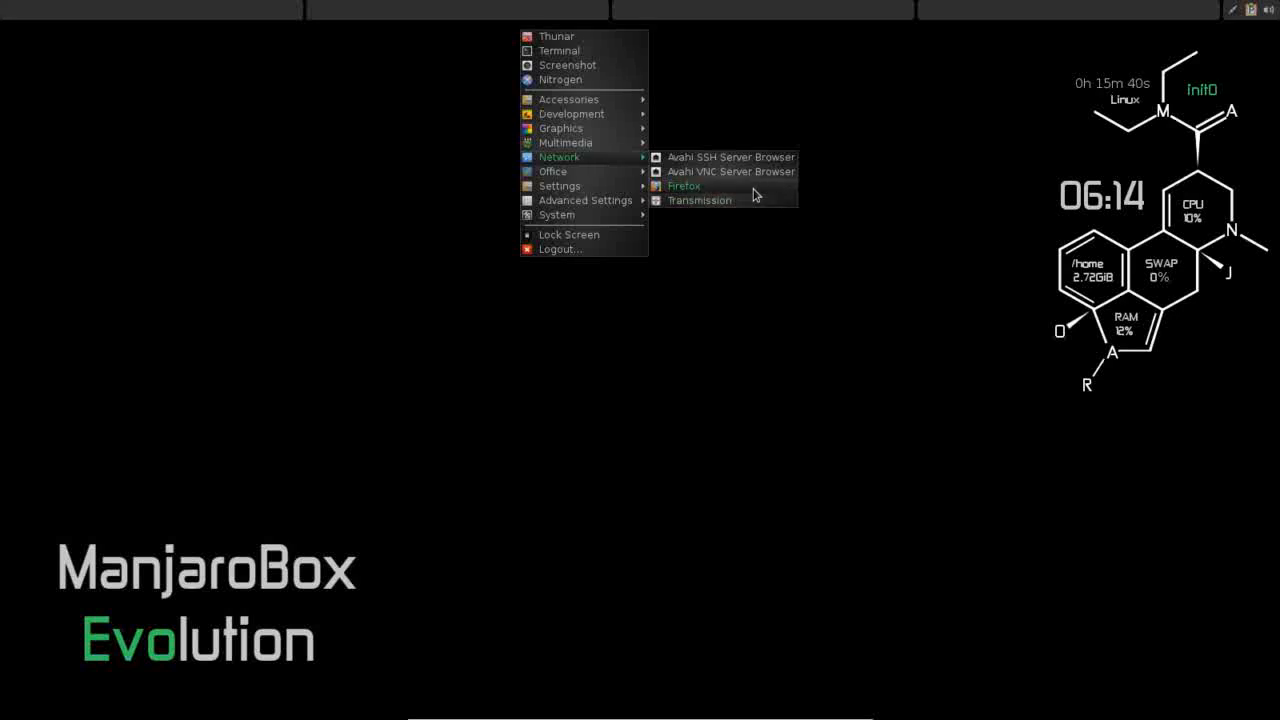
mouse_move(697, 201)
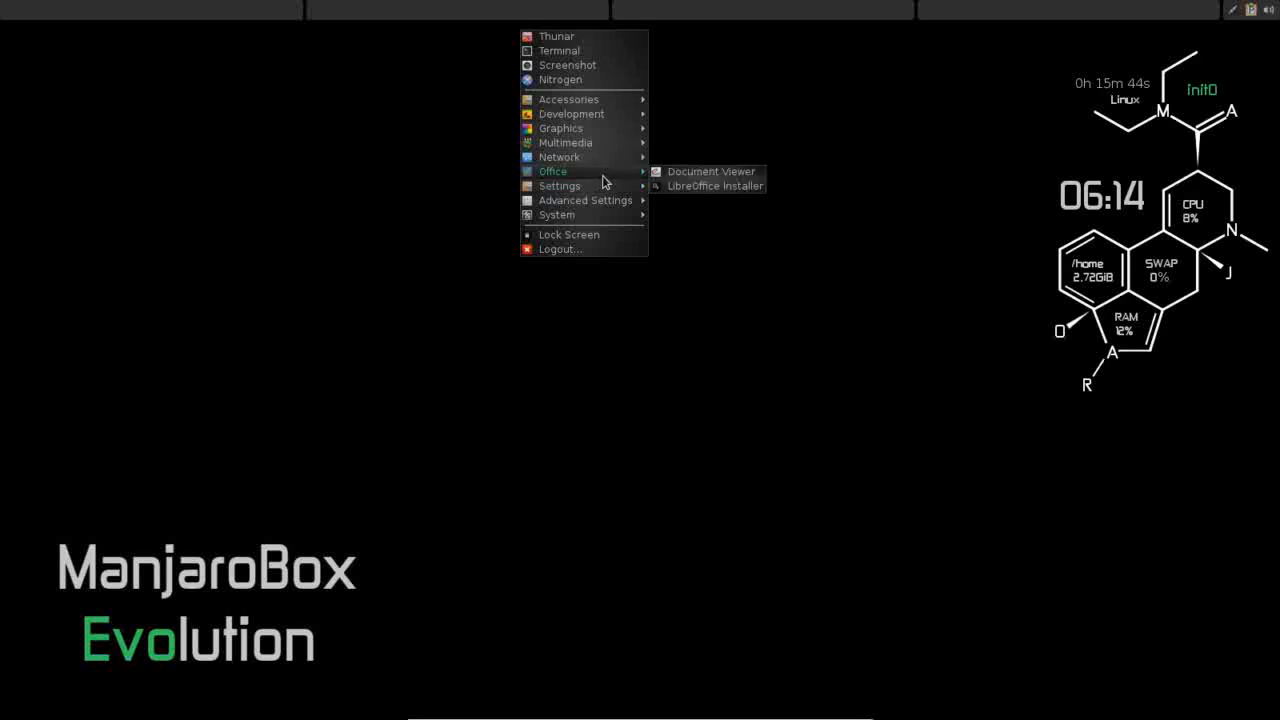
mouse_move(637, 182)
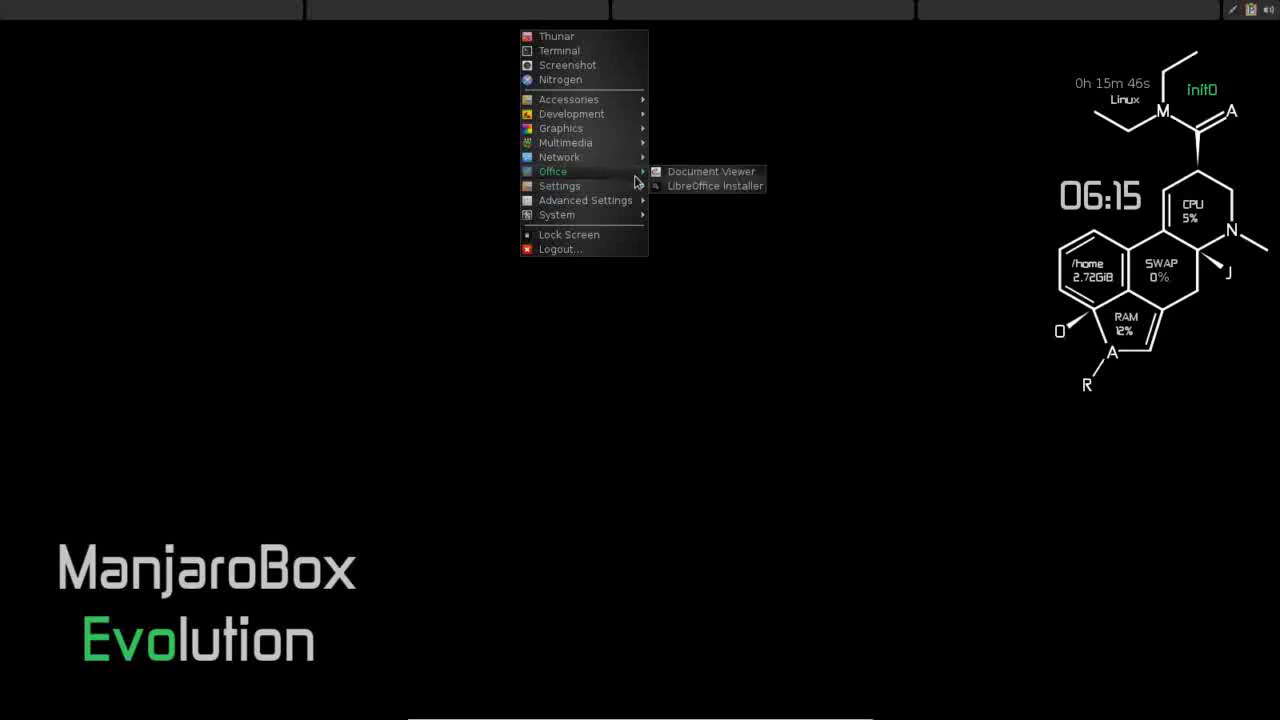
mouse_move(739, 180)
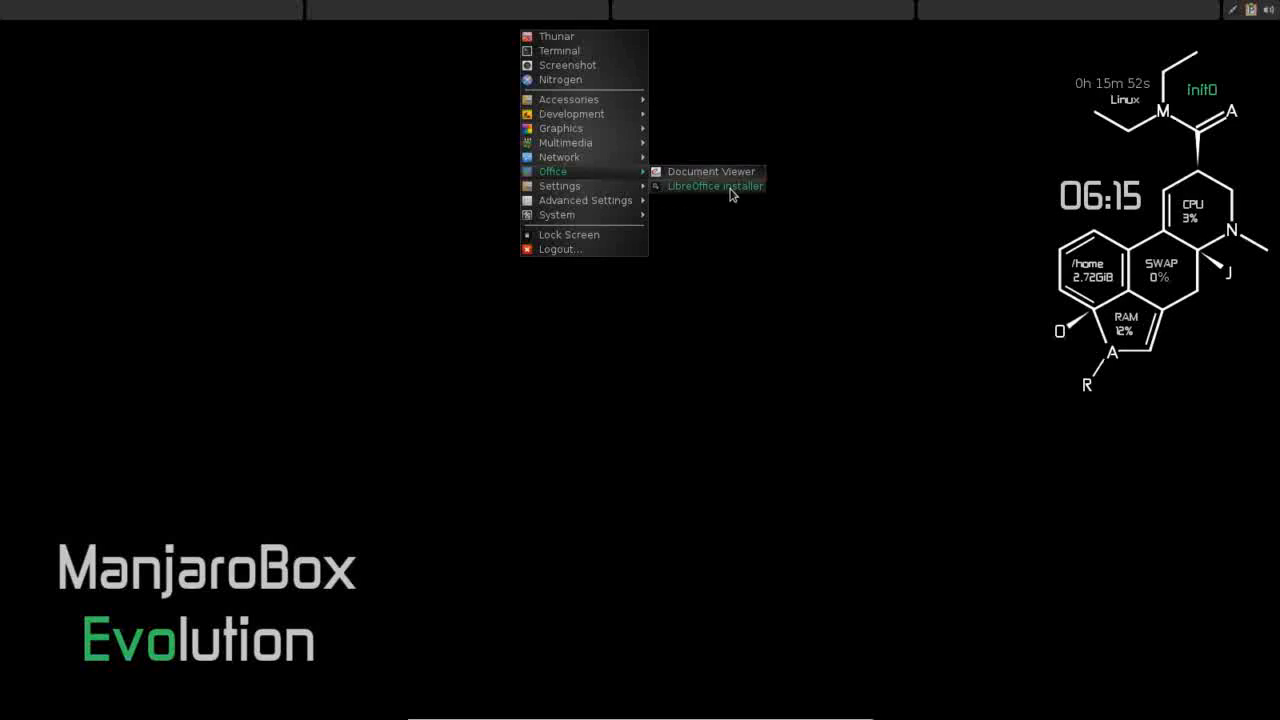
mouse_move(702, 193)
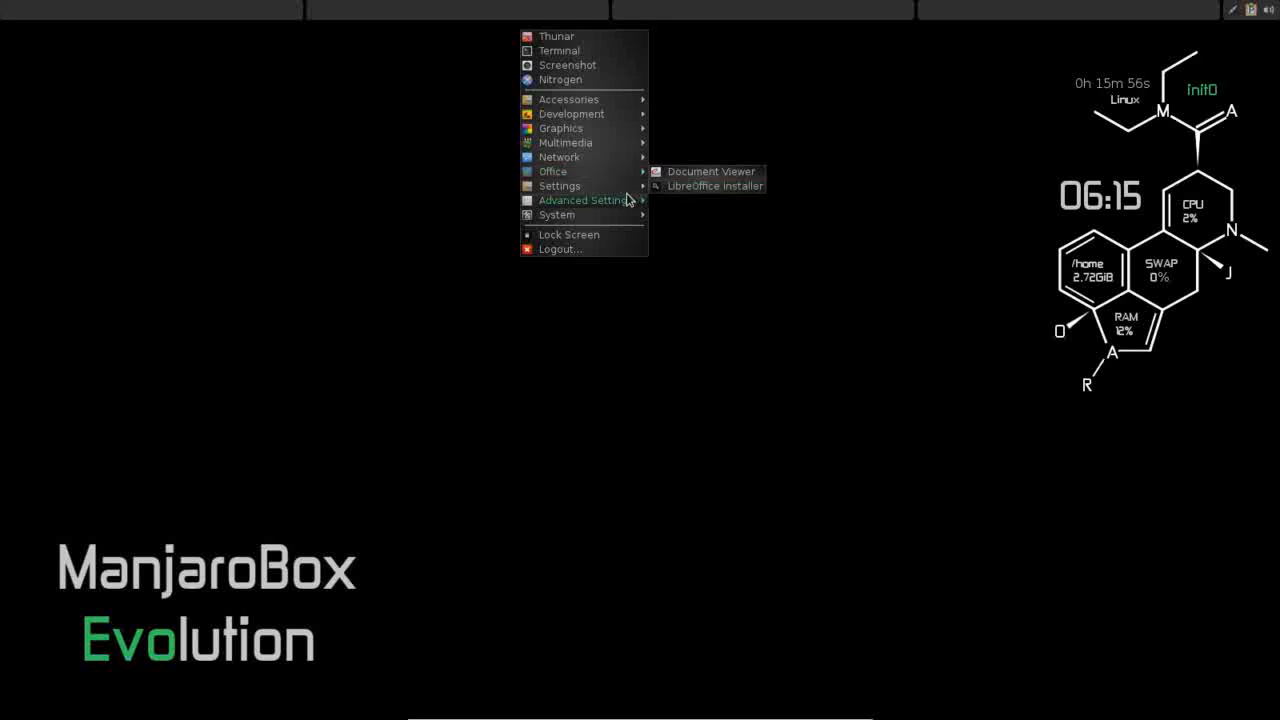
mouse_move(560, 186)
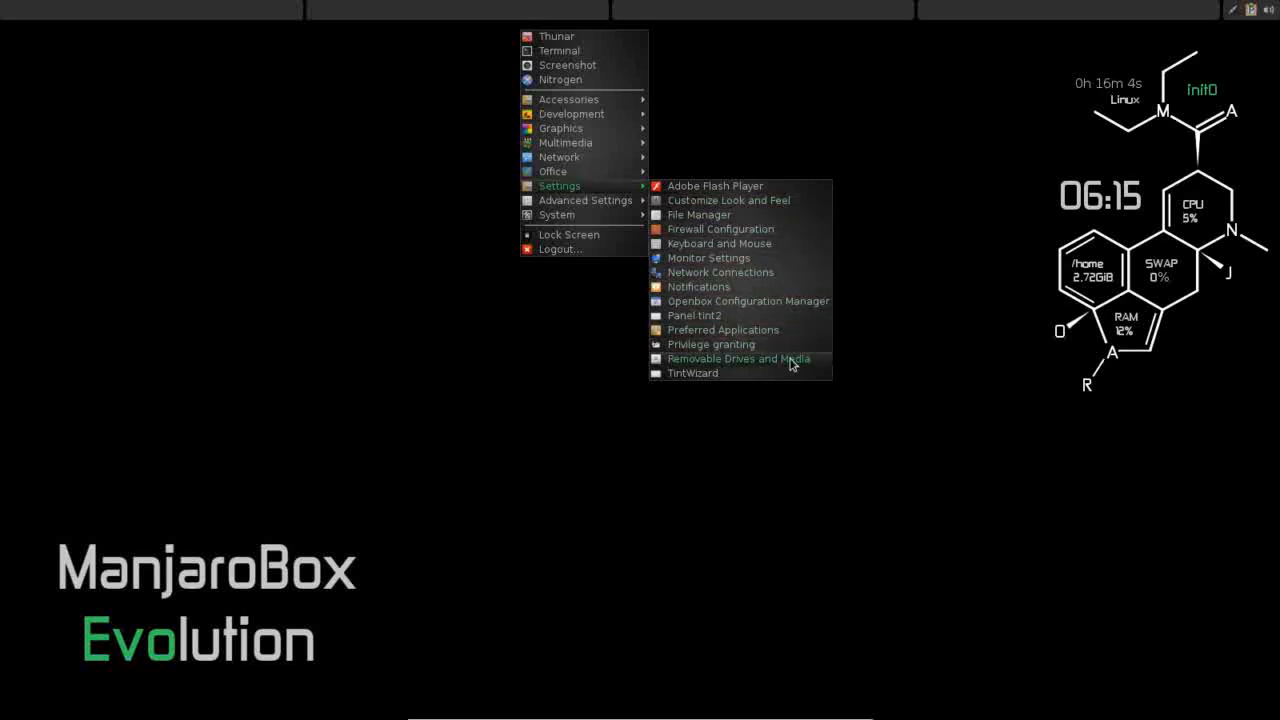
mouse_move(787, 252)
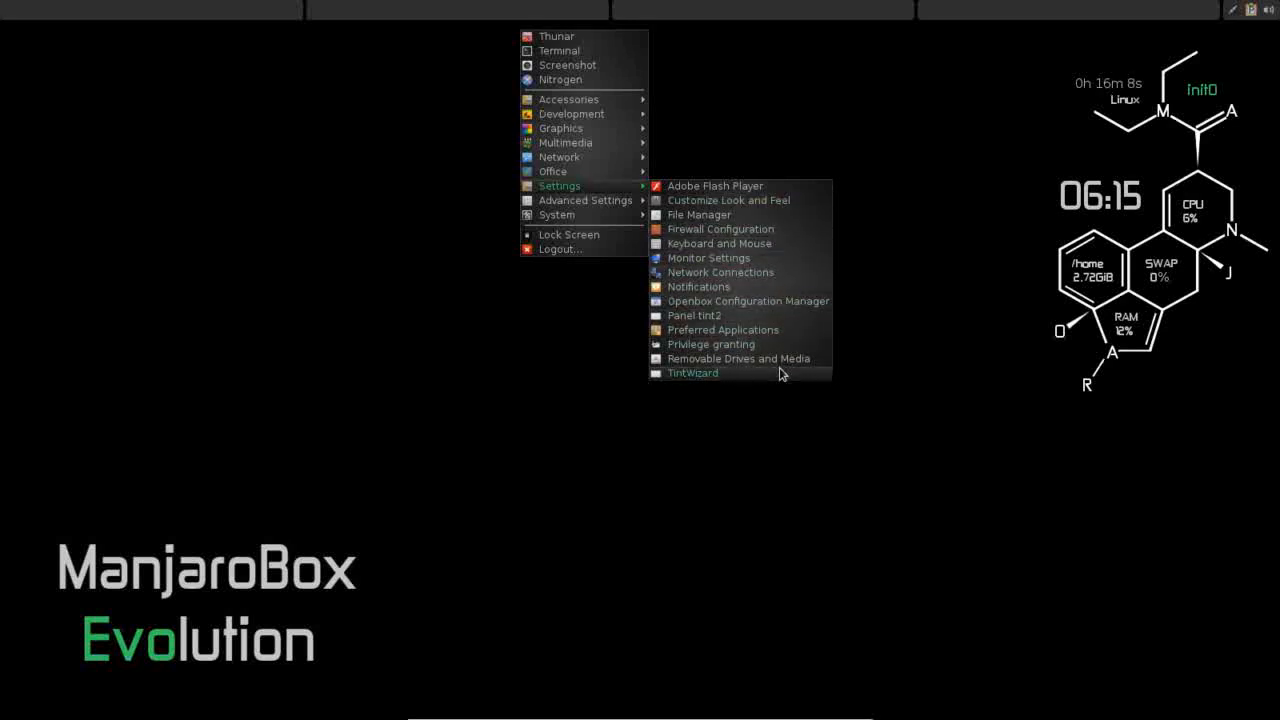
mouse_move(720, 229)
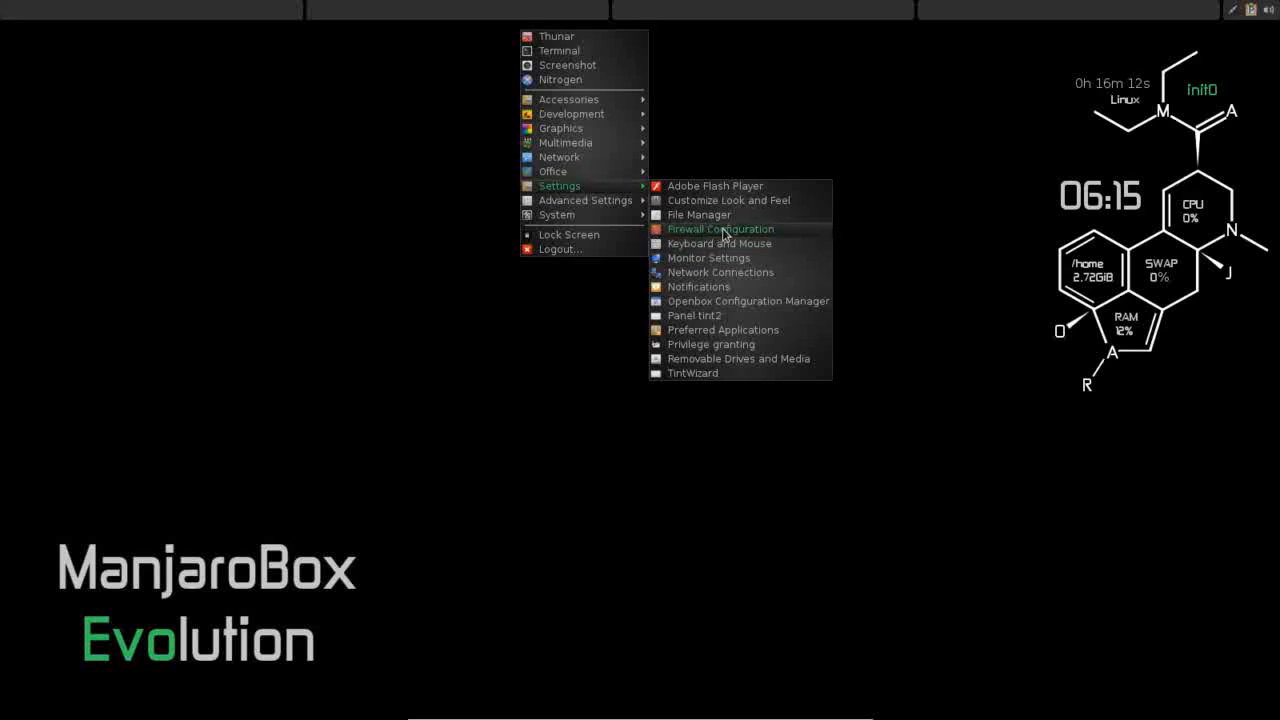
mouse_move(792, 242)
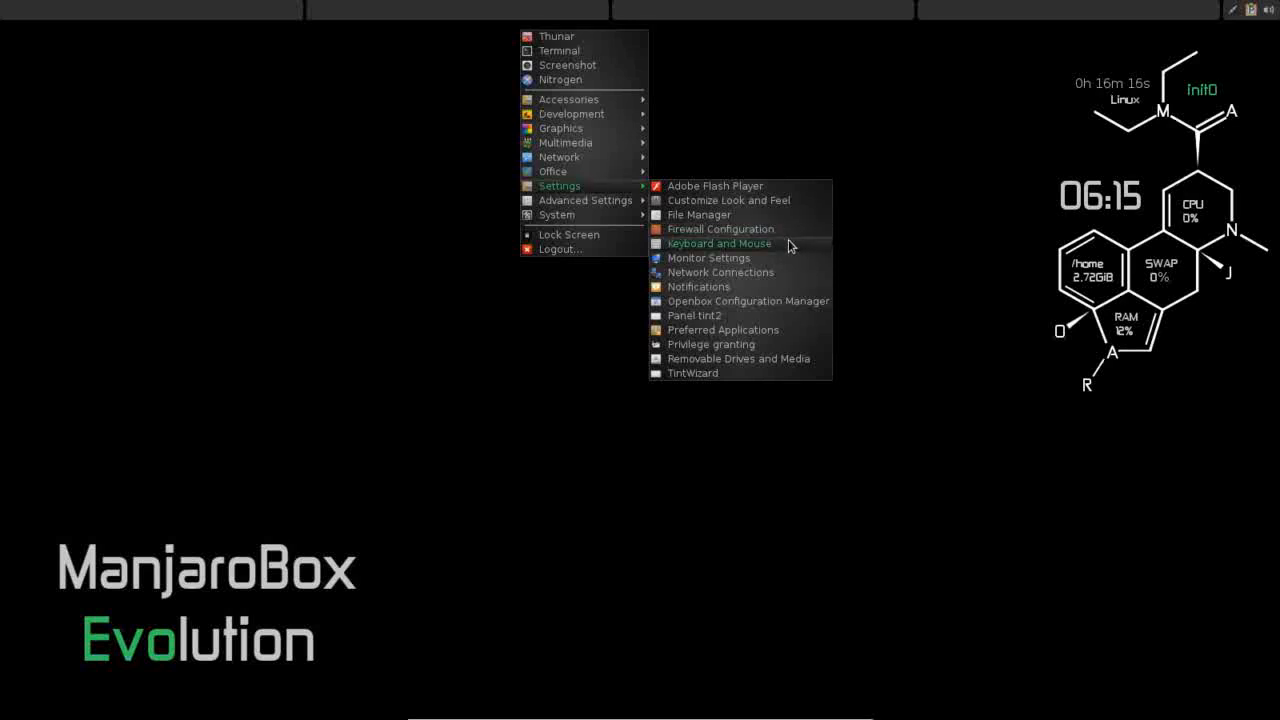
mouse_move(745, 309)
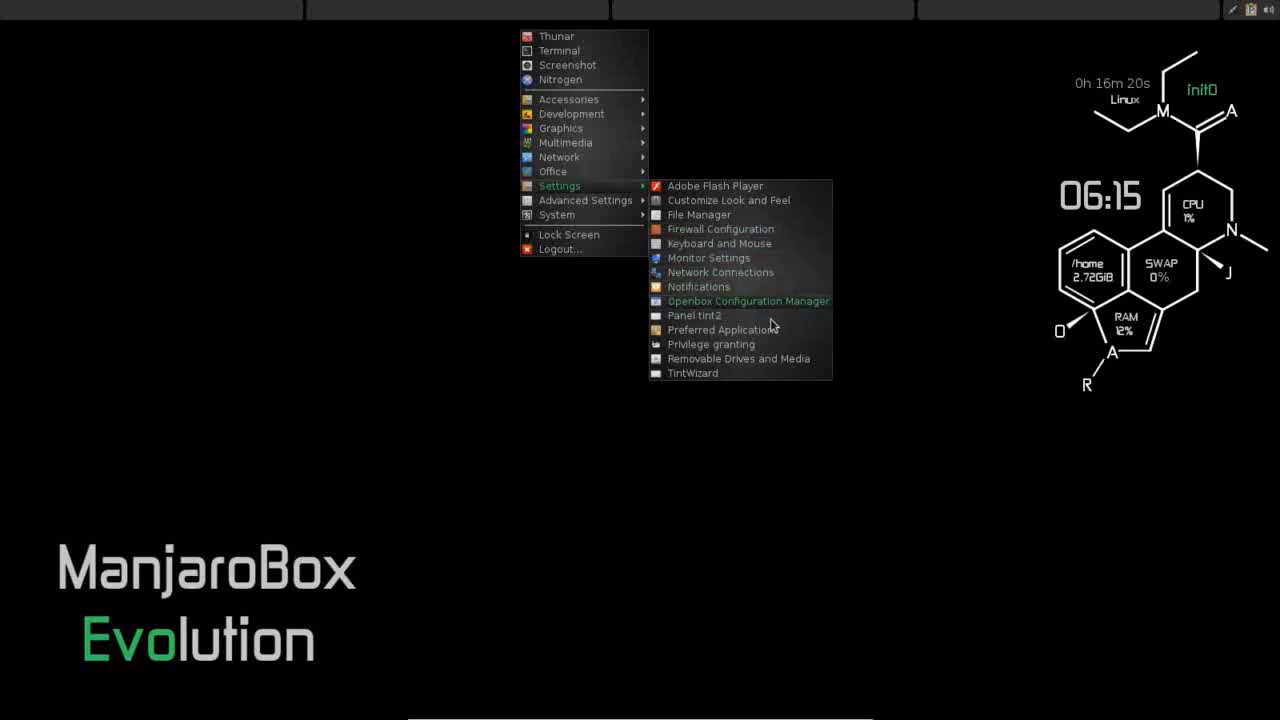
mouse_move(778, 311)
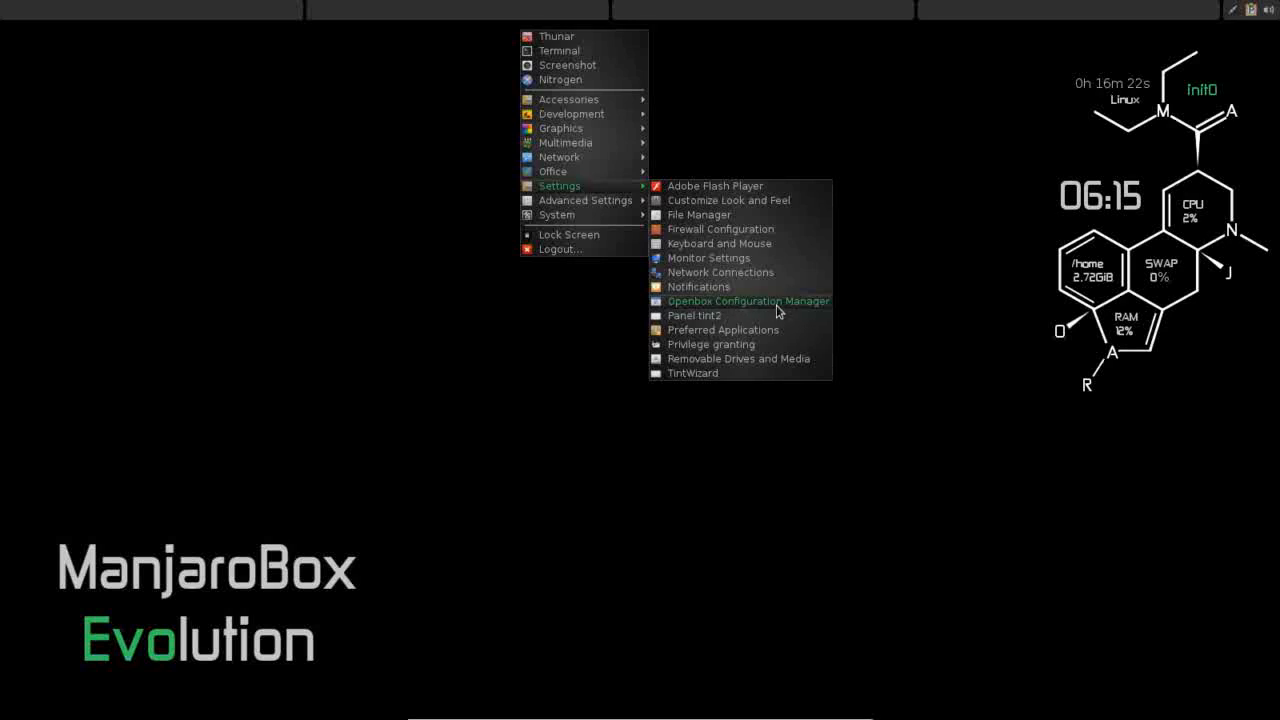
mouse_move(752, 381)
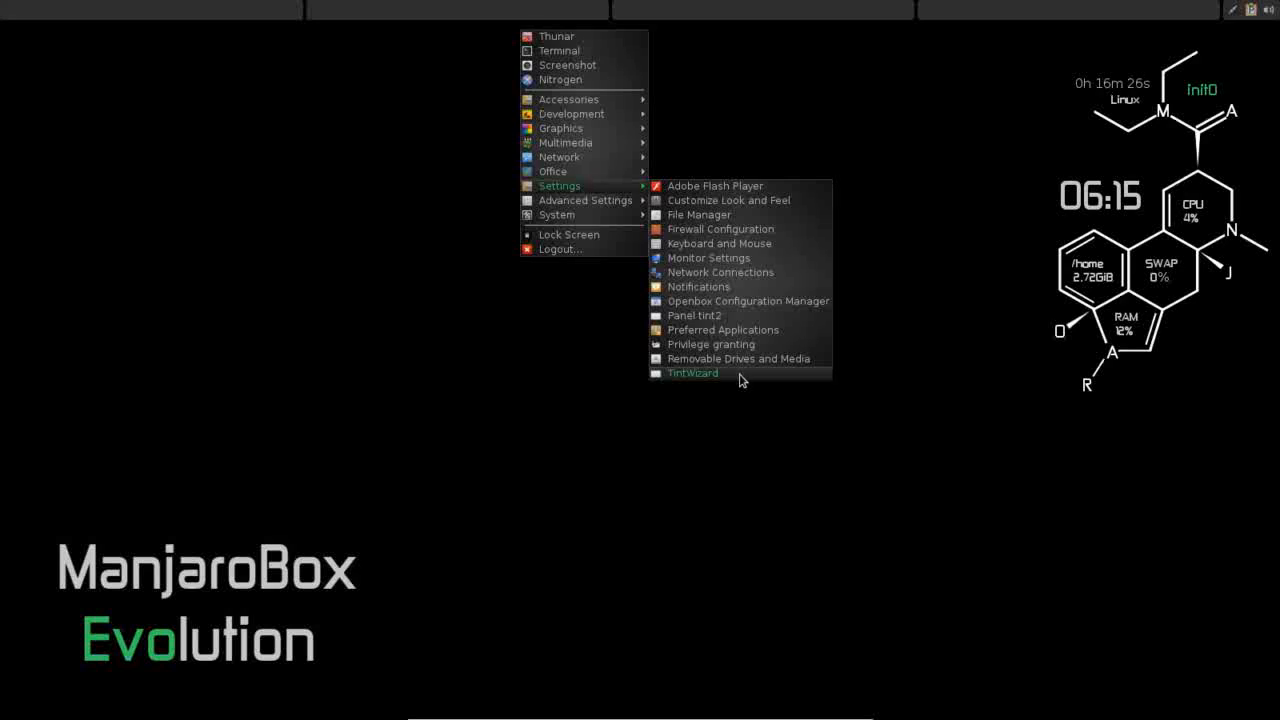
mouse_move(585, 200)
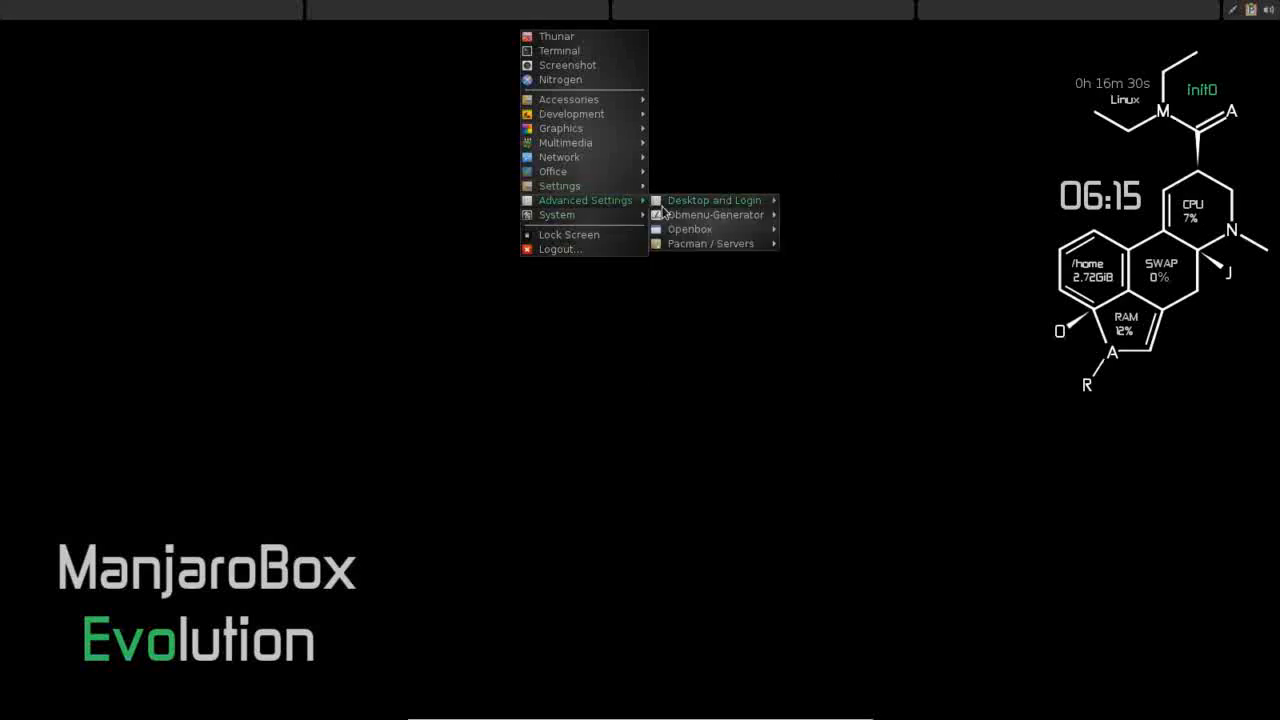
mouse_move(710, 243)
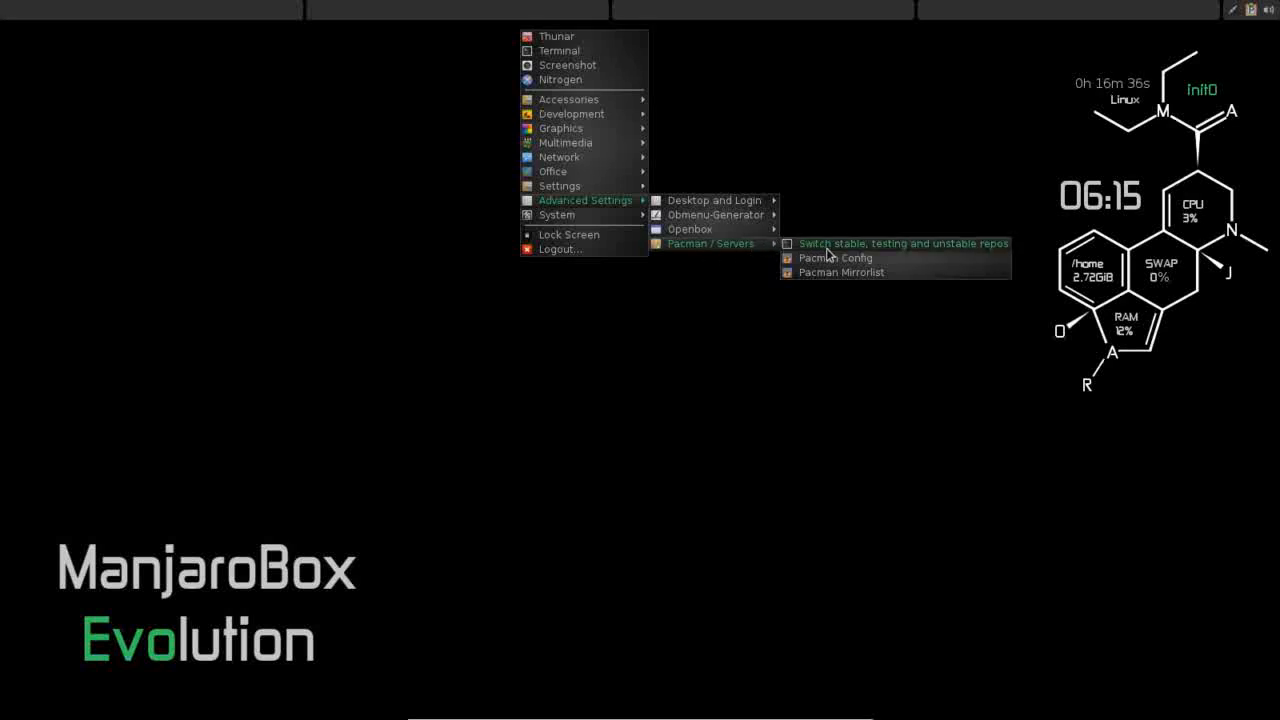
mouse_move(972, 248)
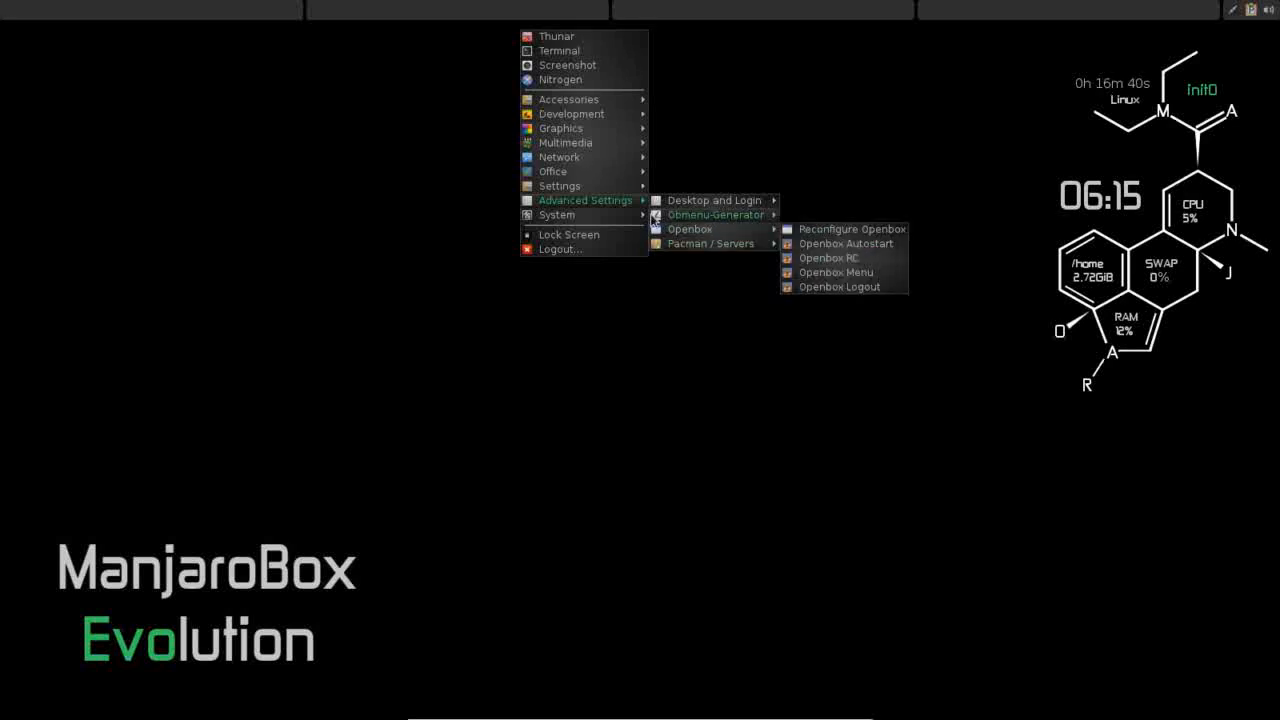
mouse_move(557, 214)
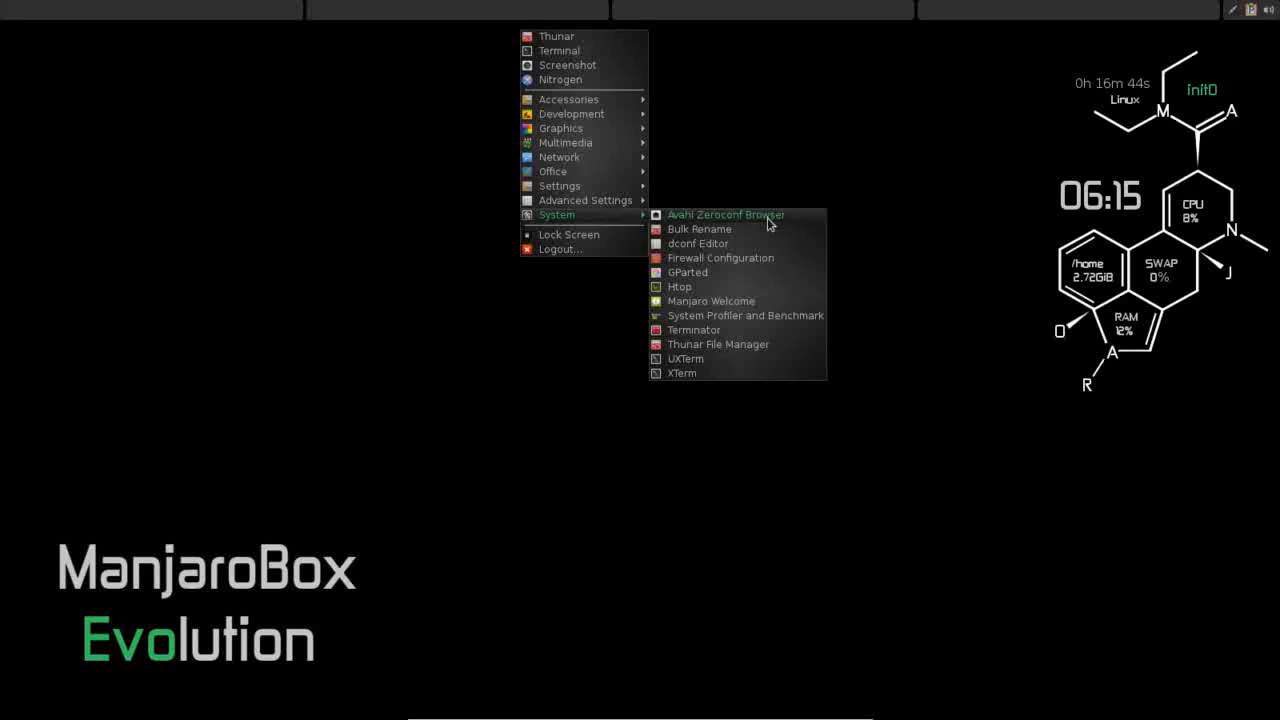
mouse_move(748, 310)
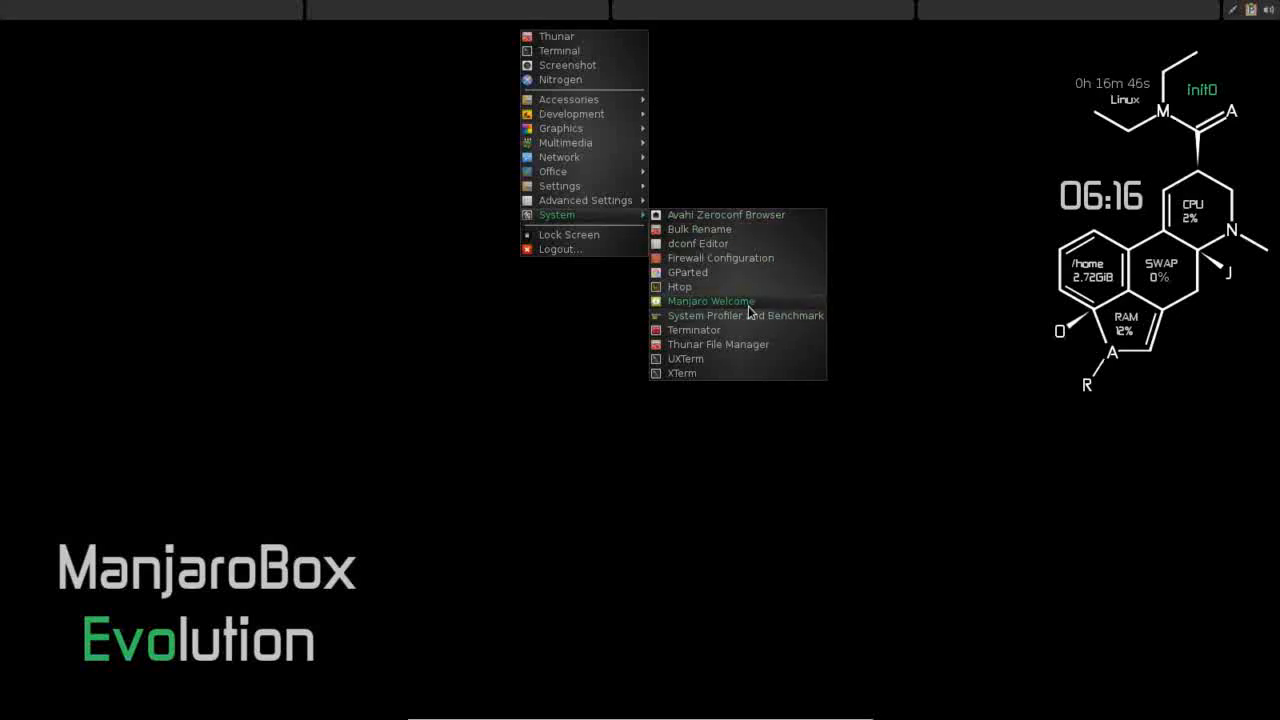
mouse_move(752, 320)
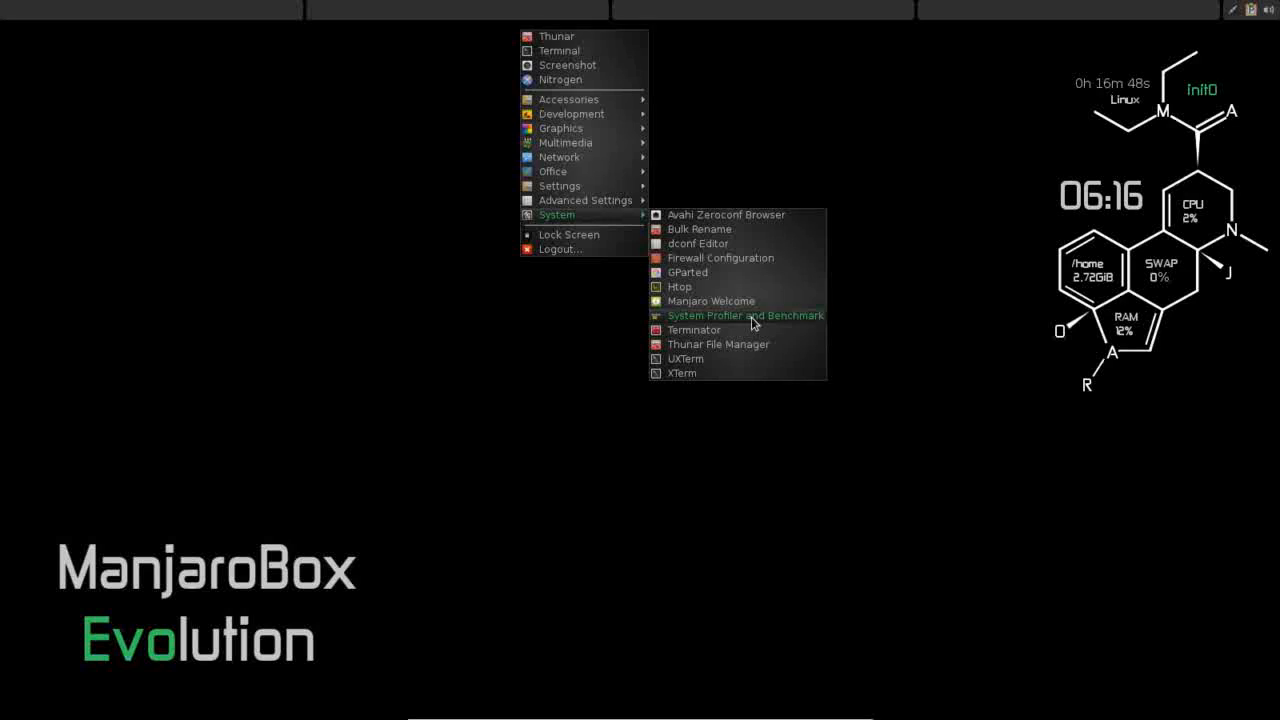
mouse_move(755, 214)
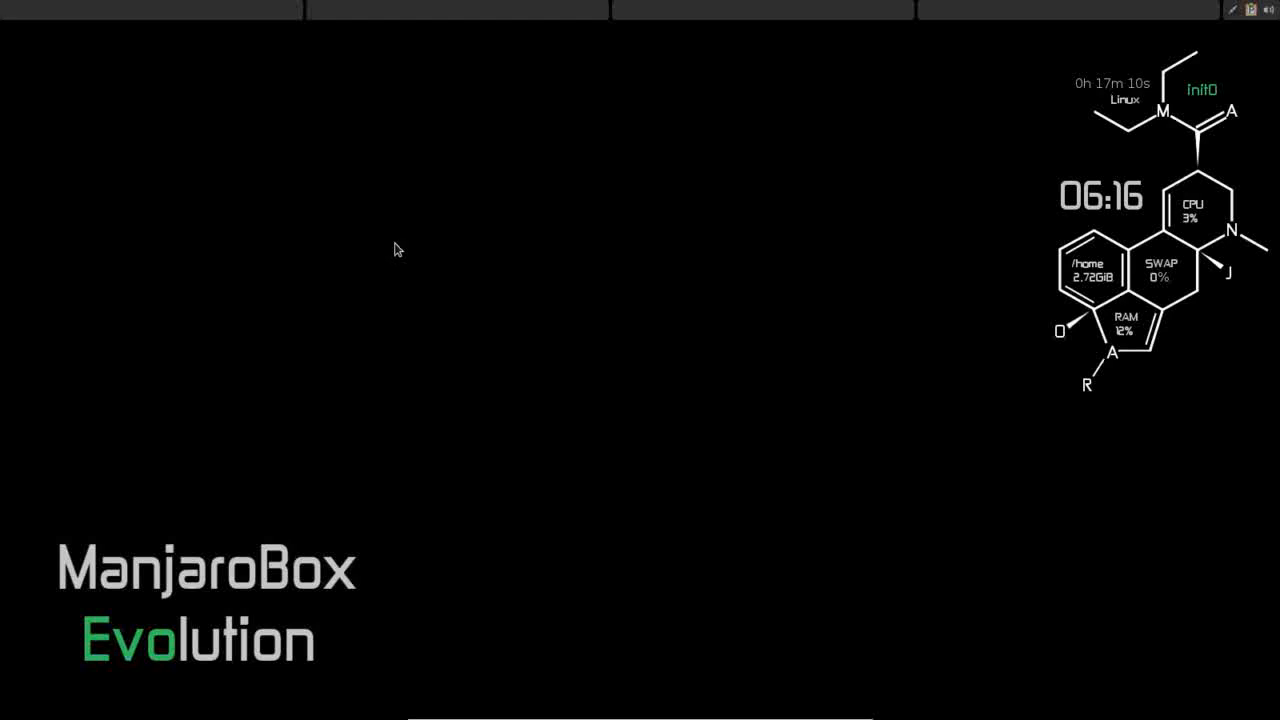
mouse_move(907, 278)
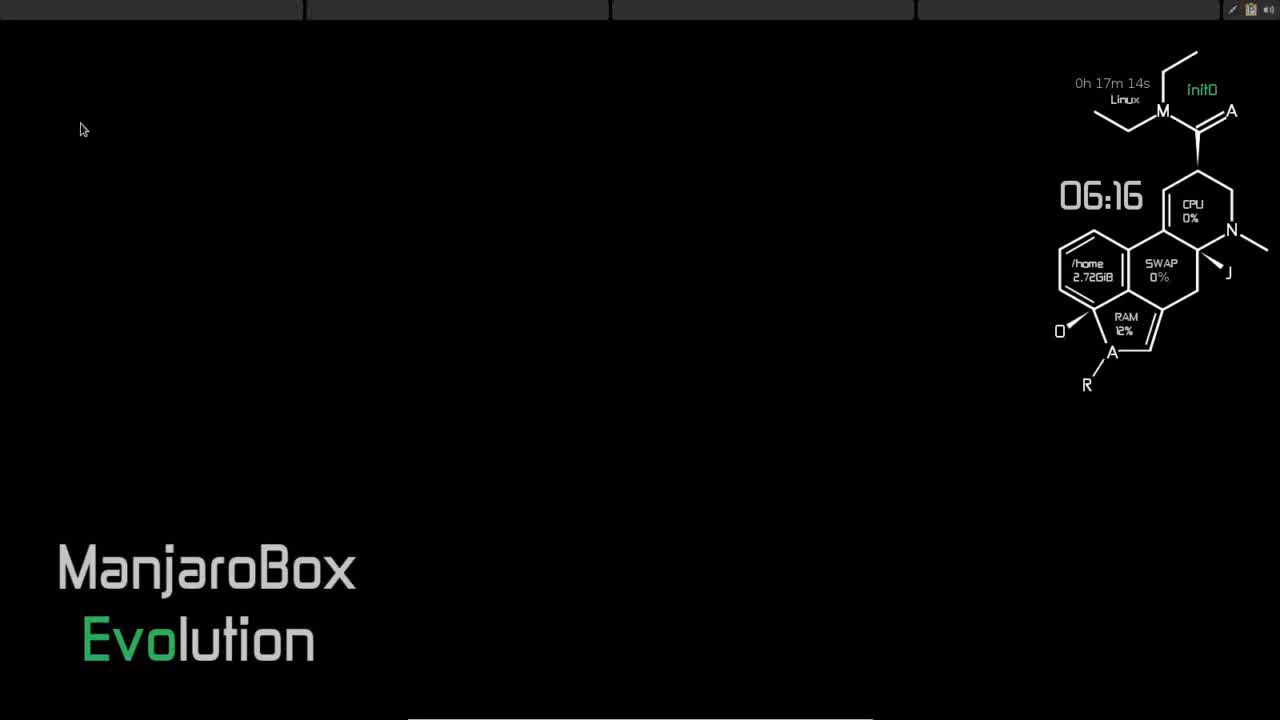
mouse_move(291, 453)
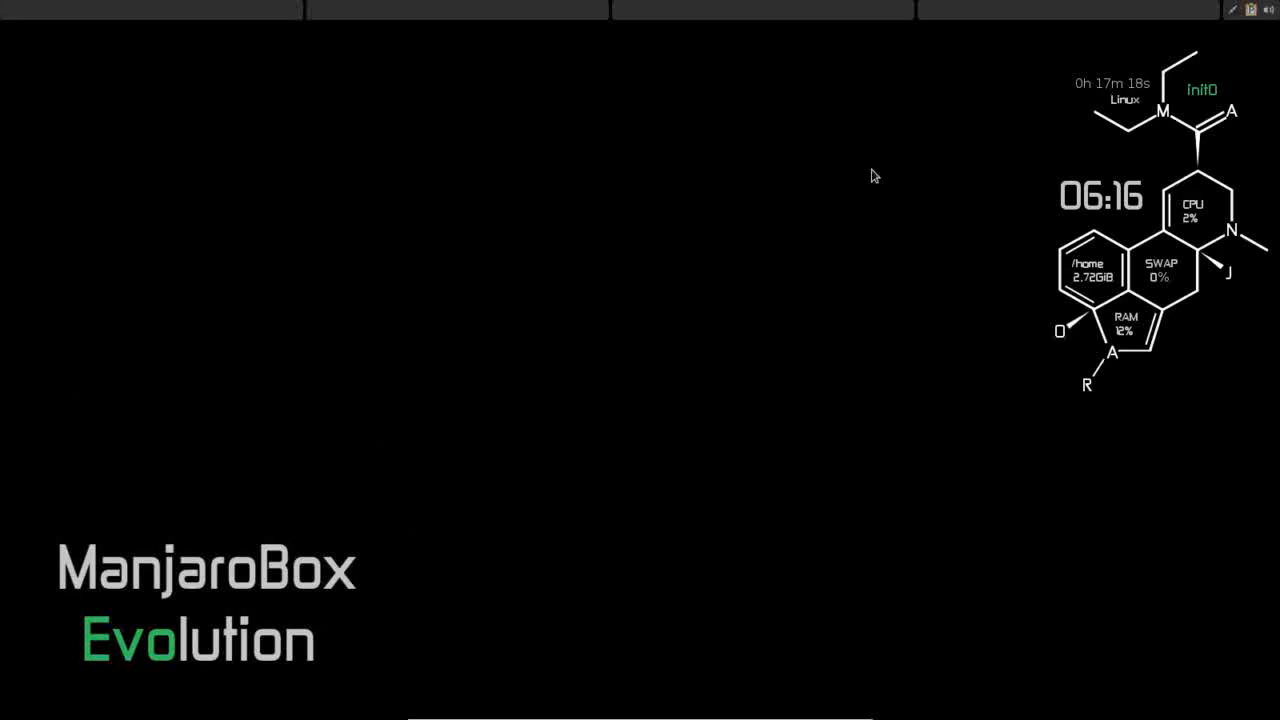
mouse_move(746, 153)
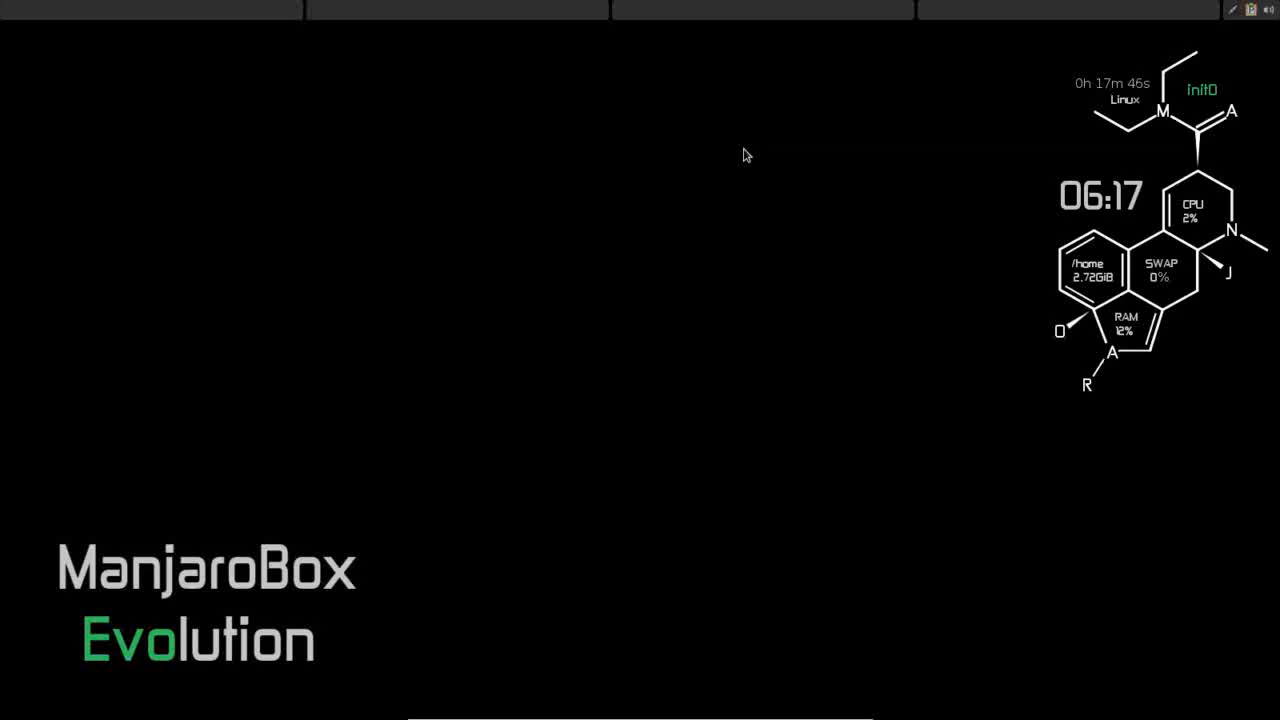
mouse_move(661, 481)
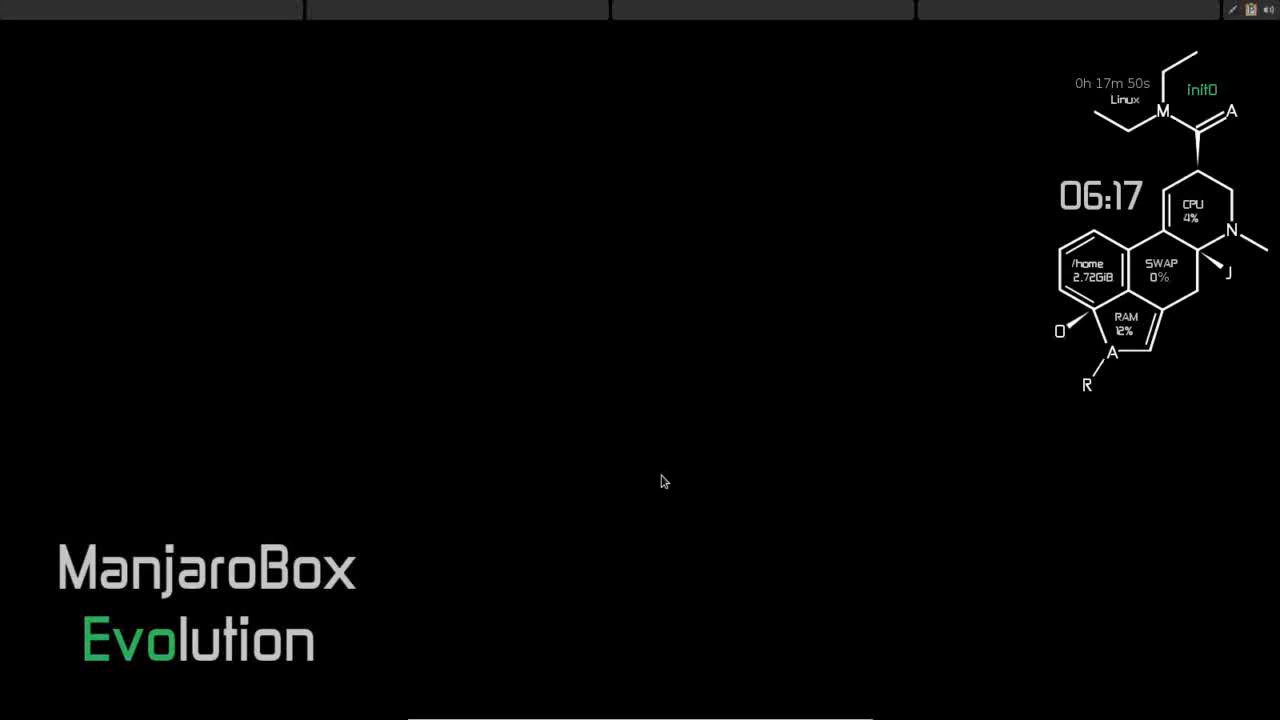
mouse_move(543, 70)
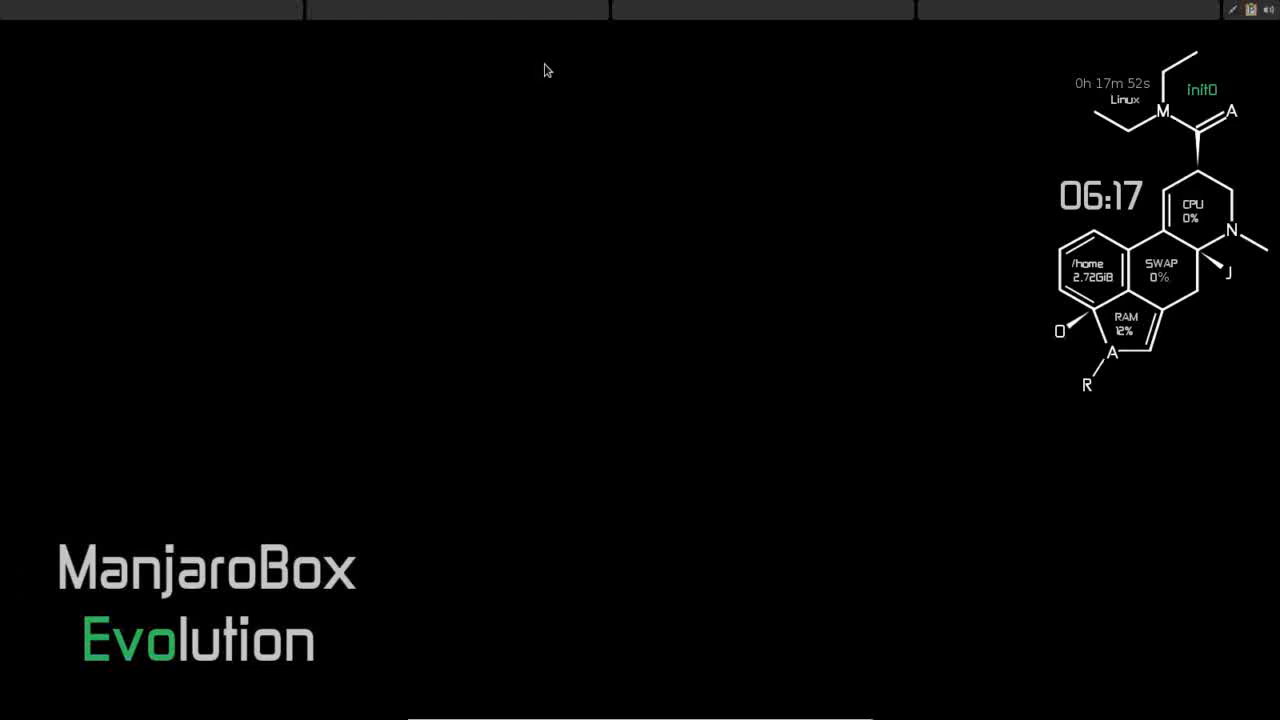
mouse_move(770, 494)
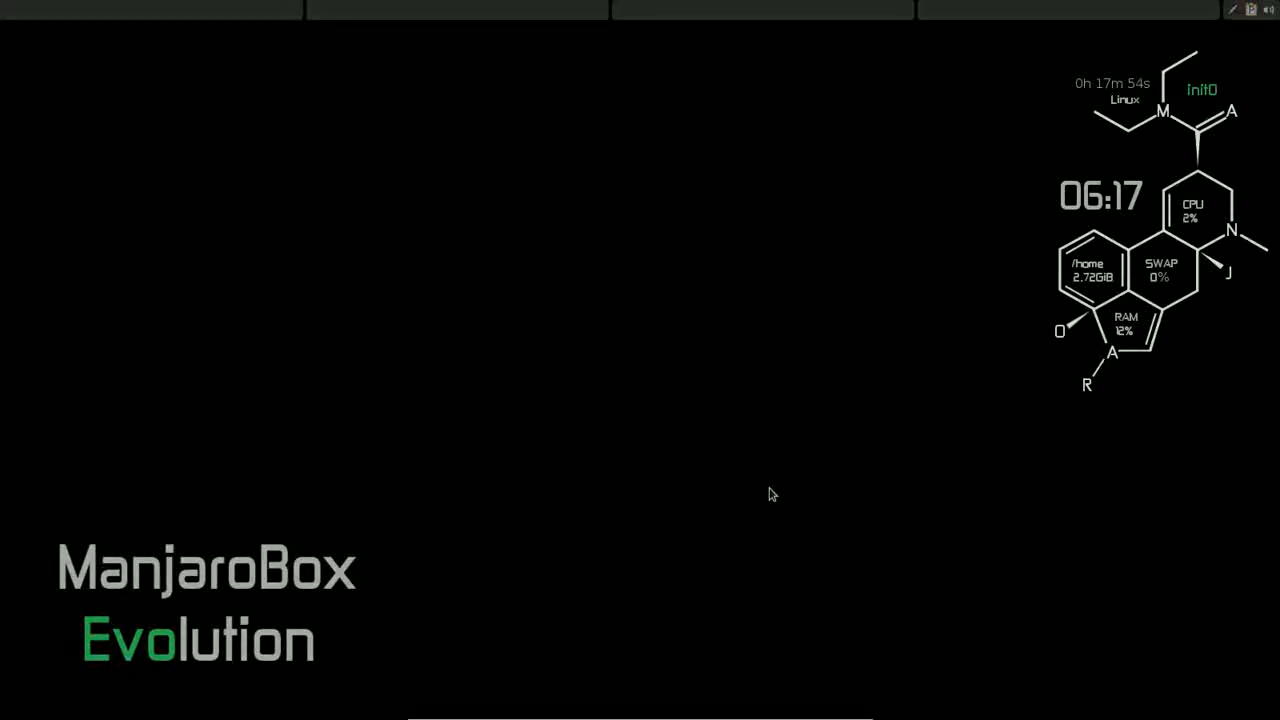